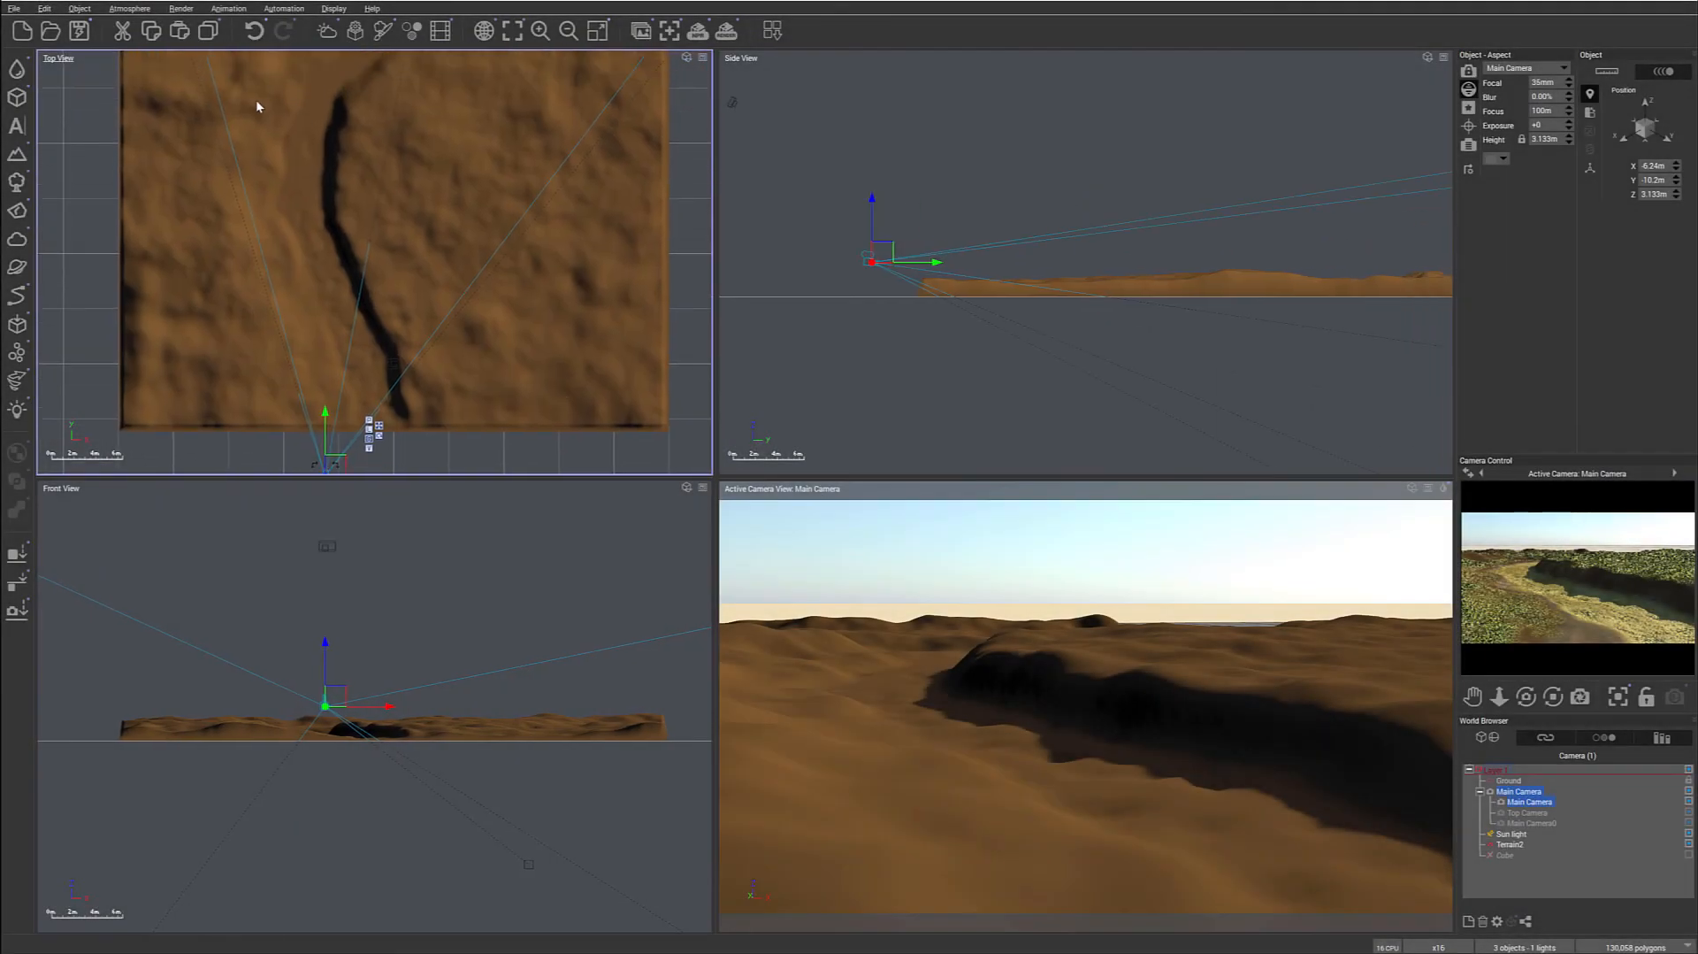
{"action": "mouse_move", "coordinate": [268, 338]}
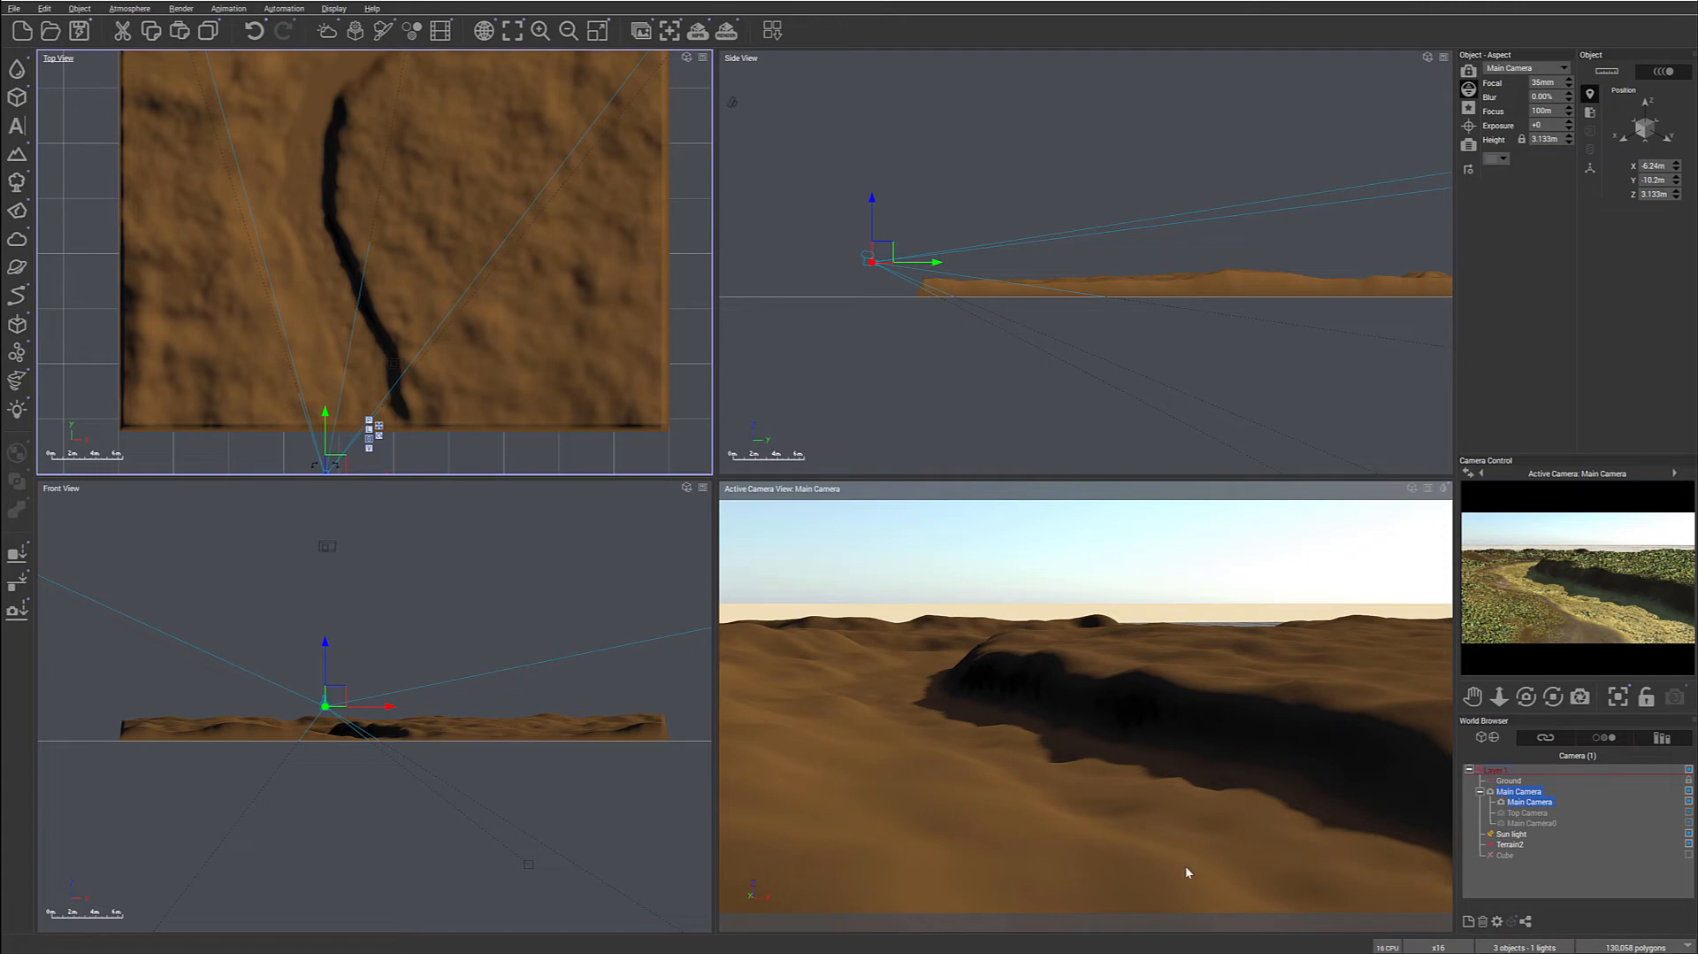
Select the river terrain Terrain2 so its material can be edited.
{"action": "left_click", "coordinate": [1511, 844]}
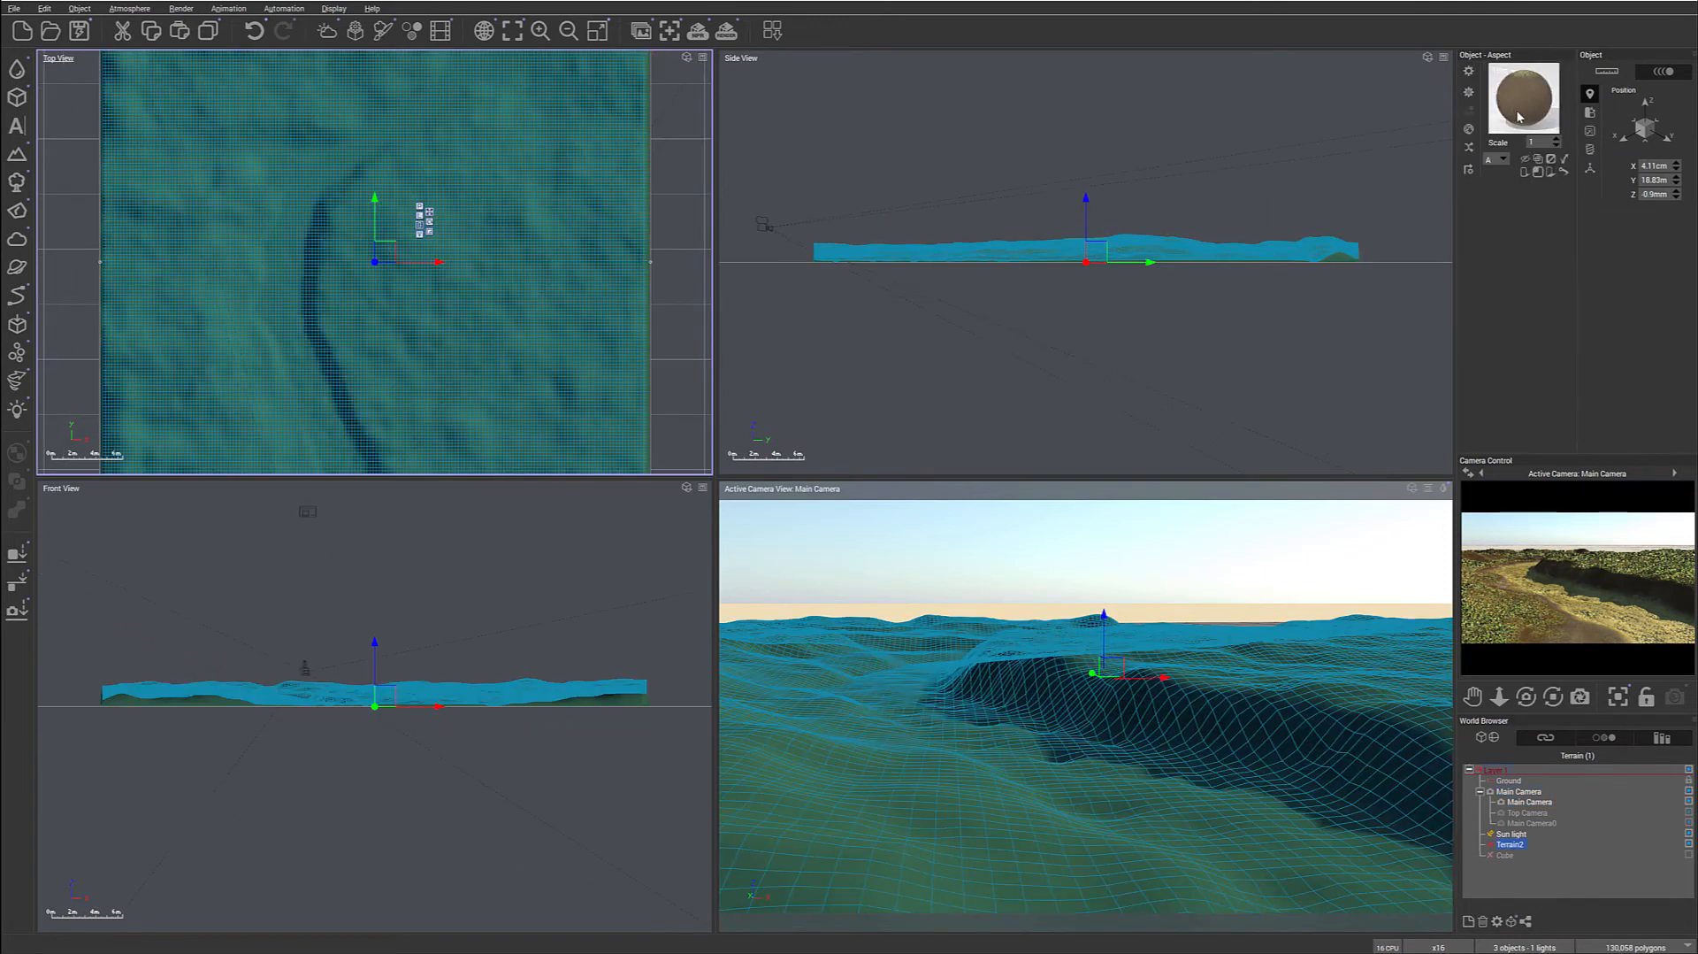
{"action": "mouse_move", "coordinate": [1583, 576]}
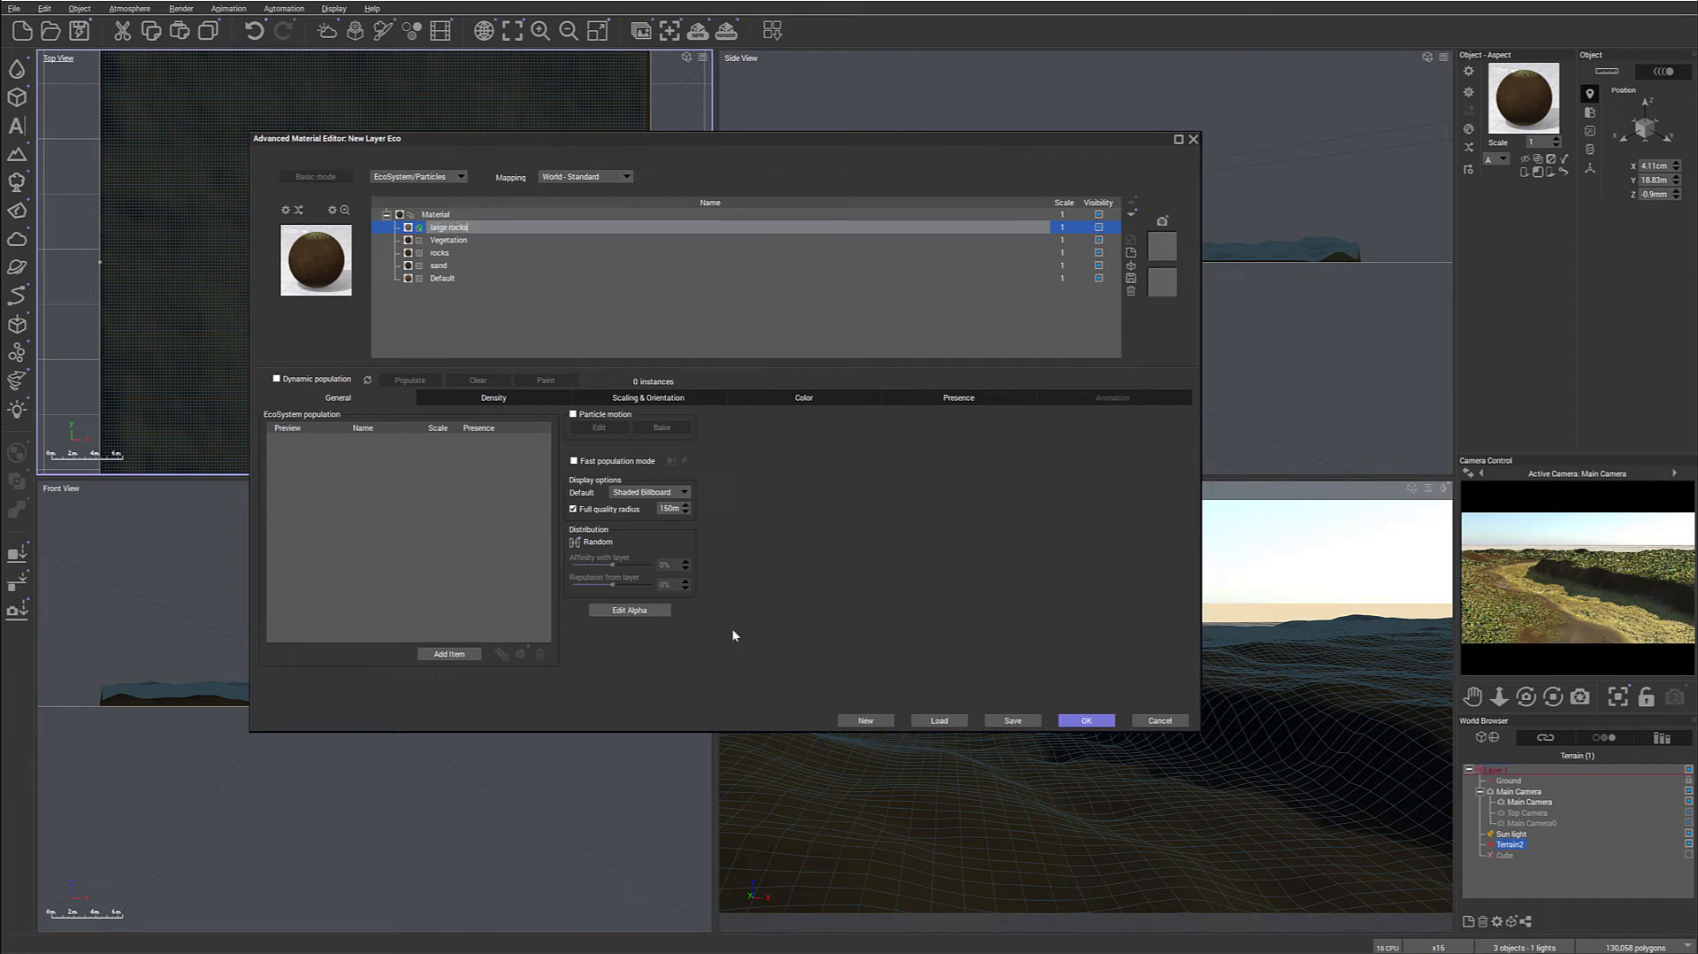
{"action": "mouse_move", "coordinate": [422, 450]}
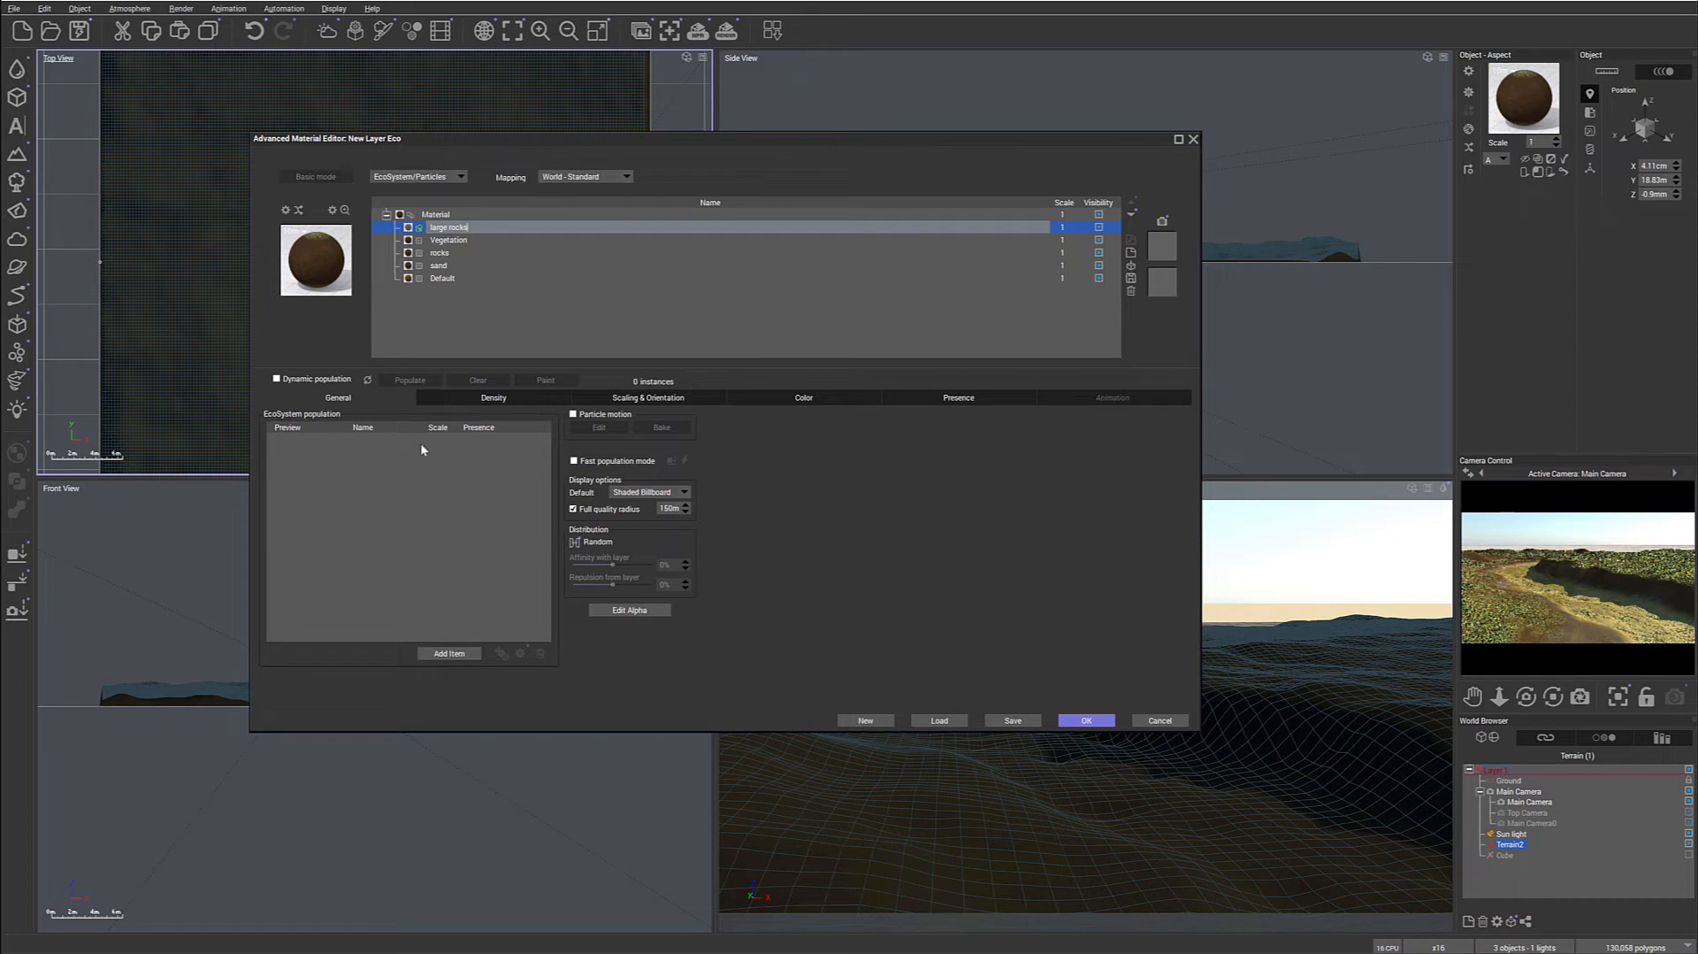
Confirm the large rocks layer and browse the Smooth rocks library to add a rock.
{"action": "left_click", "coordinate": [448, 652]}
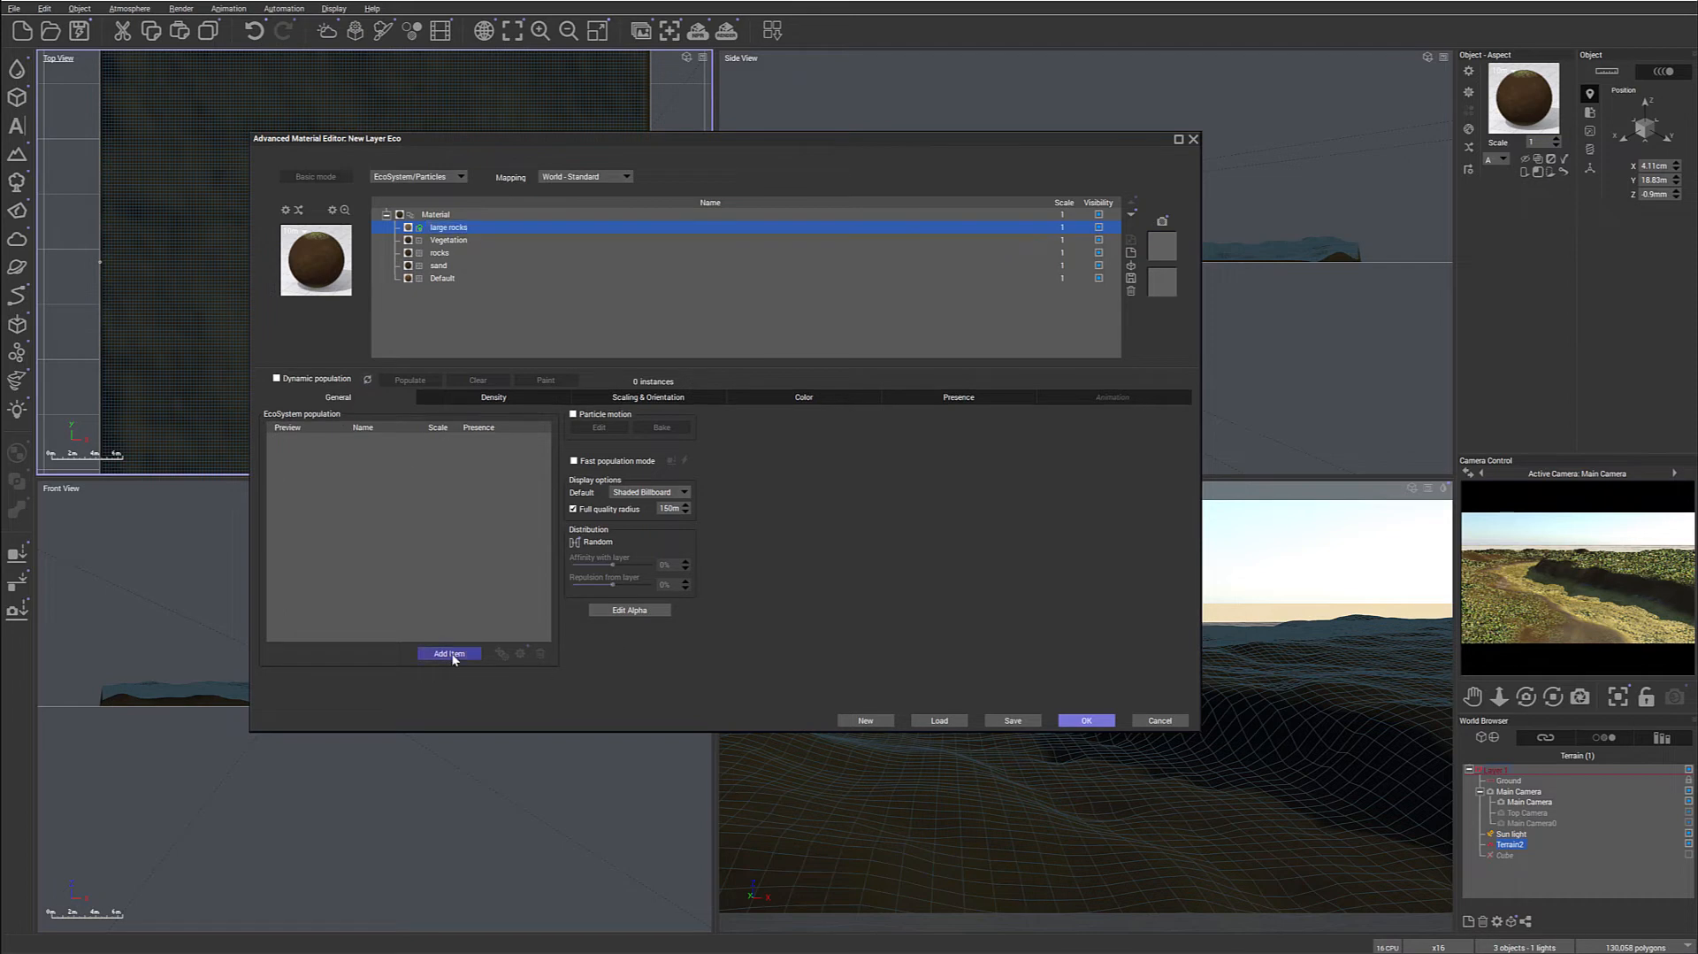
{"action": "left_click", "coordinate": [446, 652]}
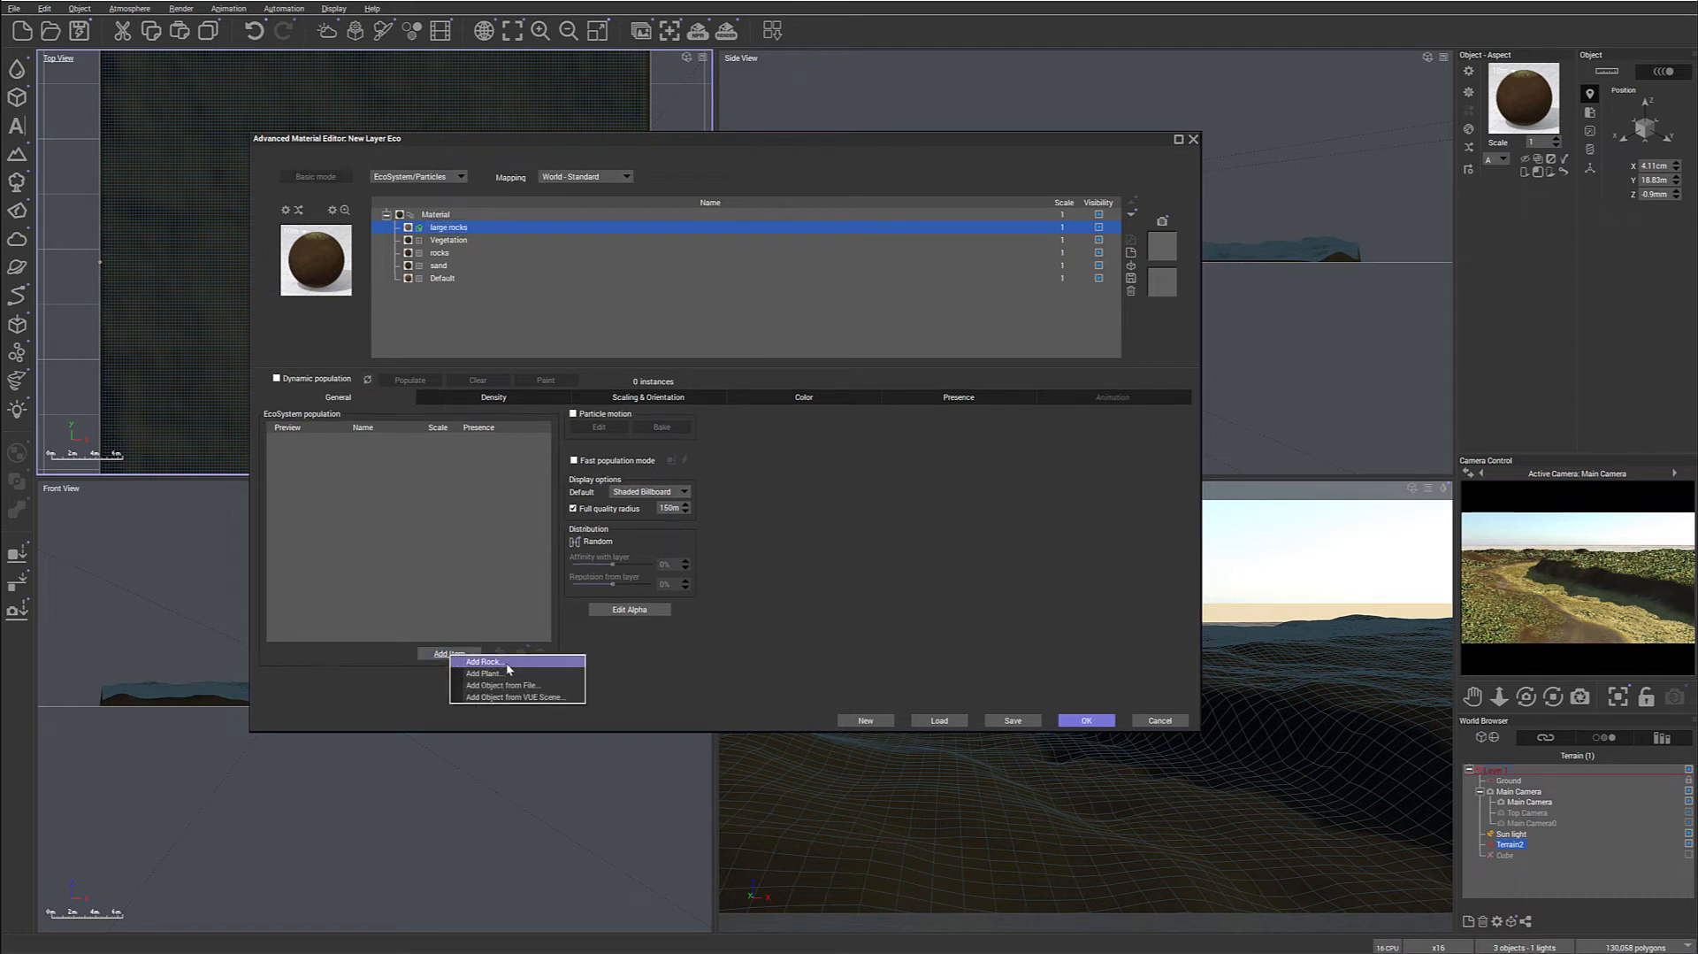
{"action": "left_click", "coordinate": [483, 661]}
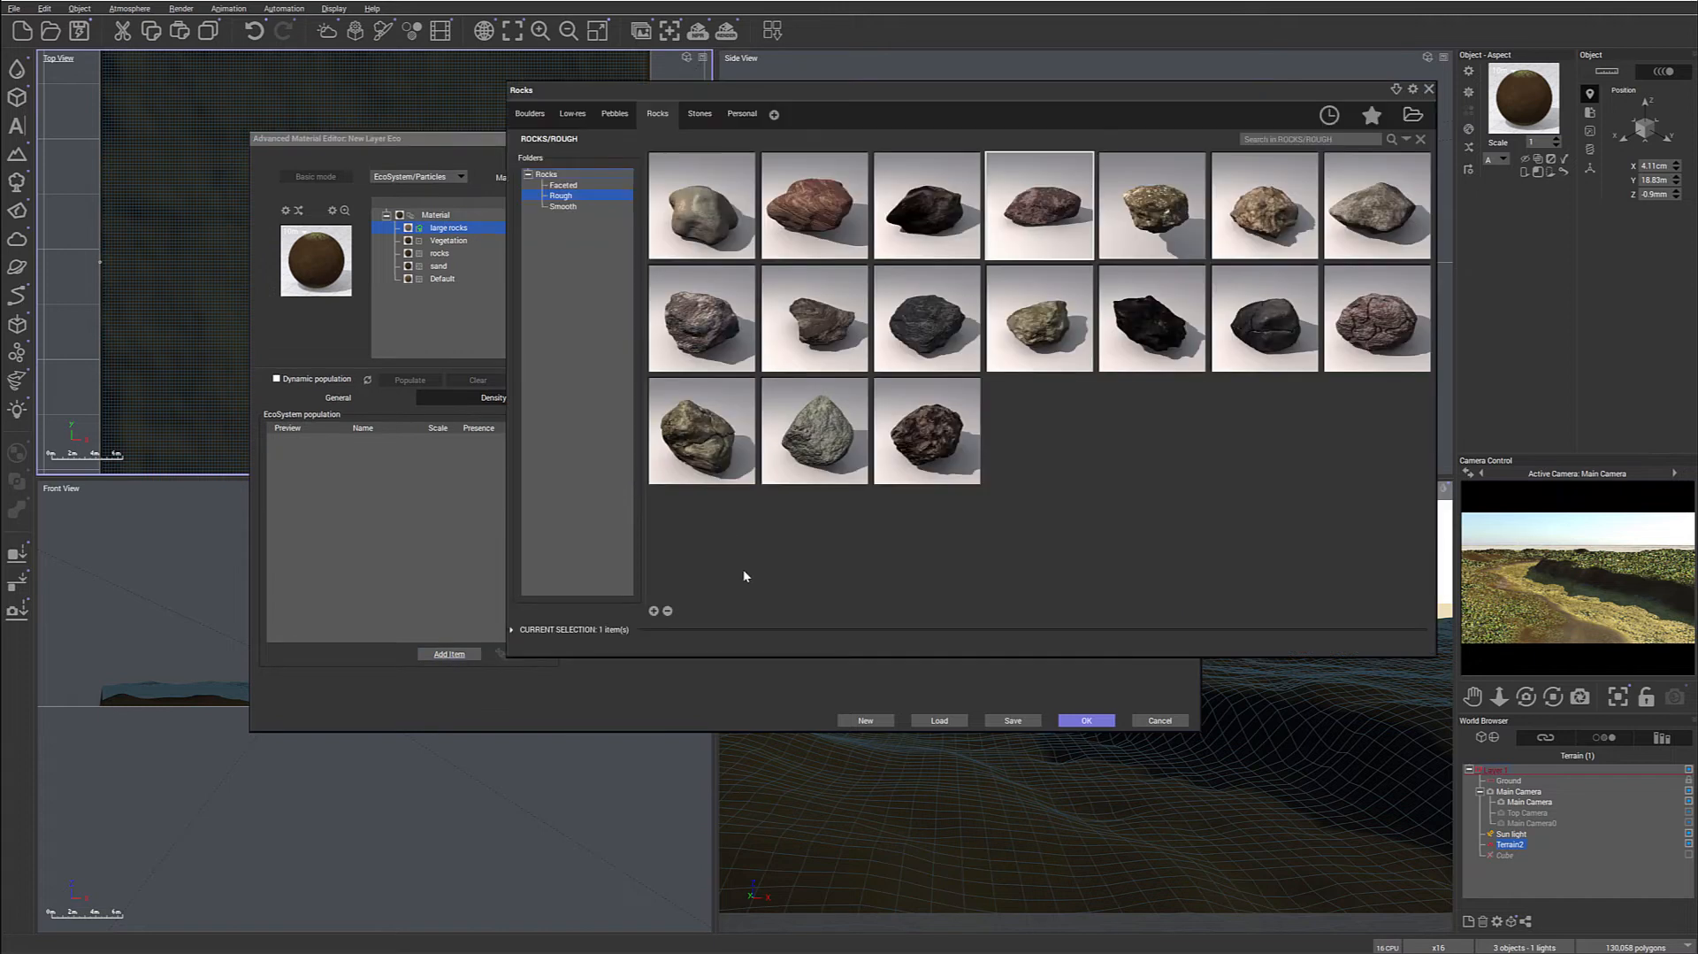
{"action": "mouse_move", "coordinate": [1376, 207]}
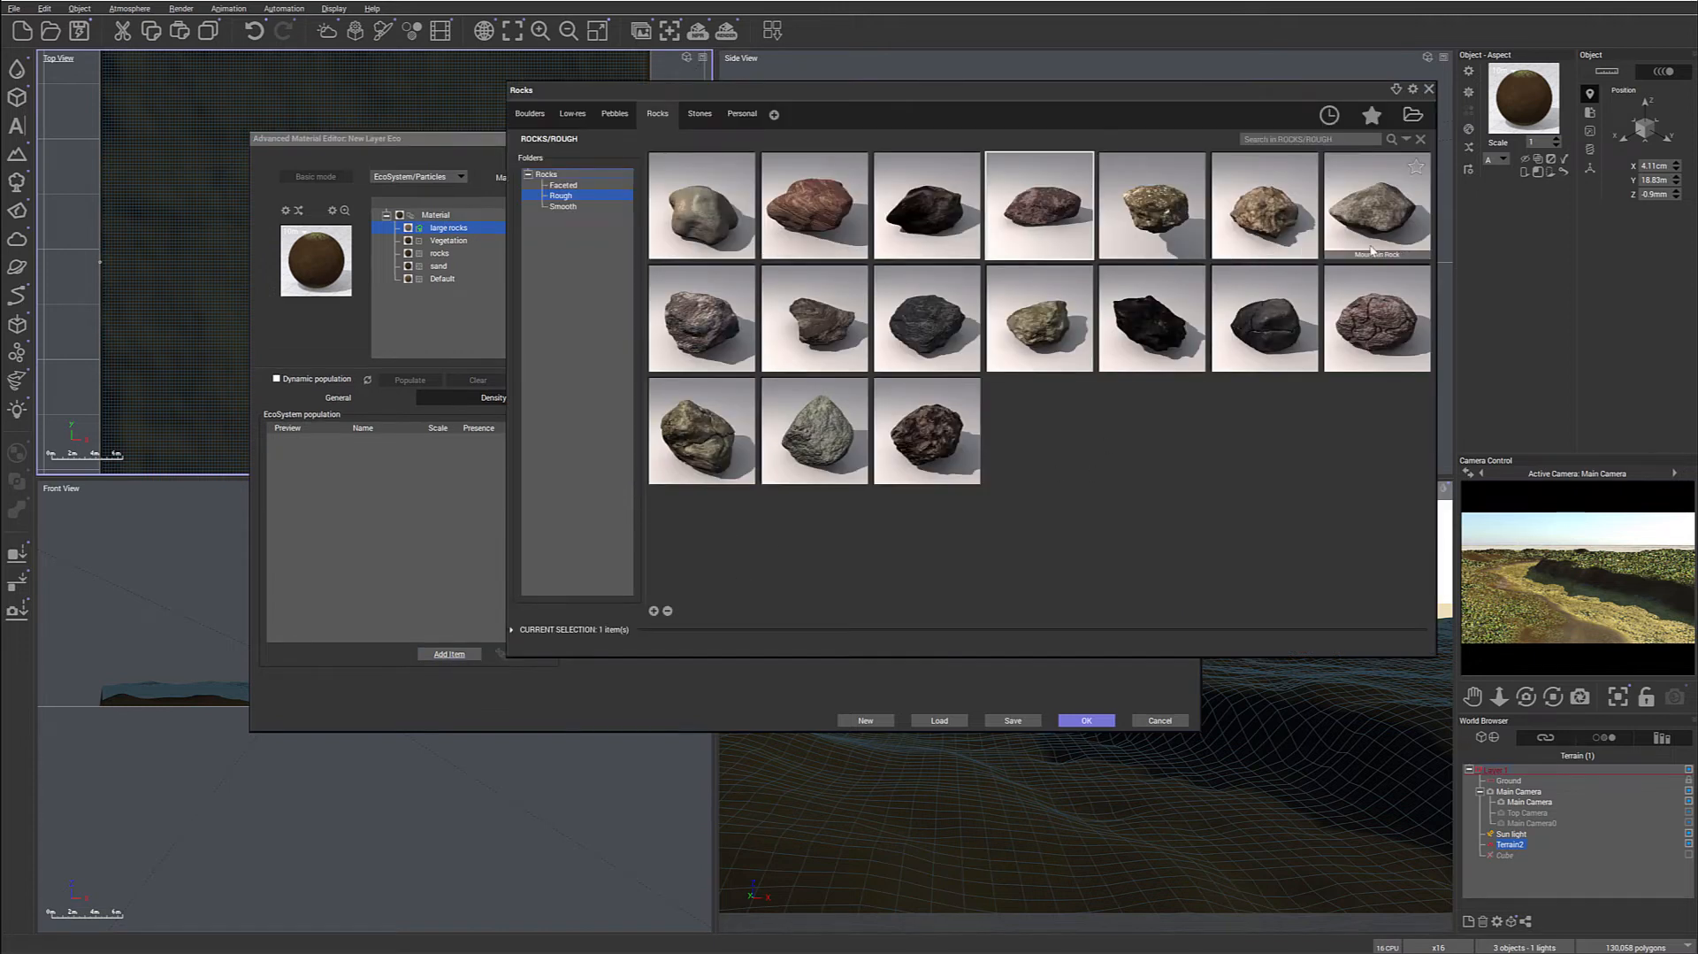
{"action": "mouse_move", "coordinate": [1154, 207]}
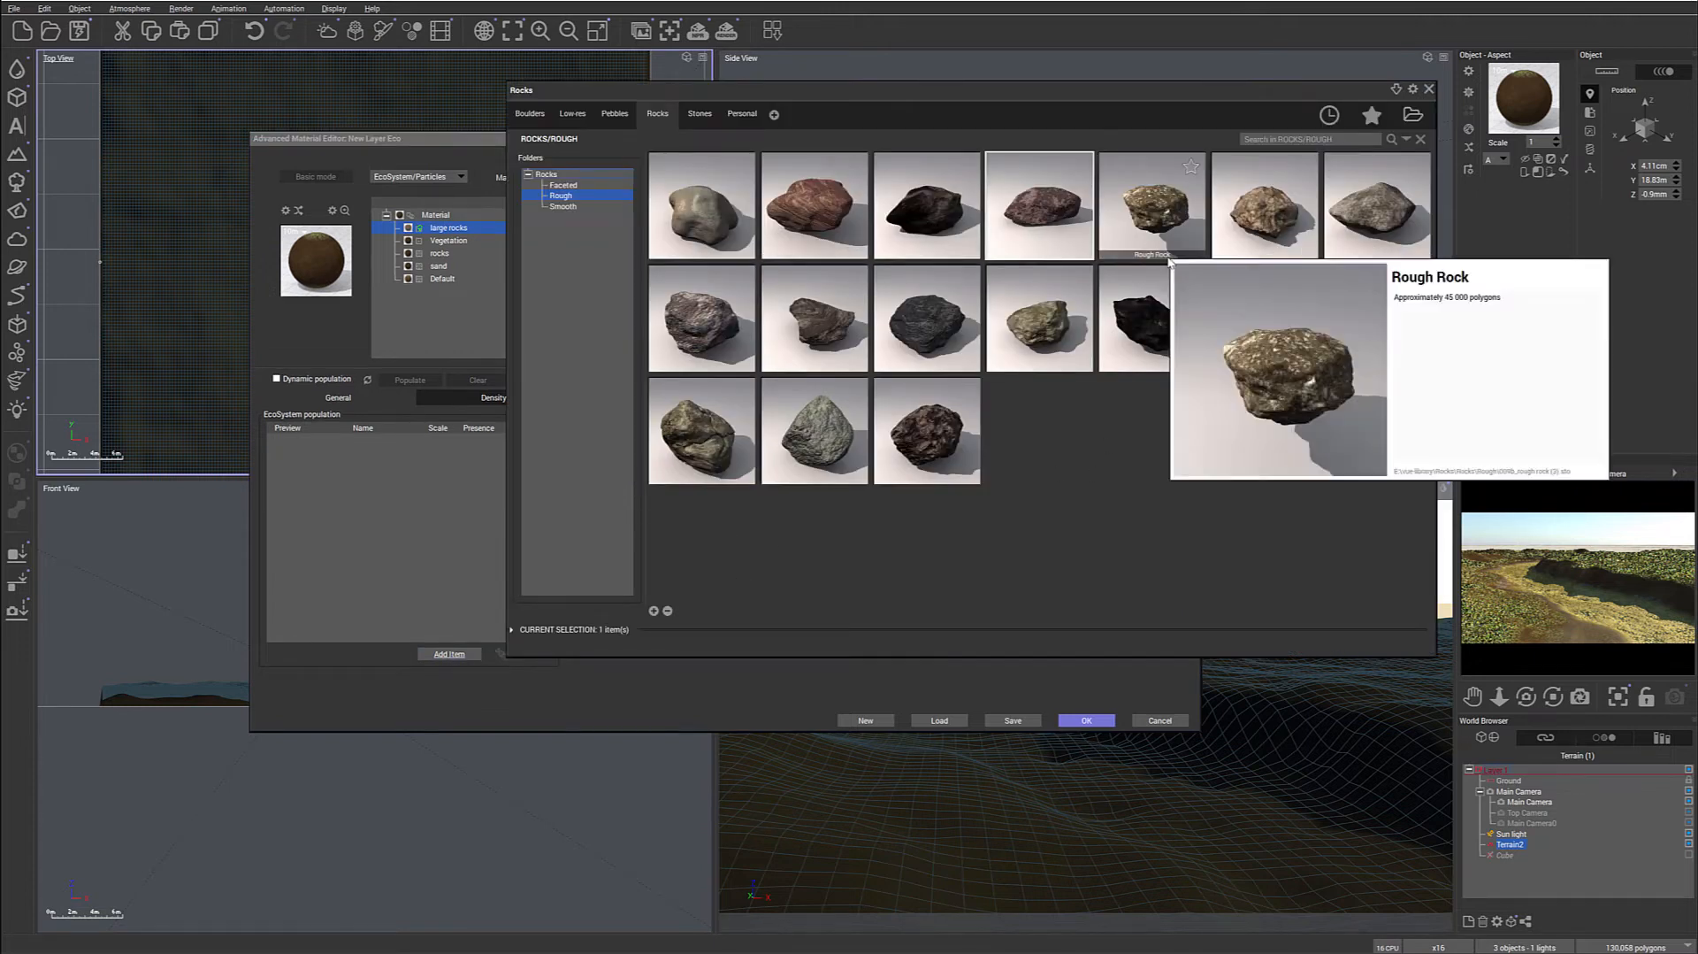
{"action": "left_click", "coordinate": [563, 206]}
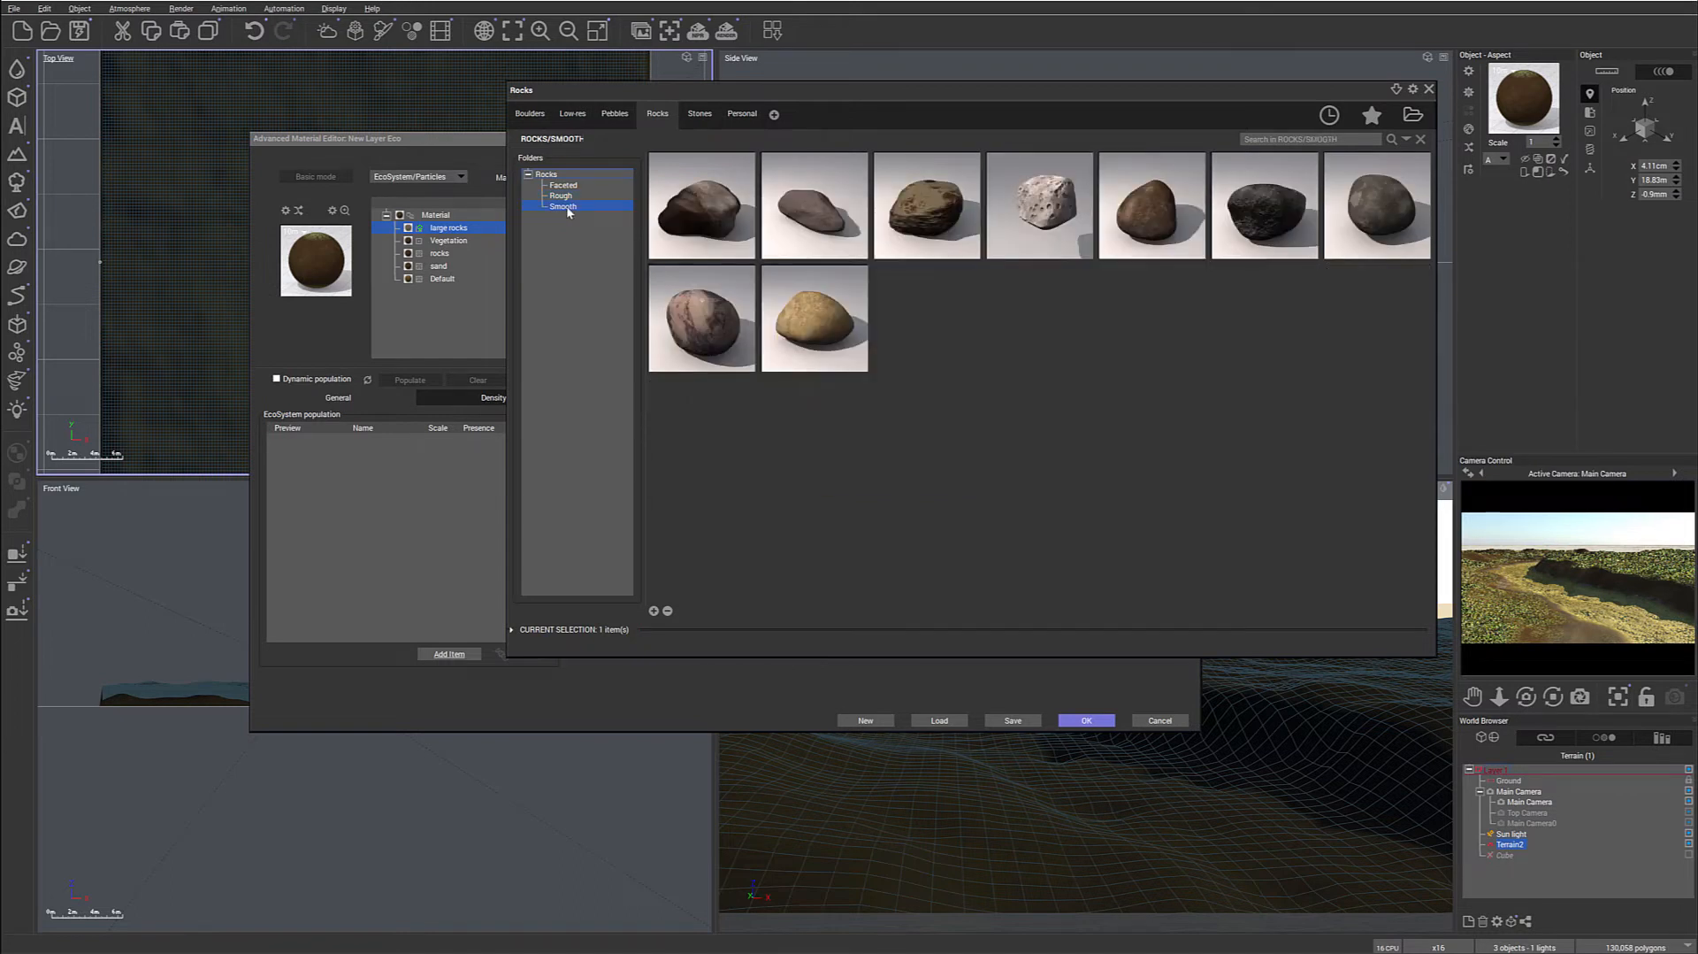
{"action": "mouse_move", "coordinate": [815, 317]}
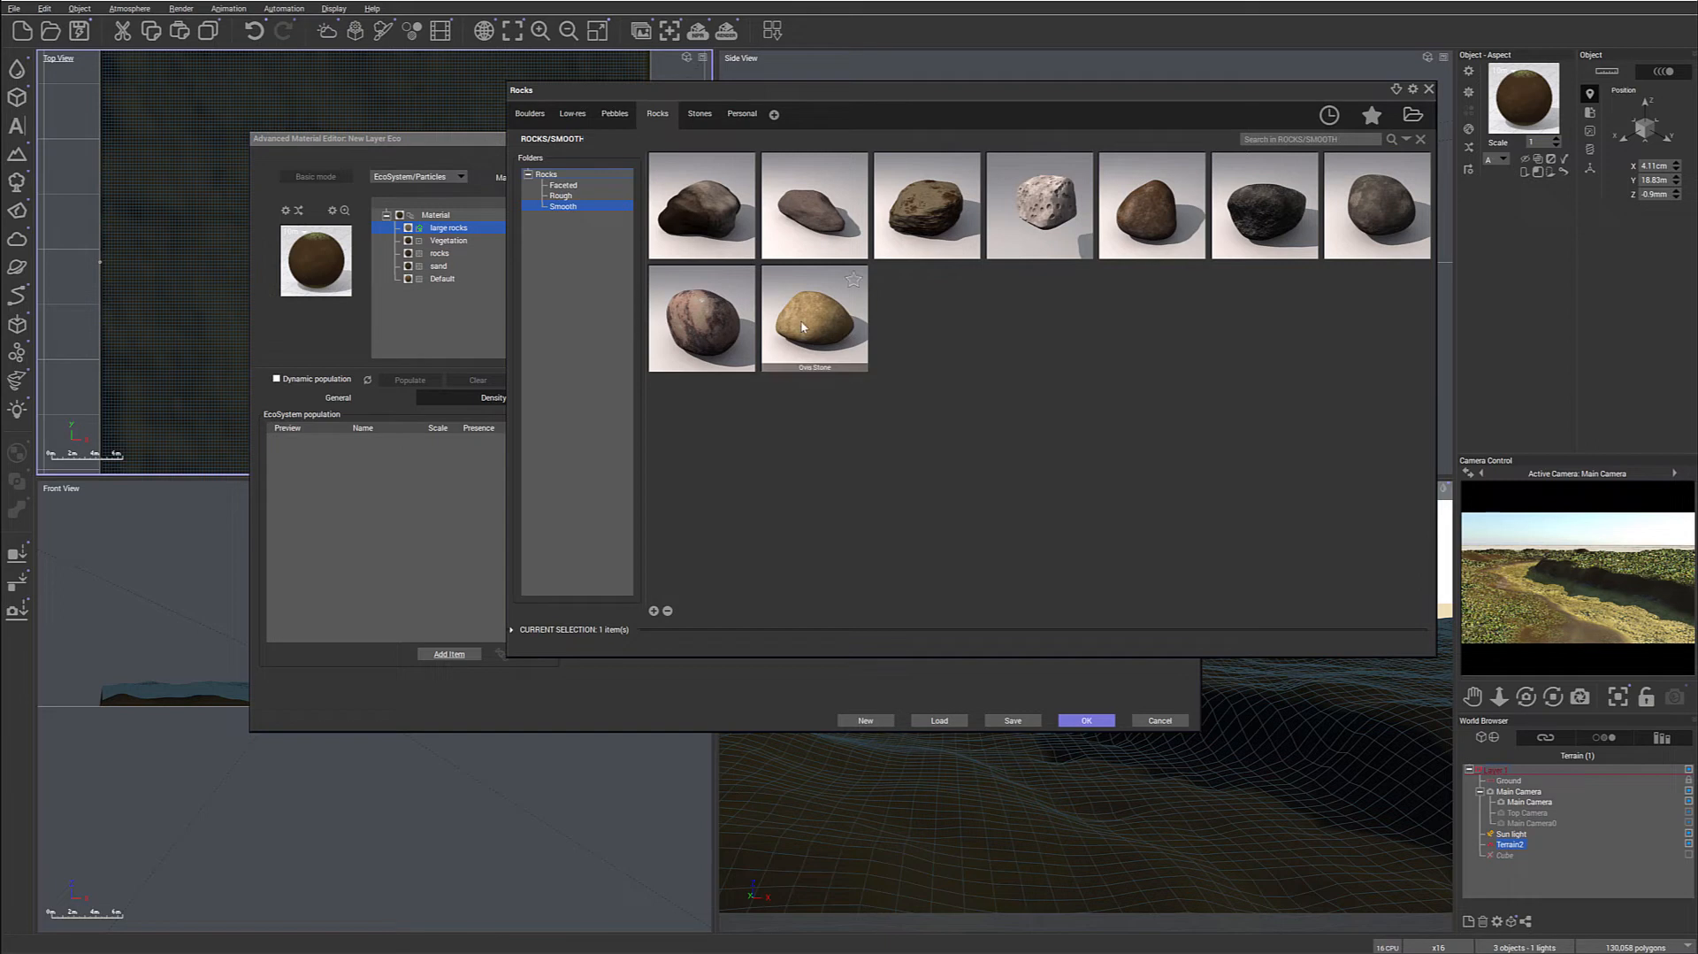
{"action": "mouse_move", "coordinate": [814, 314]}
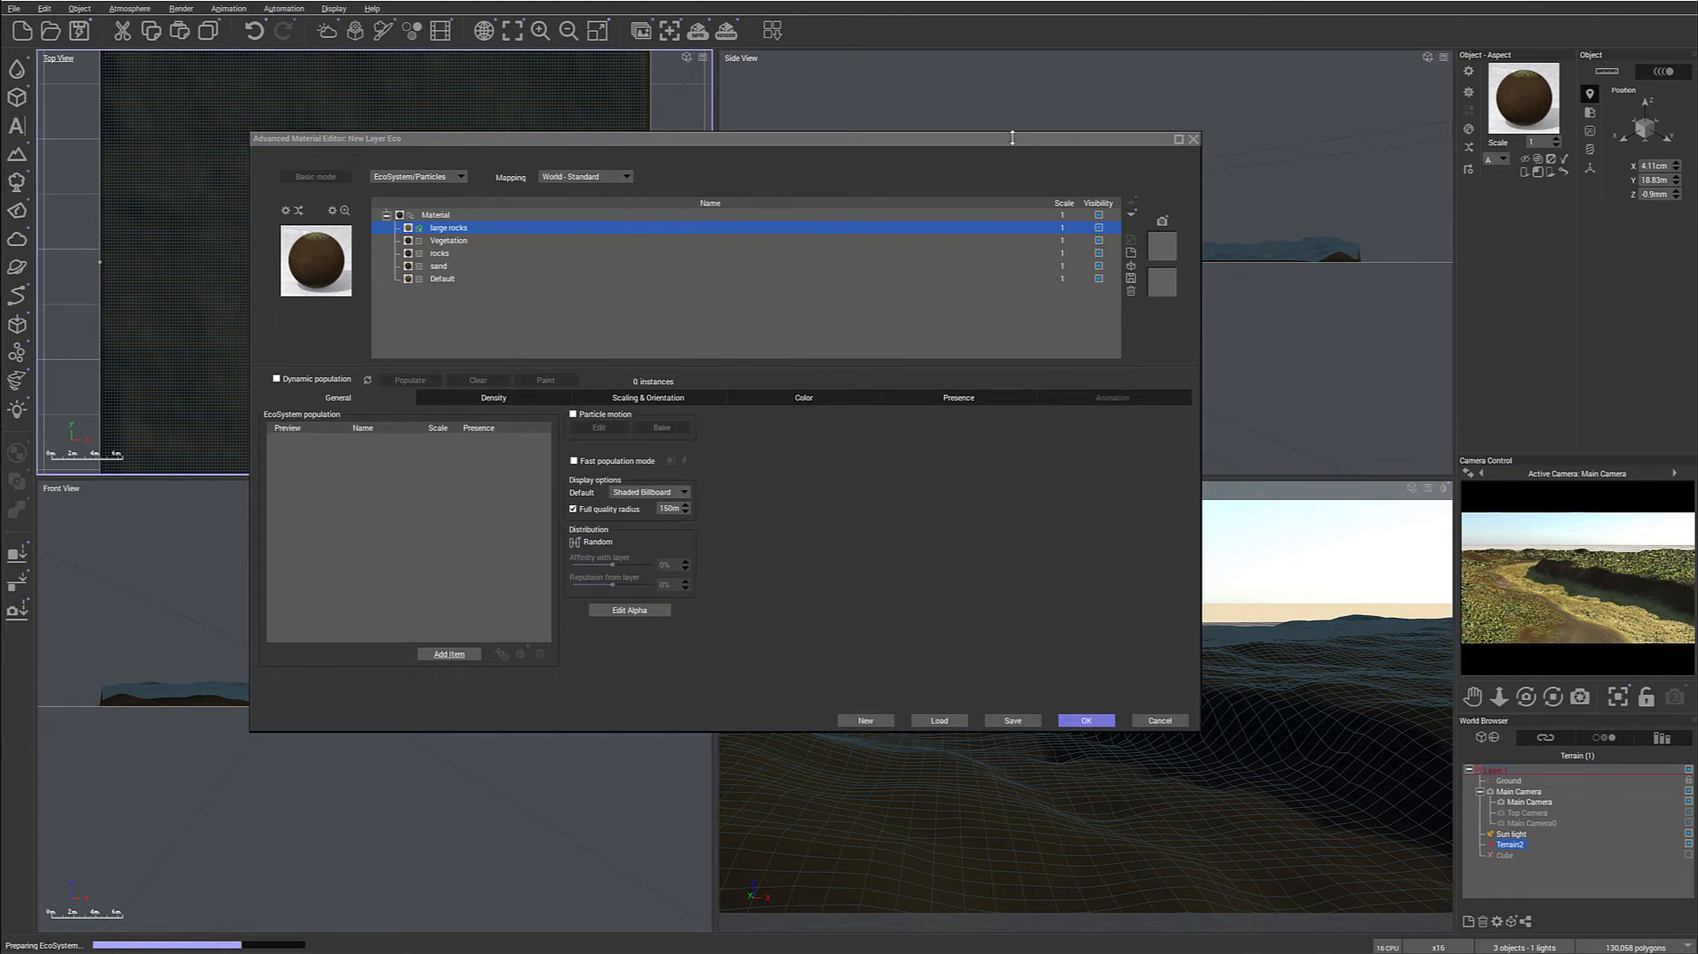
{"action": "mouse_move", "coordinate": [555, 723]}
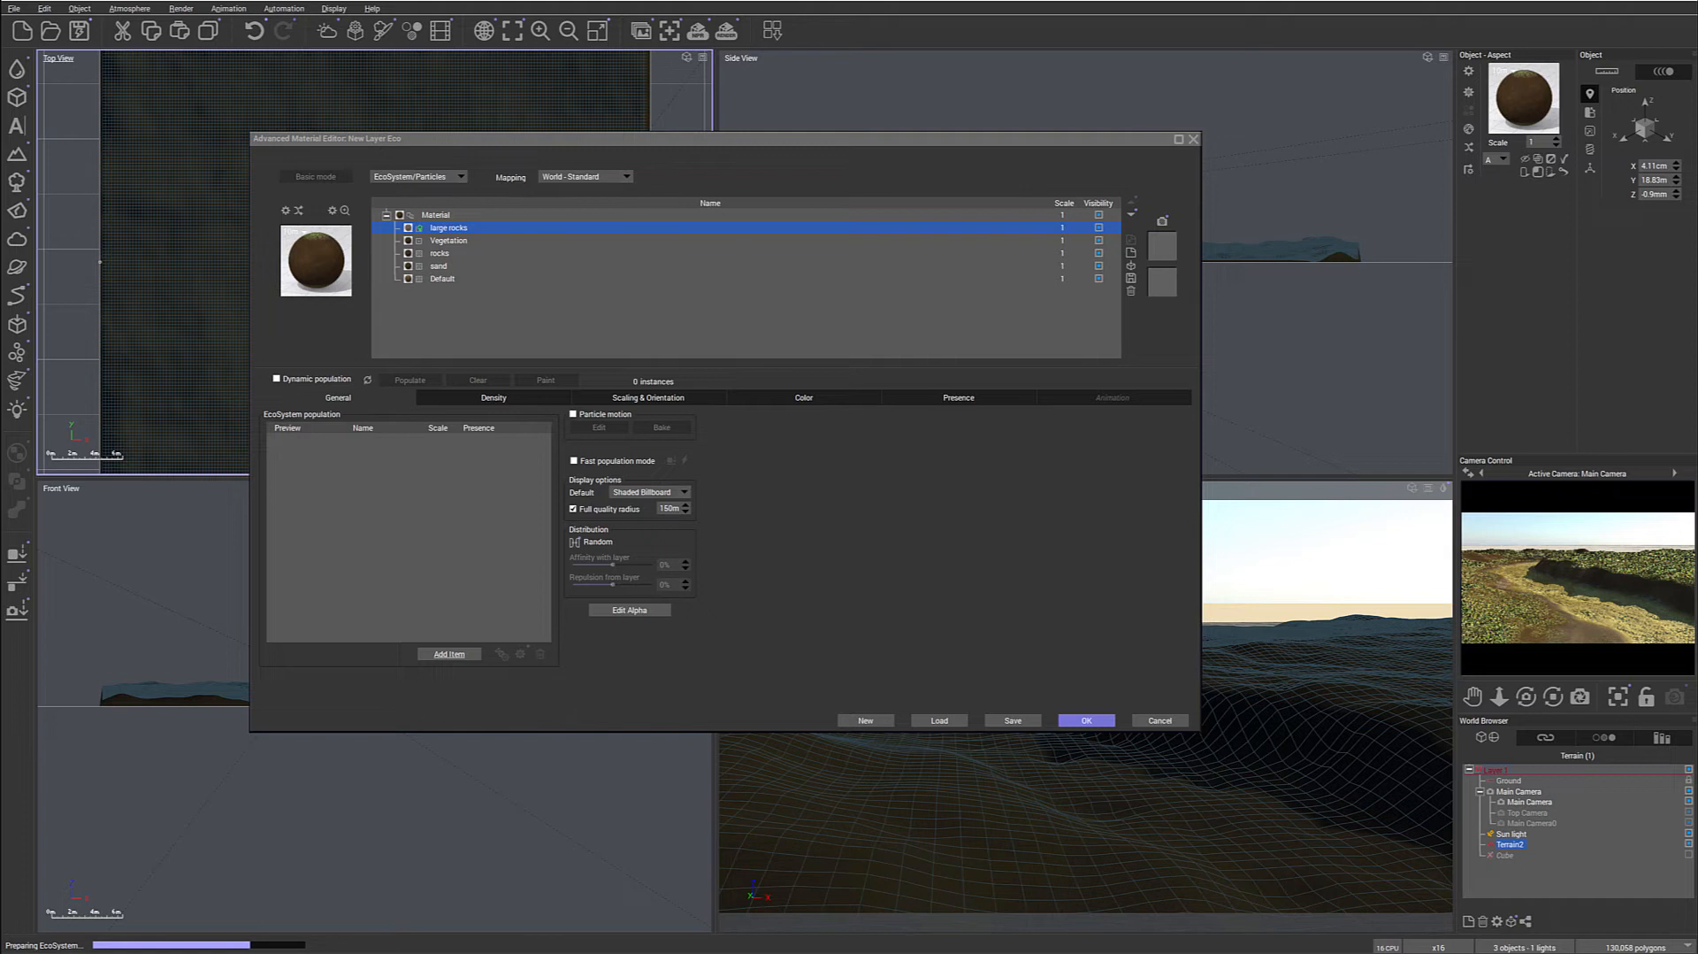
Move the material editor aside and give the large rocks layer a red colour.
{"action": "left_click_drag", "start_coordinate": [723, 138], "coordinate": [644, 96]}
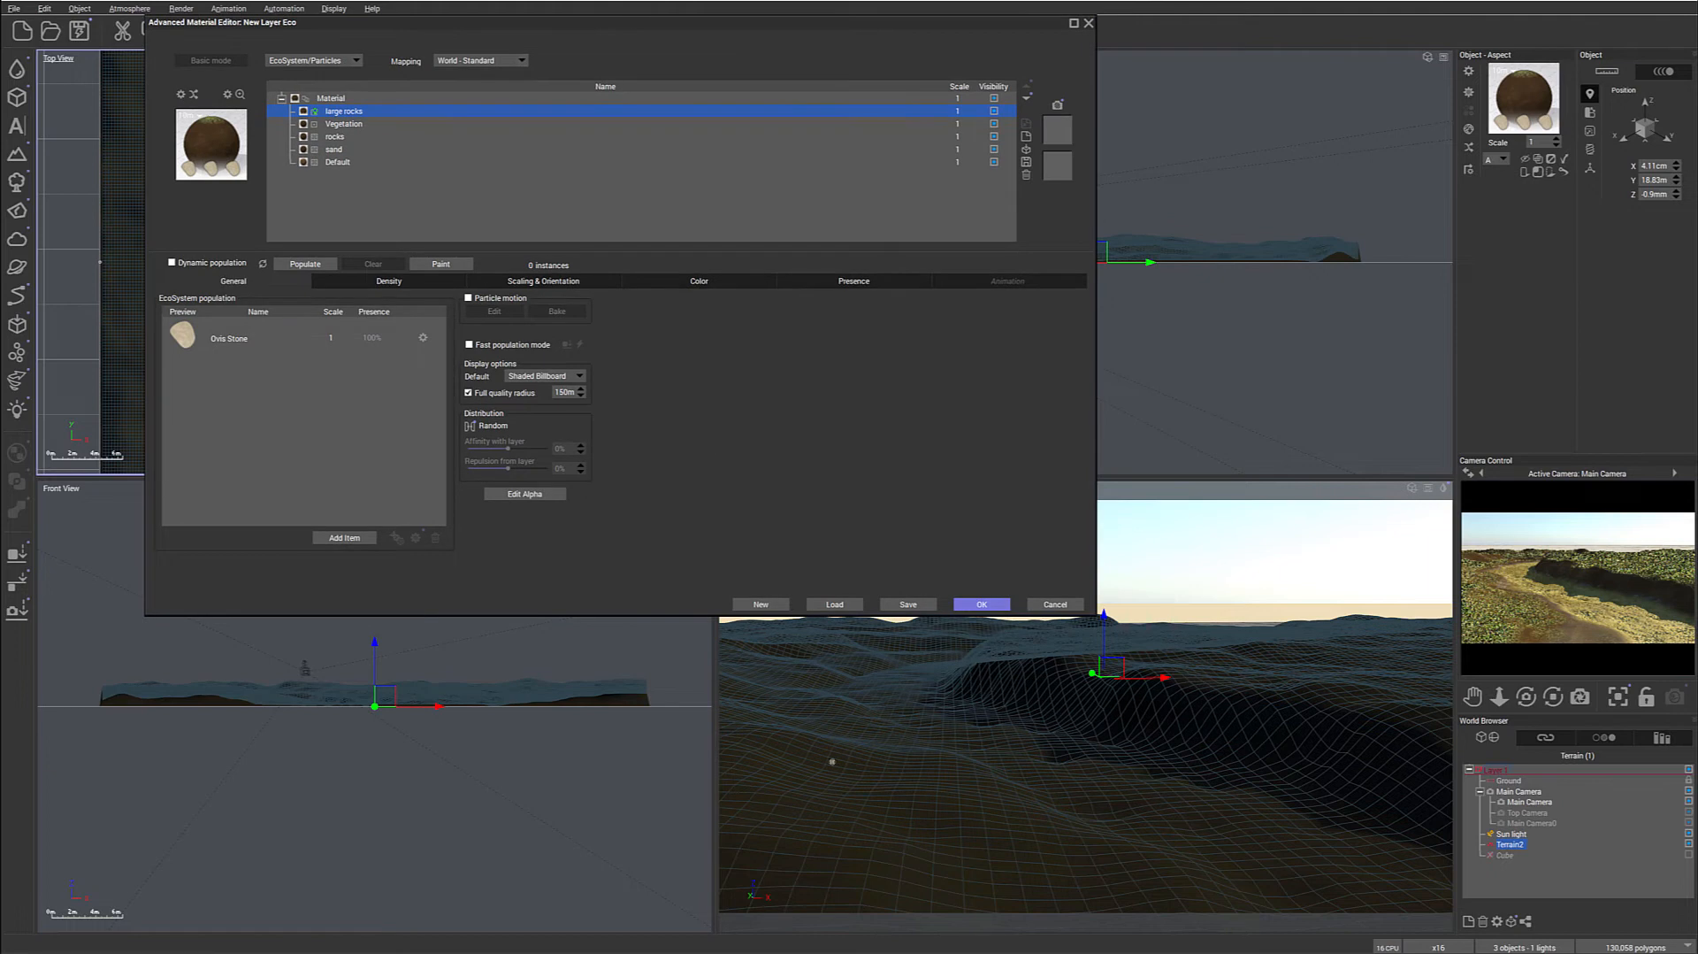
{"action": "mouse_move", "coordinate": [1067, 832]}
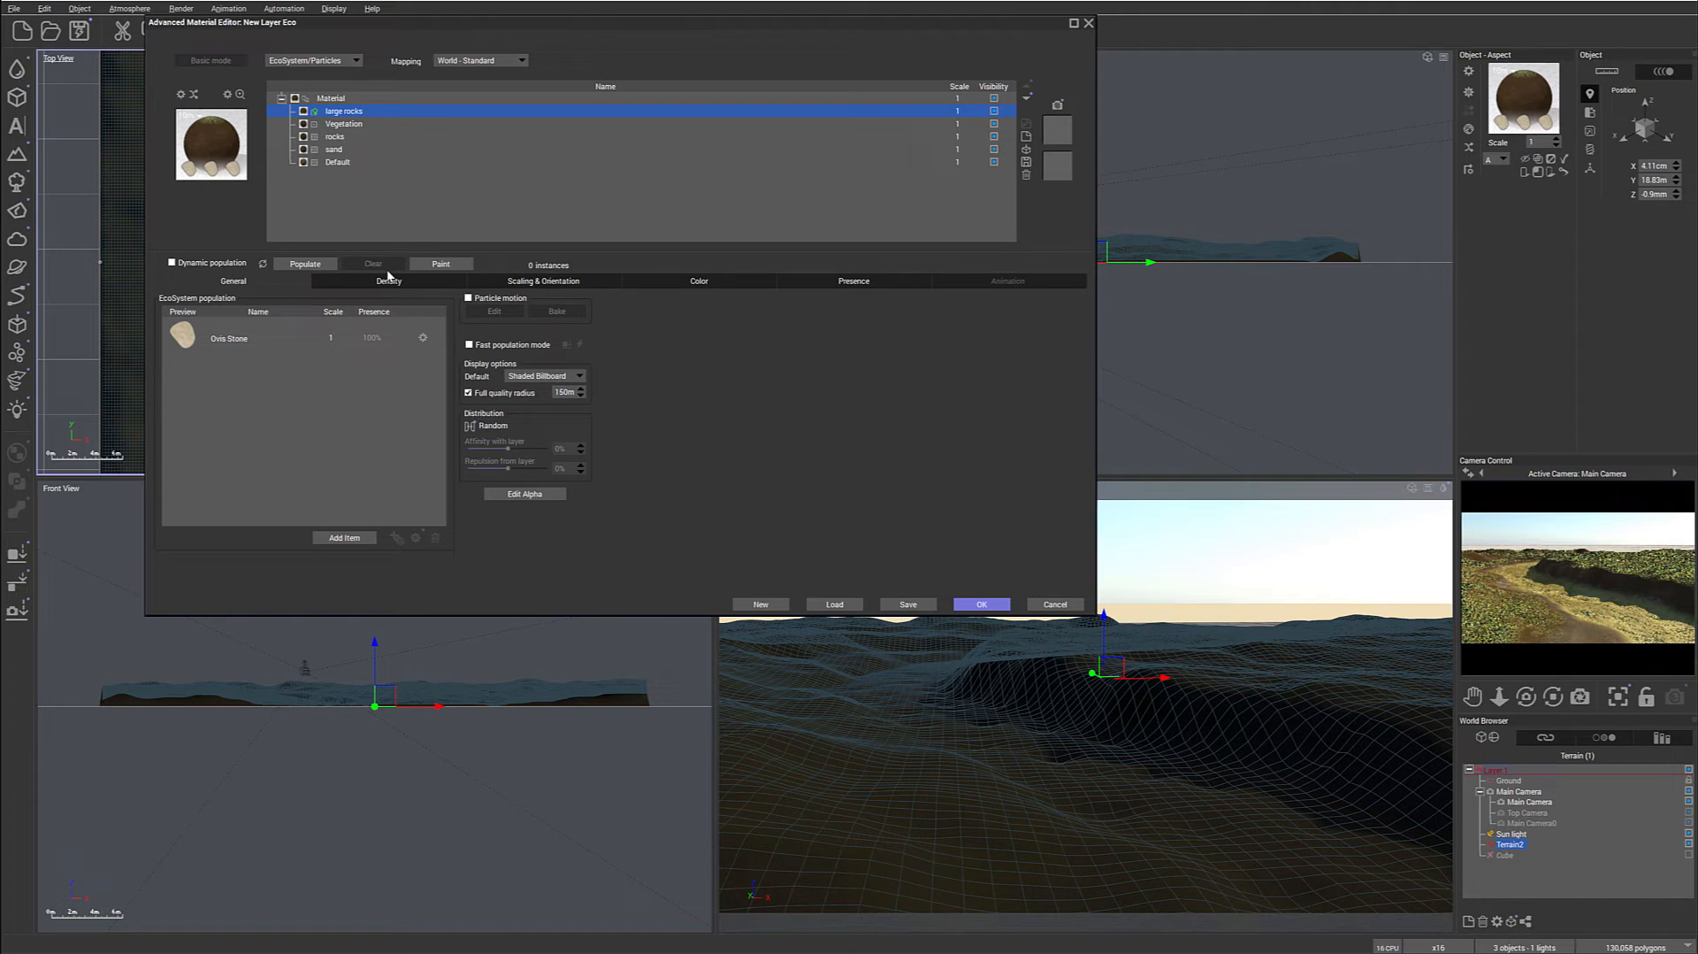
{"action": "mouse_move", "coordinate": [867, 141]}
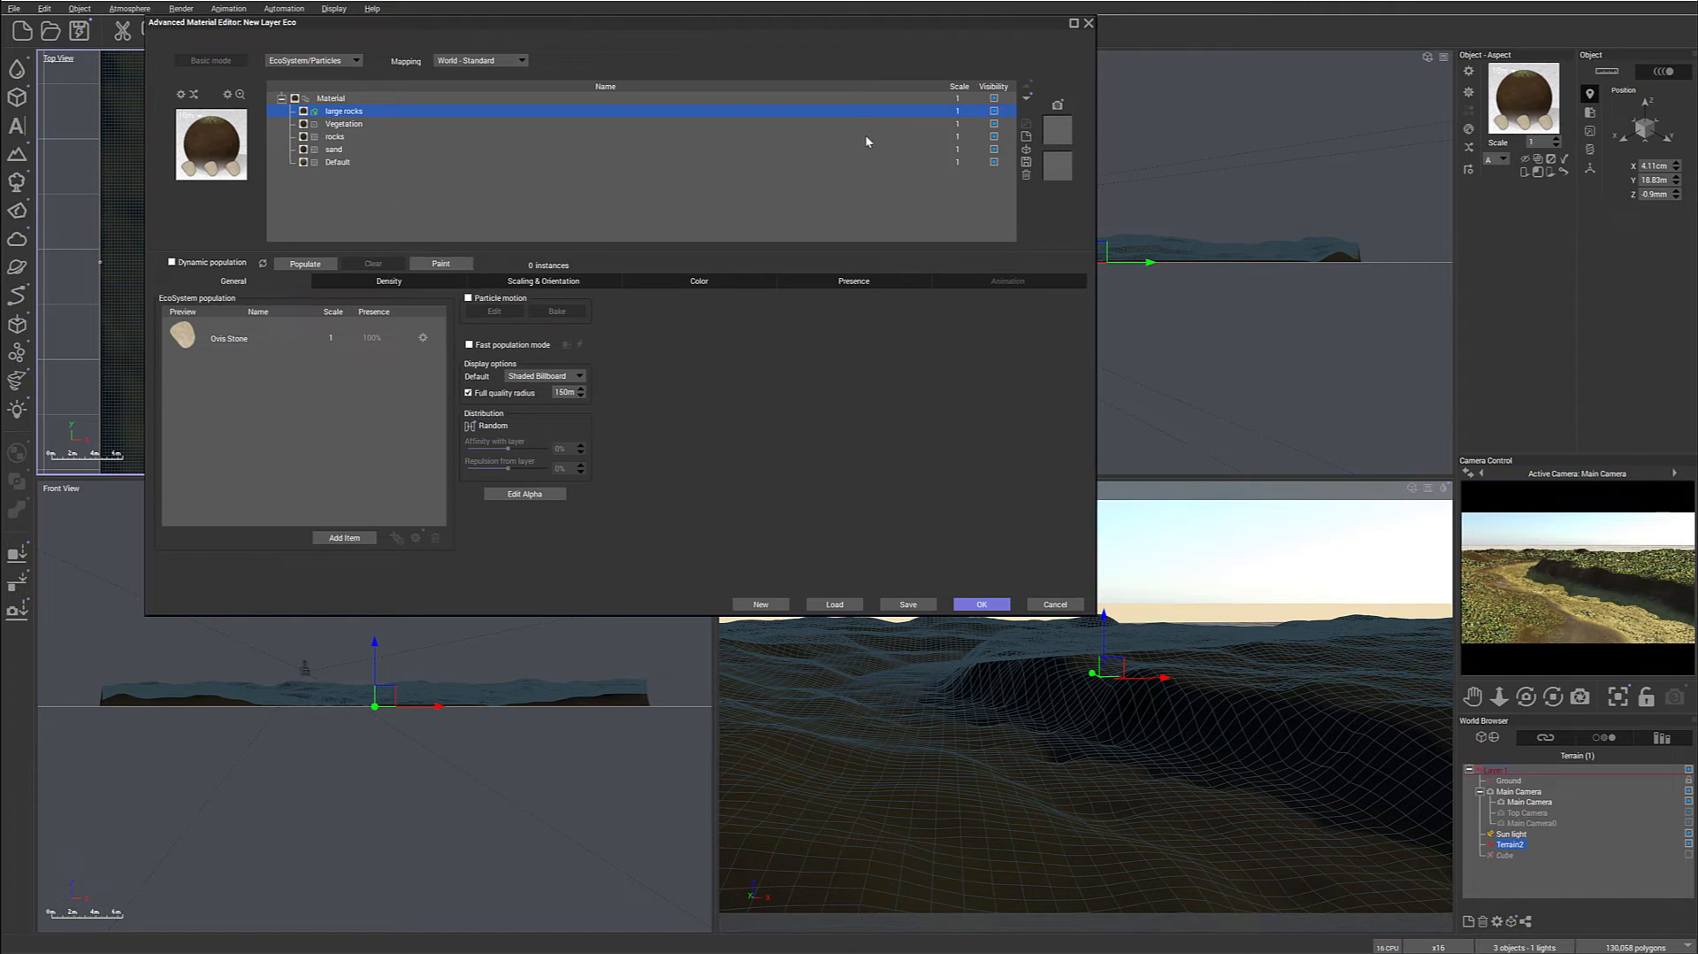
{"action": "left_click", "coordinate": [993, 111]}
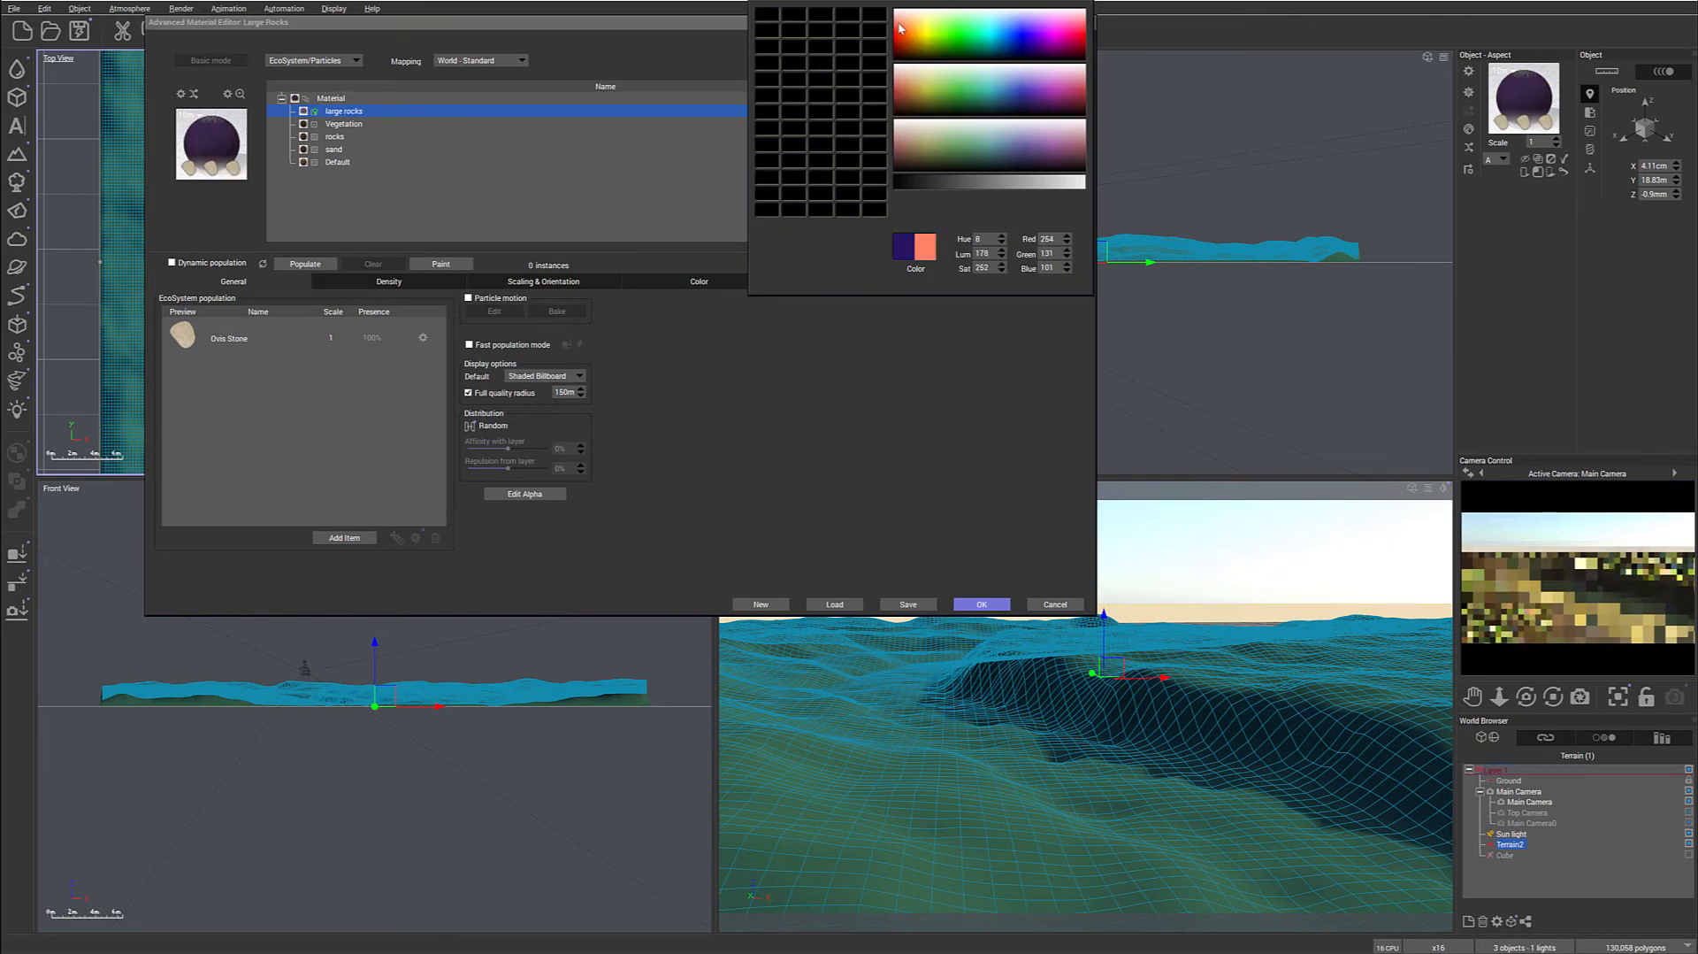
{"action": "left_click", "coordinate": [980, 603]}
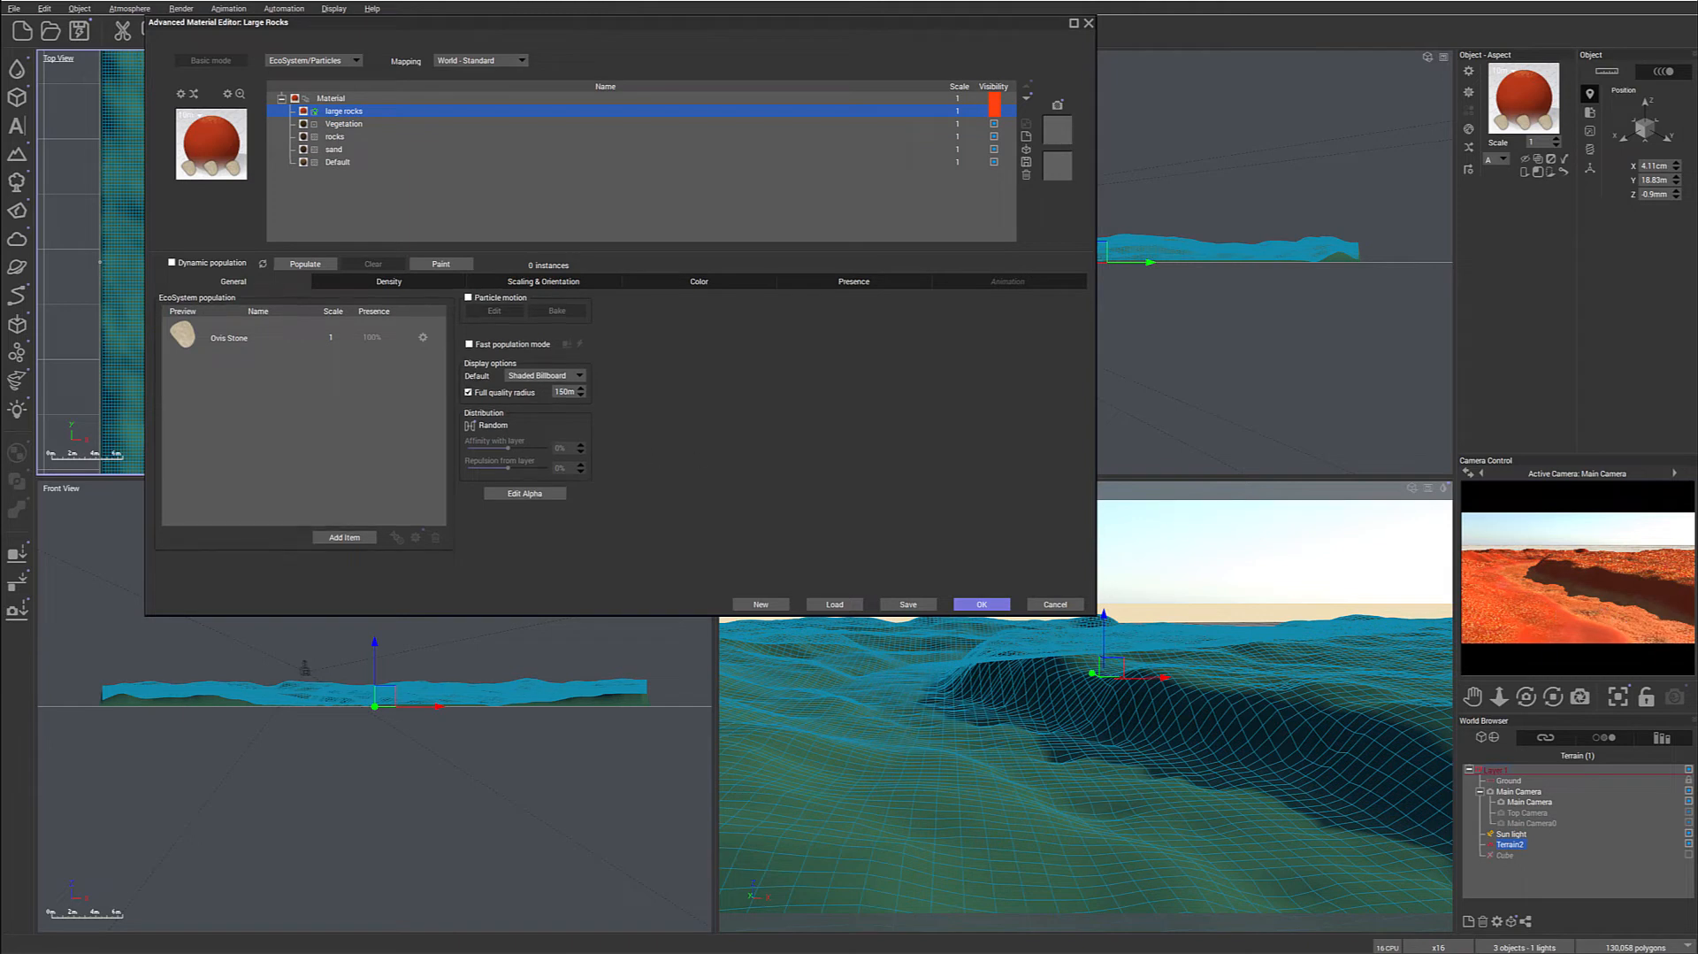
On the Presence tab, narrow the large rocks altitude range to about -0.7 to -0.29.
{"action": "left_click", "coordinate": [854, 282]}
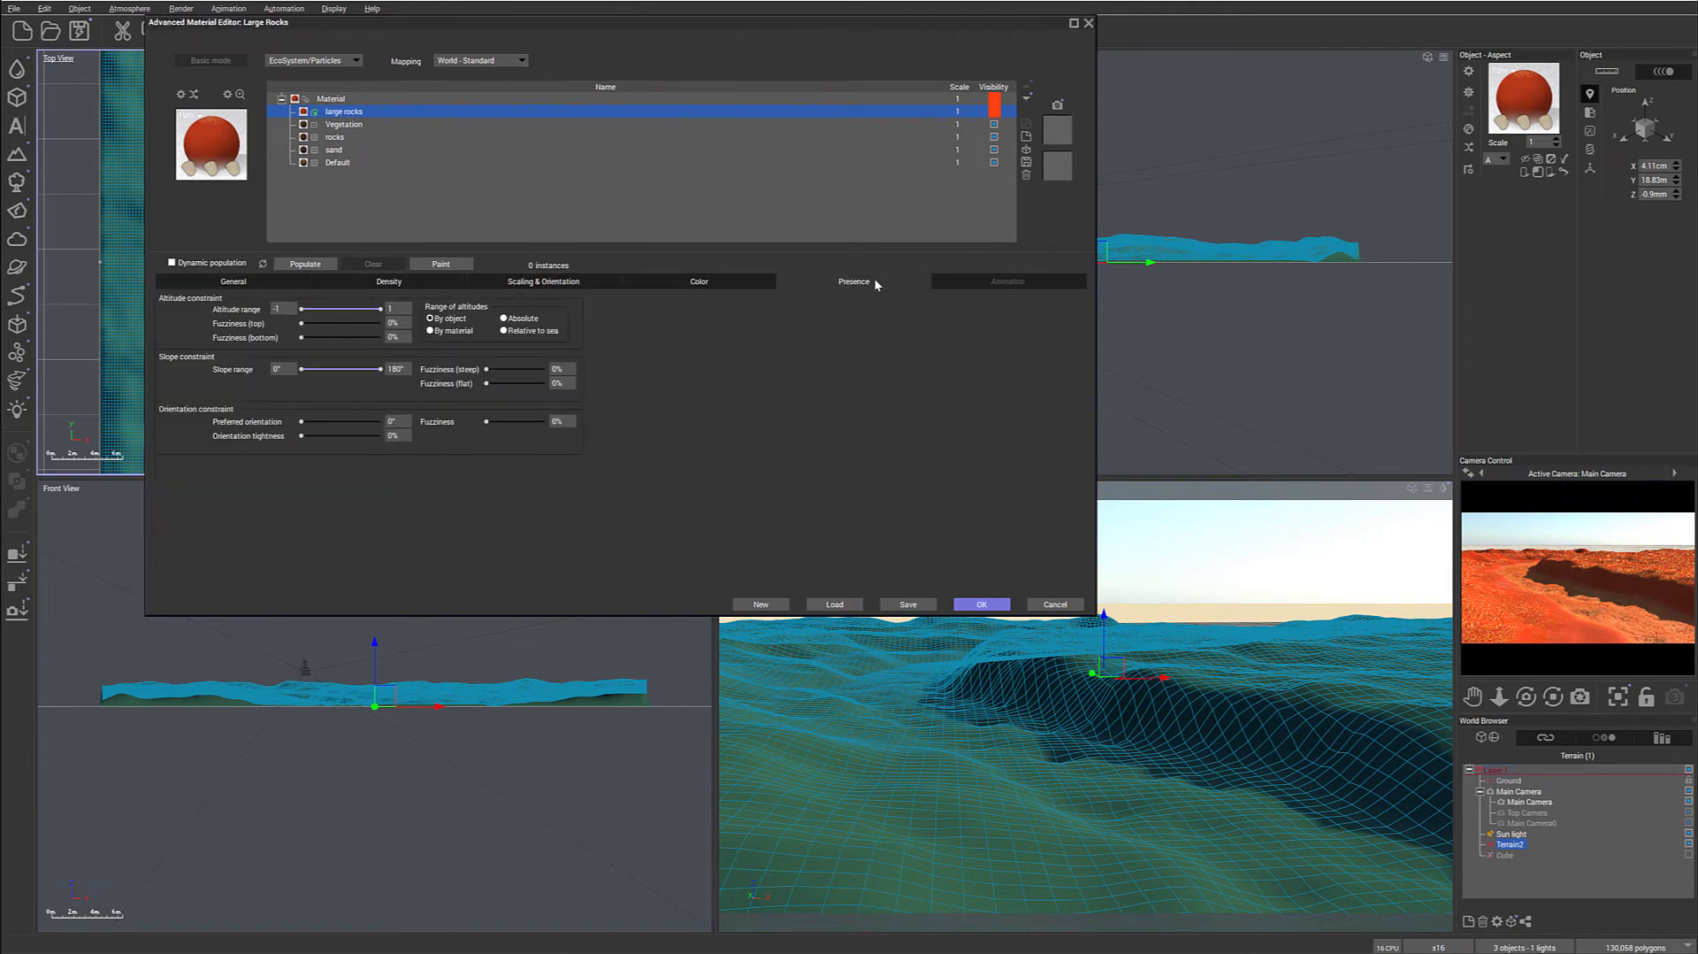
{"action": "left_click_drag", "start_coordinate": [381, 309], "coordinate": [350, 308]}
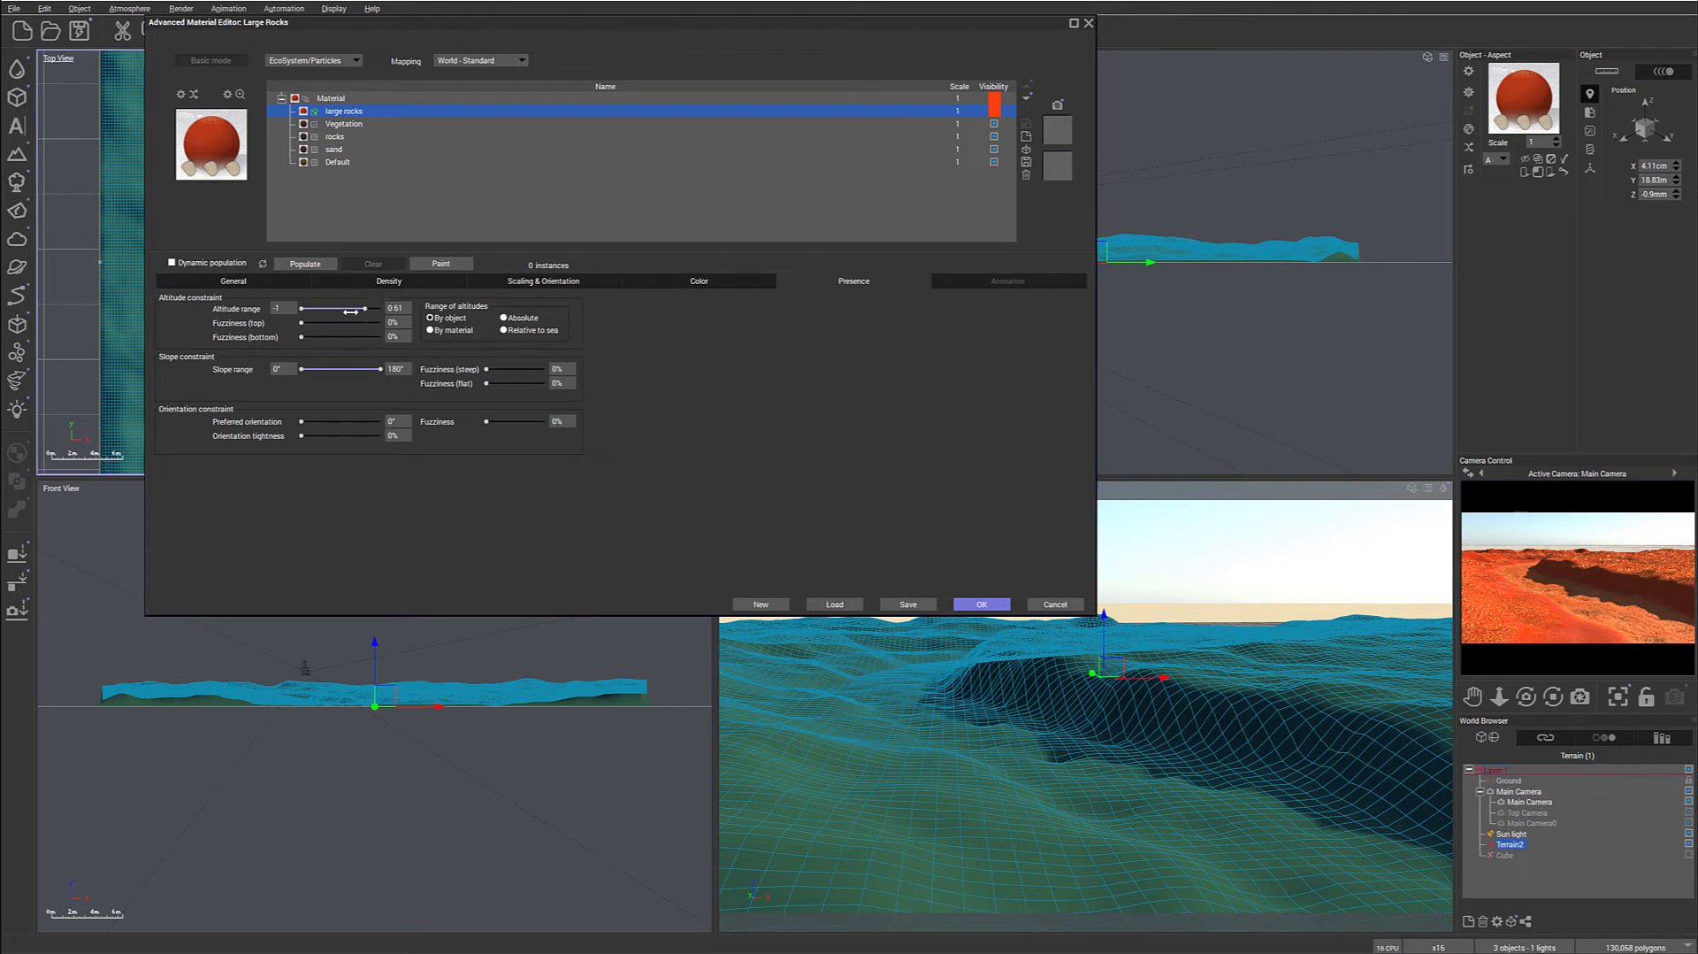
{"action": "left_click_drag", "start_coordinate": [352, 309], "coordinate": [334, 309]}
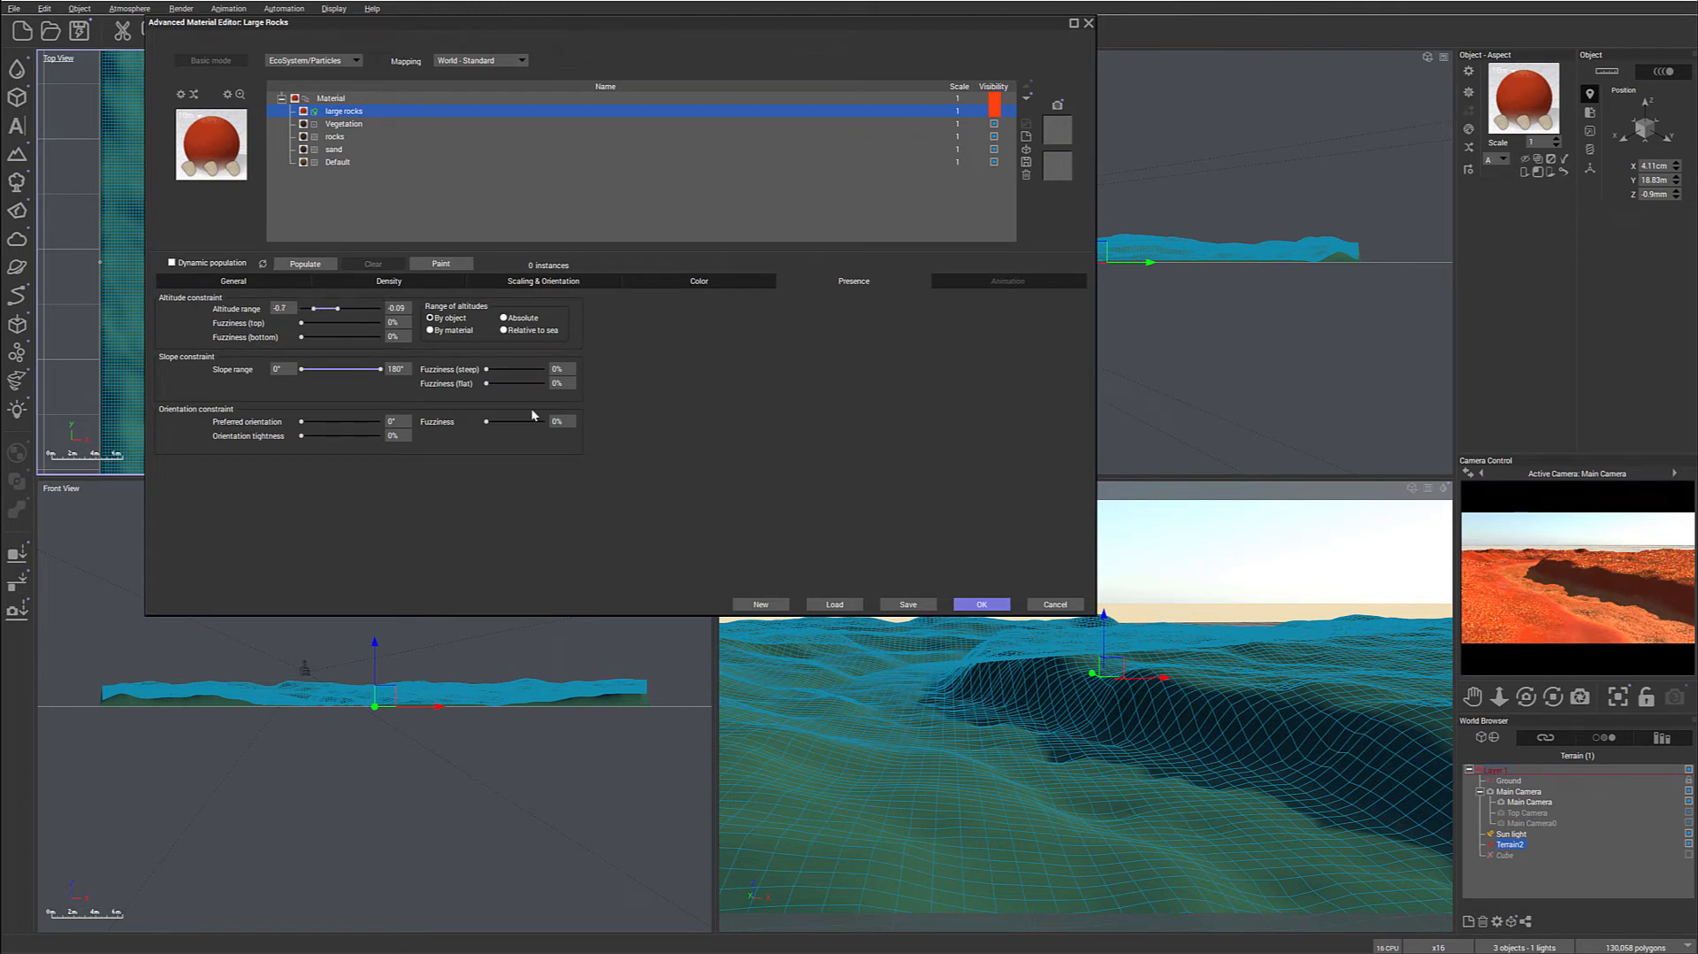
{"action": "mouse_move", "coordinate": [1579, 583]}
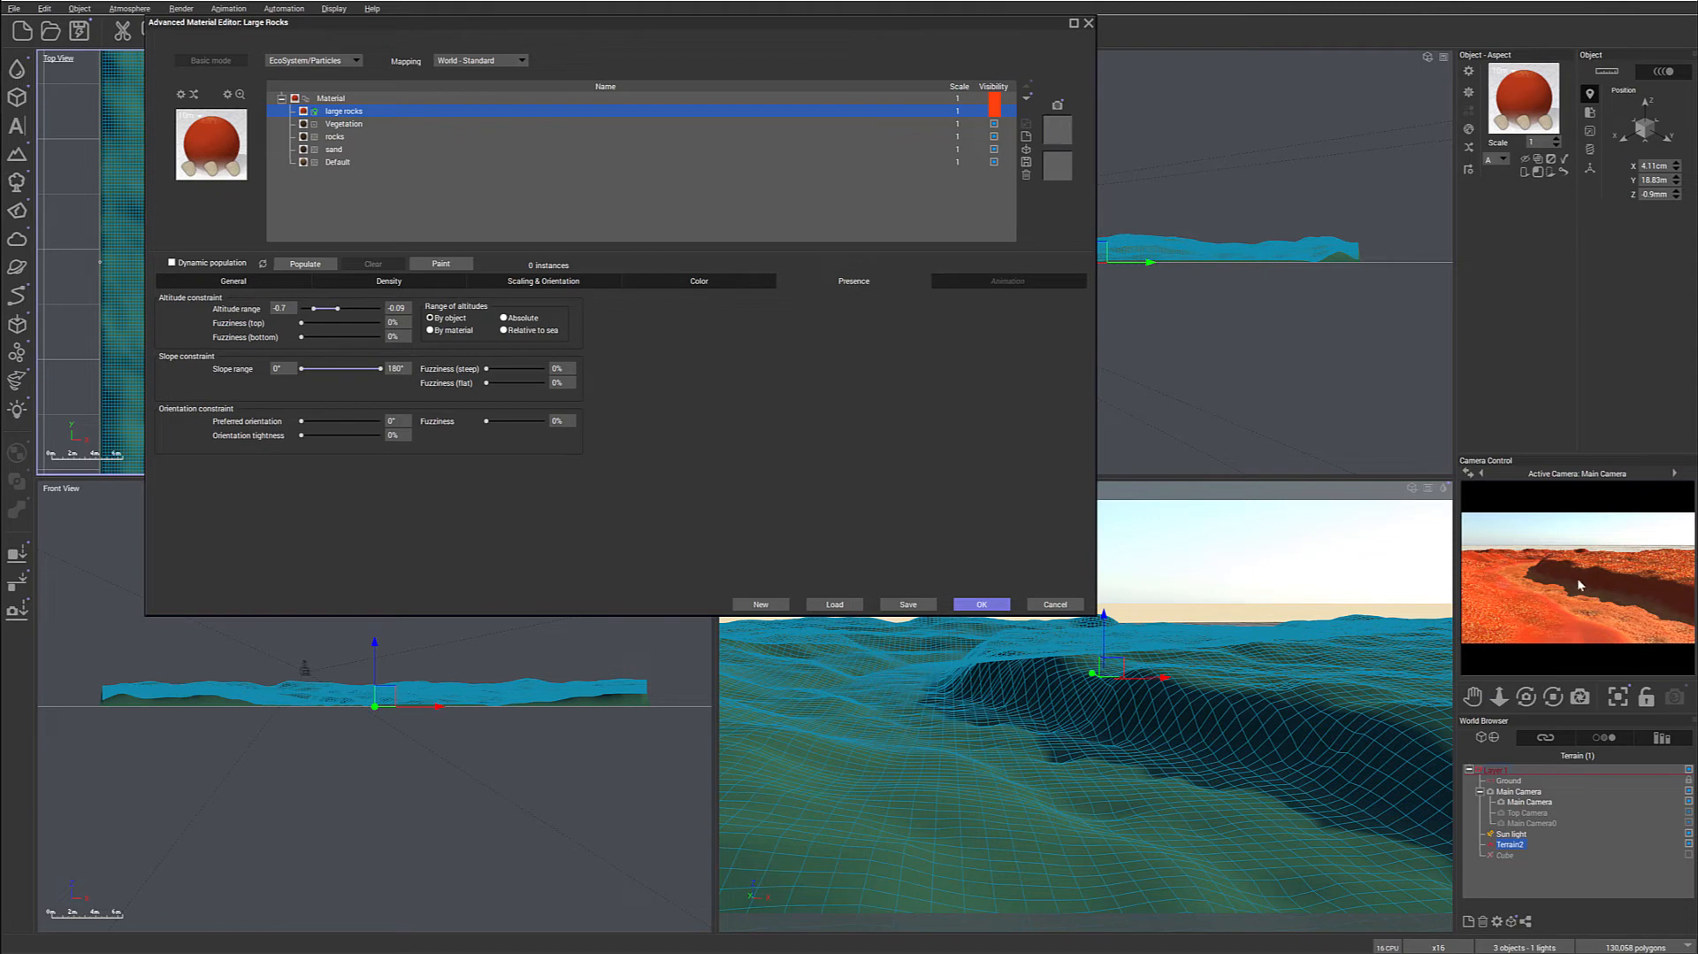
{"action": "mouse_move", "coordinate": [1625, 581]}
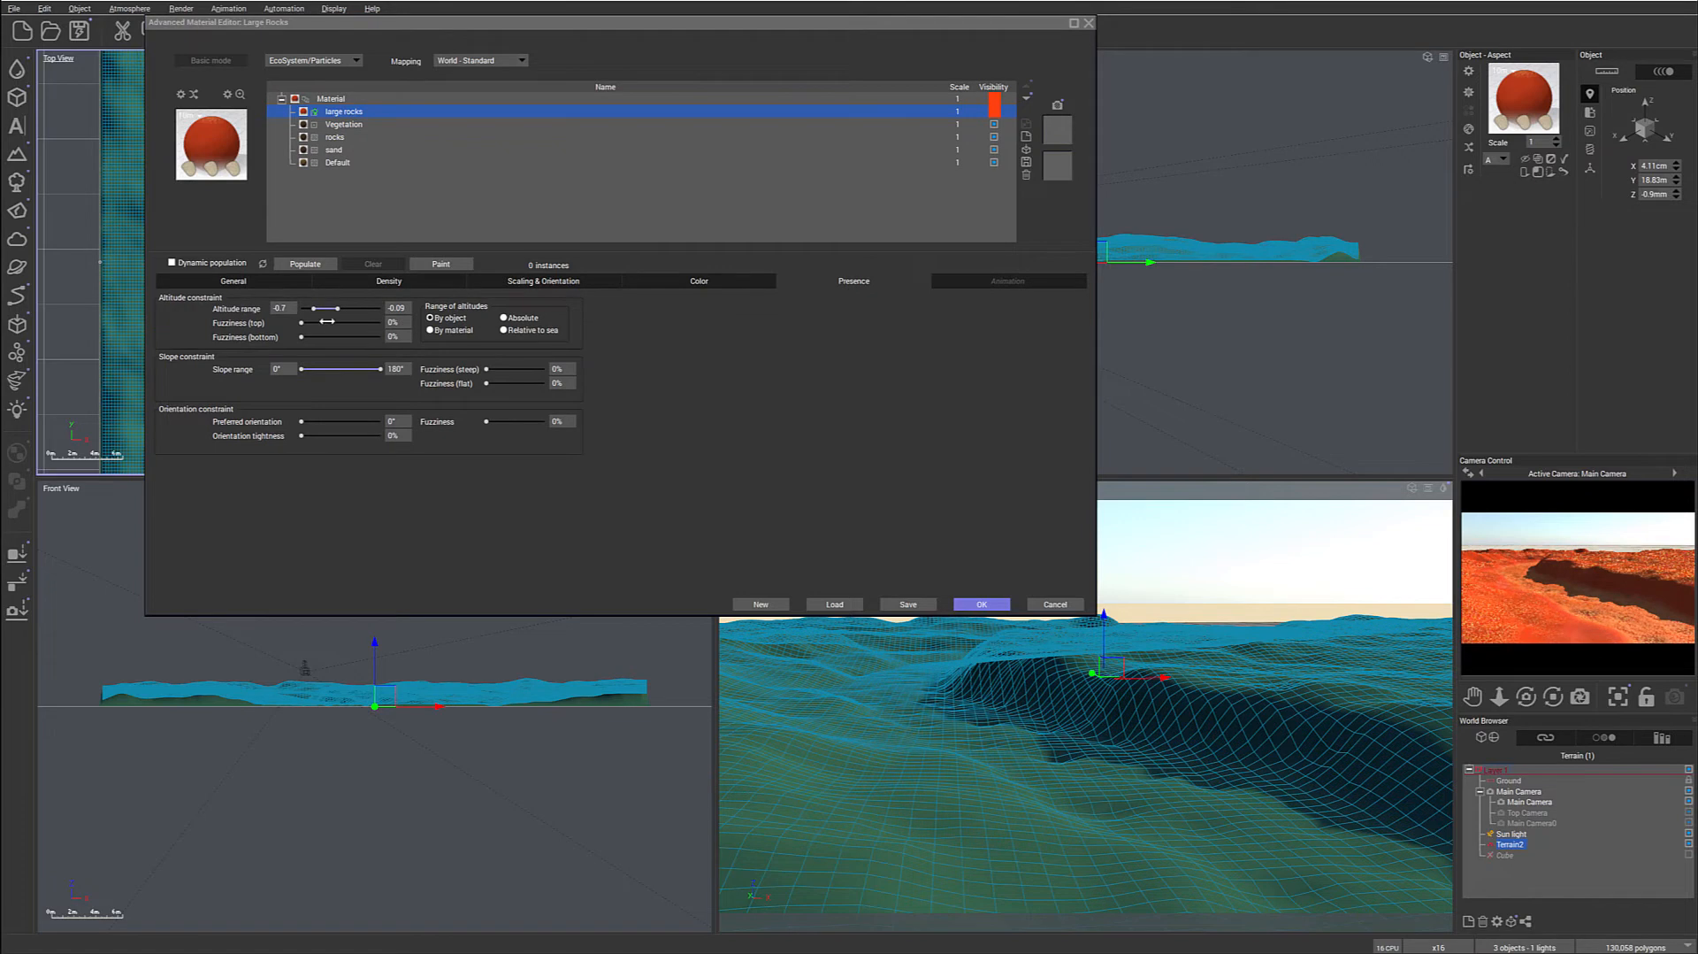
{"action": "left_click_drag", "start_coordinate": [330, 308], "coordinate": [347, 309]}
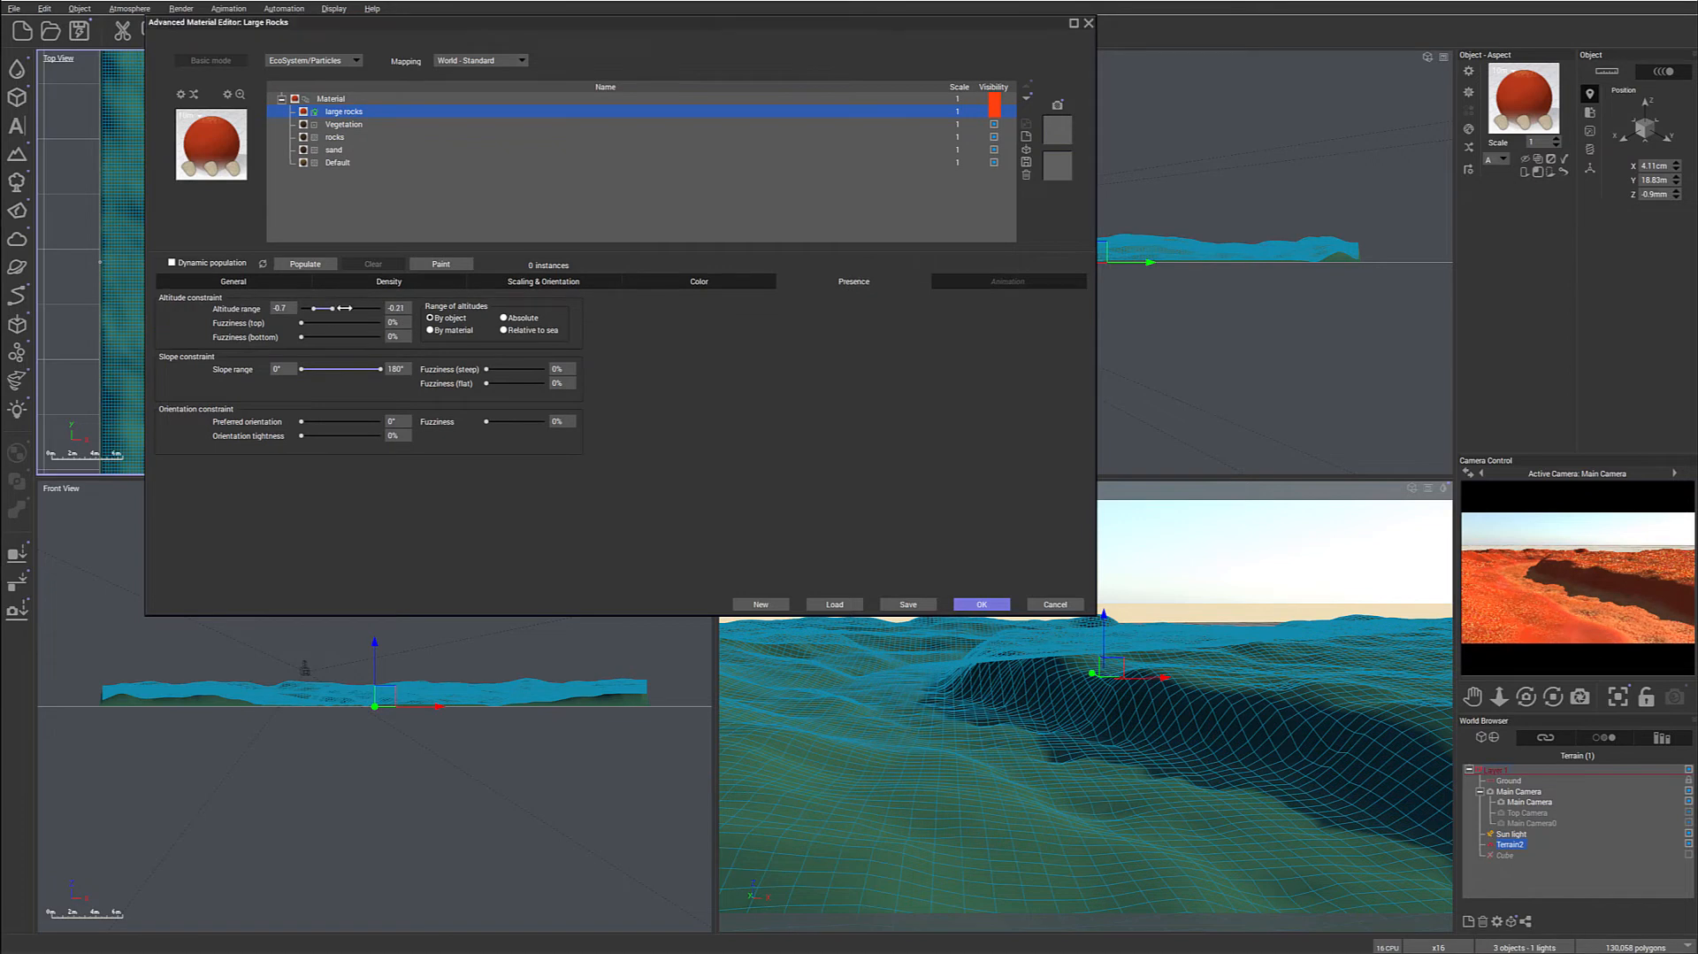
{"action": "left_click_drag", "start_coordinate": [325, 308], "coordinate": [318, 309]}
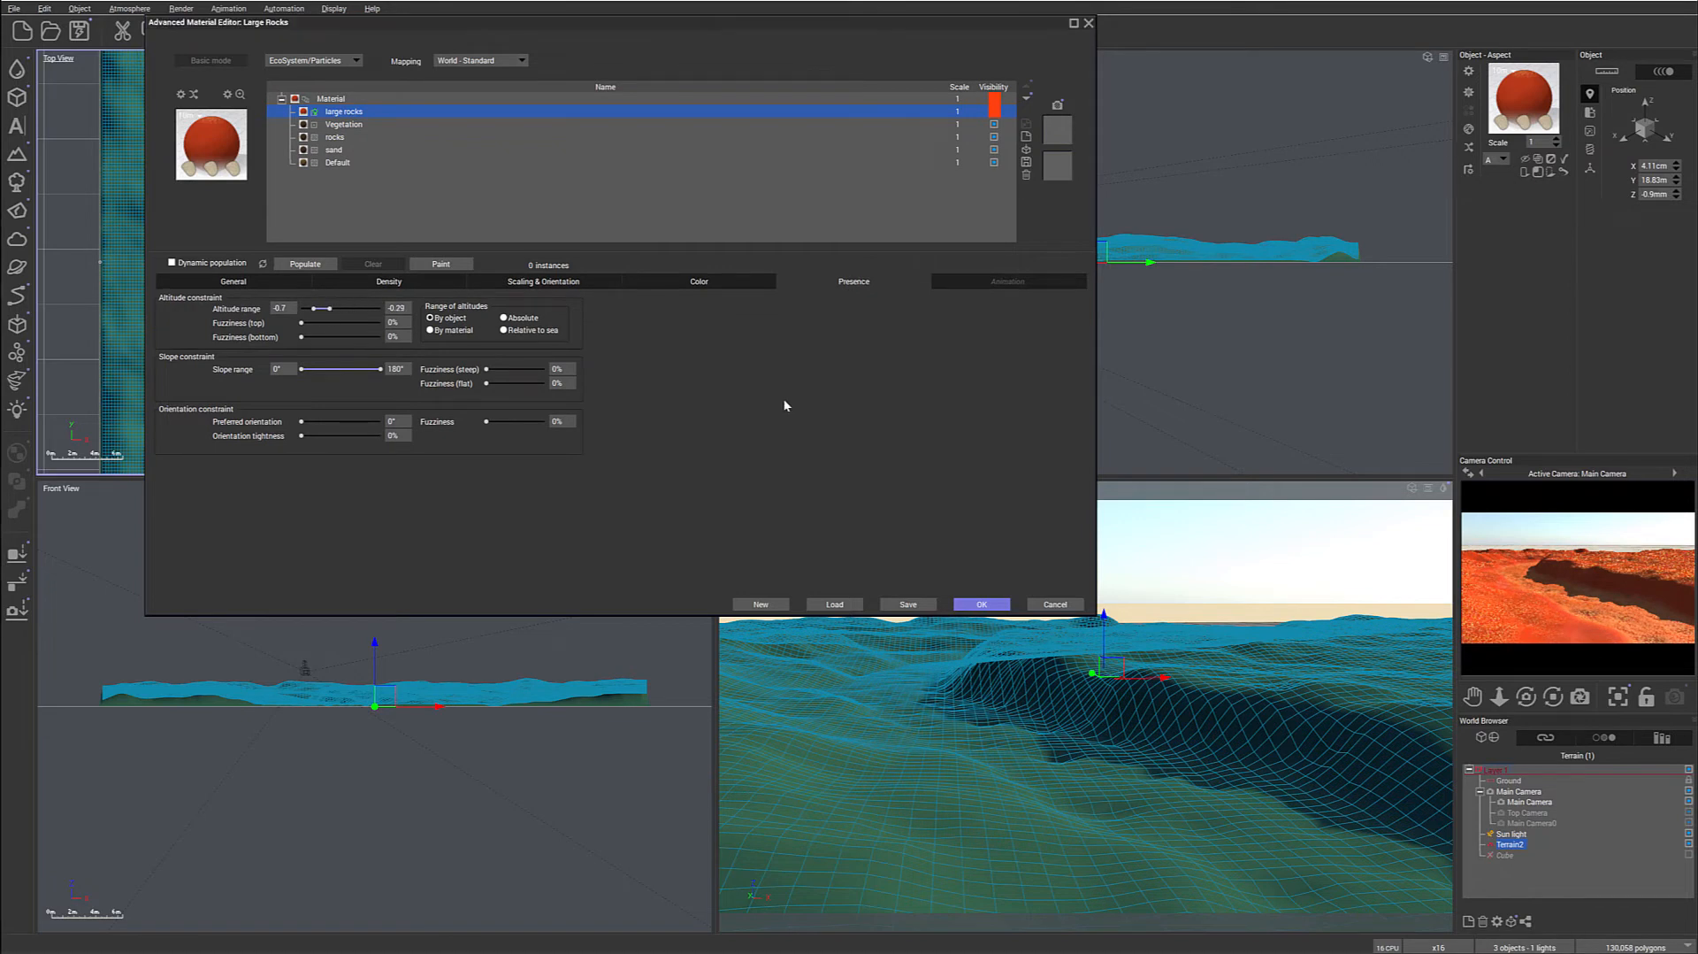
{"action": "mouse_move", "coordinate": [1502, 788]}
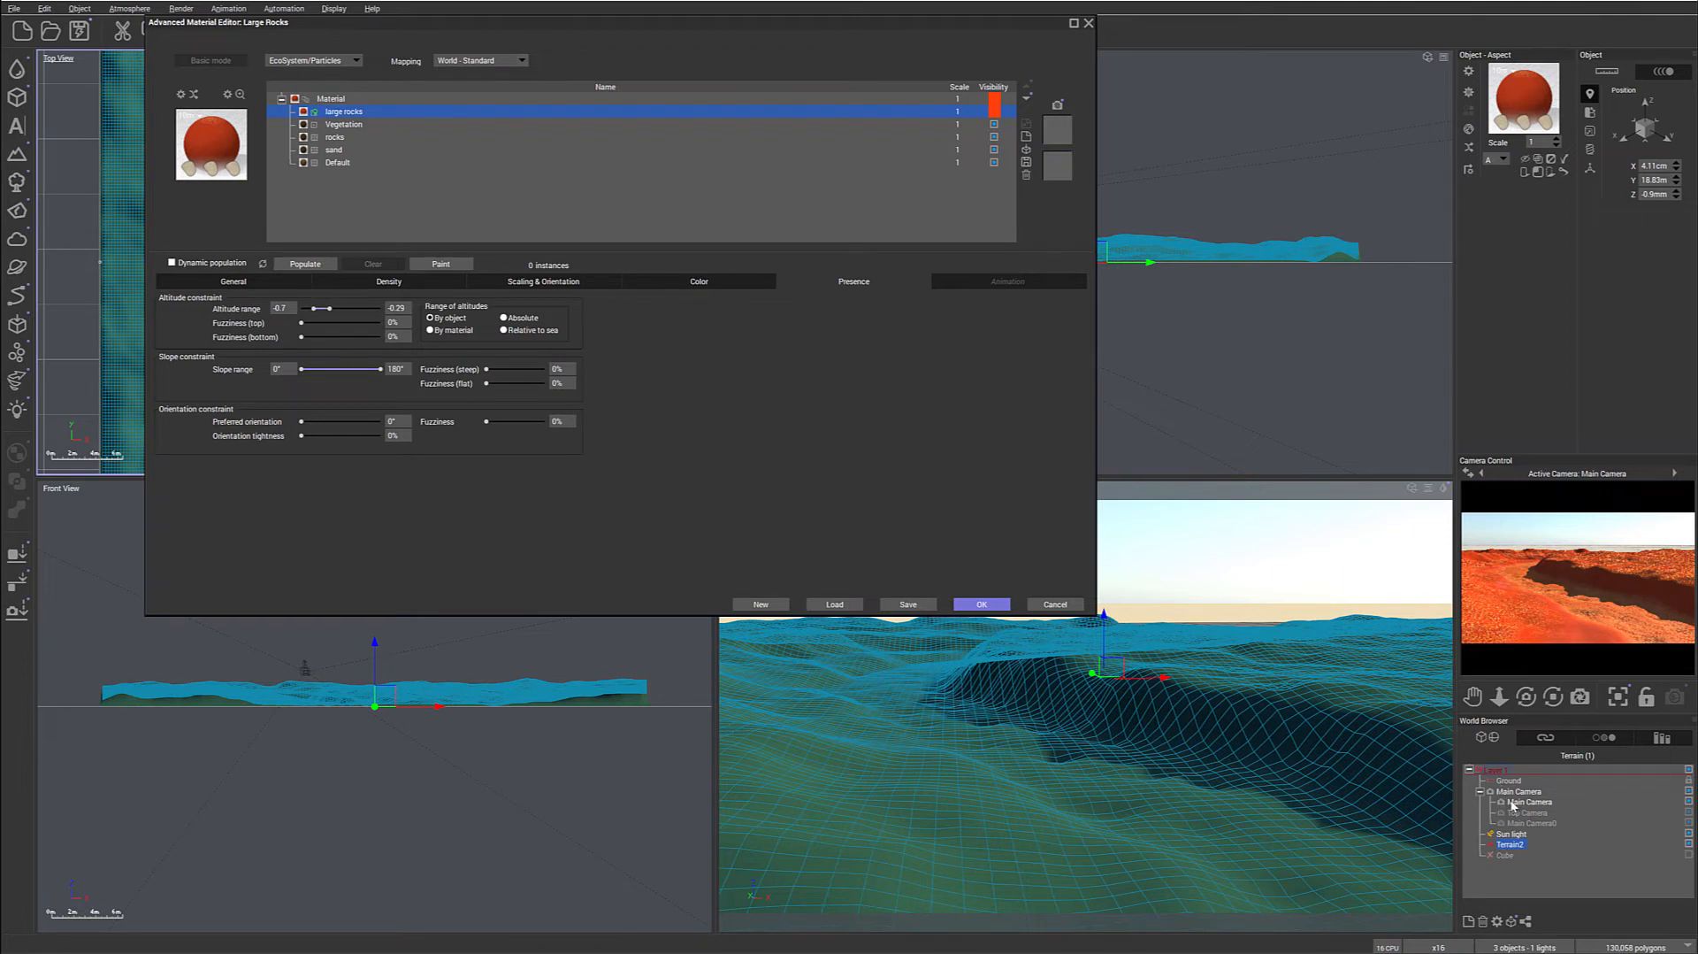
View through Main Camera0 and set the large rocks altitude range to -0.49 to 0.16.
{"action": "left_click", "coordinate": [980, 604]}
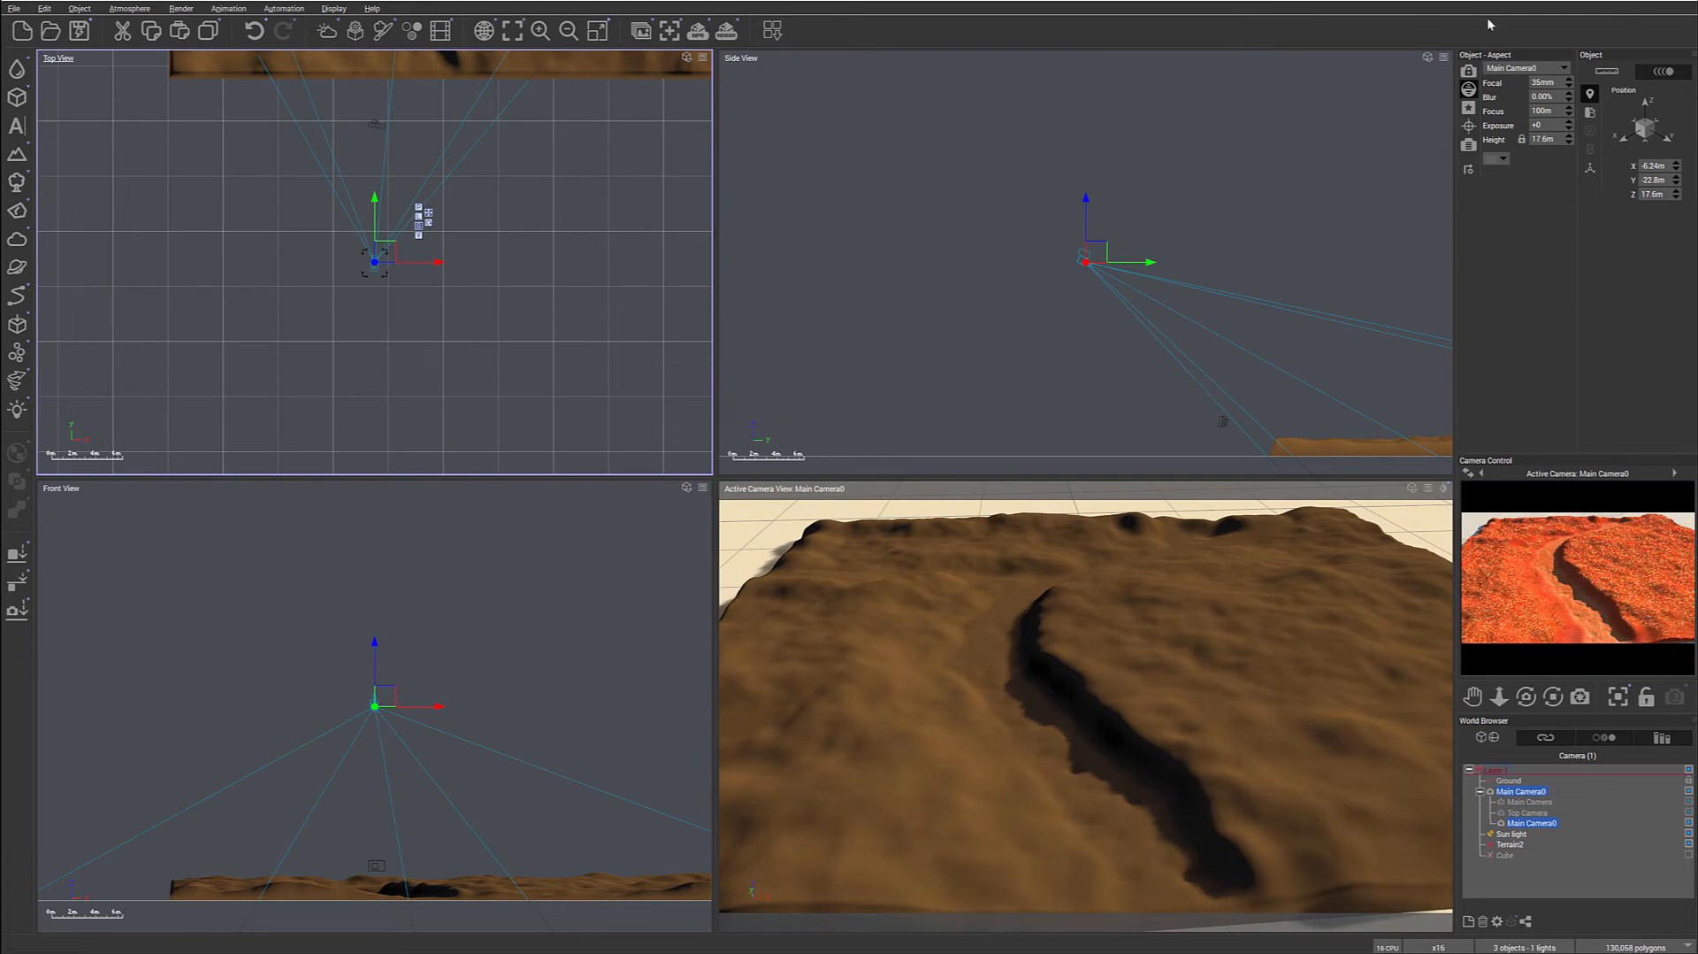
{"action": "left_click", "coordinate": [1511, 844]}
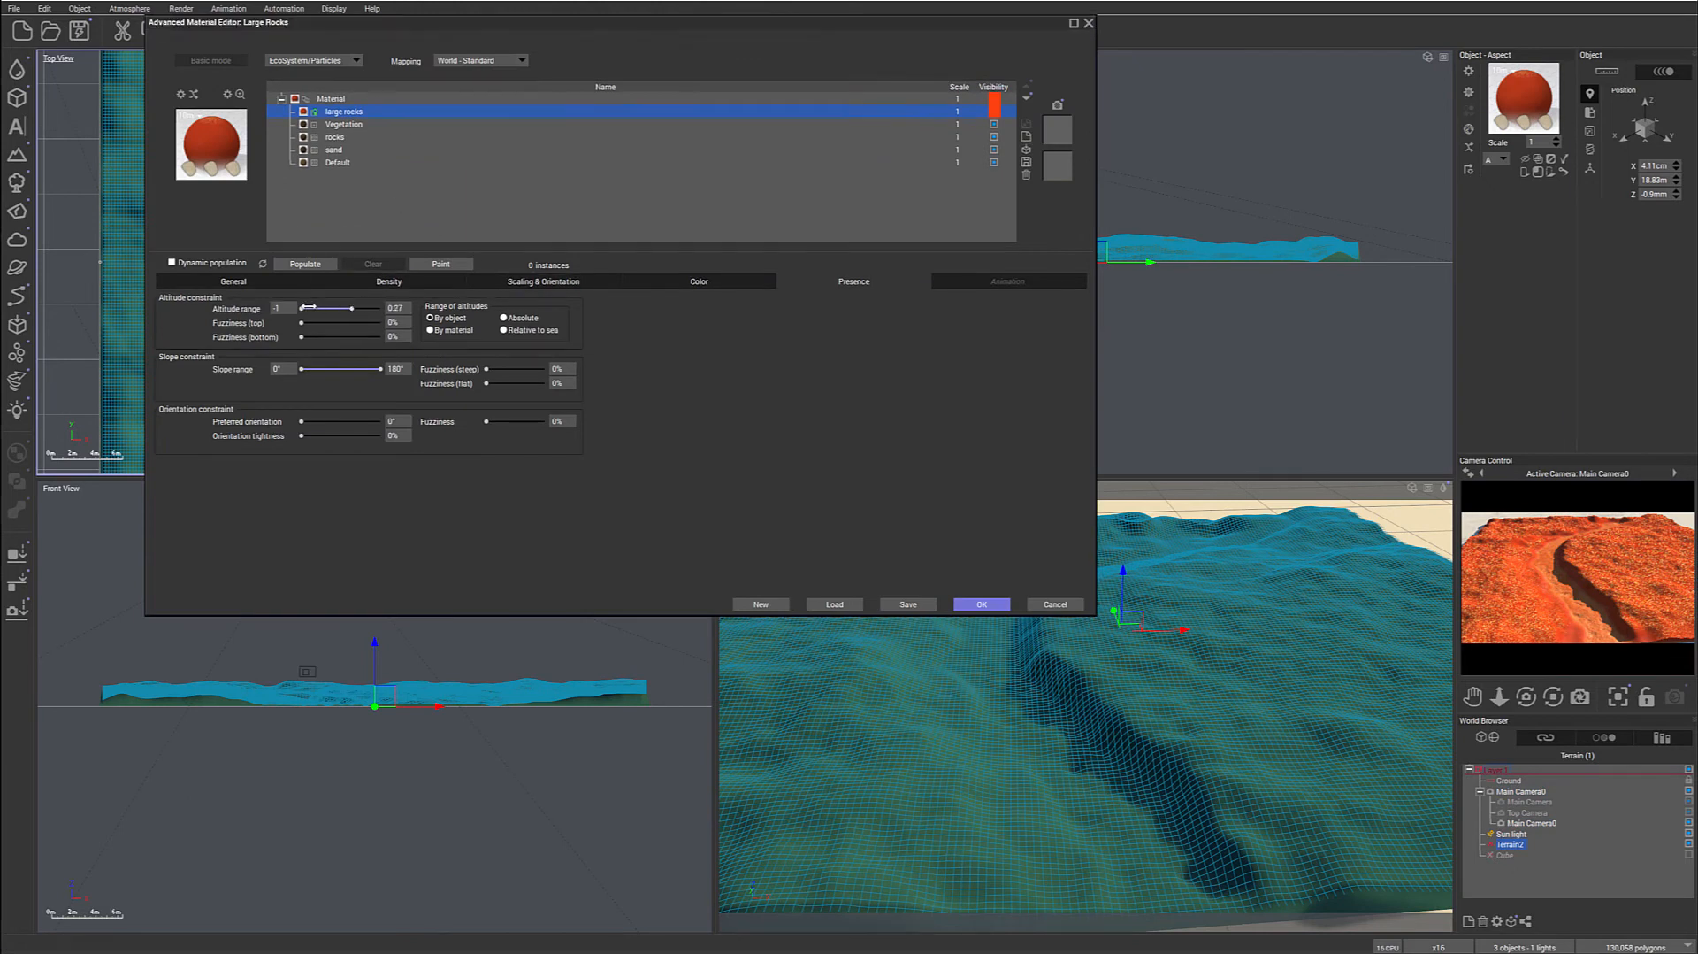
{"action": "left_click_drag", "start_coordinate": [303, 309], "coordinate": [325, 308]}
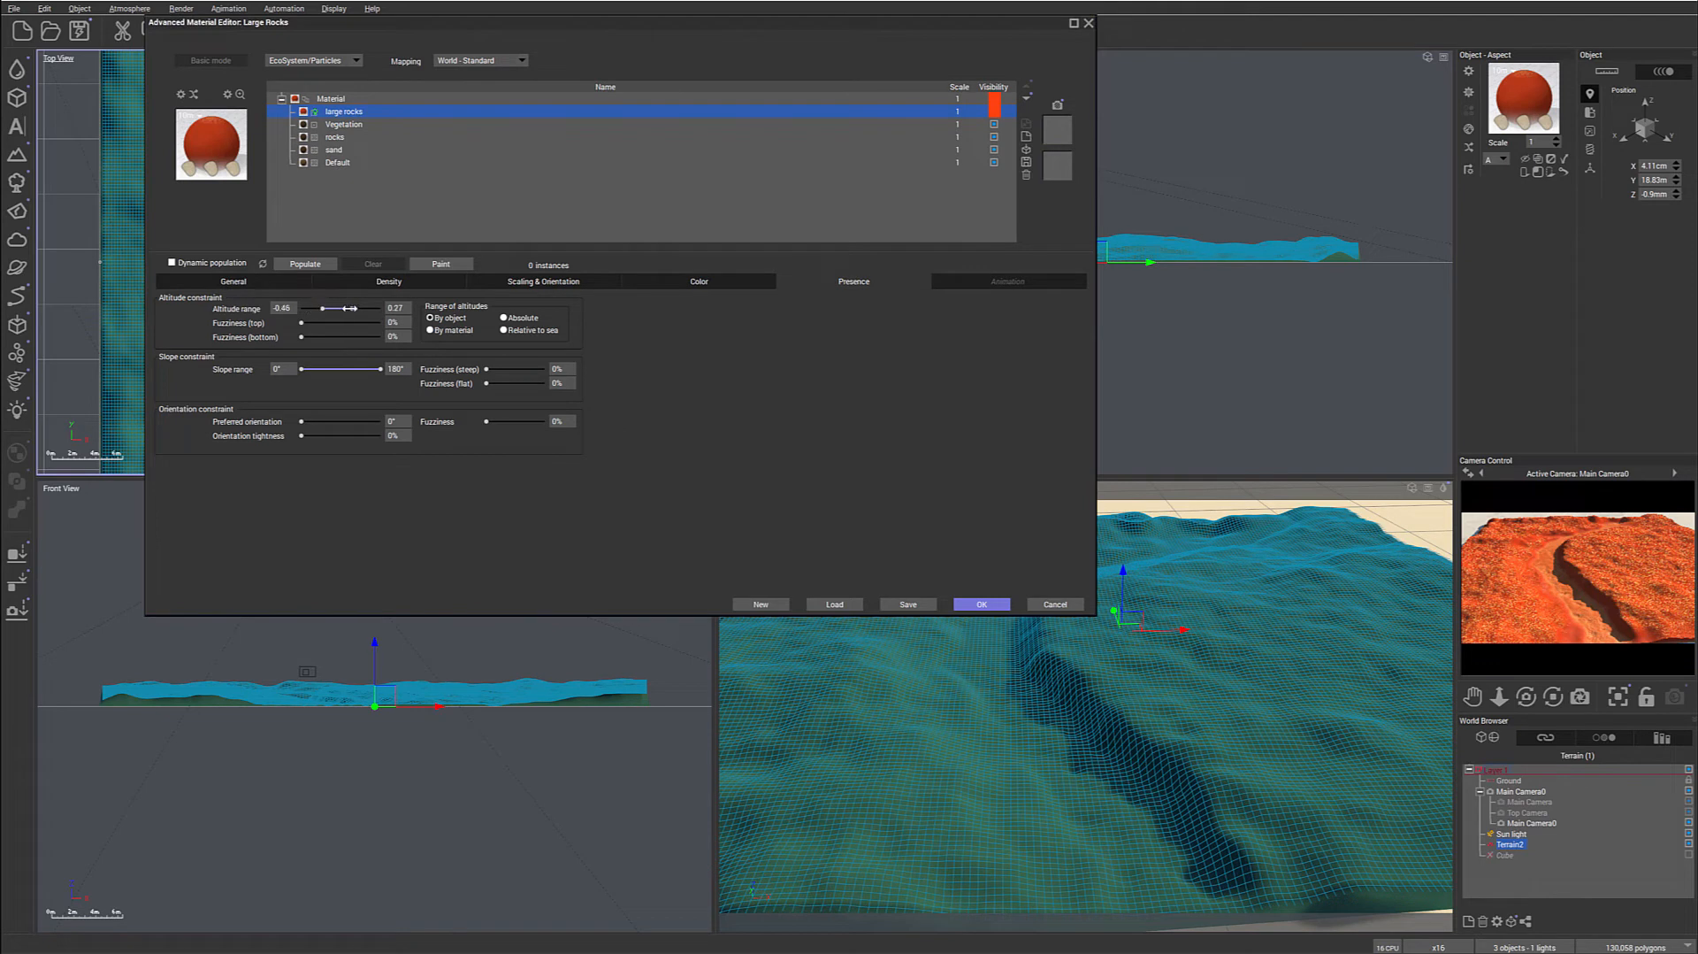
{"action": "left_click_drag", "start_coordinate": [347, 308], "coordinate": [334, 308]}
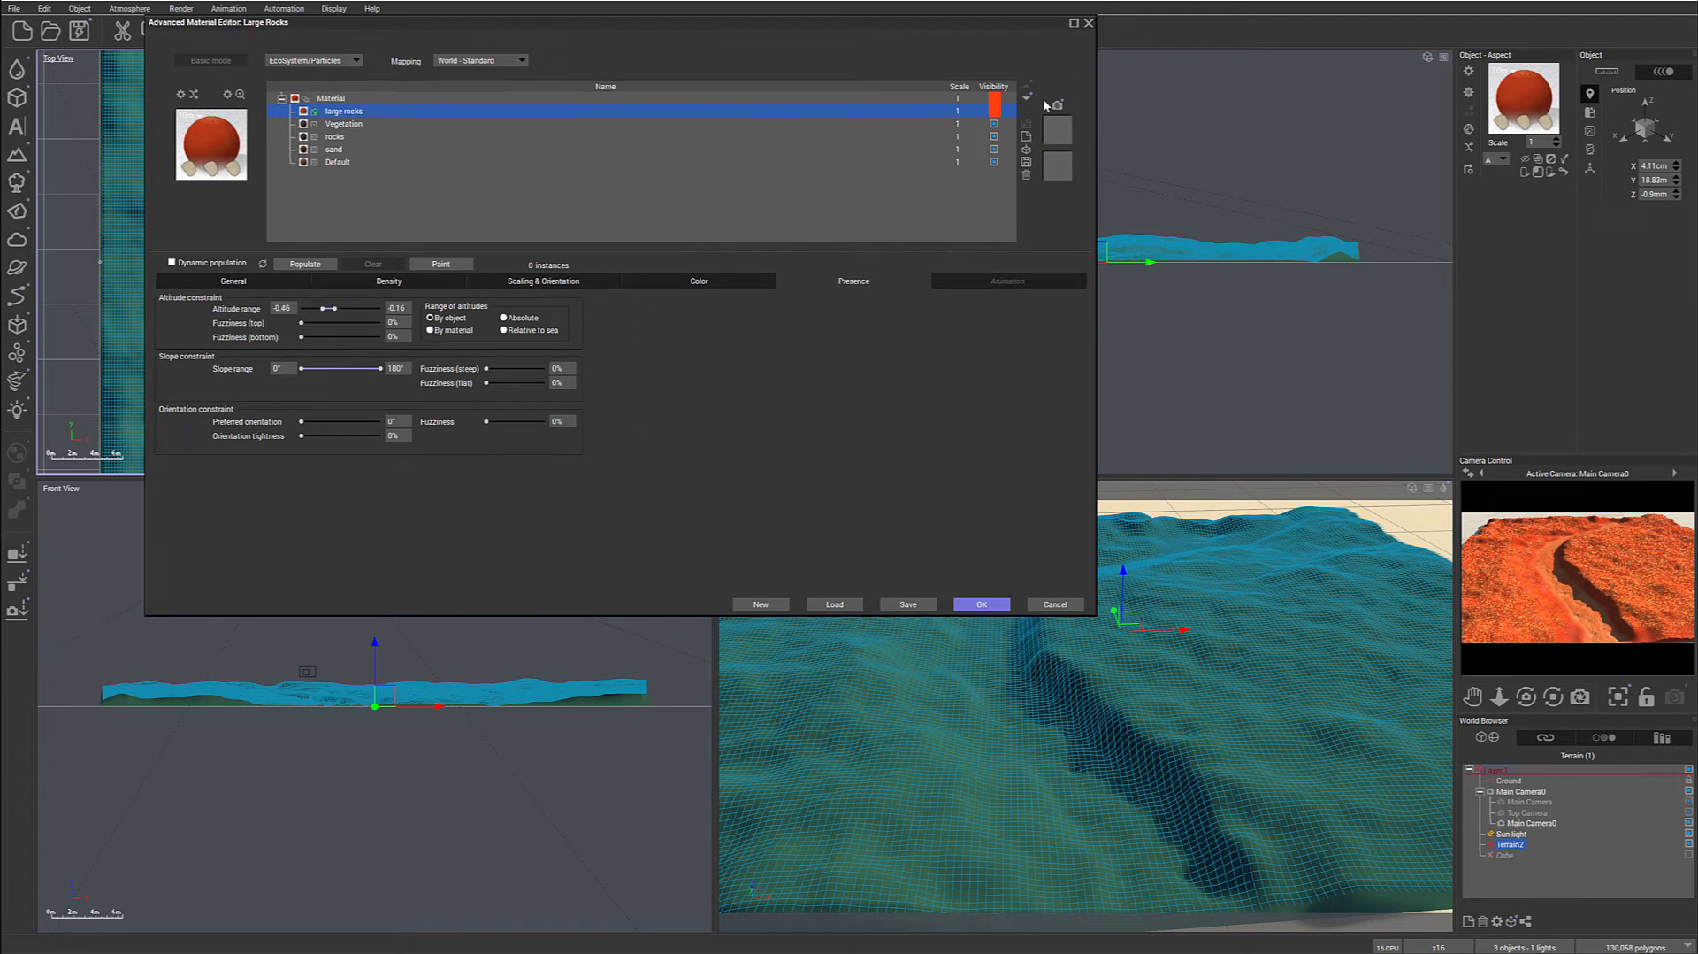
{"action": "left_click", "coordinate": [330, 97]}
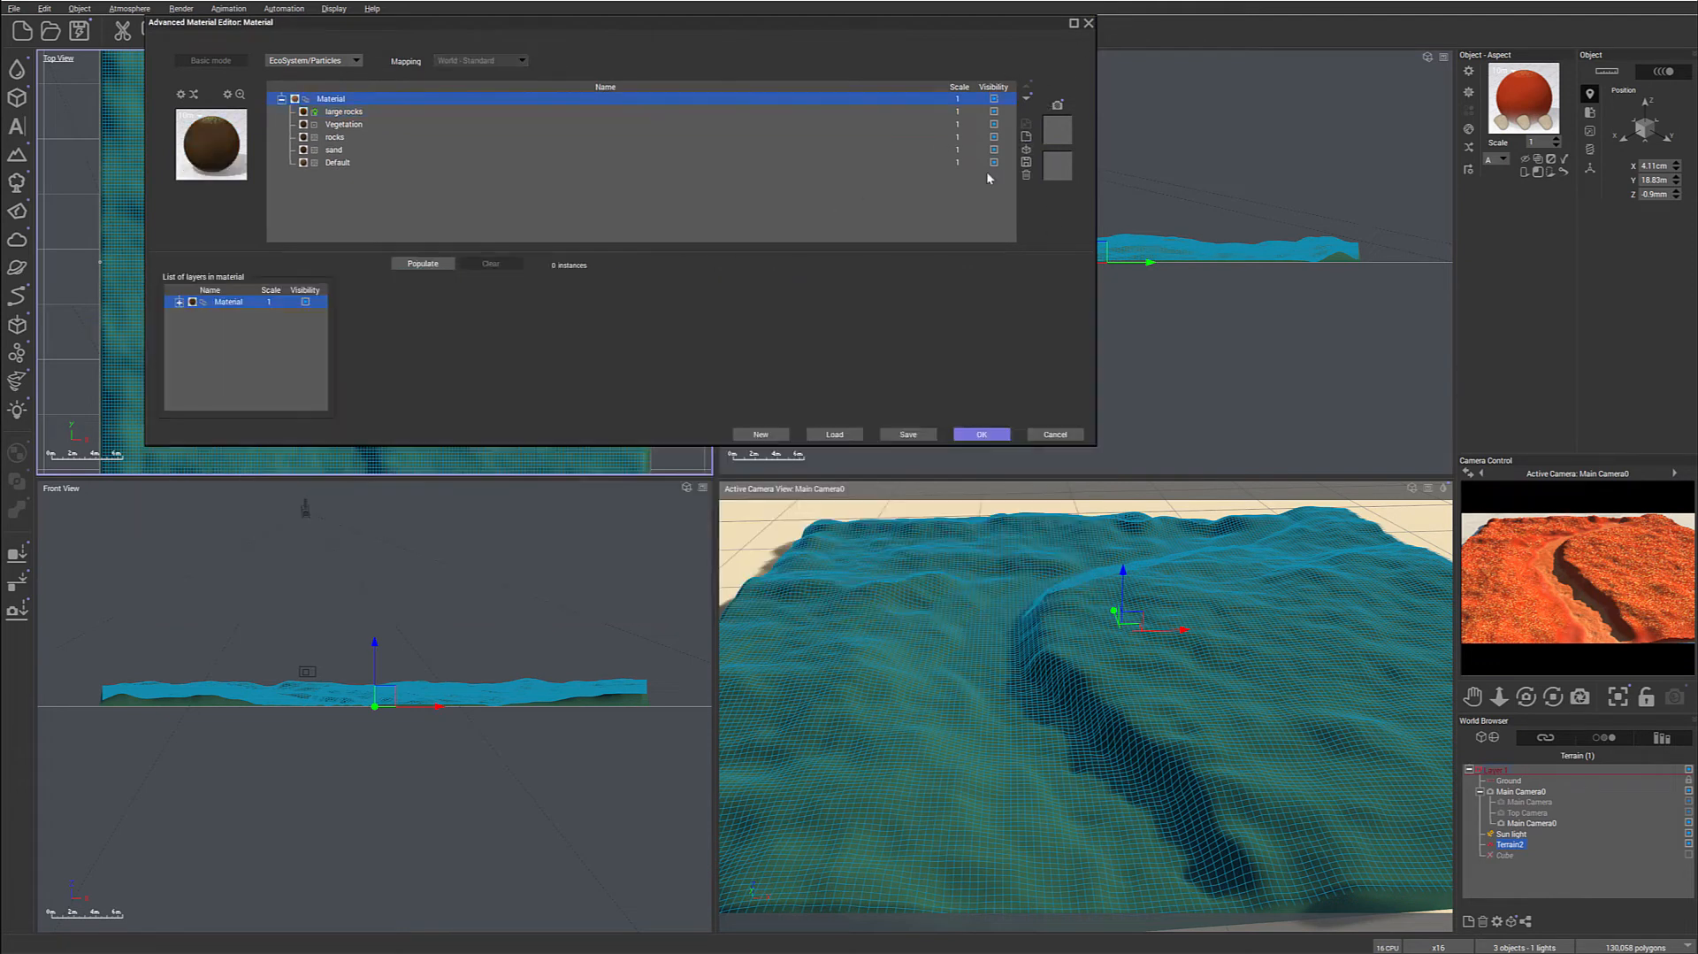
Select the large rocks layer to show its altitude, slope and orientation limits.
{"action": "left_click", "coordinate": [993, 111]}
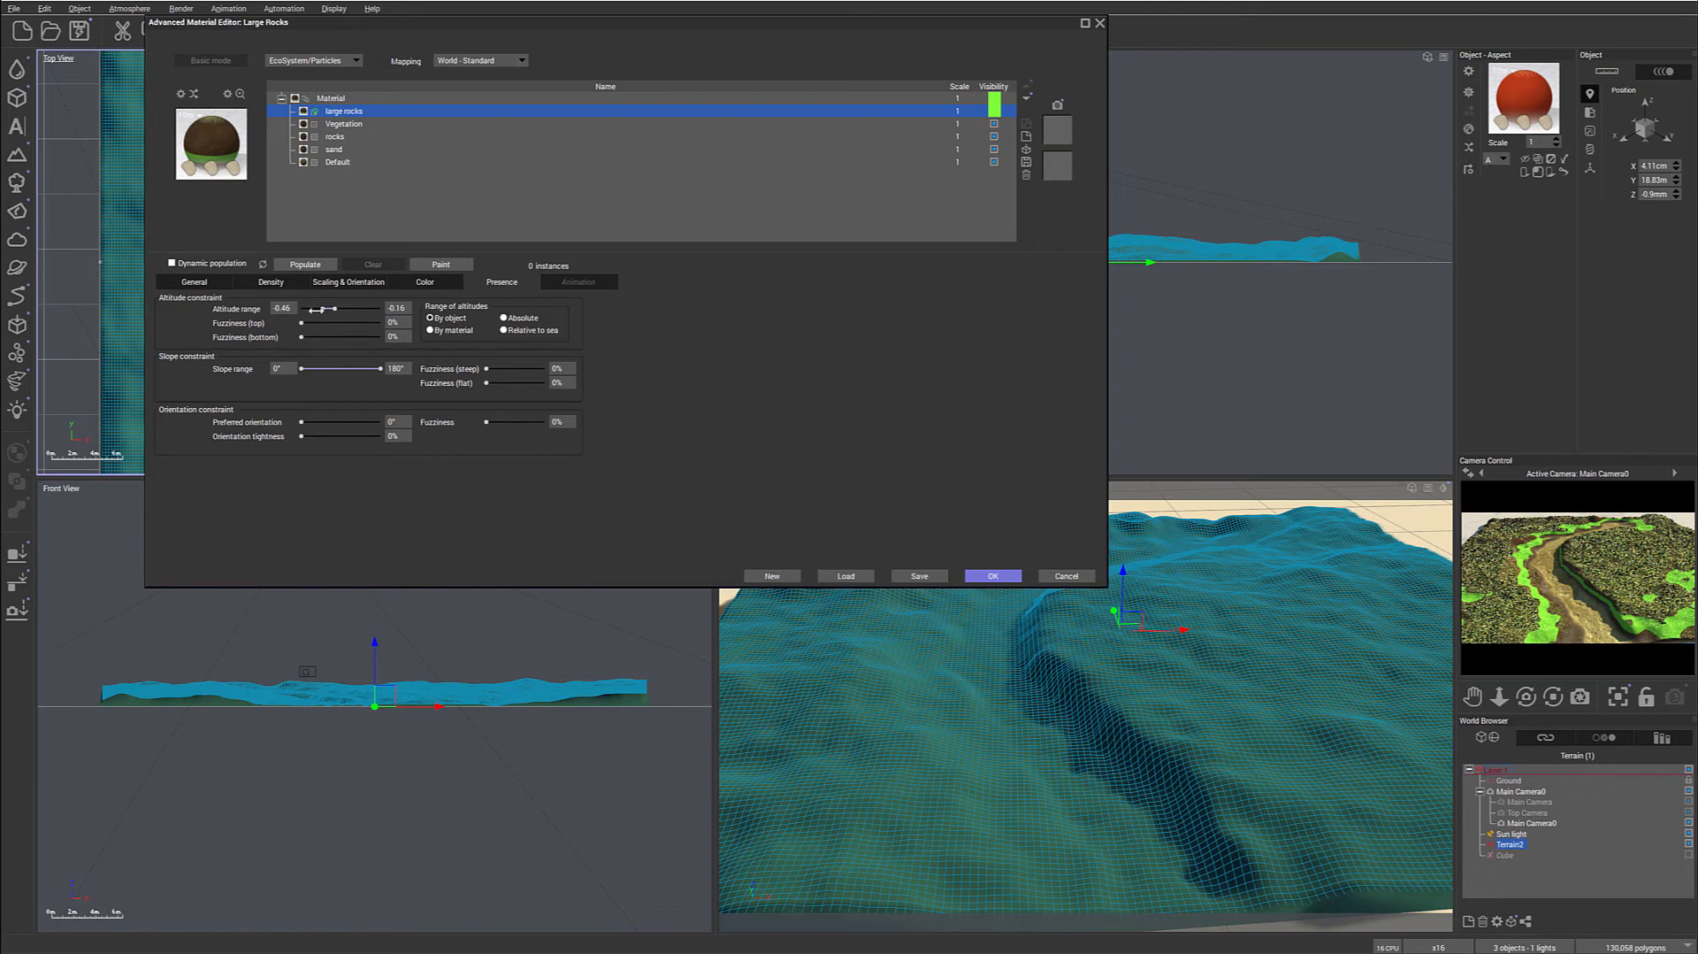
Limit large rocks to 0–40° slopes and altitudes from -0.73, adding slight fuzziness to each limit.
{"action": "left_click_drag", "start_coordinate": [320, 309], "coordinate": [311, 309]}
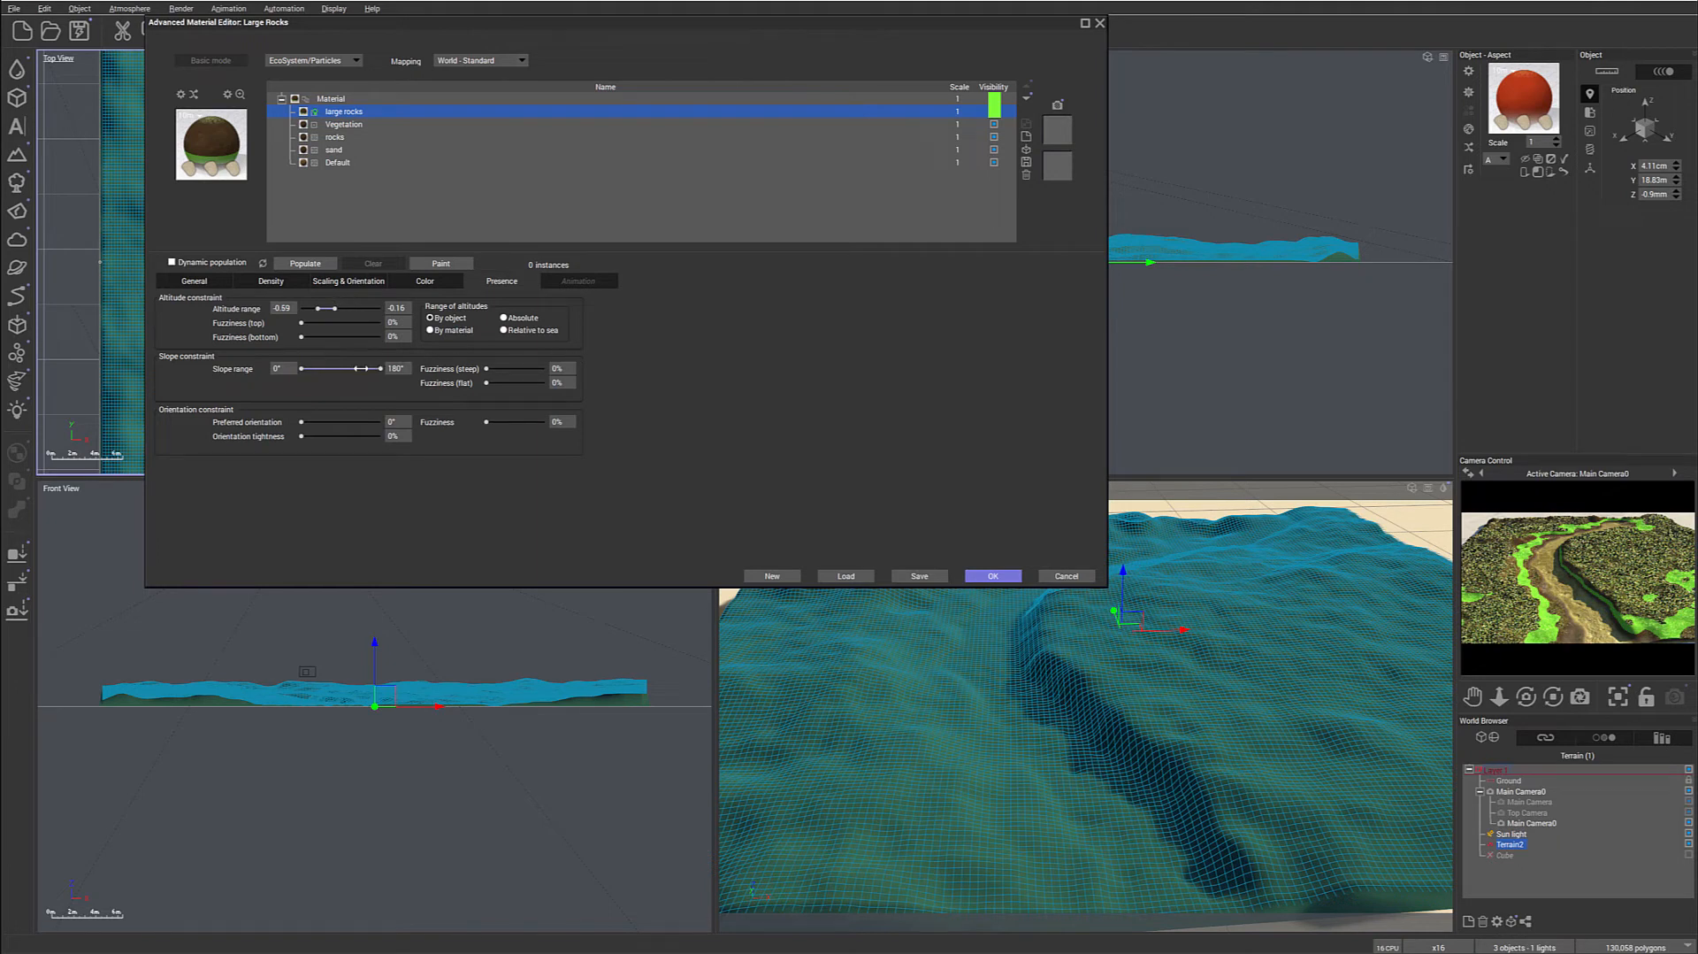
{"action": "left_click_drag", "start_coordinate": [378, 368], "coordinate": [327, 368]}
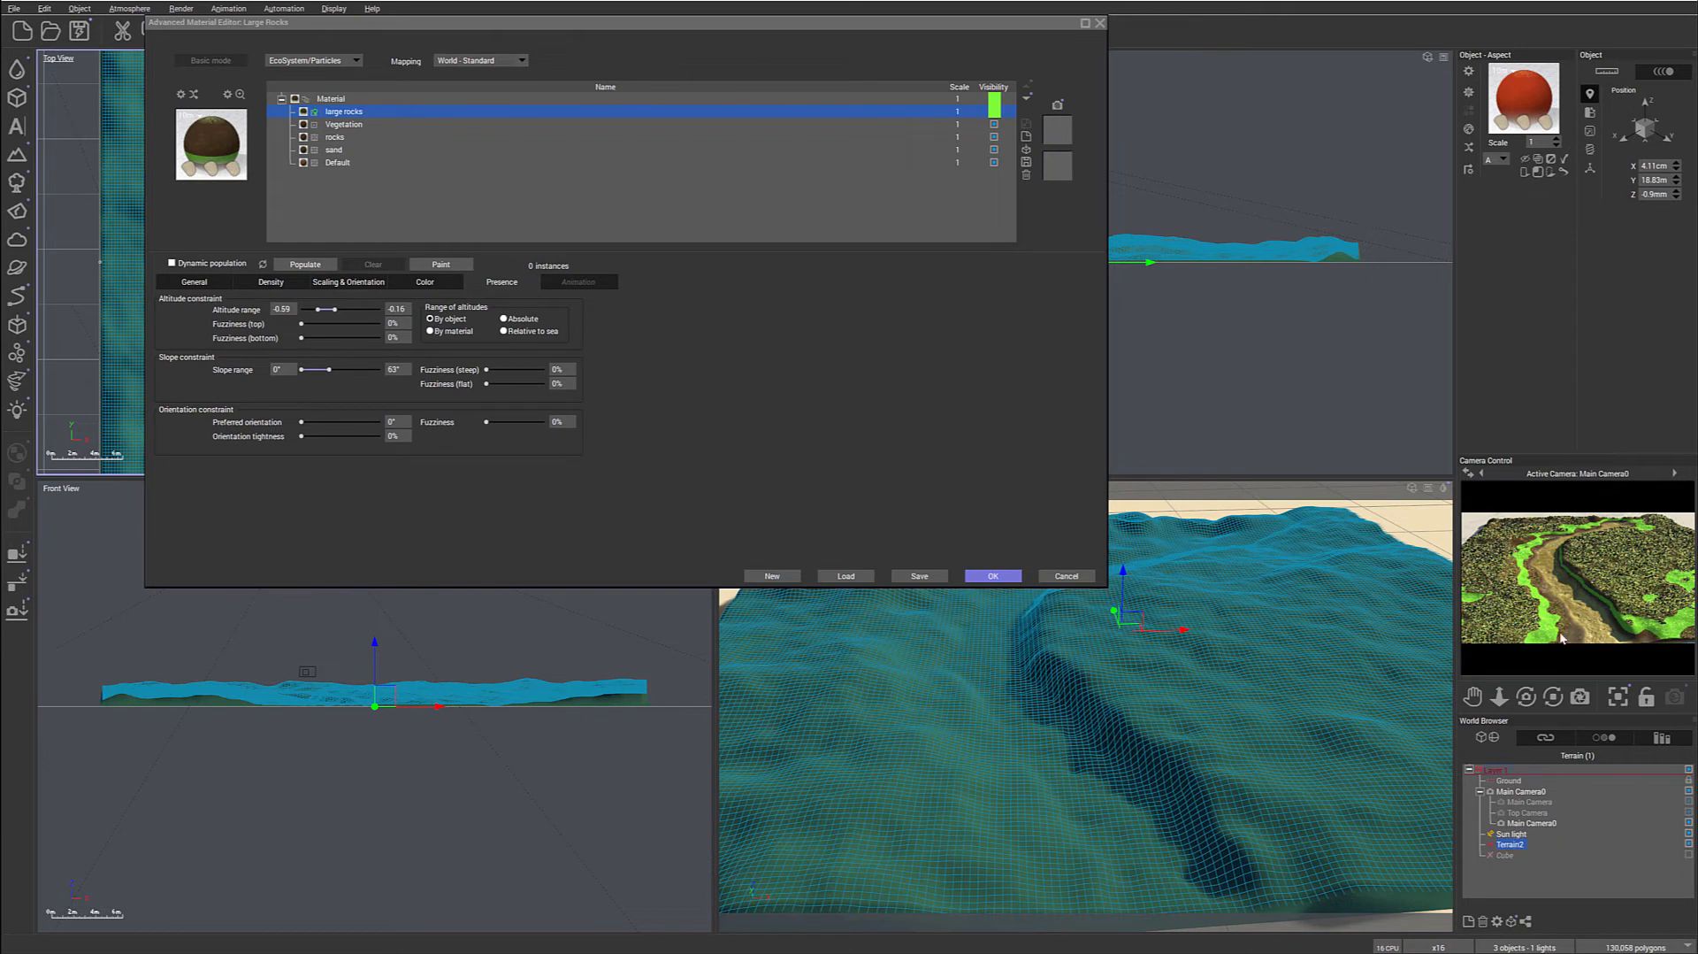
{"action": "left_click_drag", "start_coordinate": [320, 309], "coordinate": [330, 309]}
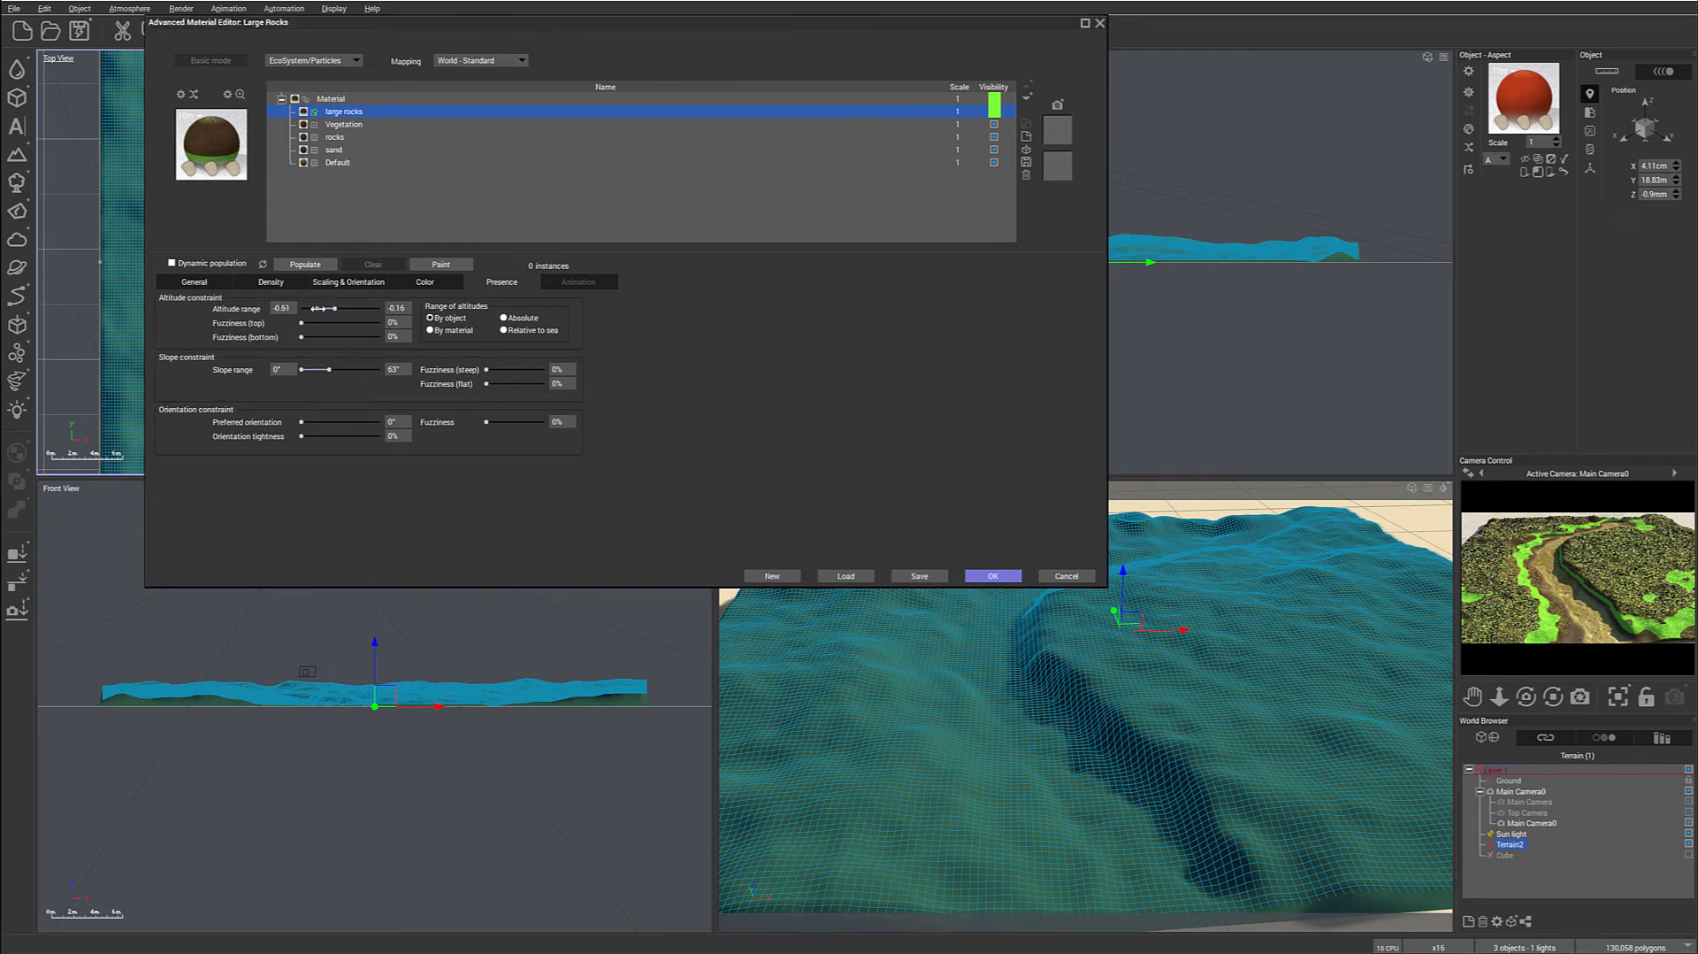
{"action": "left_click_drag", "start_coordinate": [325, 308], "coordinate": [313, 308]}
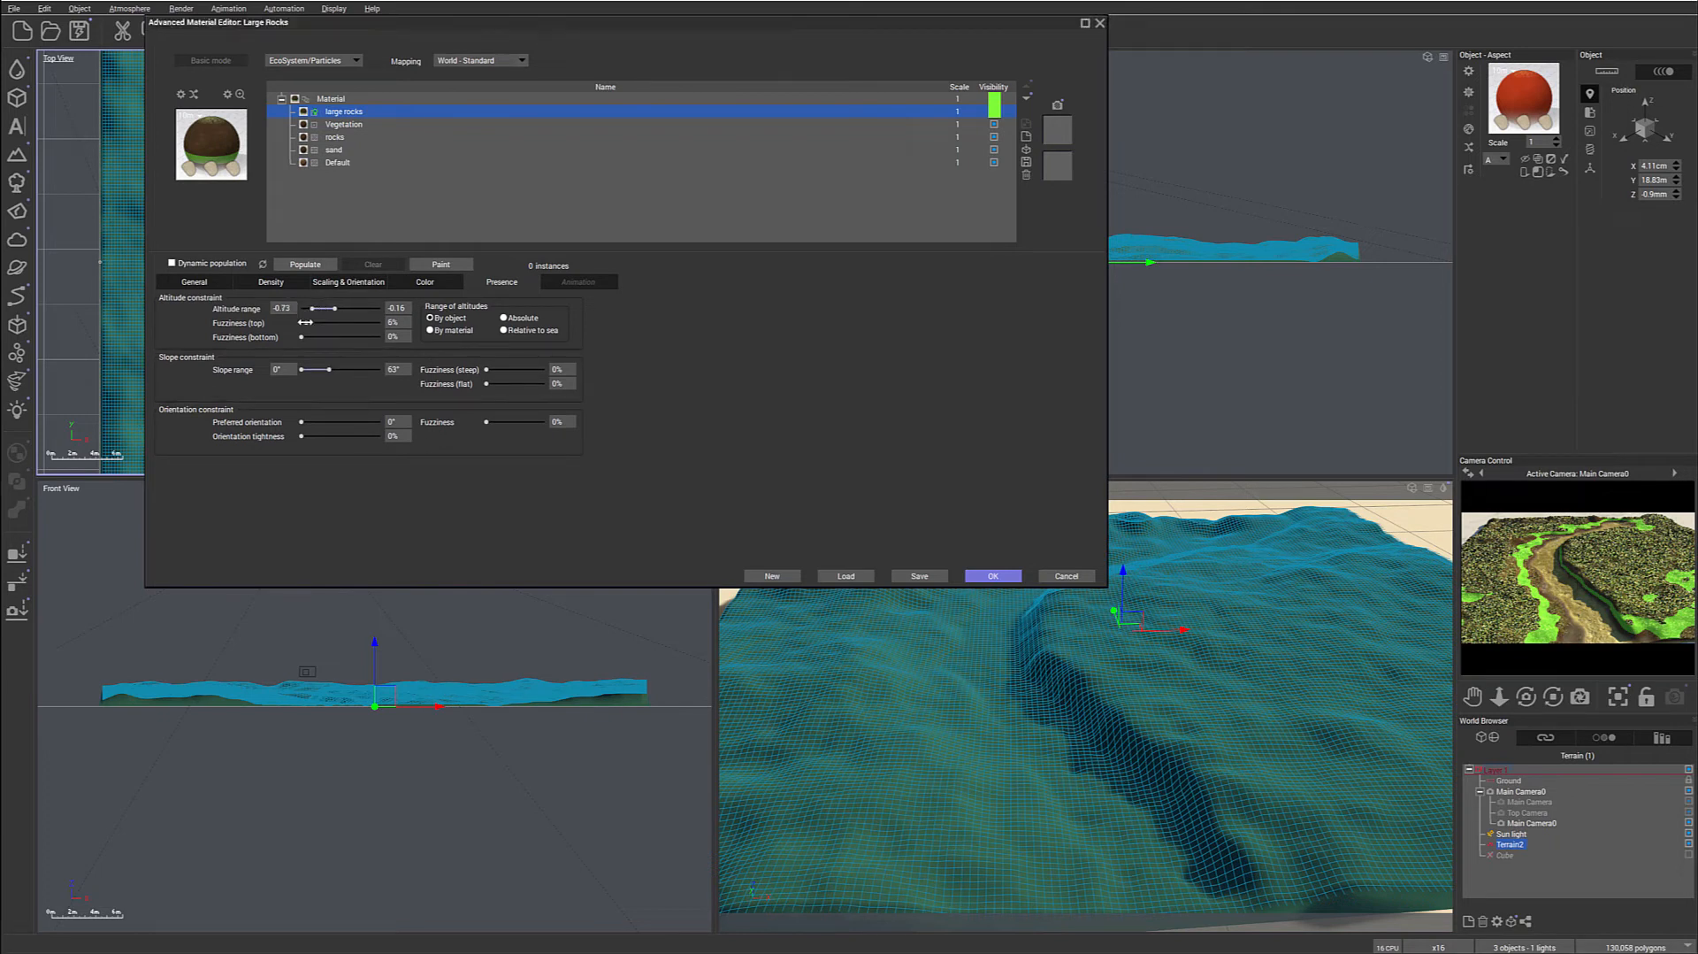
{"action": "left_click_drag", "start_coordinate": [336, 368], "coordinate": [323, 368]}
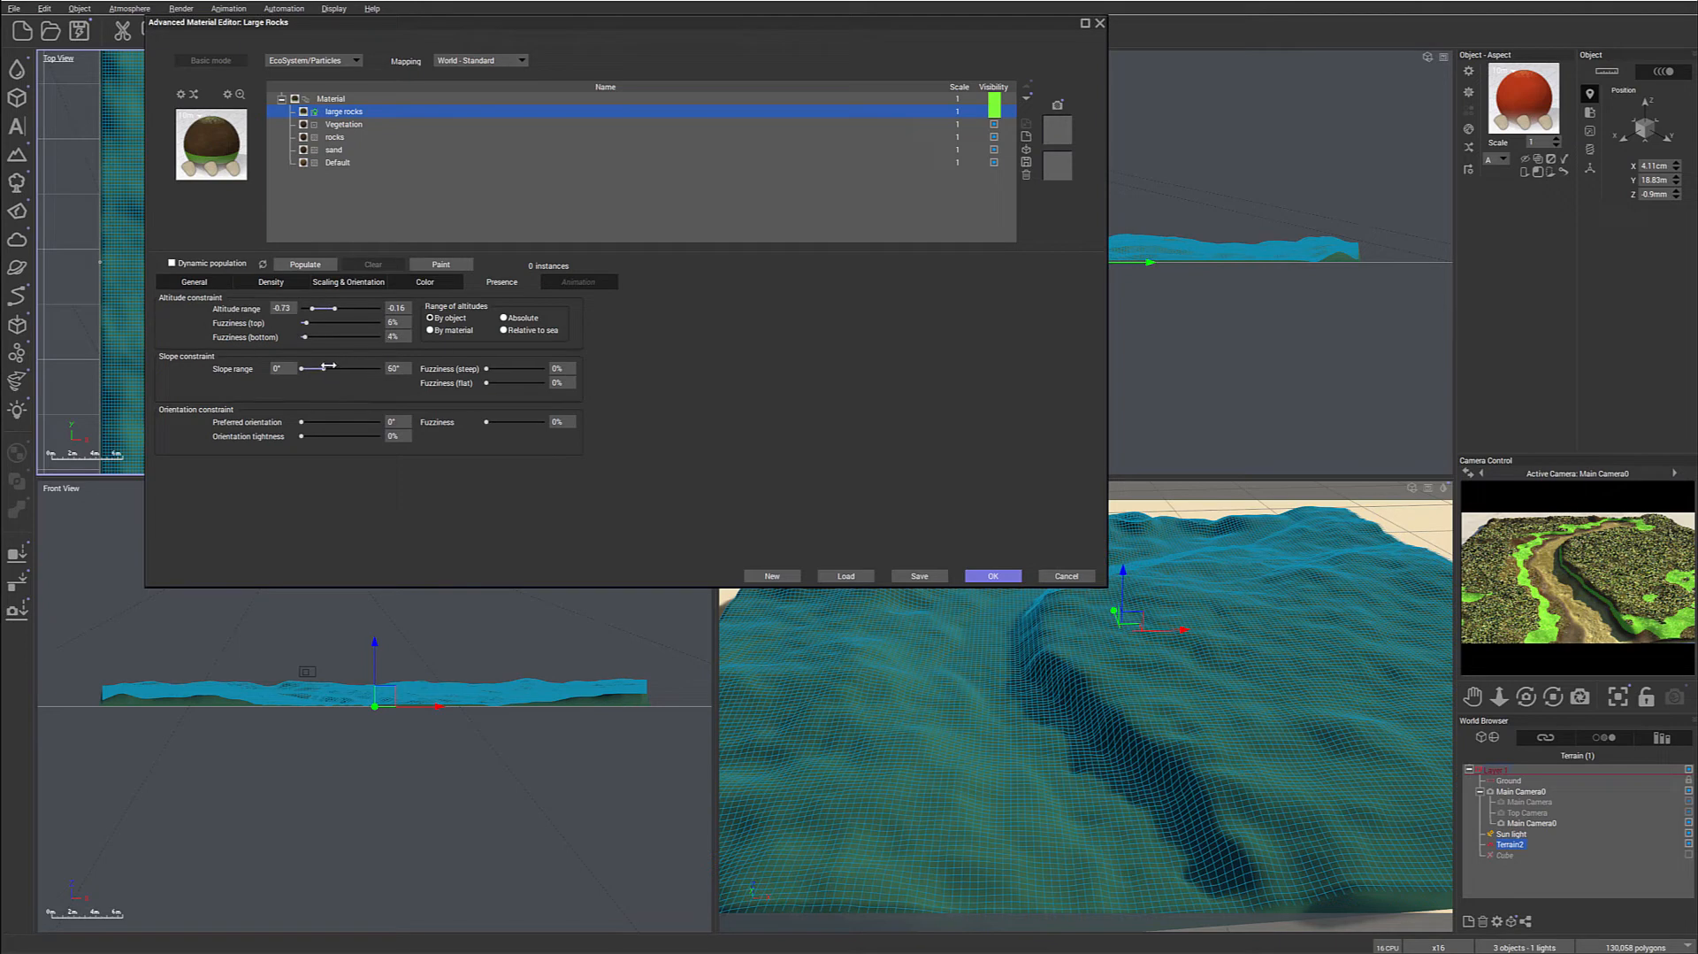
{"action": "left_click_drag", "start_coordinate": [330, 367], "coordinate": [317, 367]}
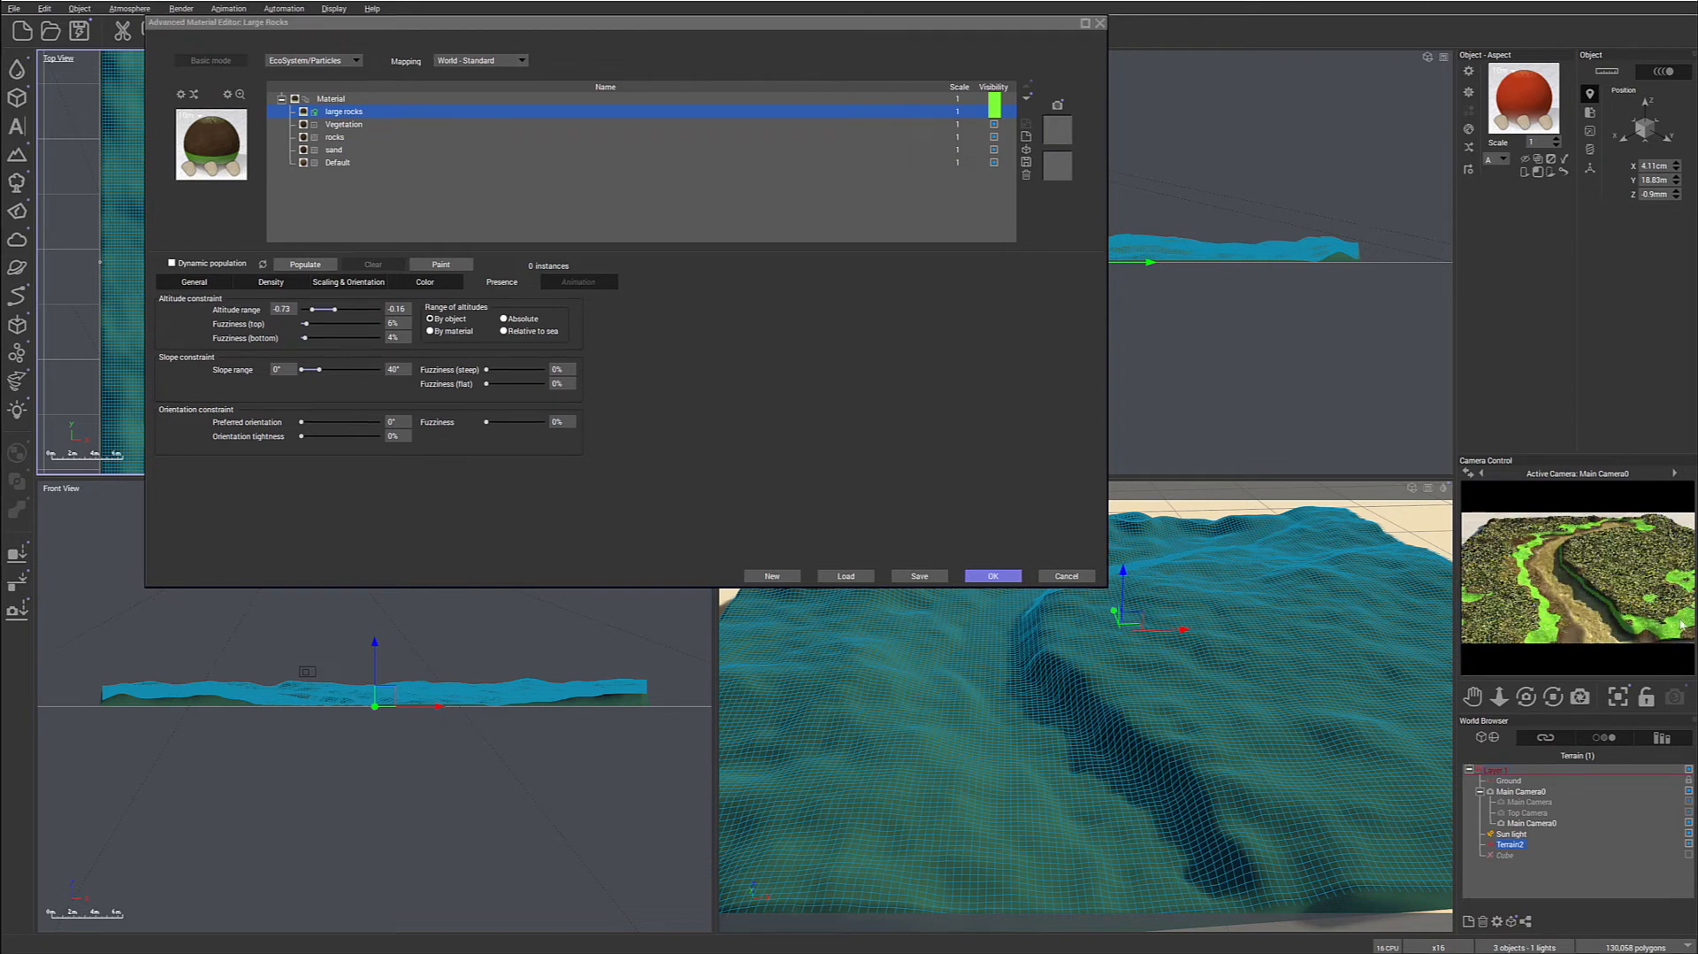
{"action": "mouse_move", "coordinate": [1066, 514]}
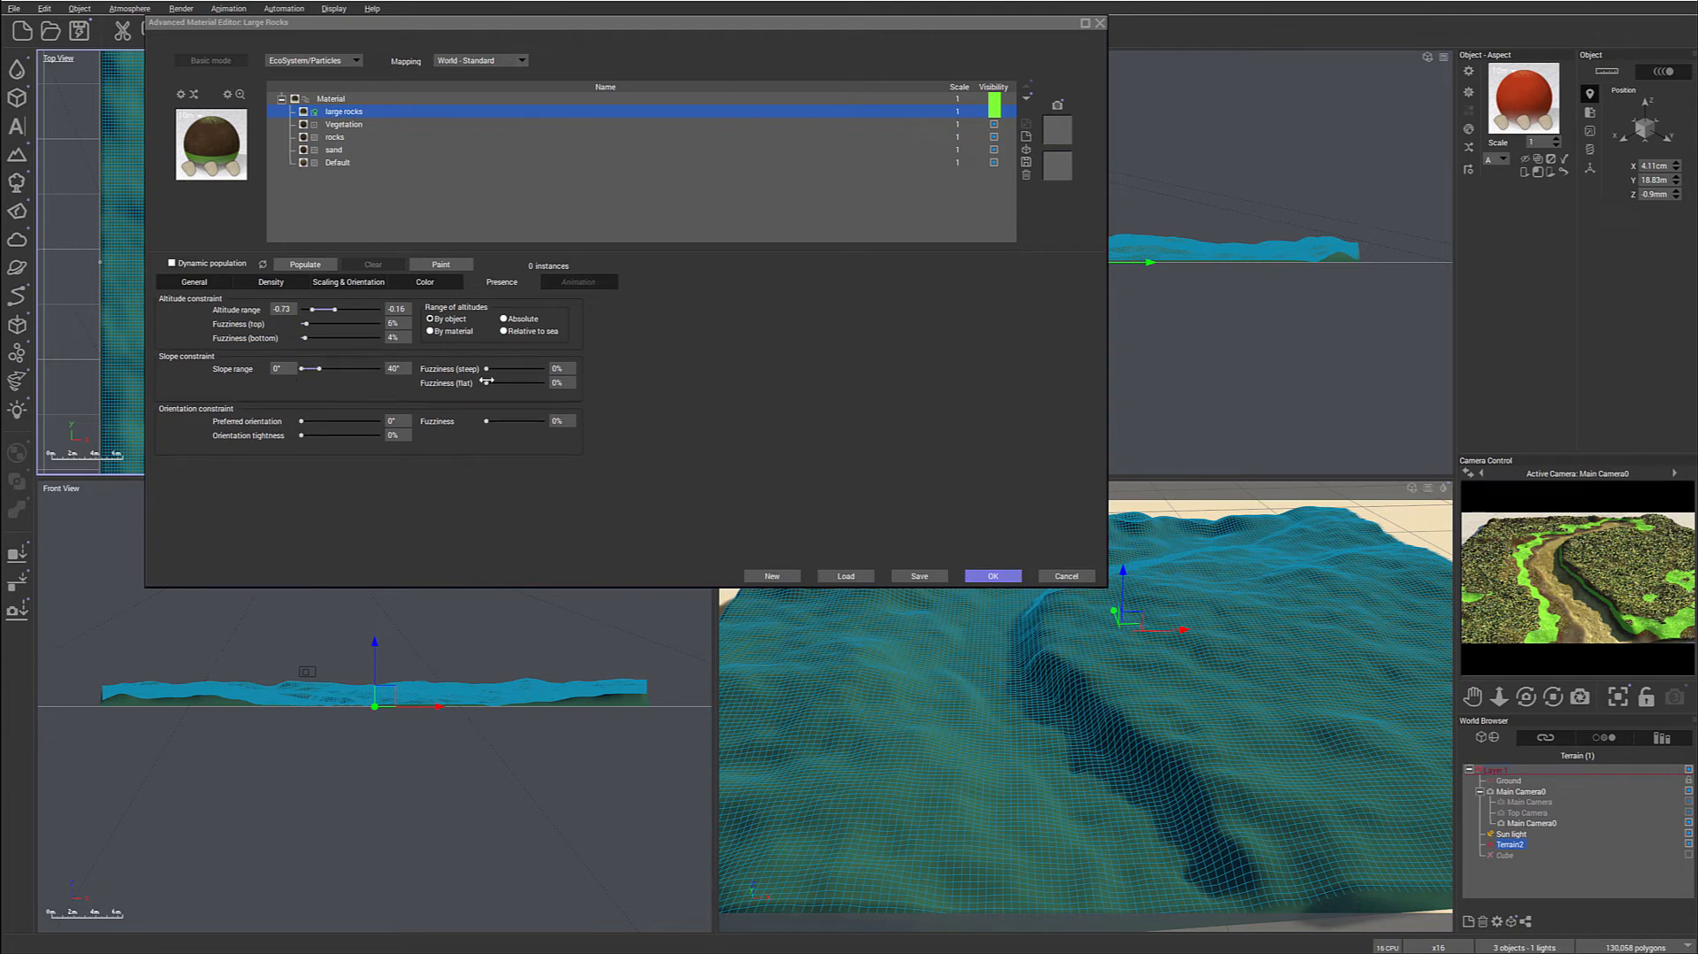
{"action": "left_click_drag", "start_coordinate": [487, 382], "coordinate": [498, 382]}
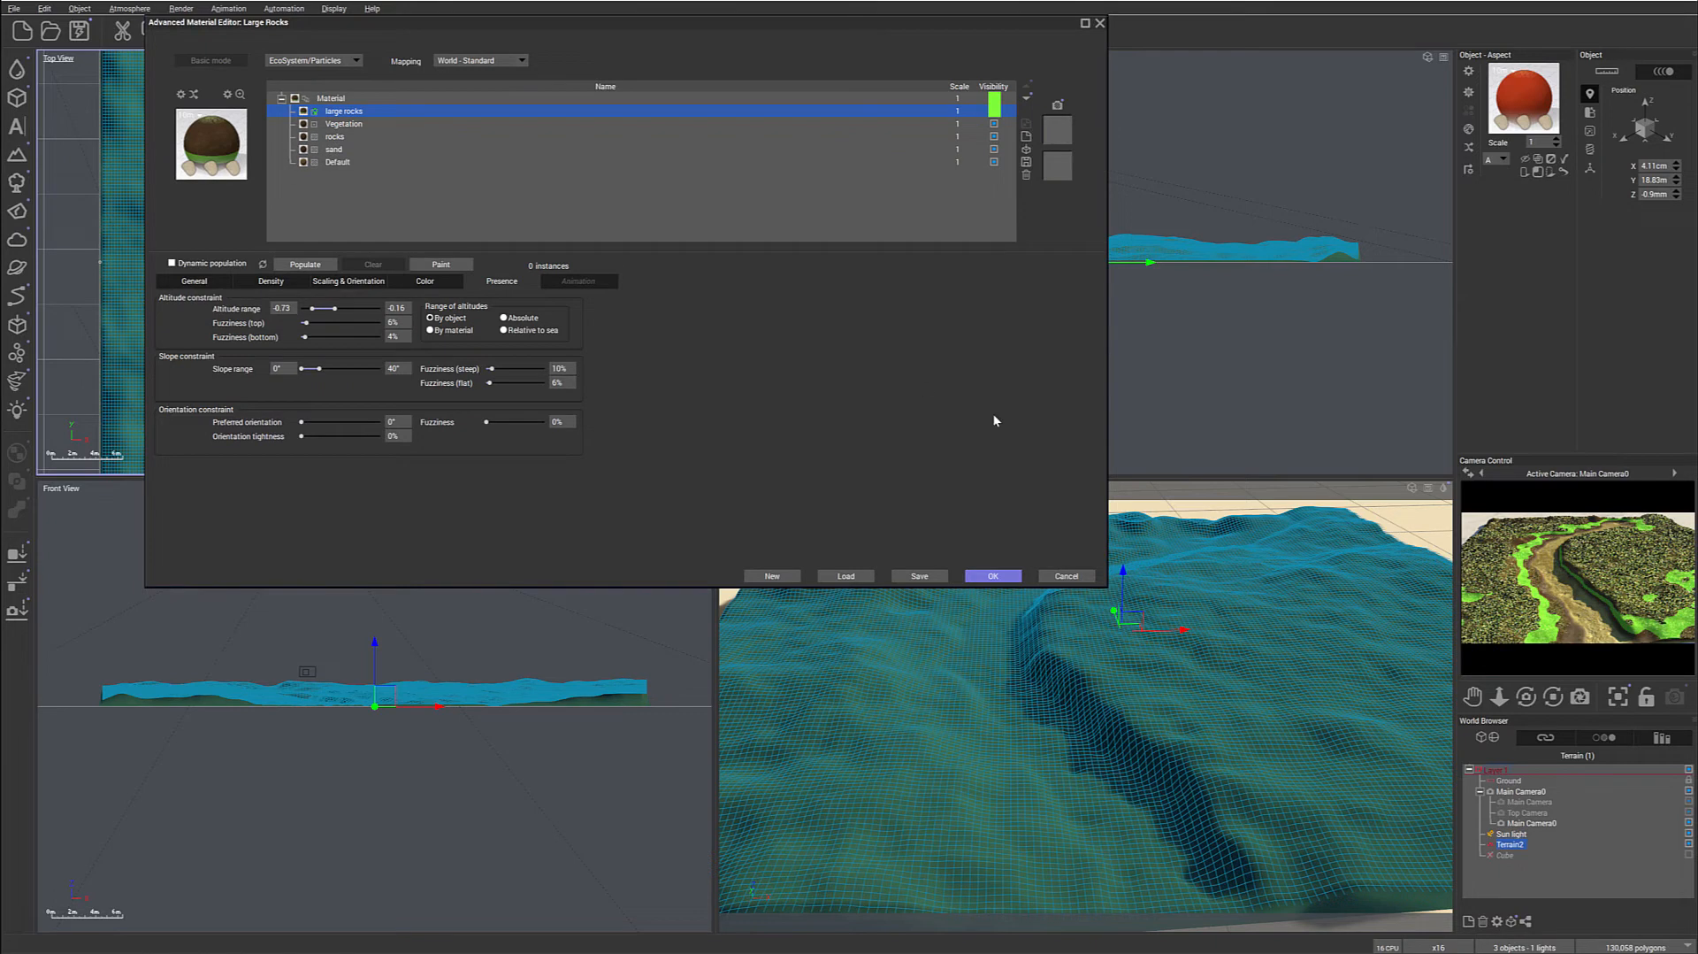
{"action": "mouse_move", "coordinate": [1563, 606]}
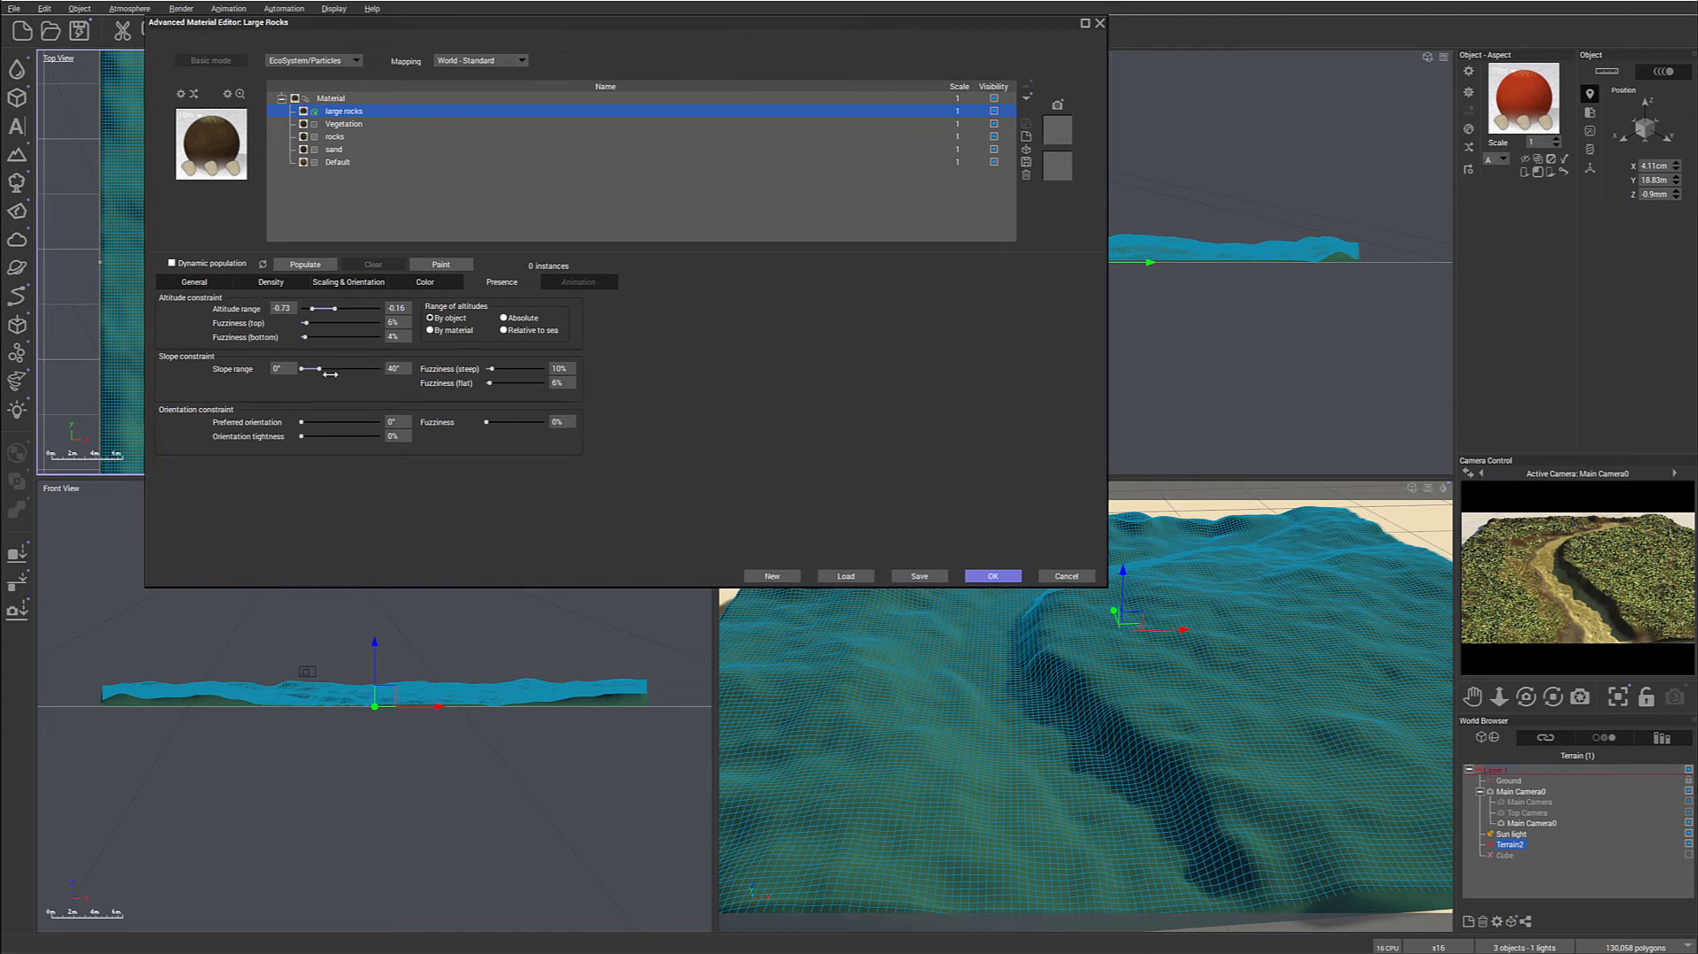
Populate the large rocks layer from the General tab, scattering 918 Ovis Stone instances.
{"action": "left_click", "coordinate": [194, 281]}
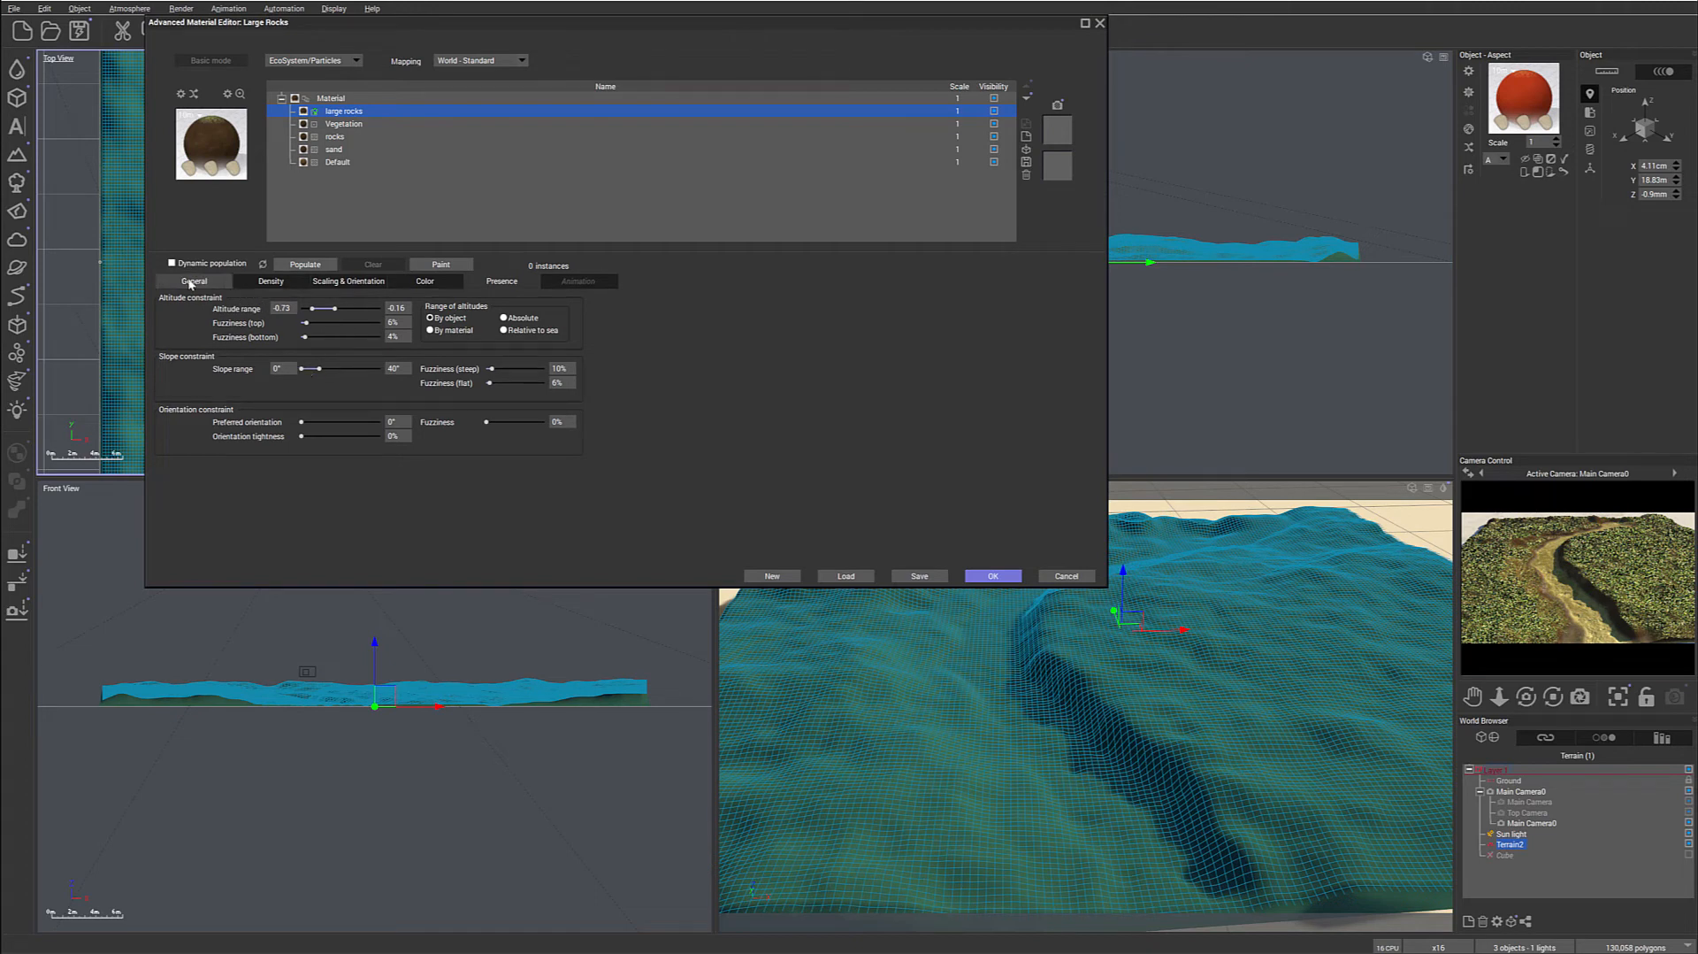
{"action": "left_click", "coordinate": [306, 263]}
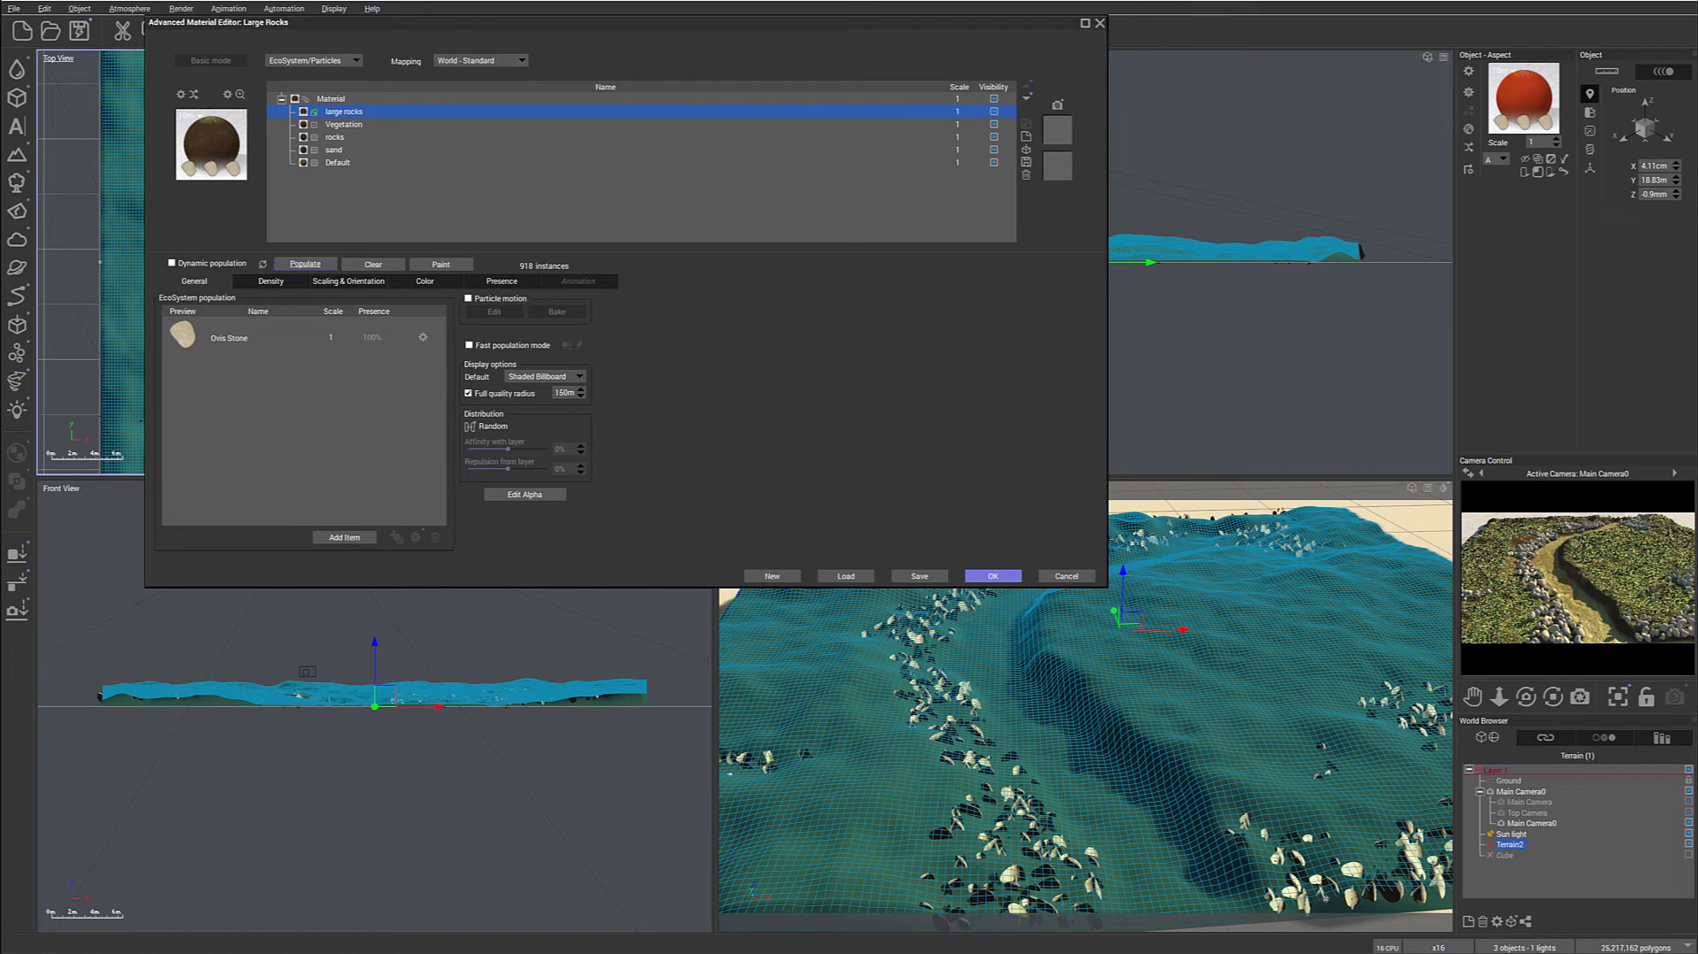
{"action": "mouse_move", "coordinate": [1500, 731]}
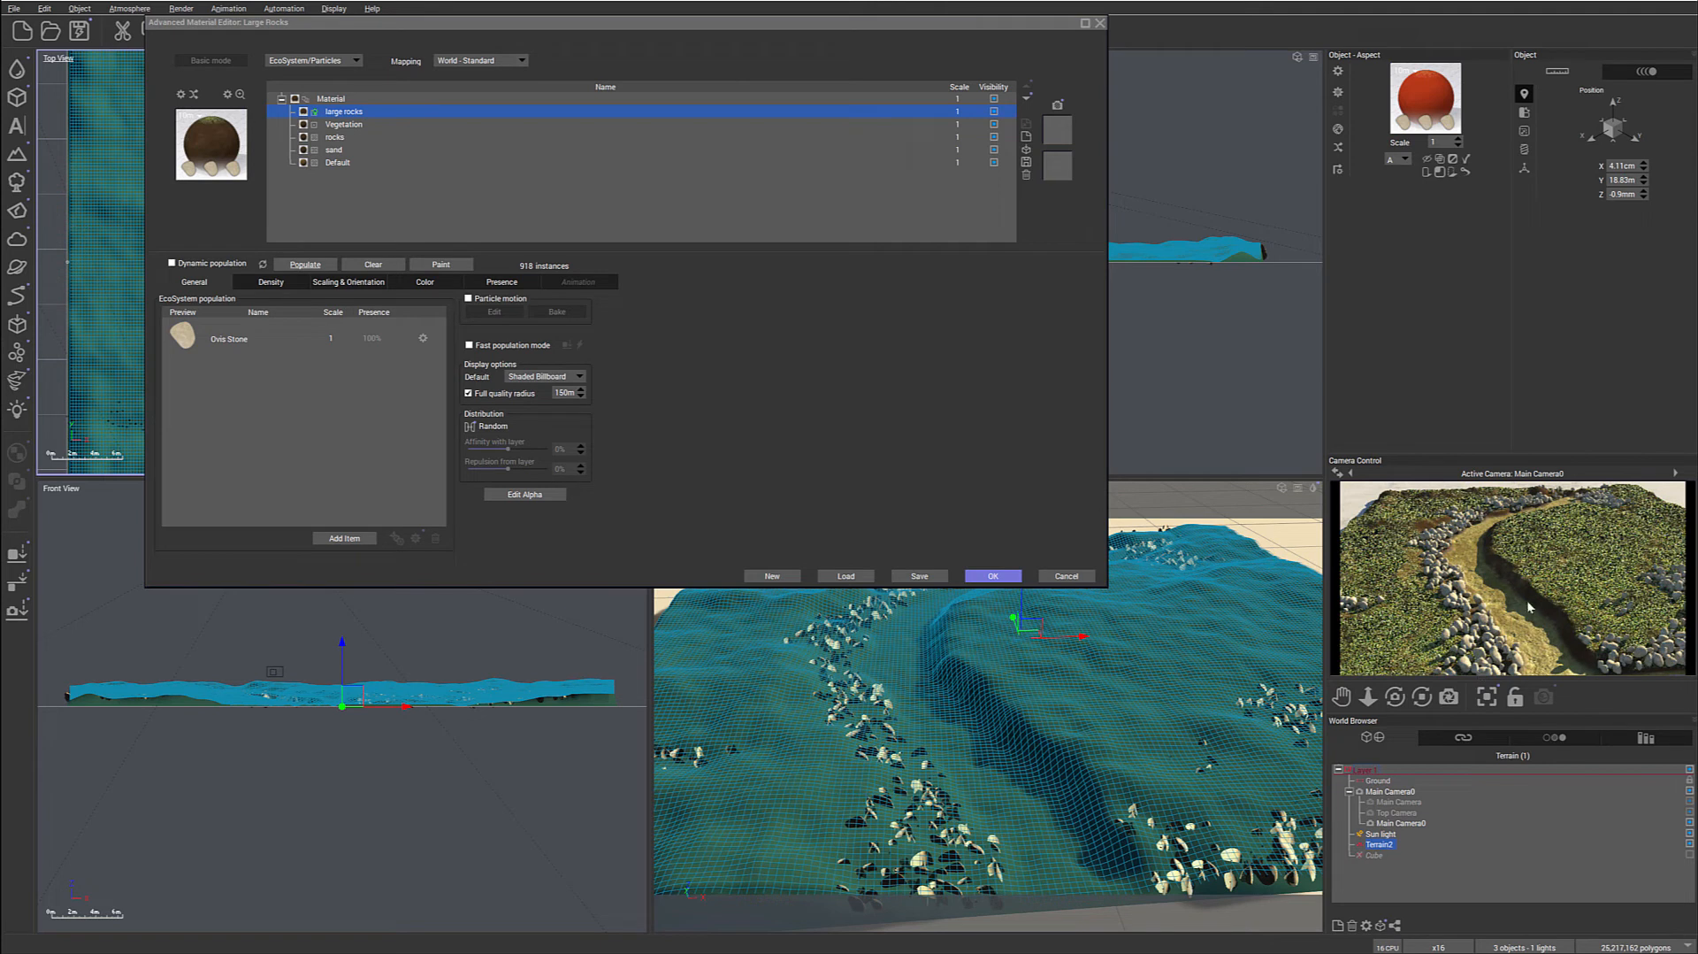
{"action": "mouse_move", "coordinate": [1471, 631]}
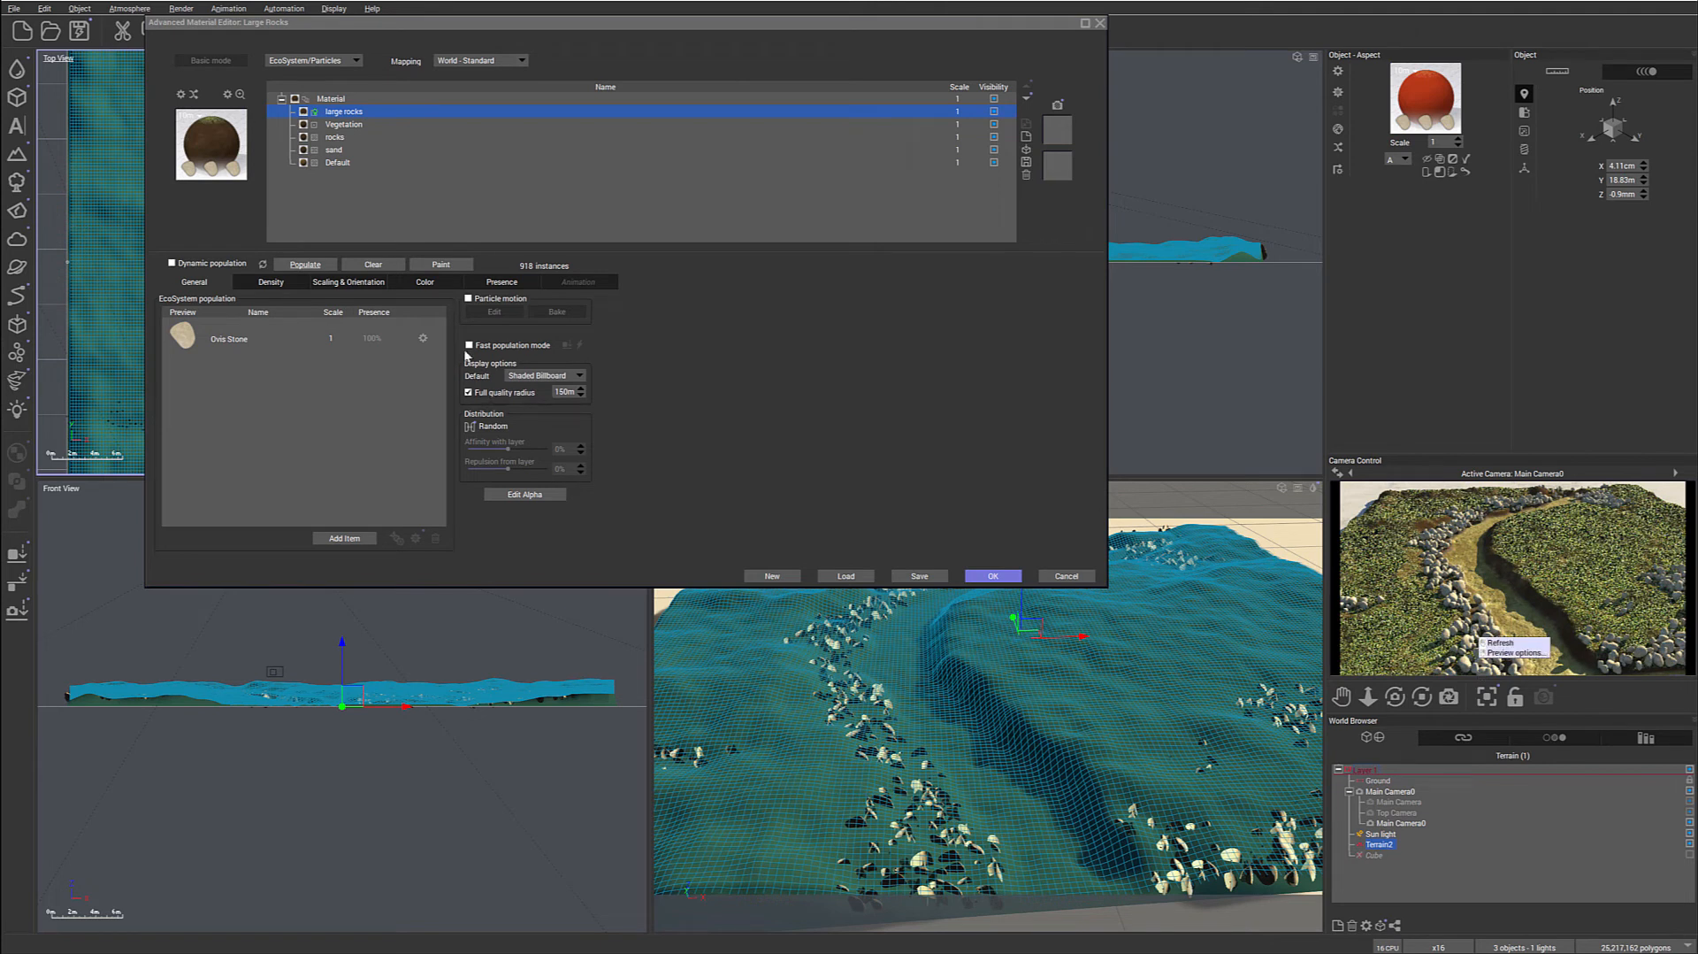
Lower large rocks density to 13%, enlarge rocks slightly, and set surface offset to -20cm.
{"action": "left_click", "coordinate": [270, 281]}
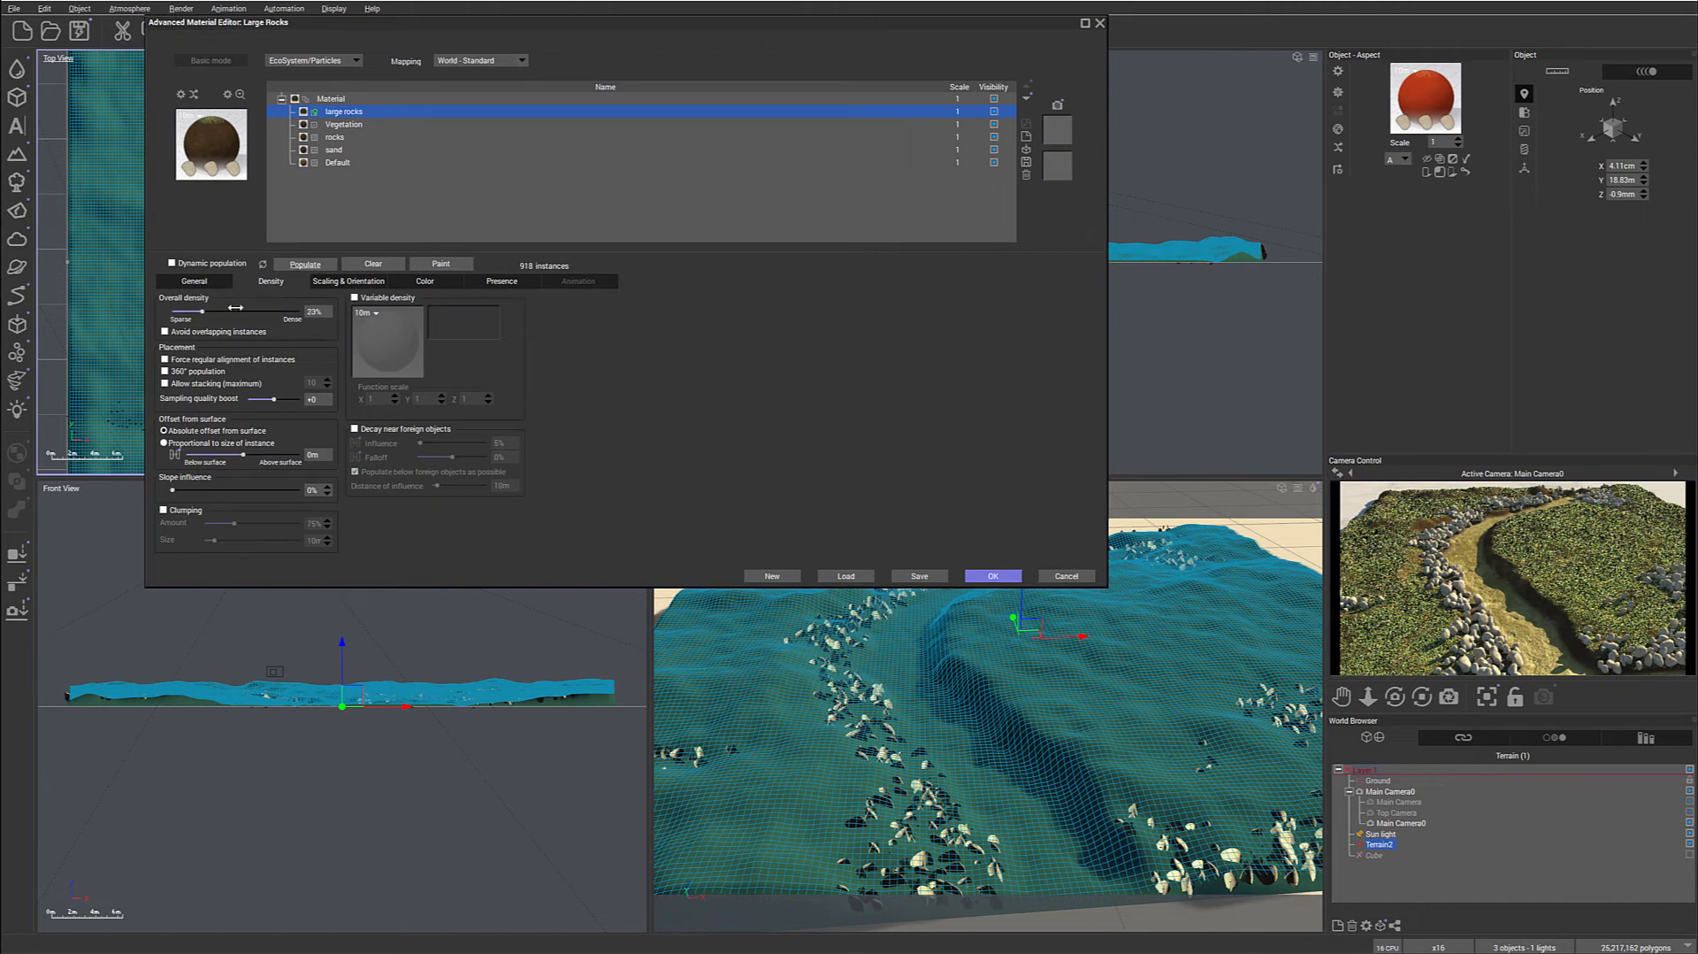
{"action": "left_click_drag", "start_coordinate": [235, 309], "coordinate": [193, 309]}
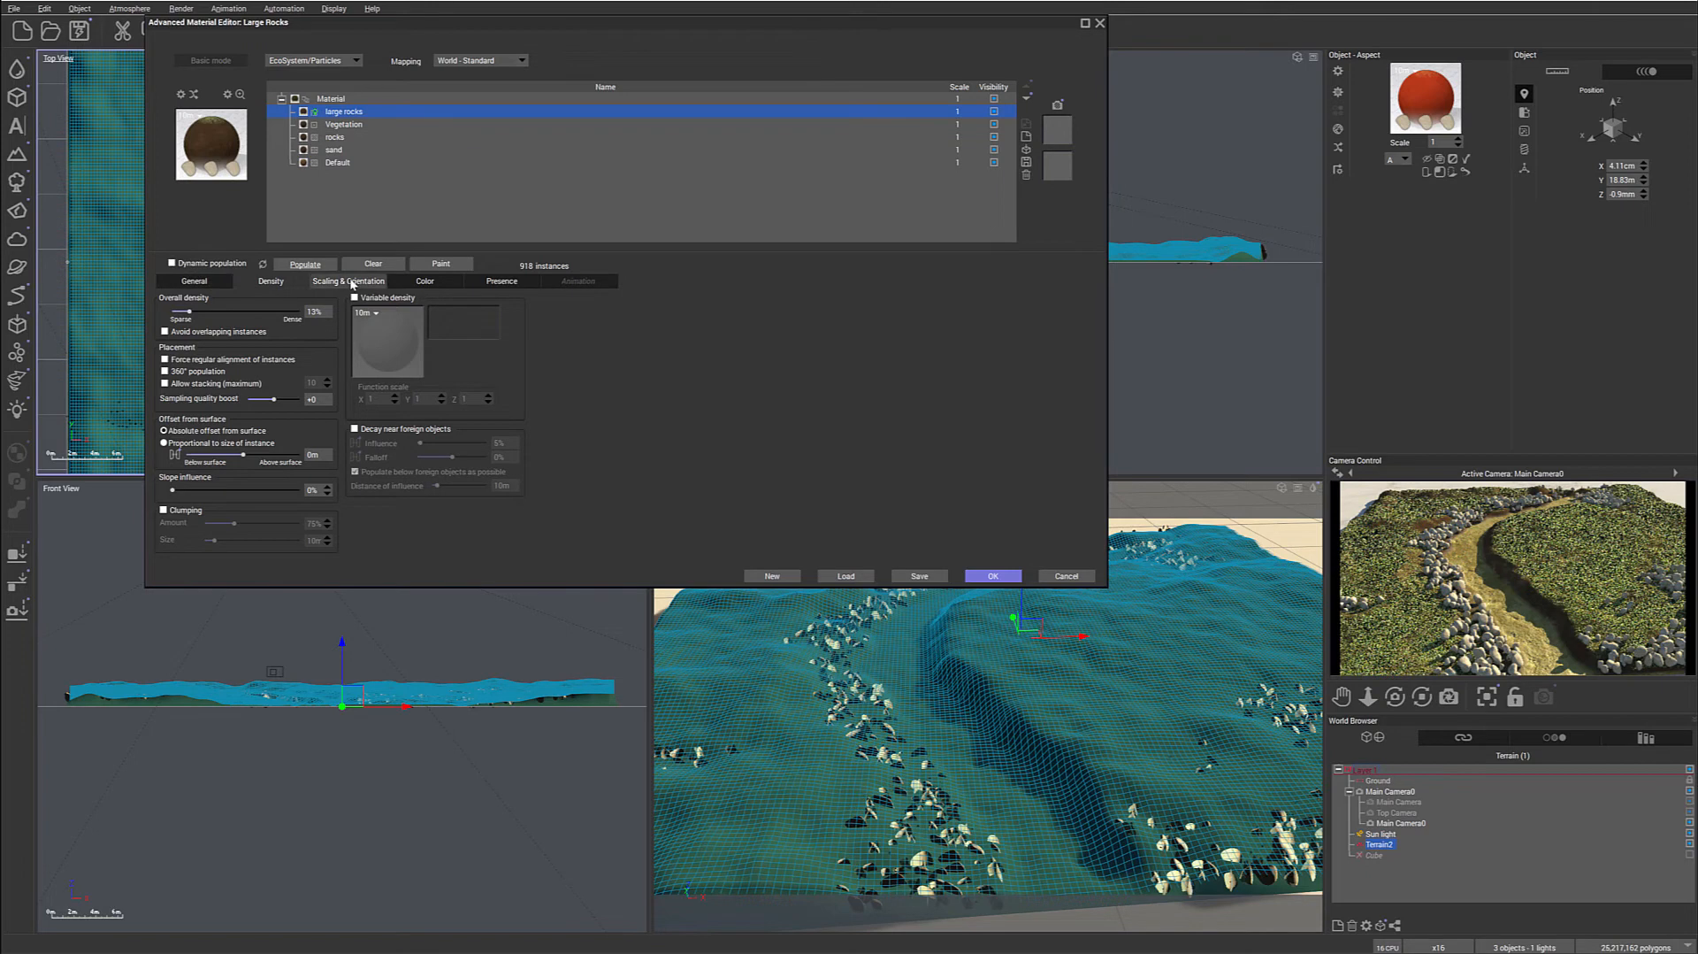
{"action": "left_click", "coordinate": [347, 281]}
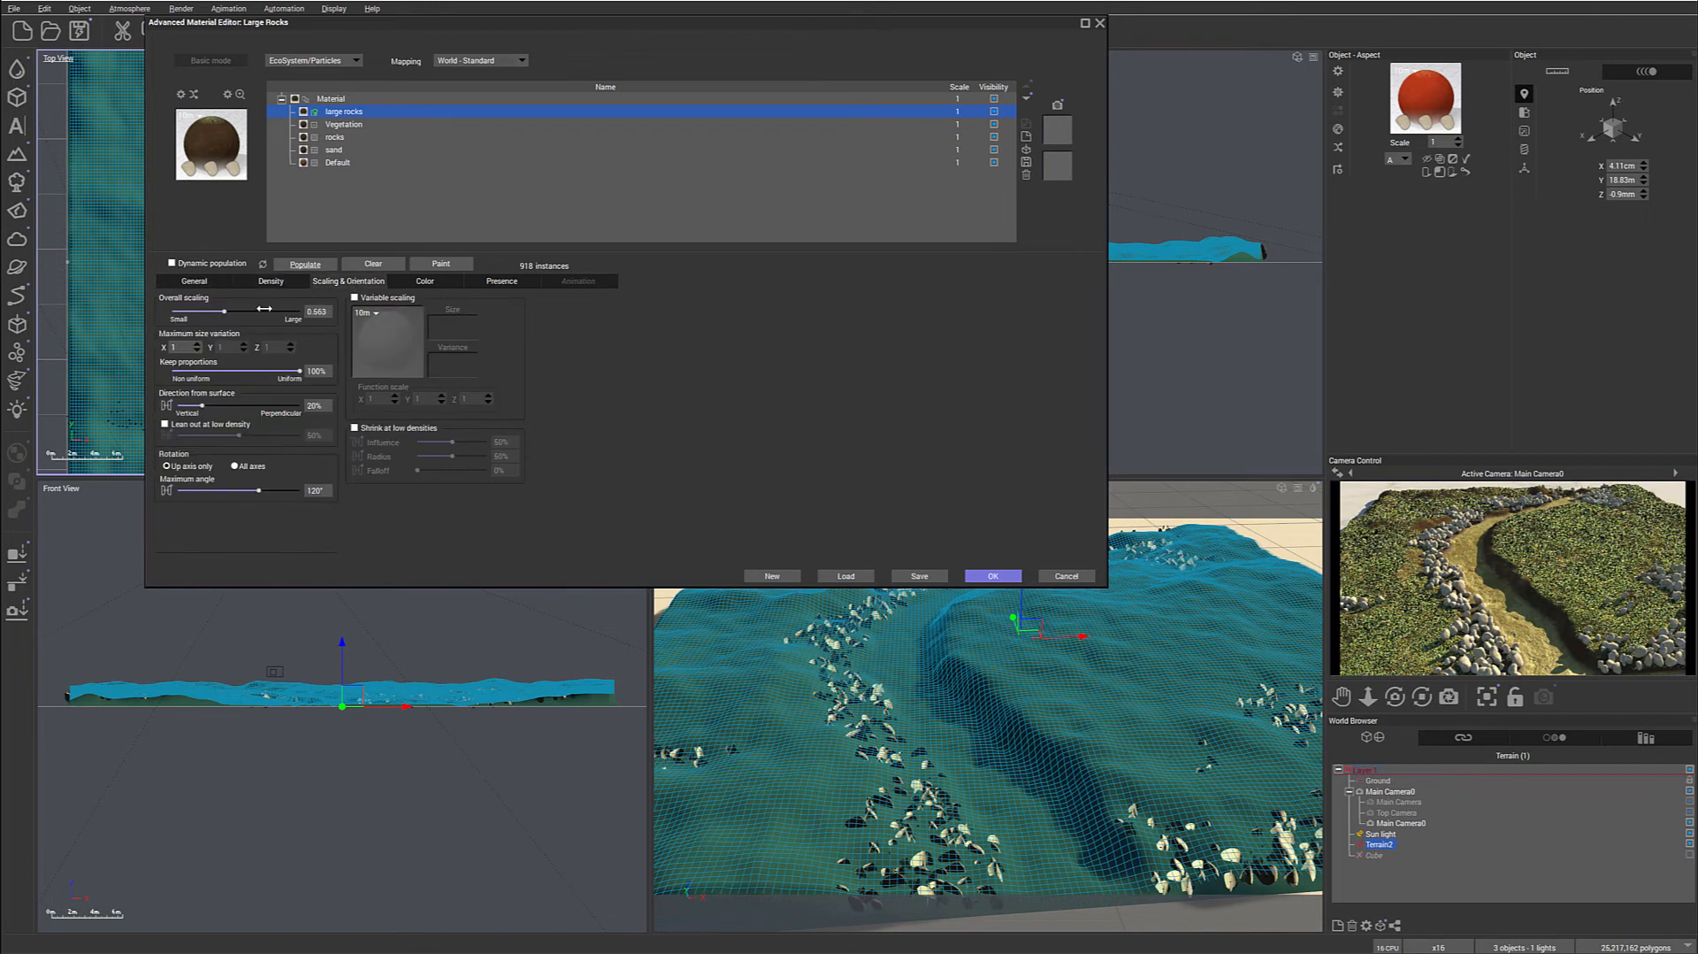
{"action": "left_click_drag", "start_coordinate": [256, 311], "coordinate": [261, 311]}
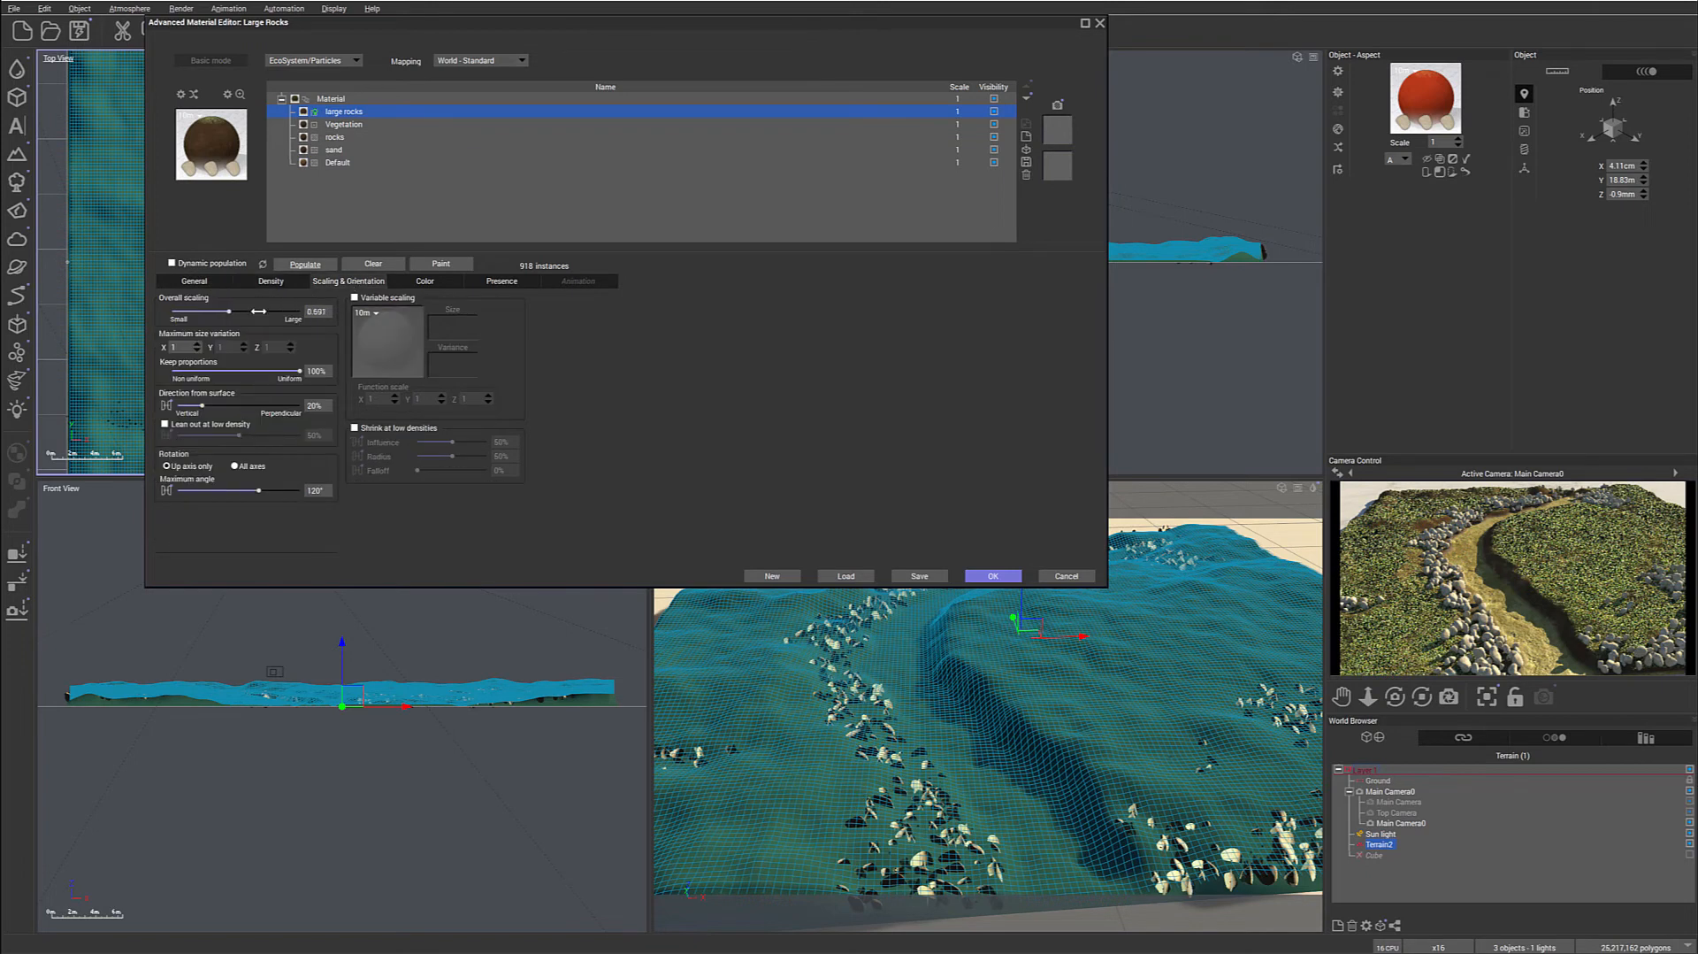
{"action": "left_click", "coordinate": [270, 280]}
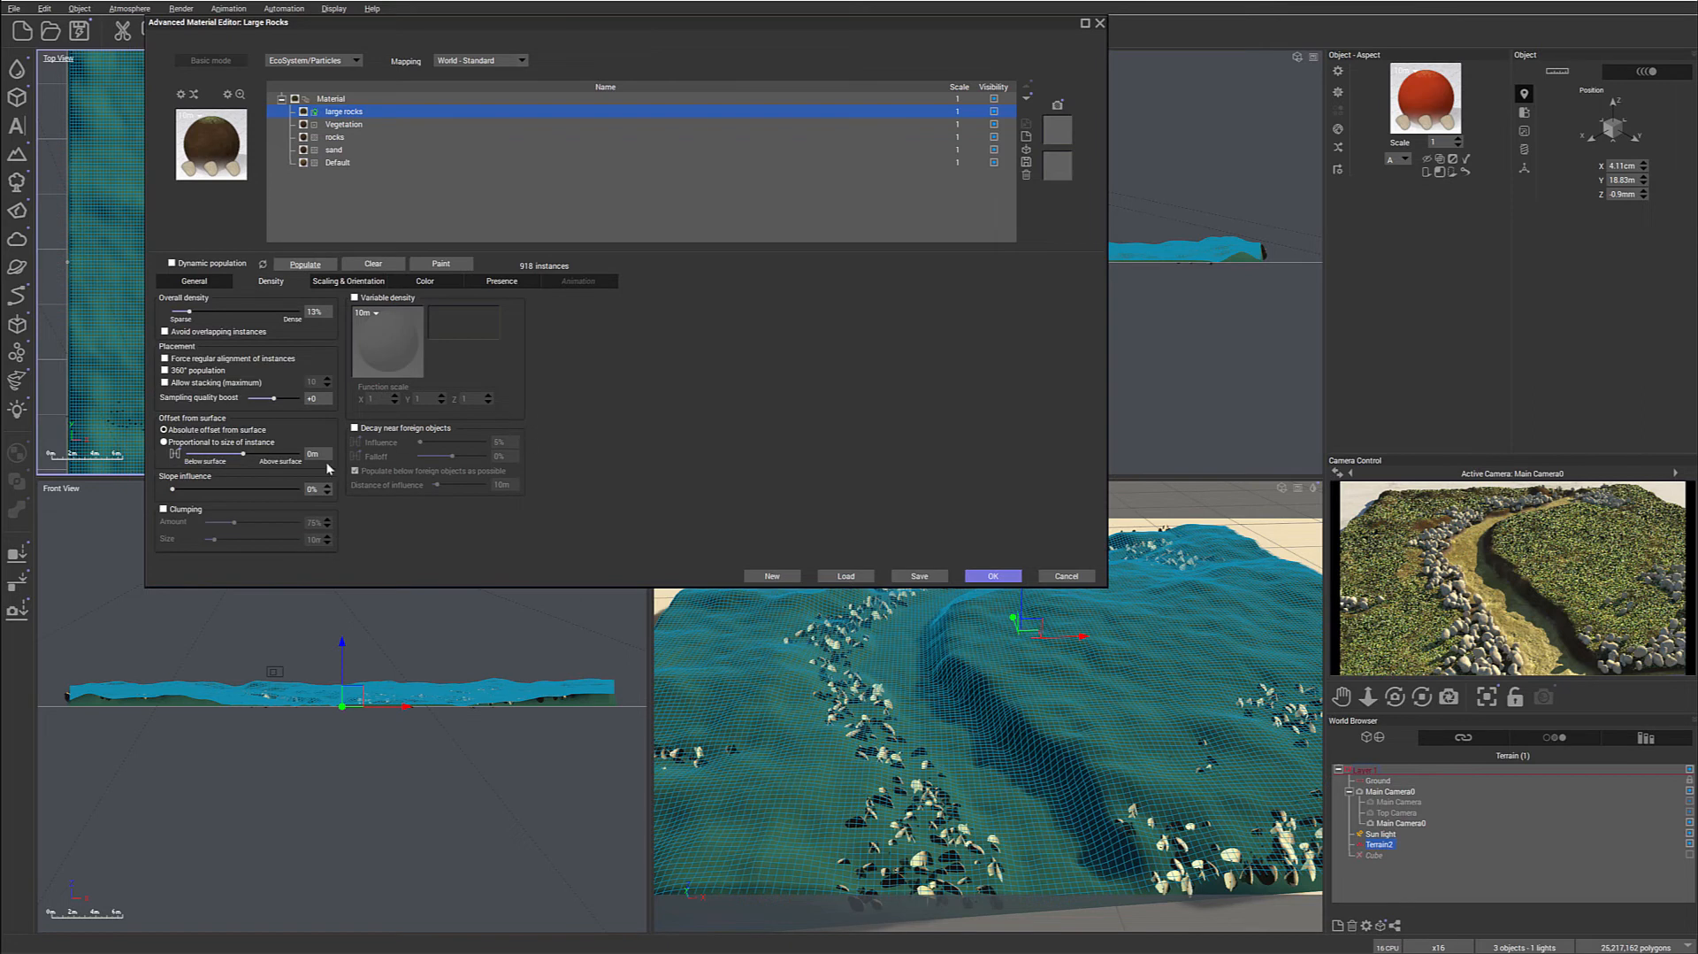
{"action": "left_click", "coordinate": [313, 453]}
{"action": "type", "text": "20c"}
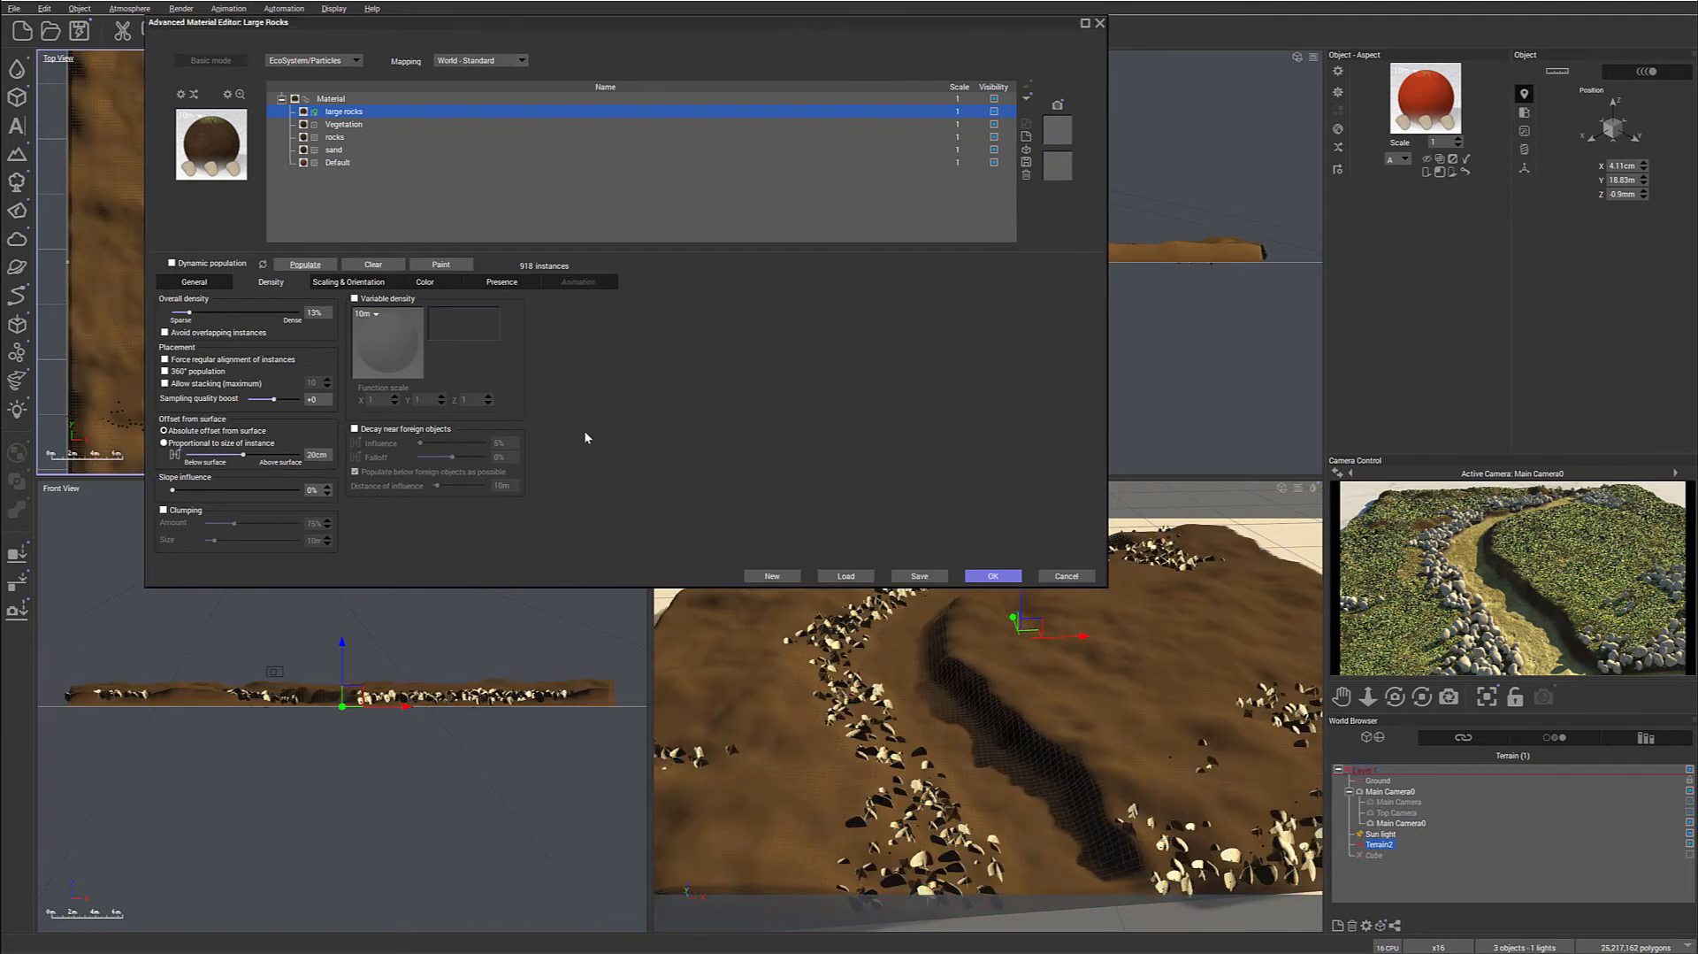
{"action": "triple_click", "coordinate": [317, 453]}
{"action": "type", "text": "-20"}
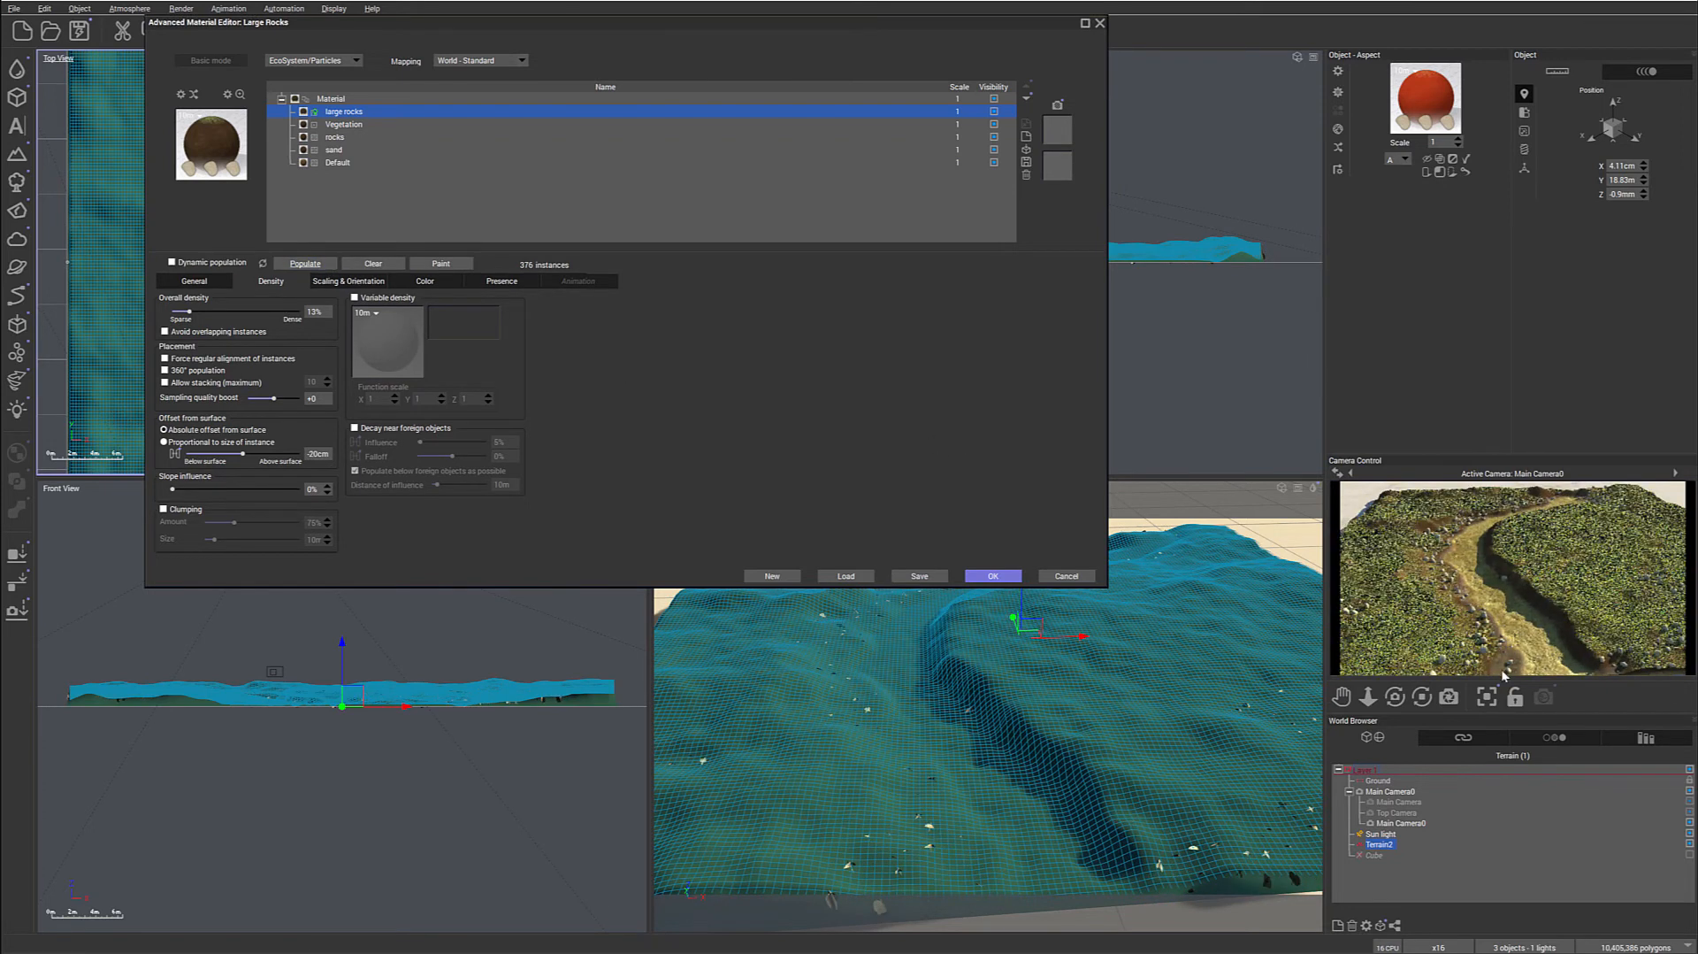
{"action": "mouse_move", "coordinate": [1446, 529]}
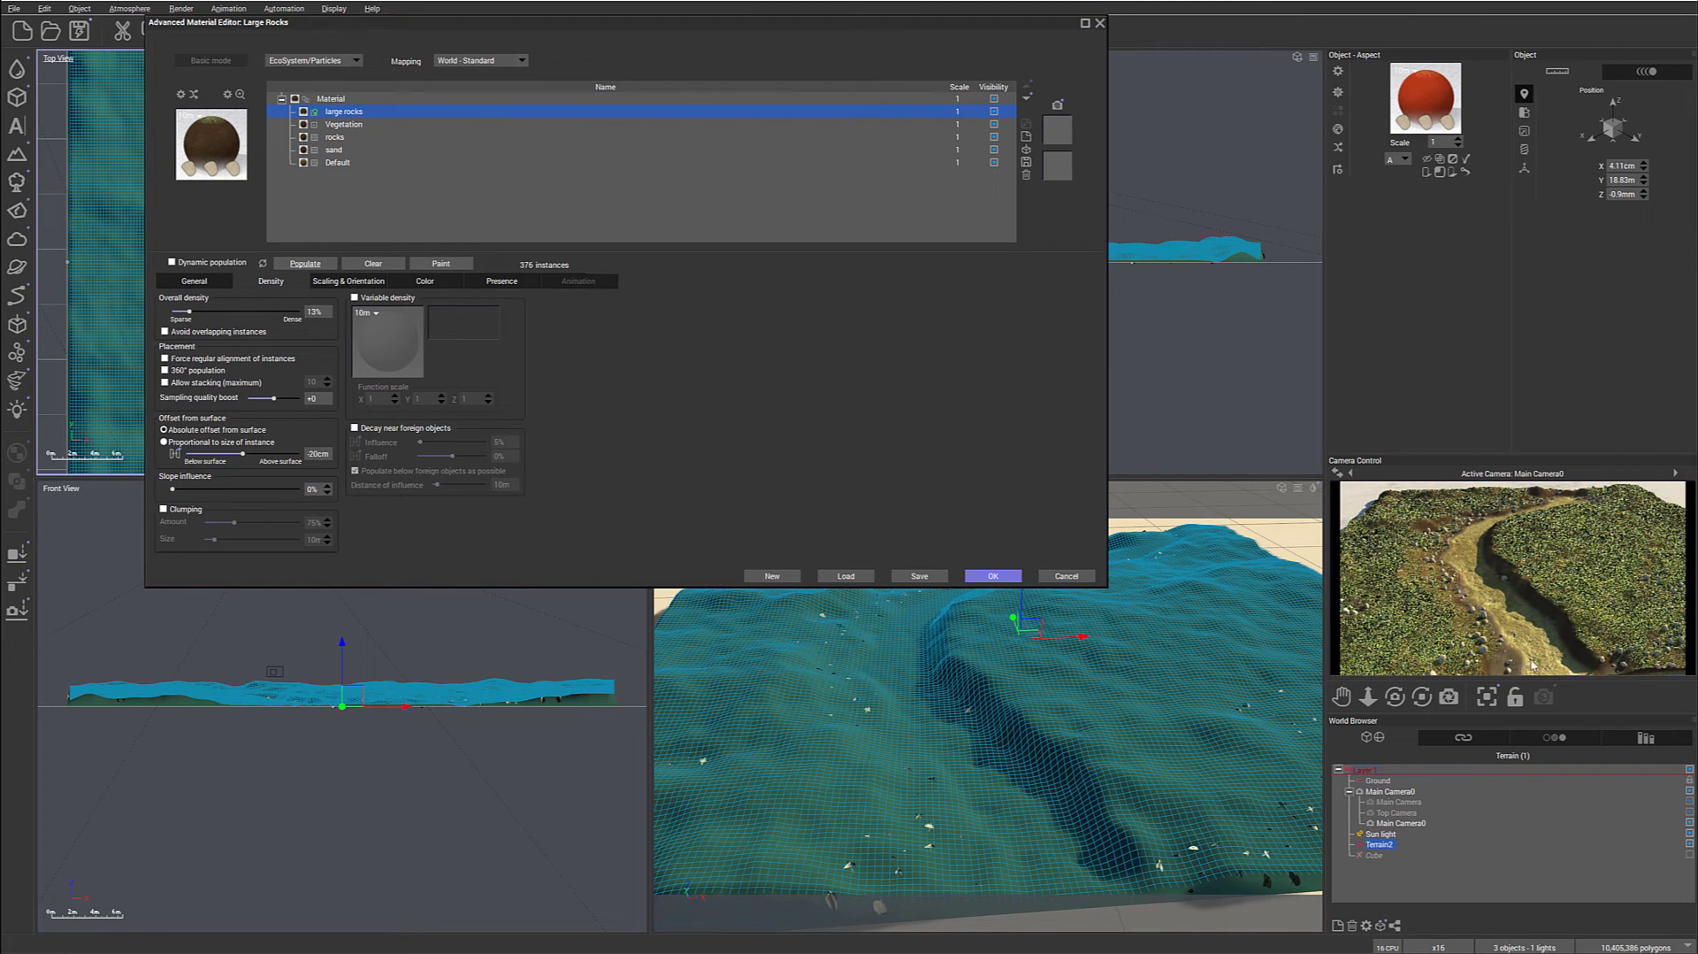
{"action": "mouse_move", "coordinate": [550, 318]}
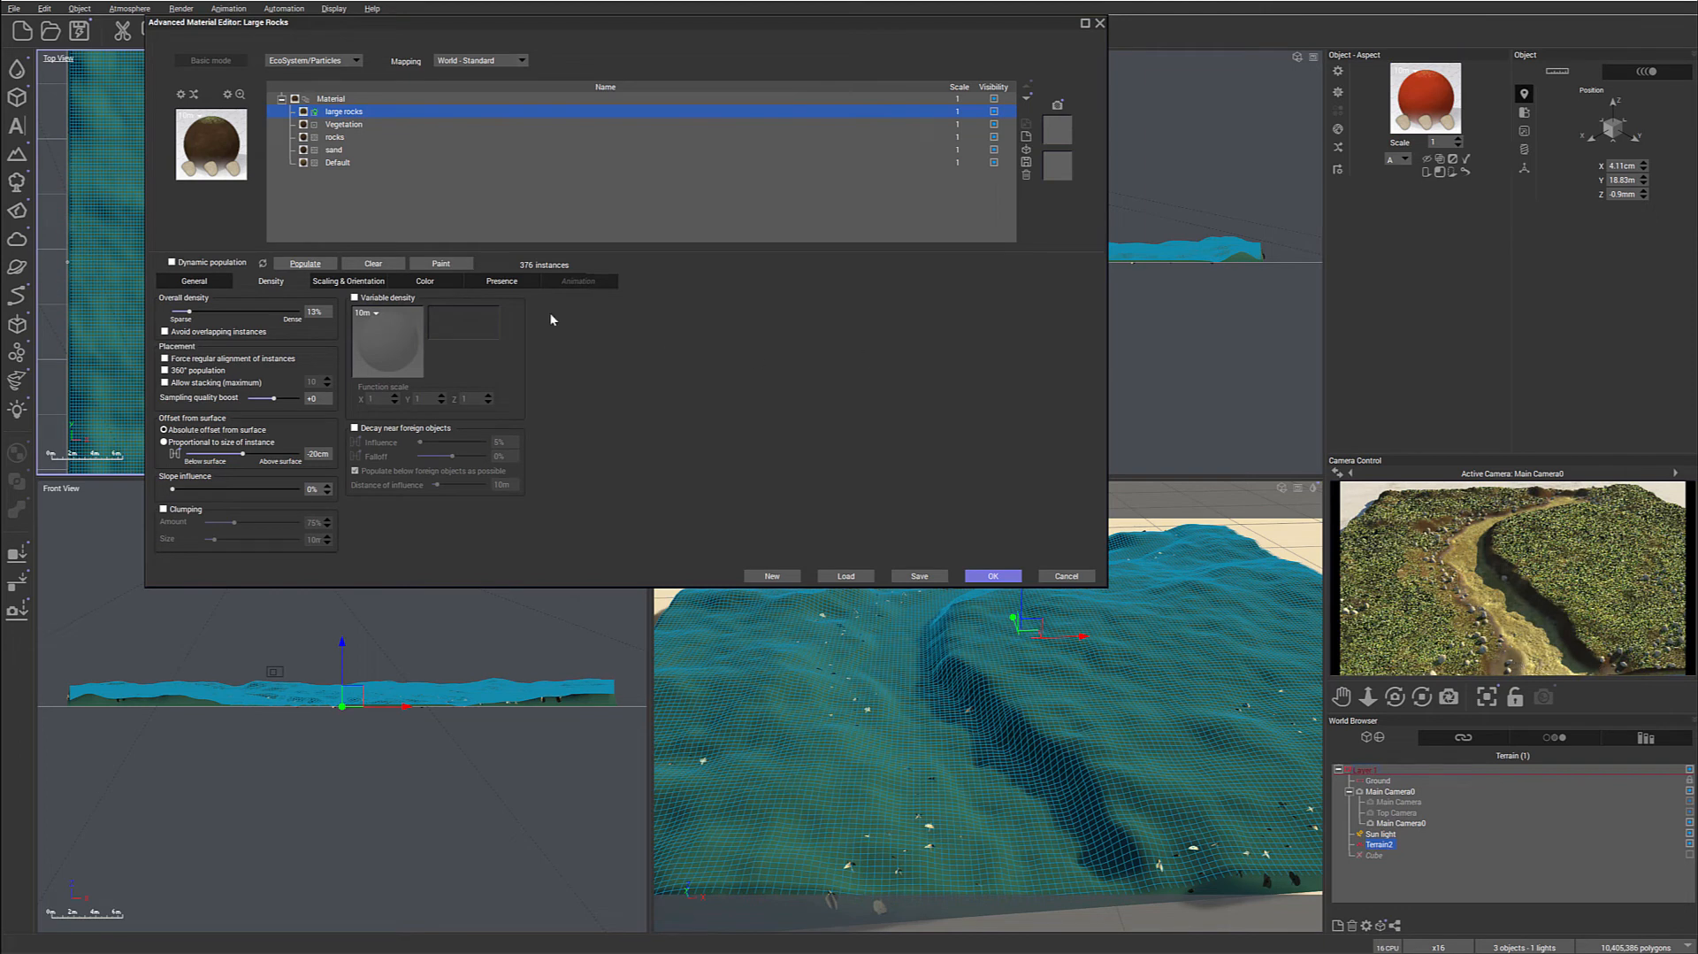
On the Presence tab, lower the large rocks altitude range toward -0.8.
{"action": "left_click", "coordinate": [501, 281]}
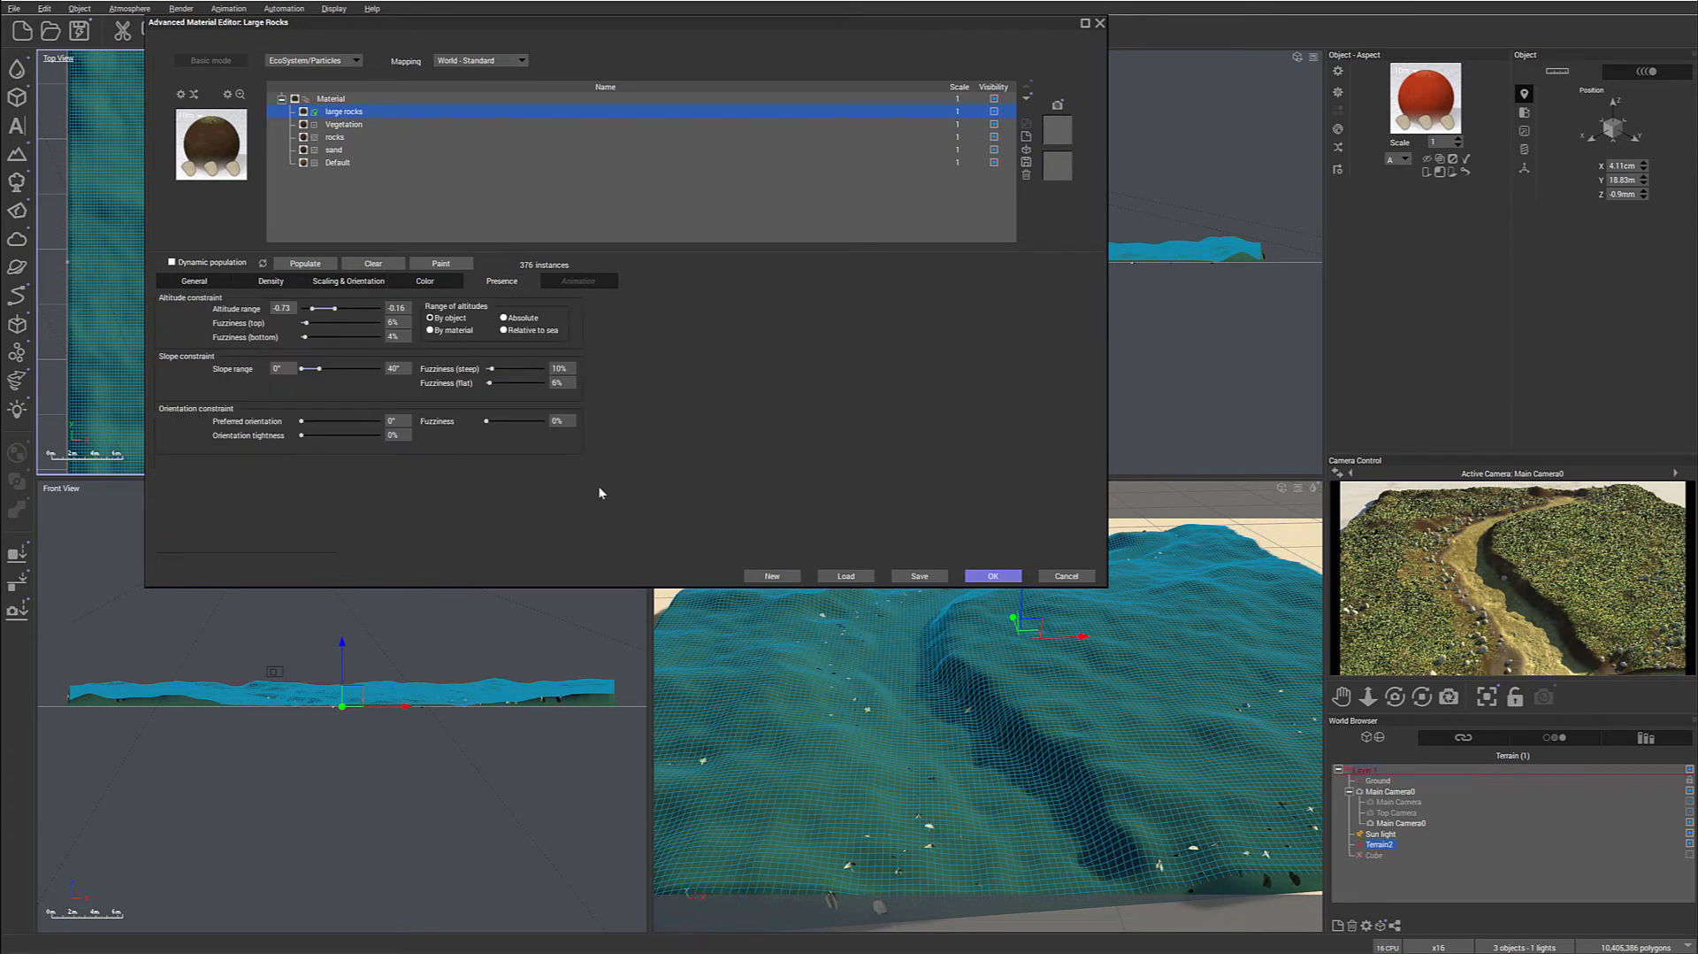
{"action": "left_click_drag", "start_coordinate": [330, 309], "coordinate": [342, 308]}
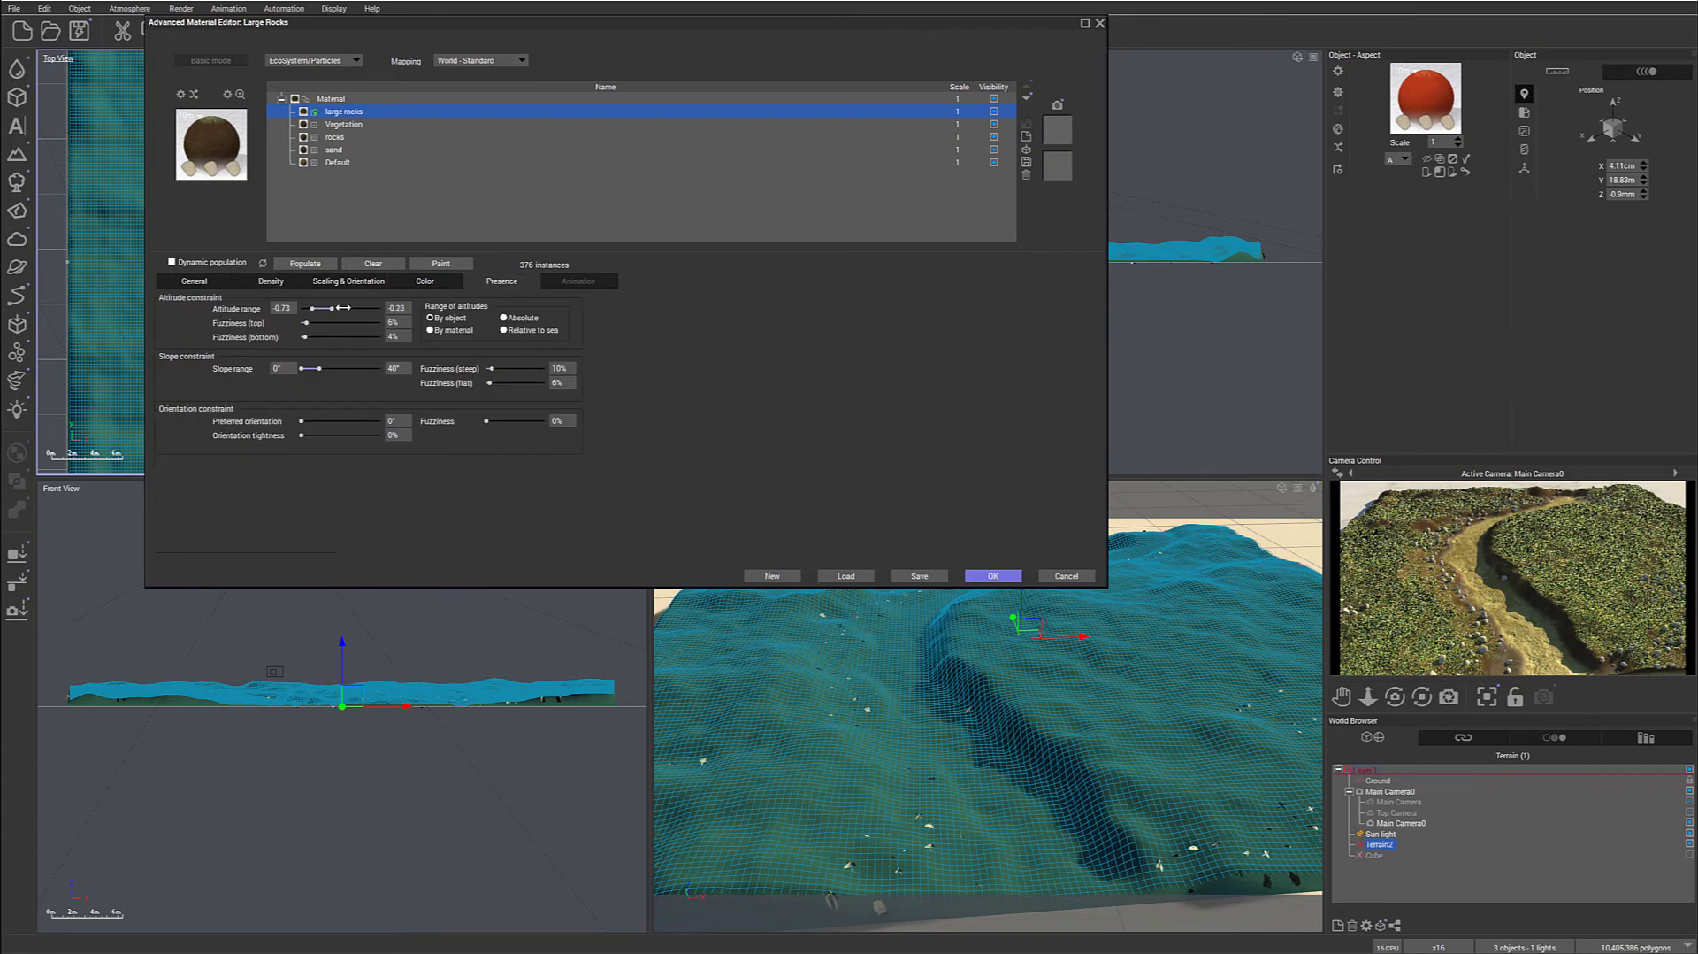
{"action": "left_click_drag", "start_coordinate": [344, 309], "coordinate": [327, 309]}
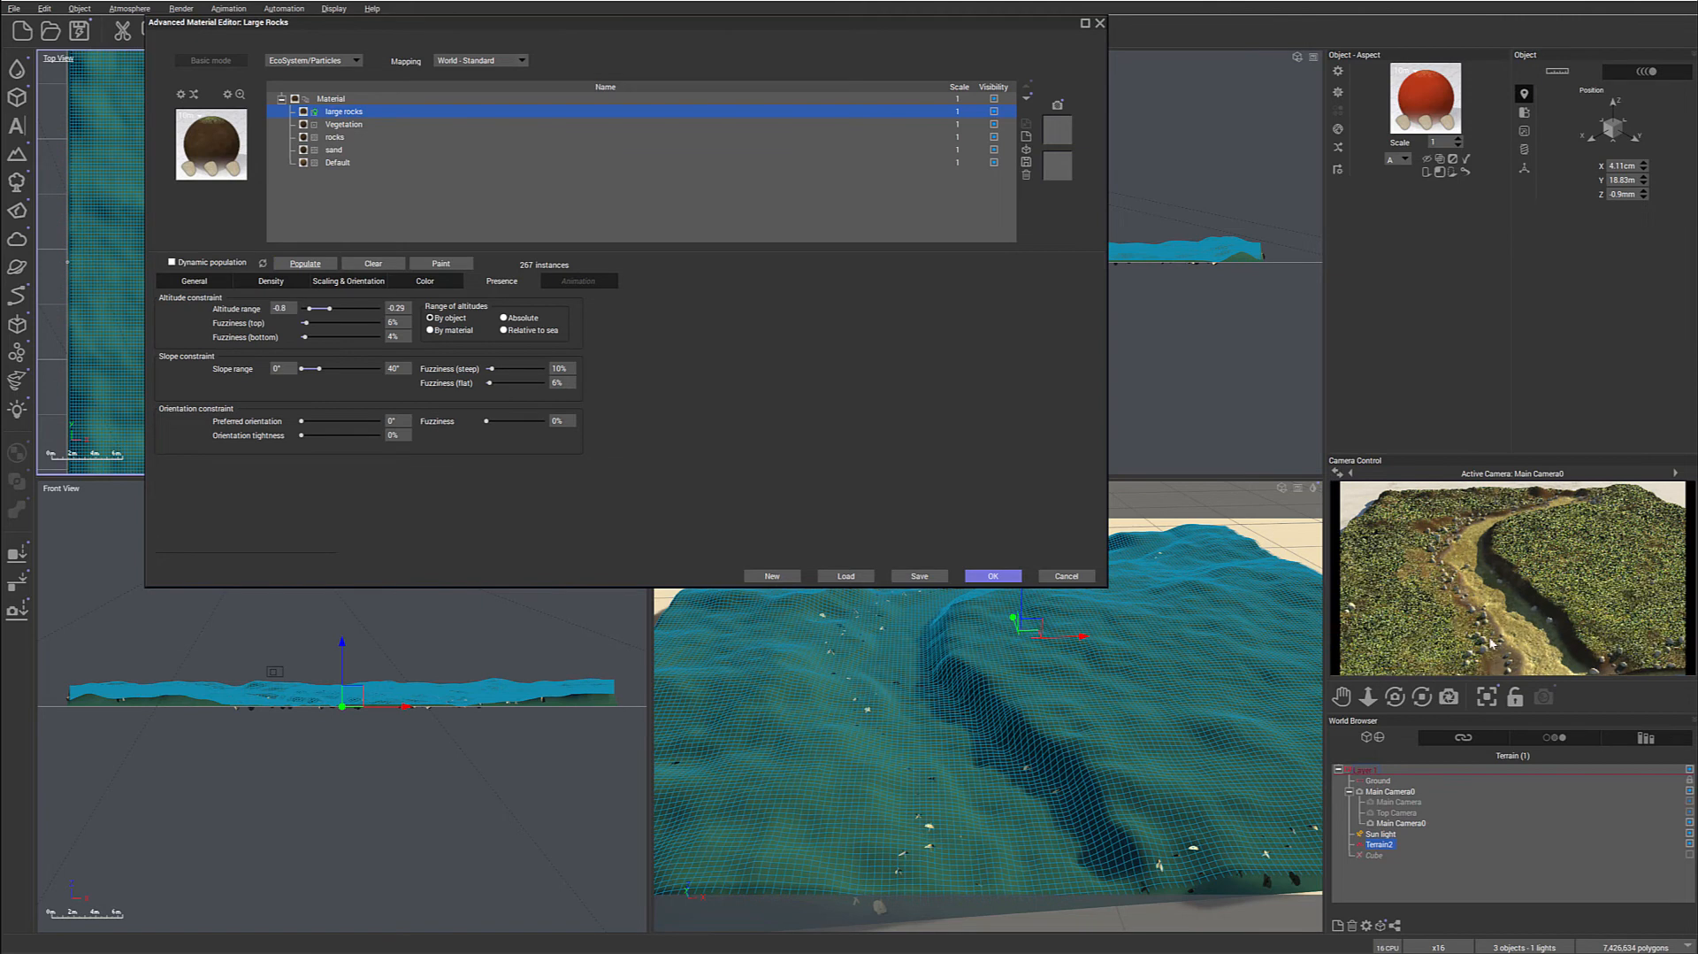
{"action": "mouse_move", "coordinate": [846, 389]}
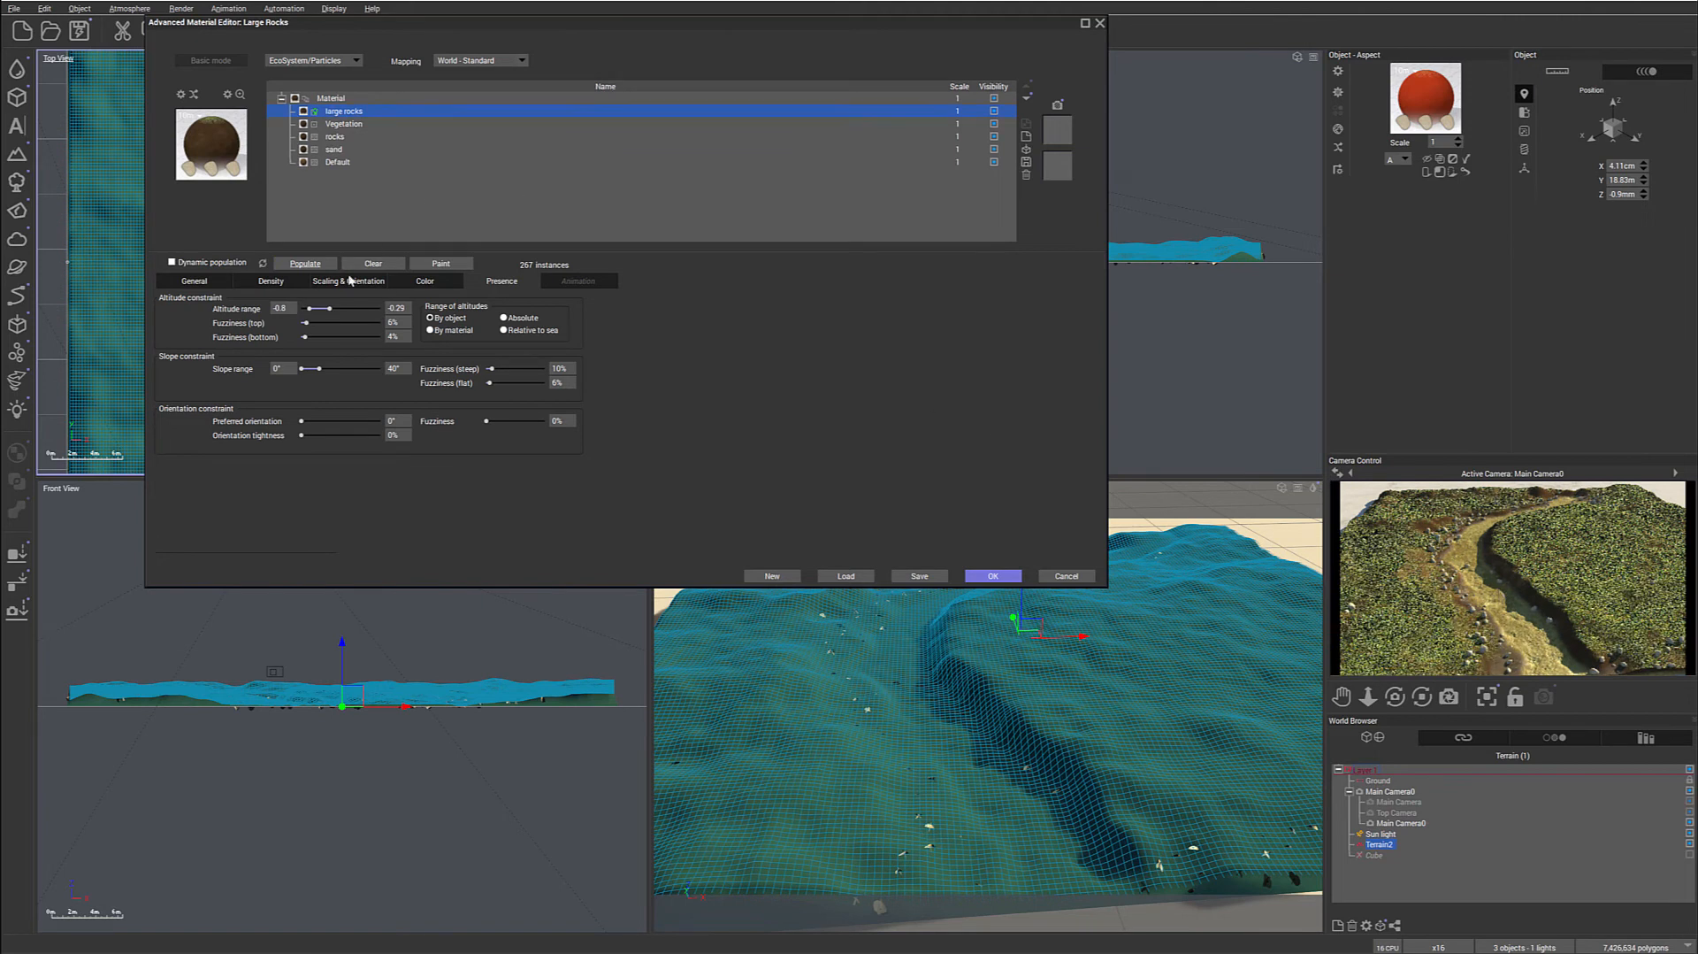
{"action": "left_click_drag", "start_coordinate": [330, 308], "coordinate": [314, 309]}
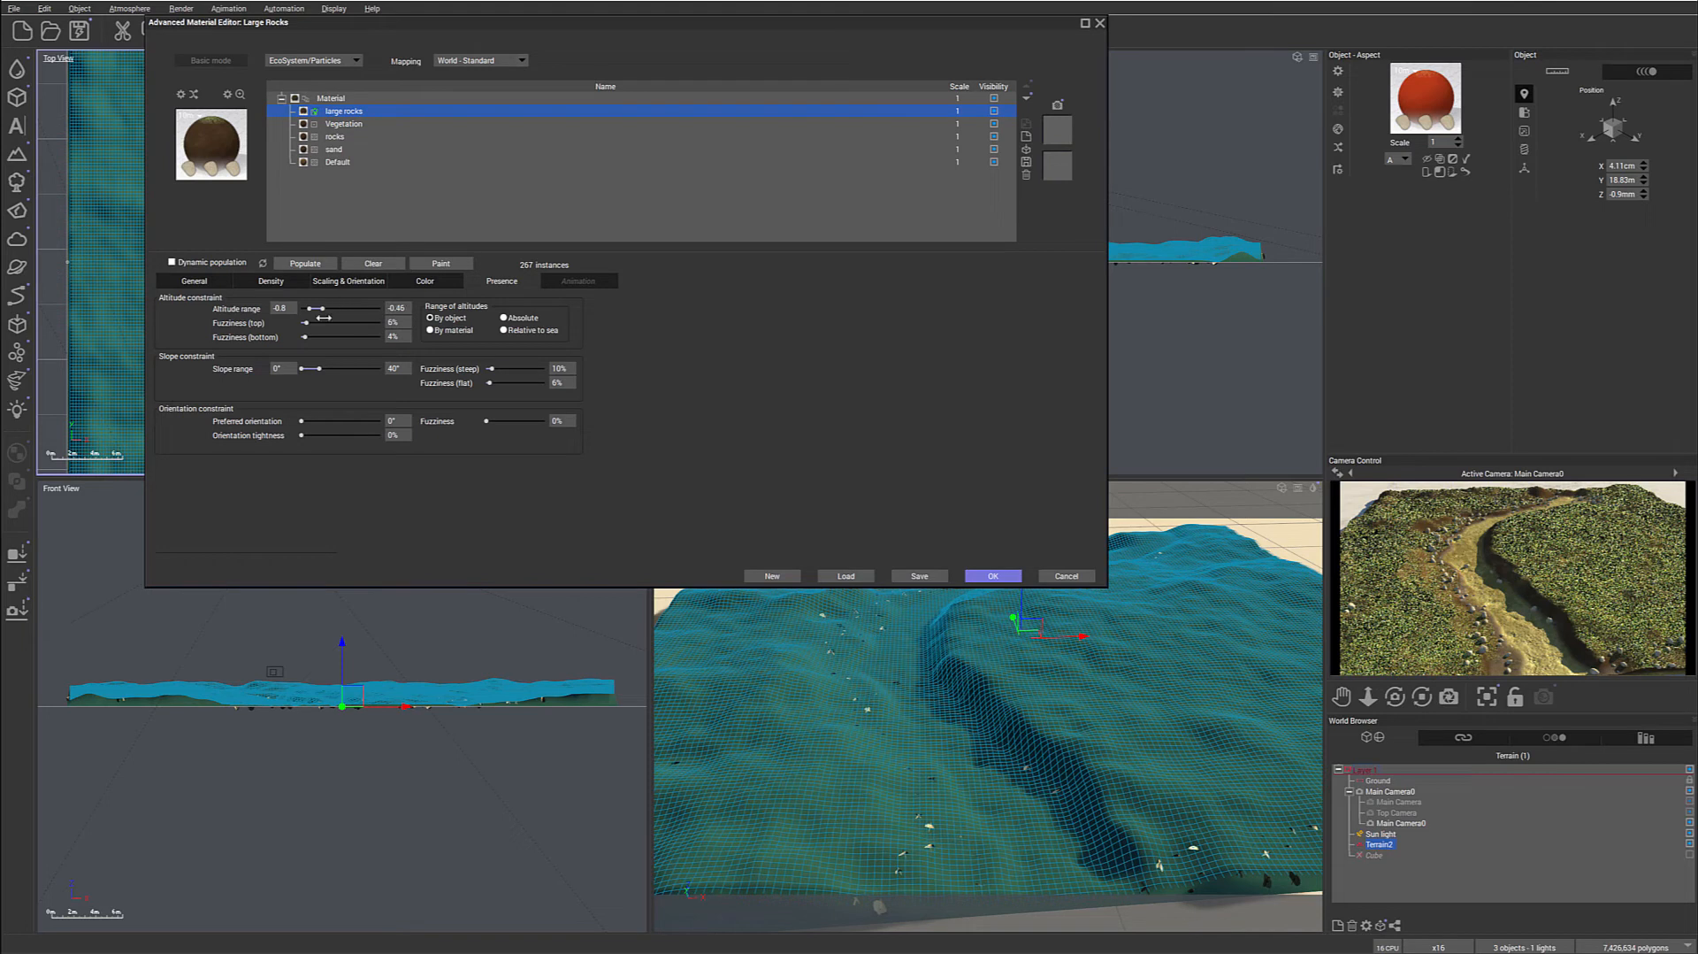
Repopulate the large rocks, narrowing the altitude band to about -0.87 to -0.46.
{"action": "left_click", "coordinate": [304, 262]}
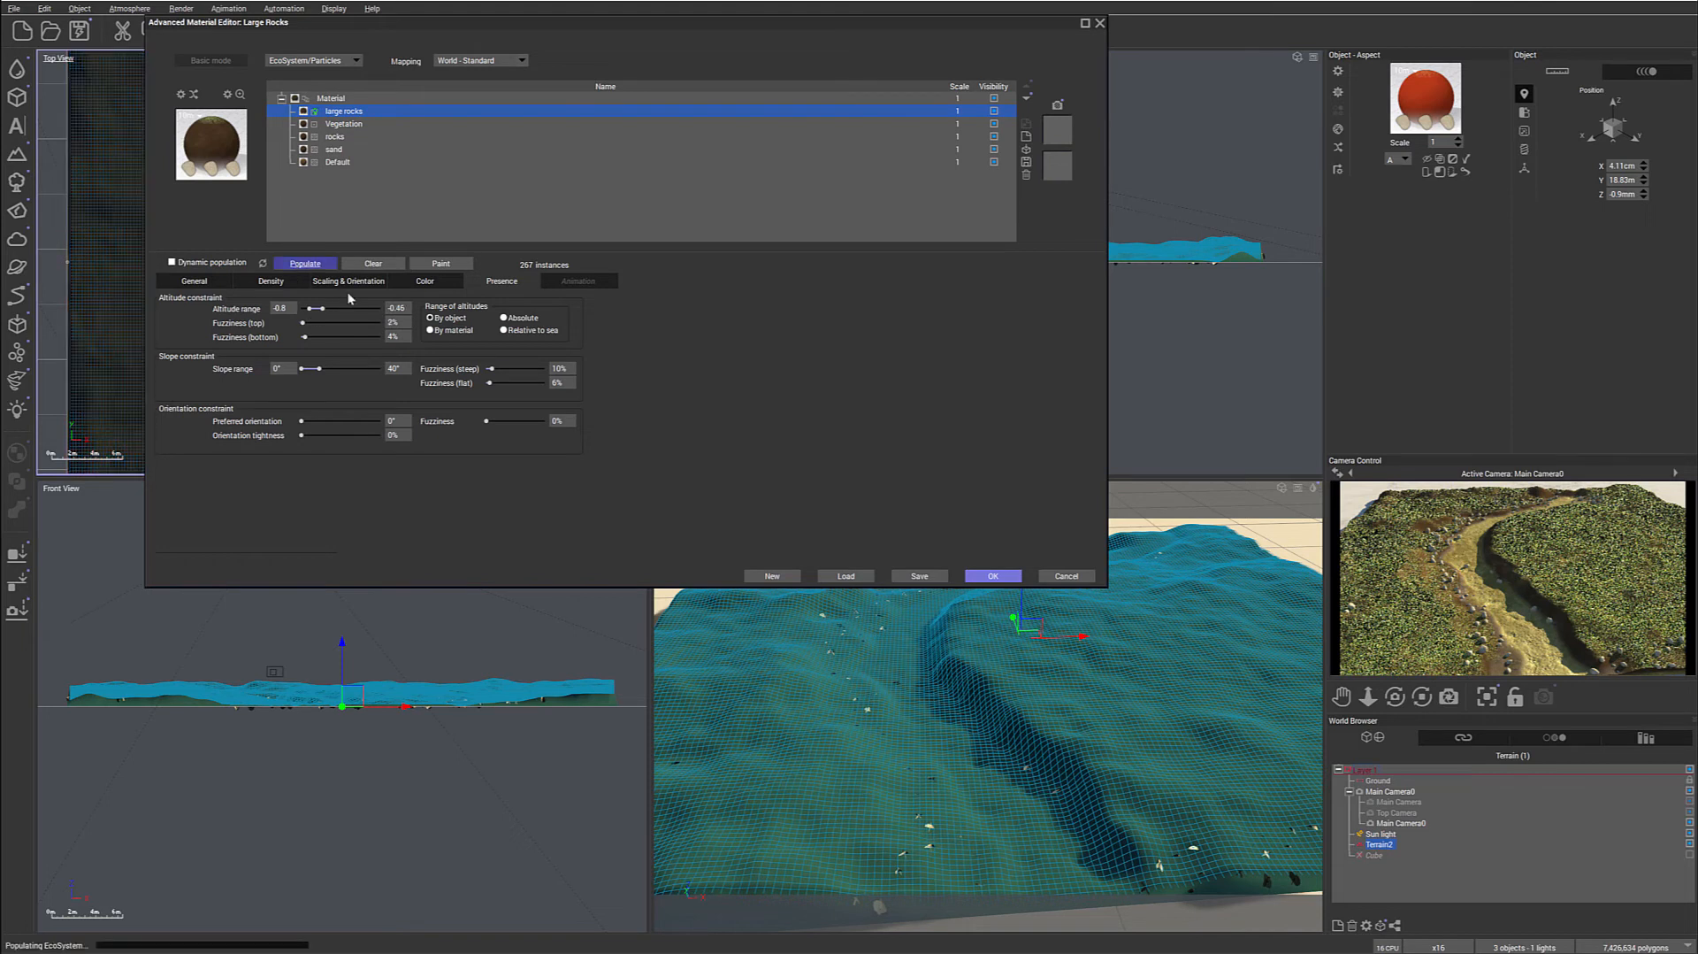
{"action": "left_click", "coordinate": [304, 262]}
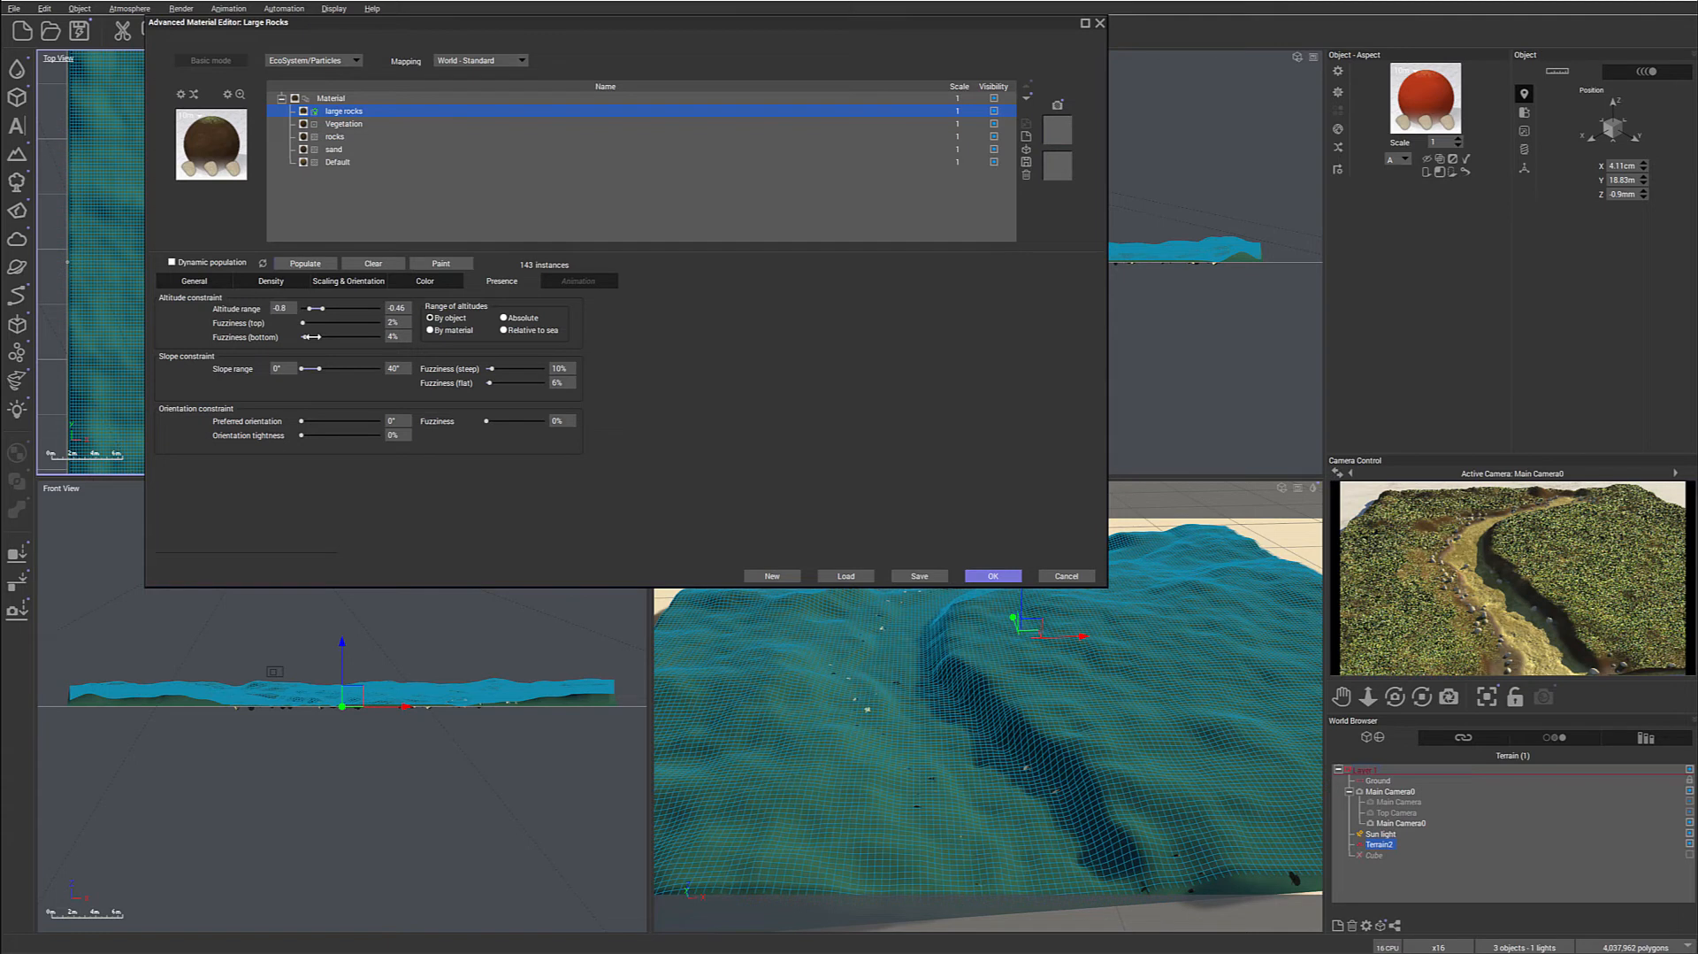
{"action": "left_click_drag", "start_coordinate": [314, 308], "coordinate": [307, 308]}
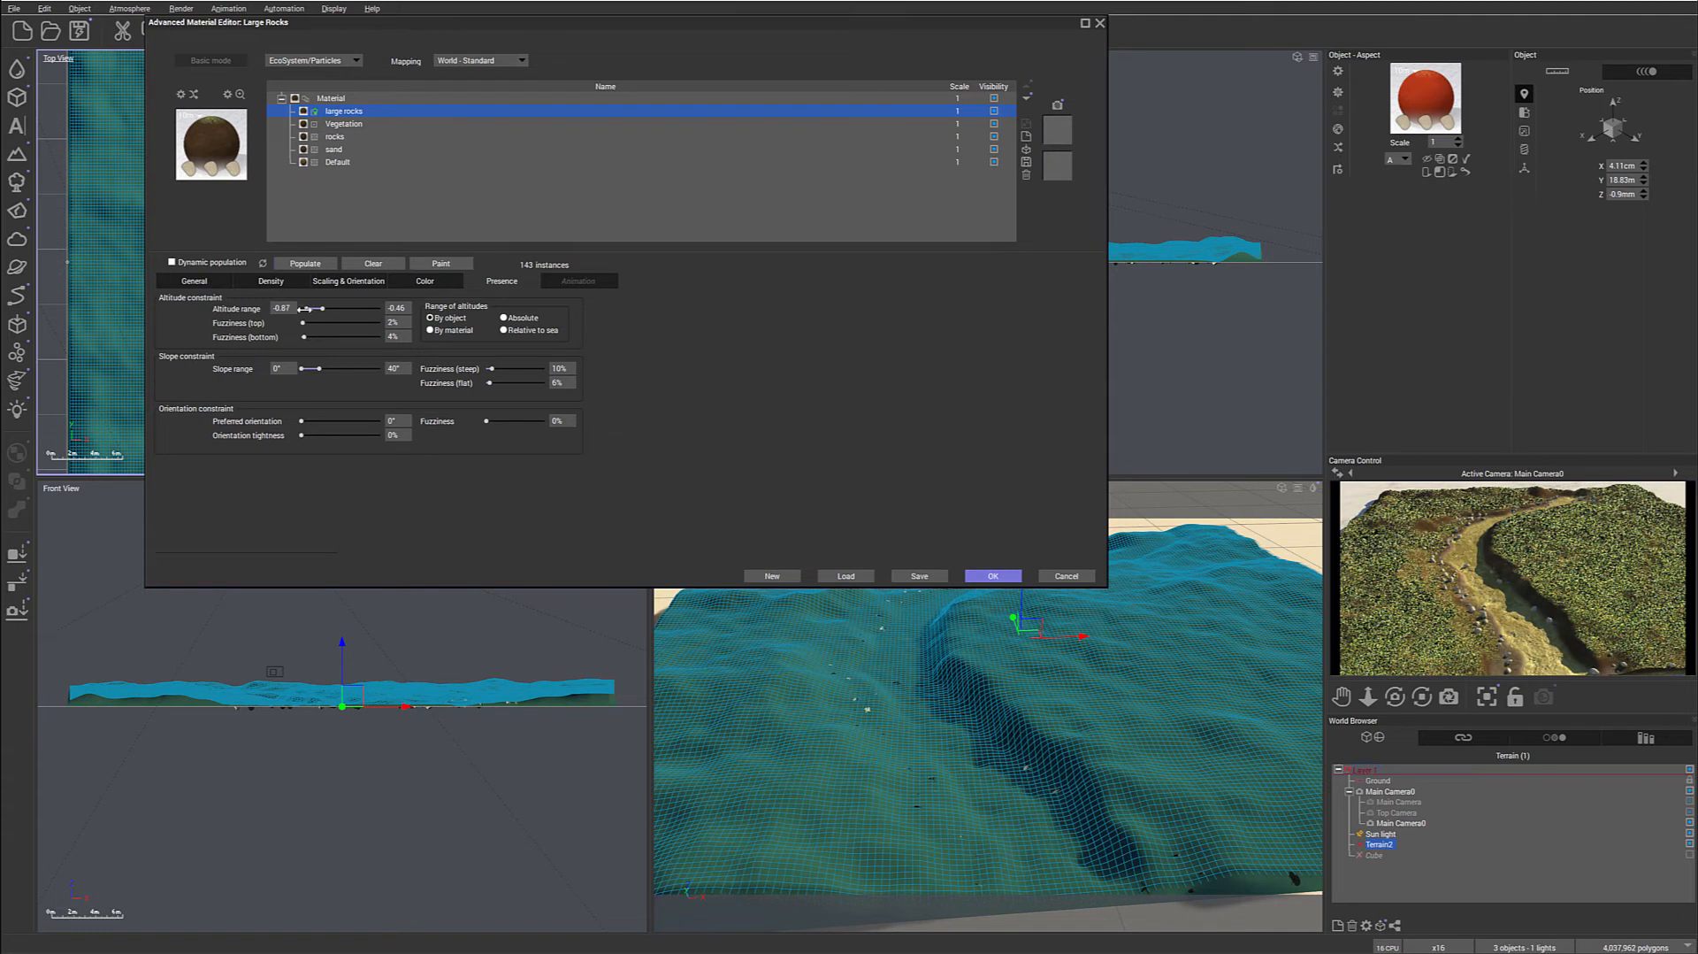
{"action": "left_click", "coordinate": [304, 262]}
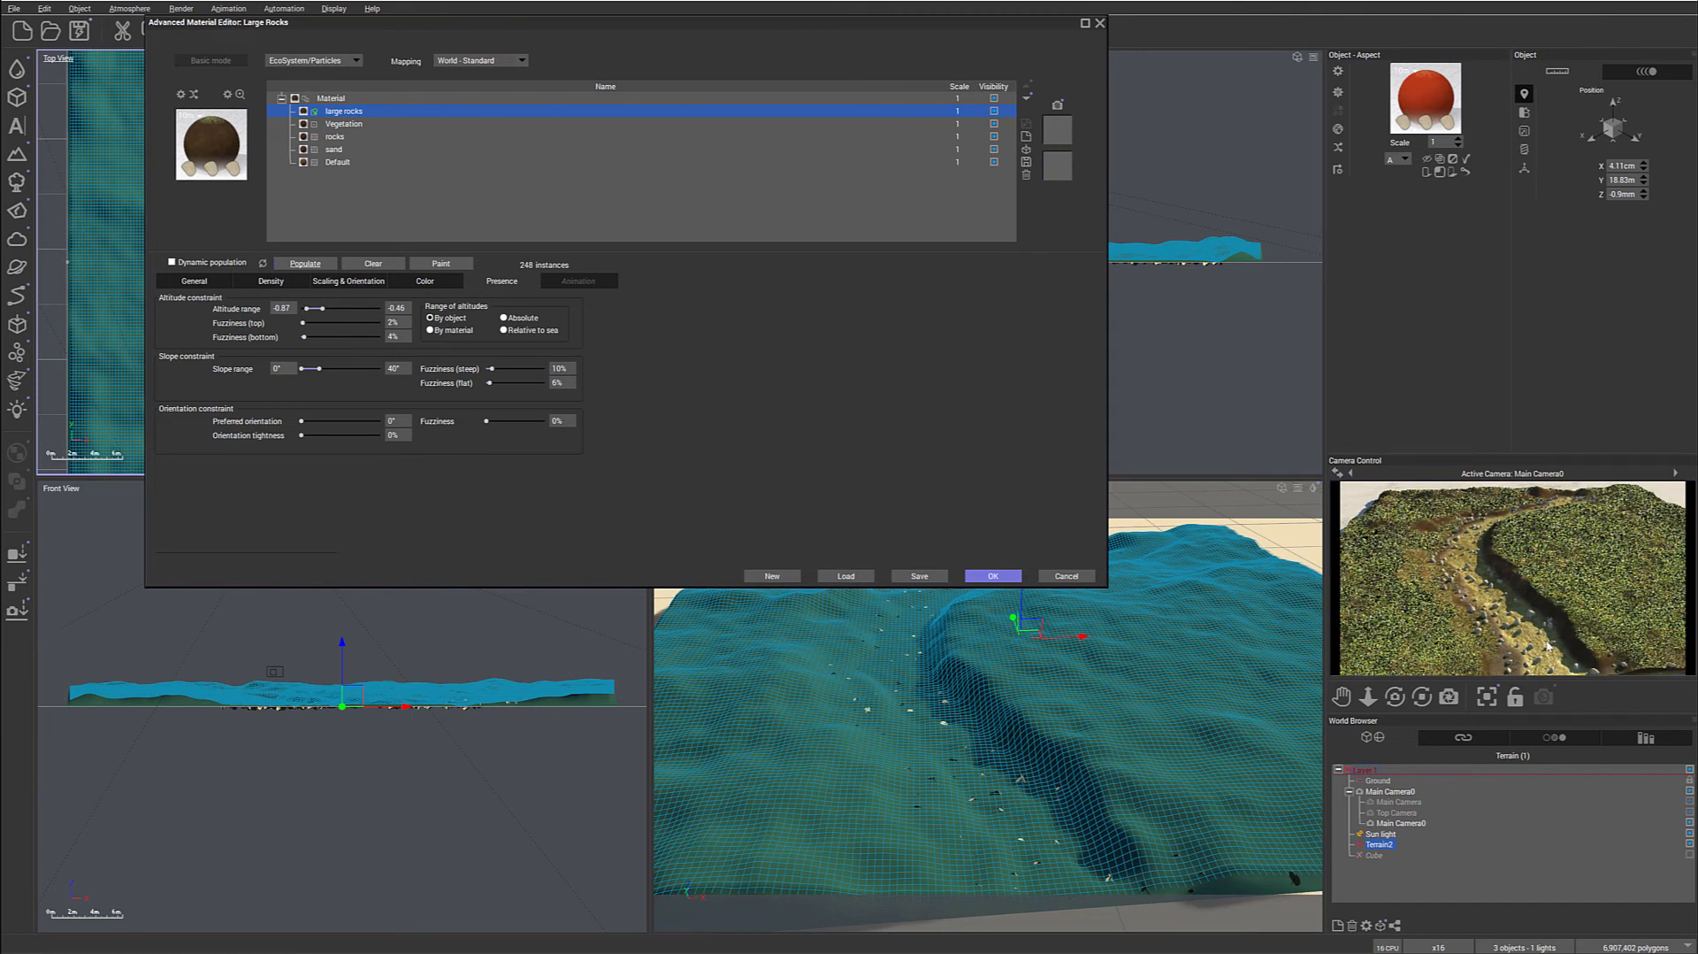
{"action": "mouse_move", "coordinate": [474, 29]}
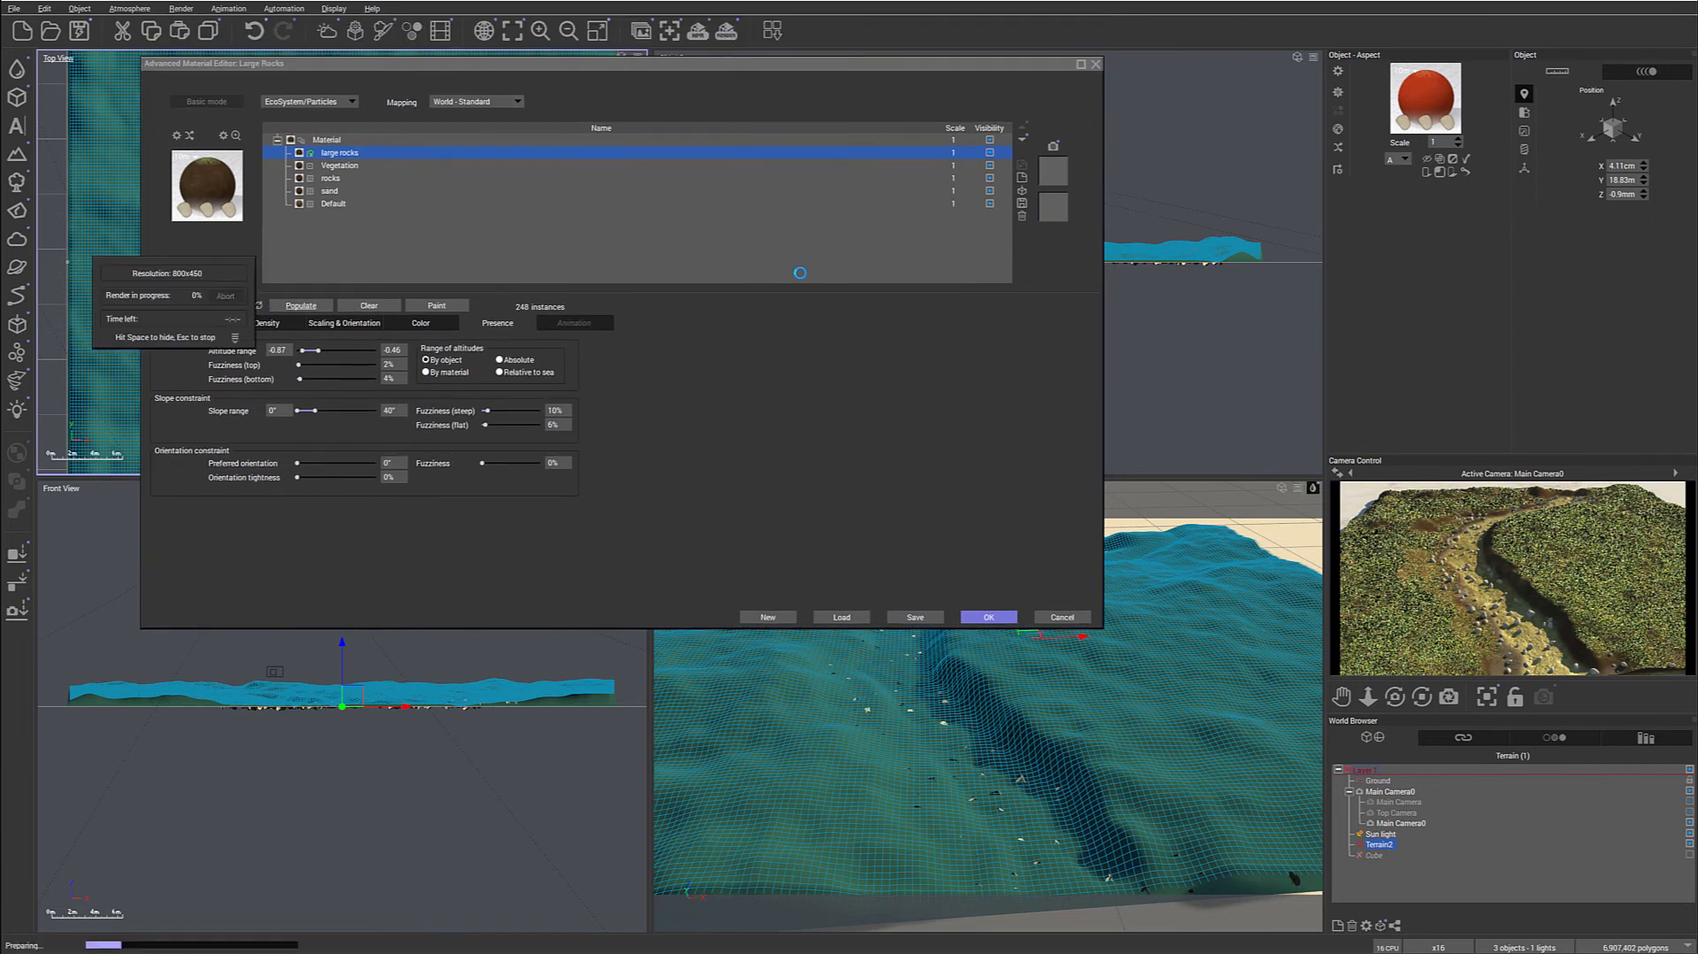
Stop the preview render and lower the large rocks overall density to 5%.
{"action": "left_click", "coordinate": [987, 617]}
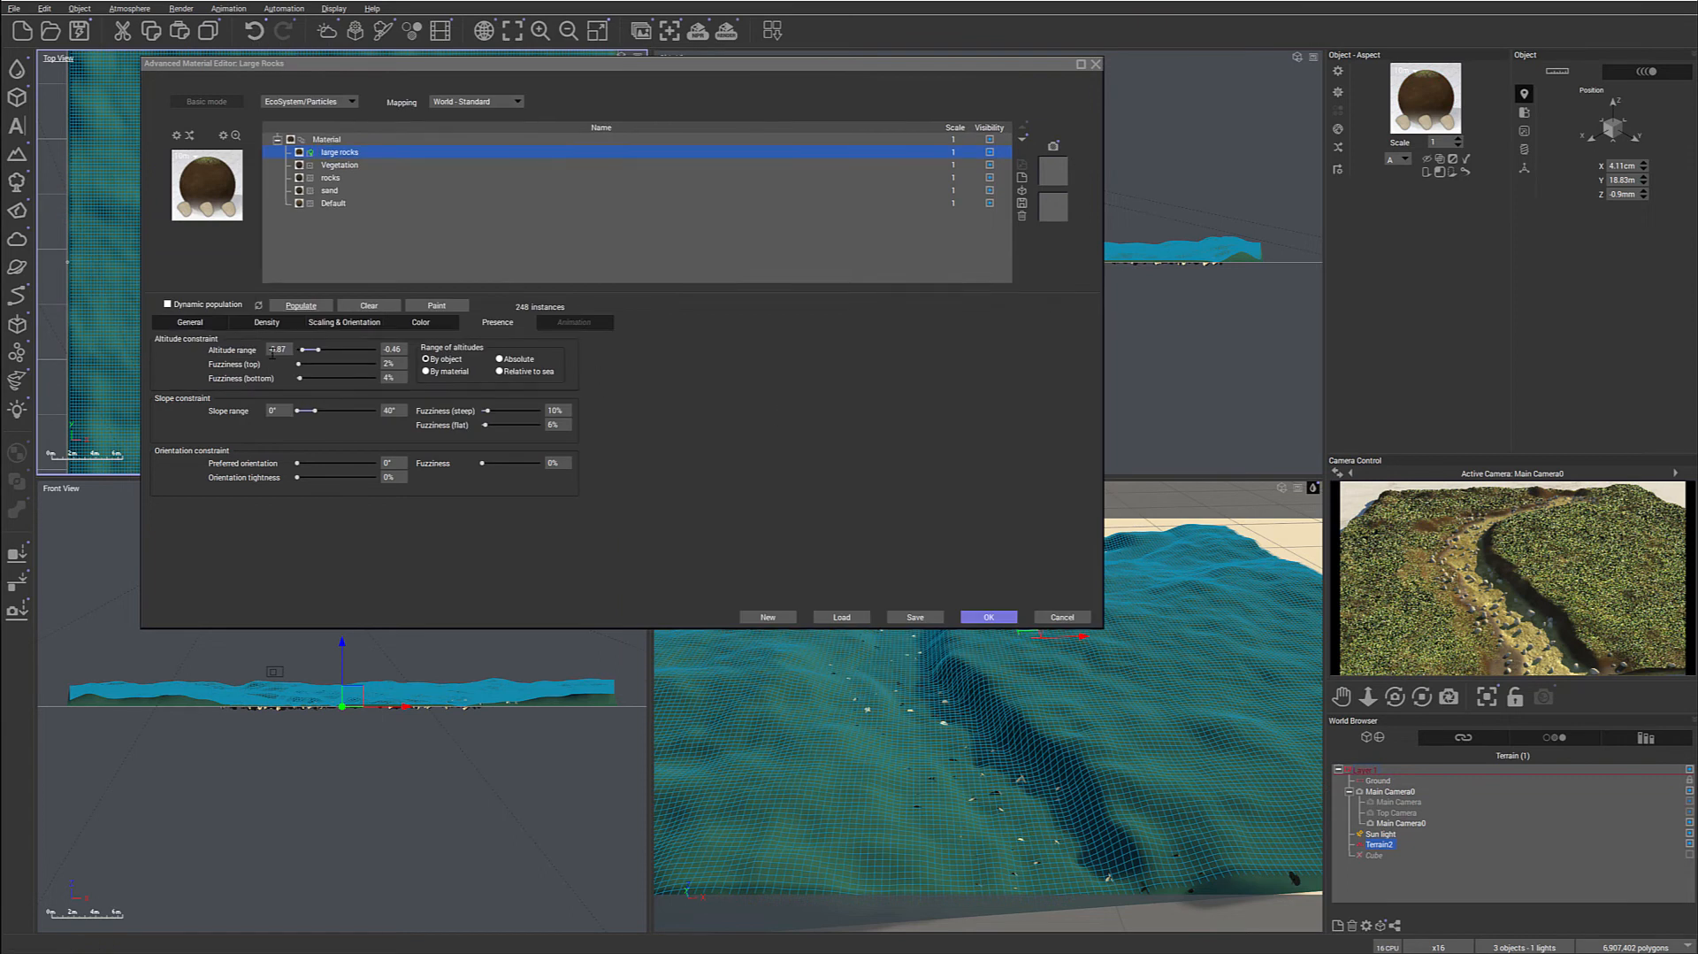
{"action": "left_click", "coordinate": [266, 322]}
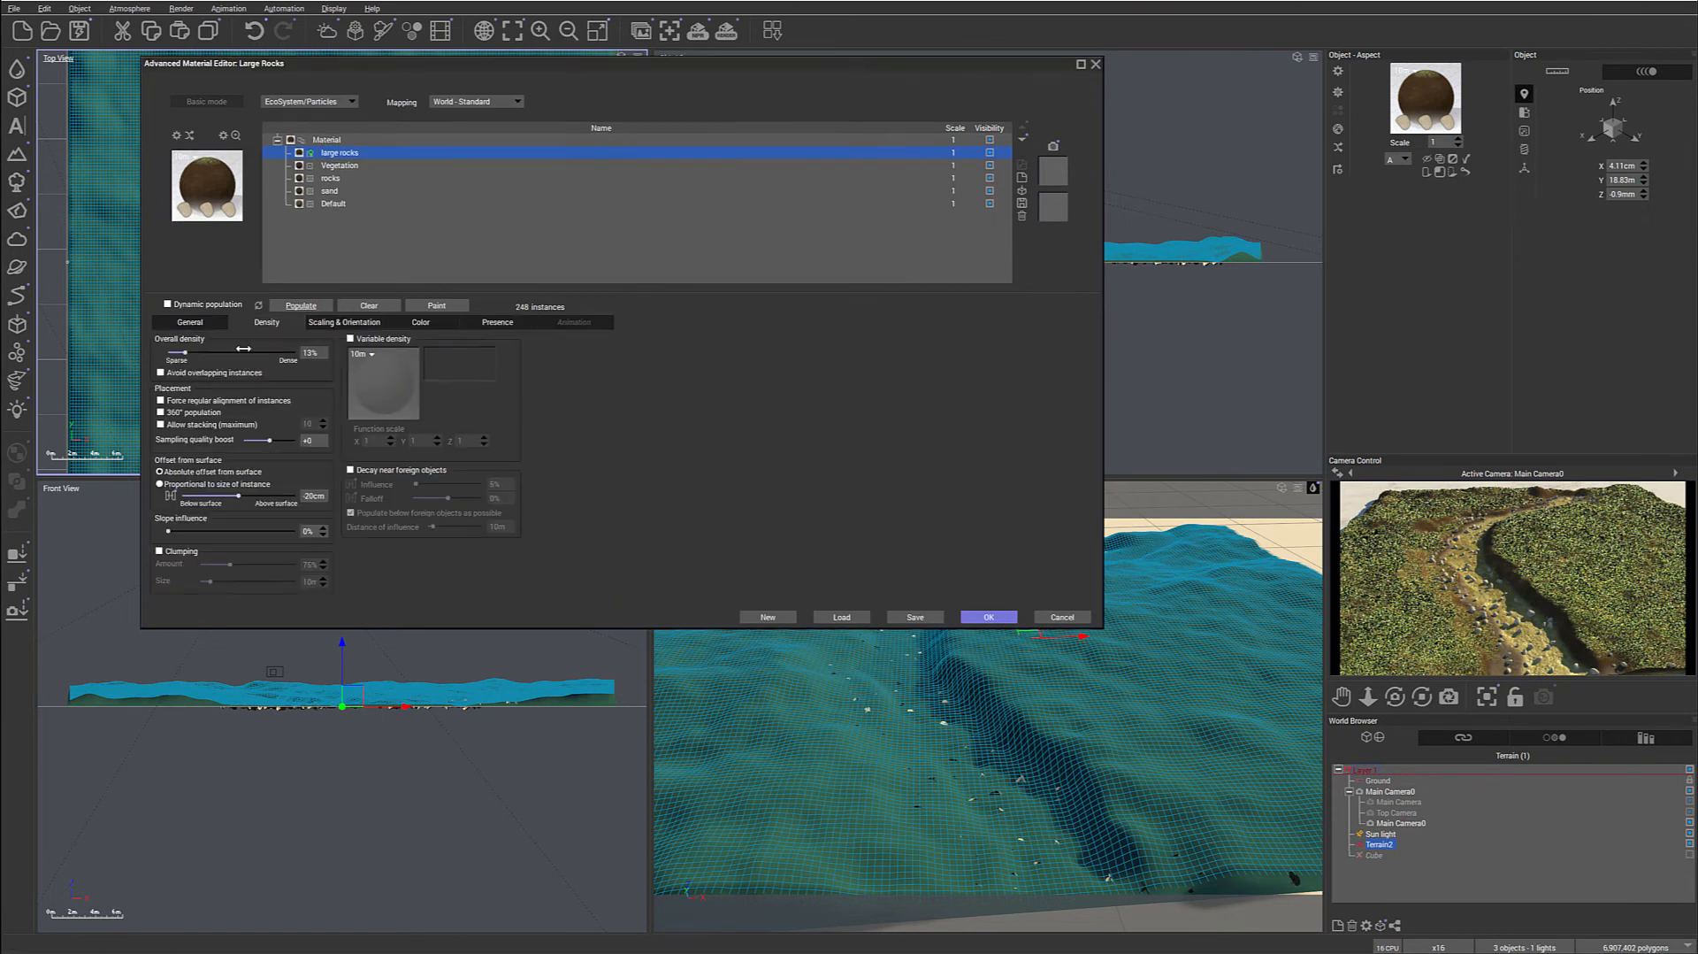
{"action": "left_click_drag", "start_coordinate": [216, 351], "coordinate": [168, 351]}
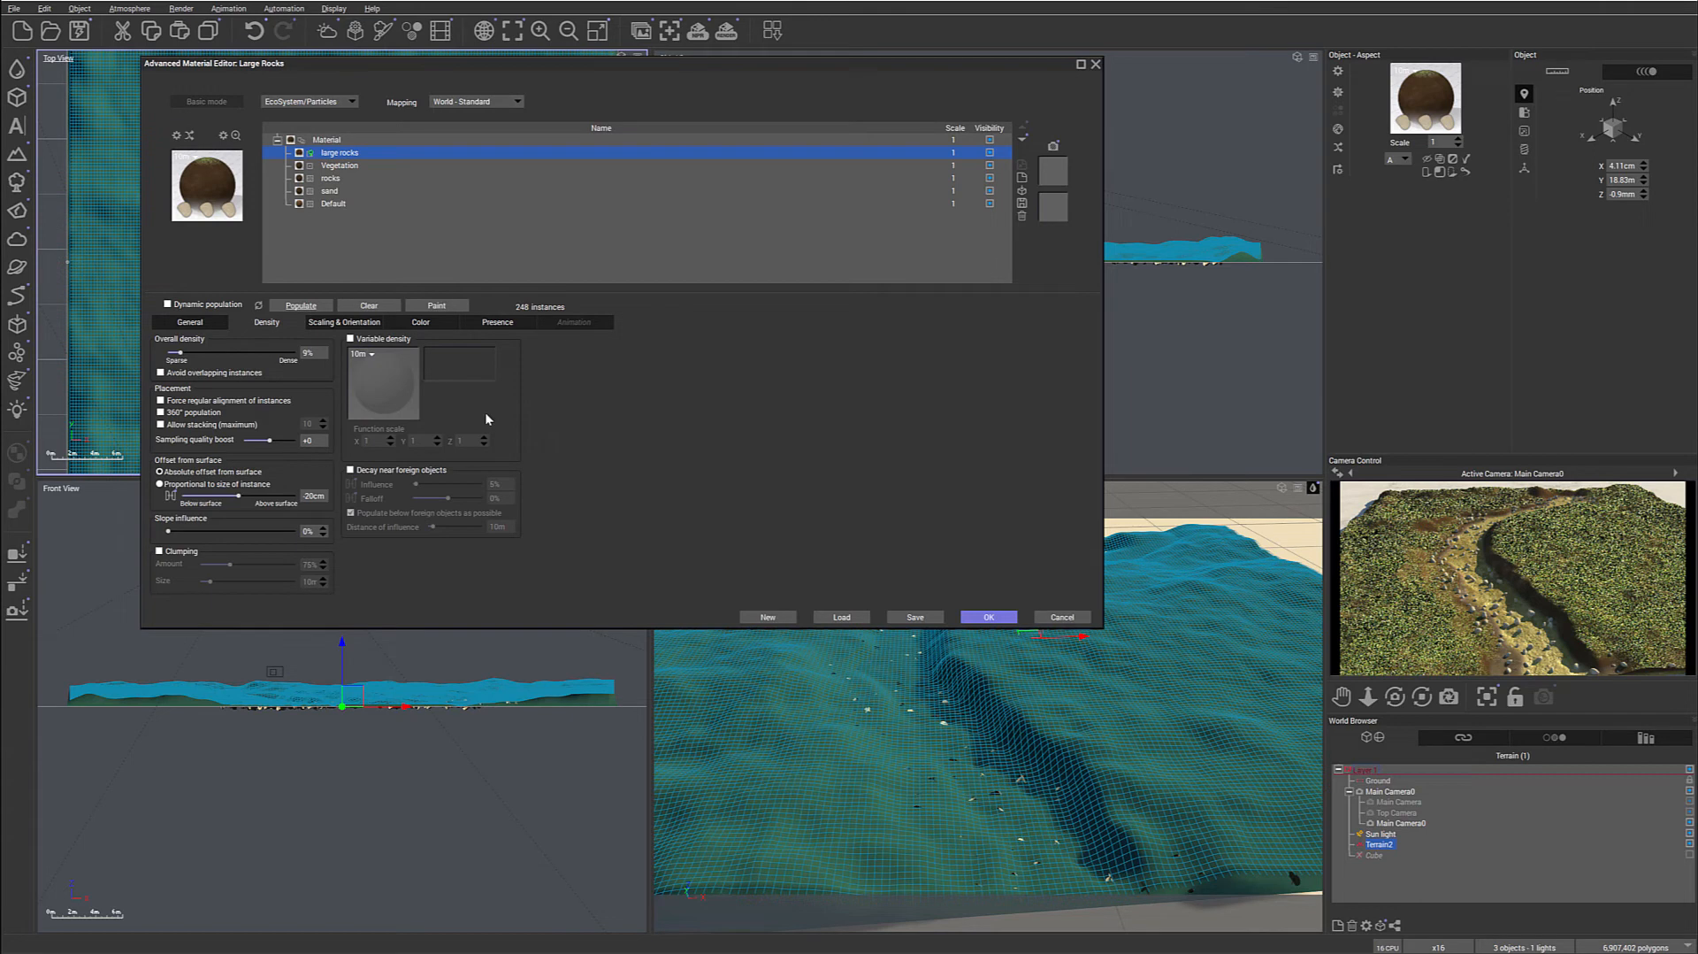
{"action": "mouse_move", "coordinate": [820, 290]}
{"action": "type", "text": "Small rocks"}
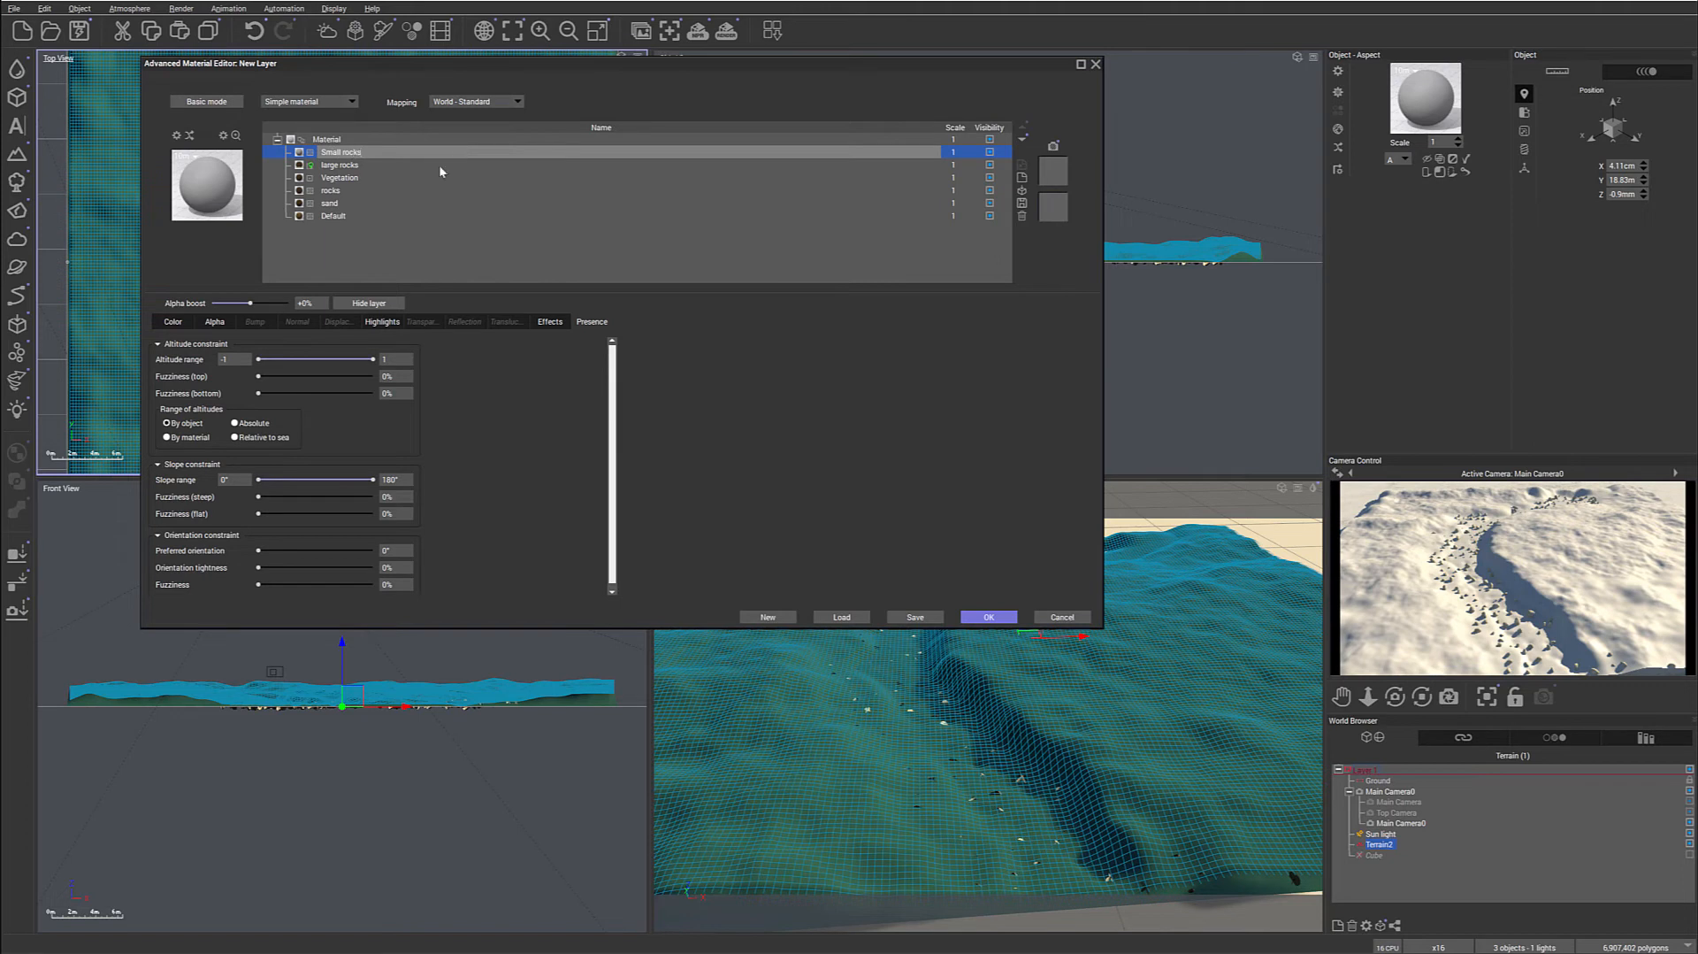
Convert the new layer to EcoSystem/Particles and view its Ovis Stone population.
{"action": "left_click", "coordinate": [309, 101]}
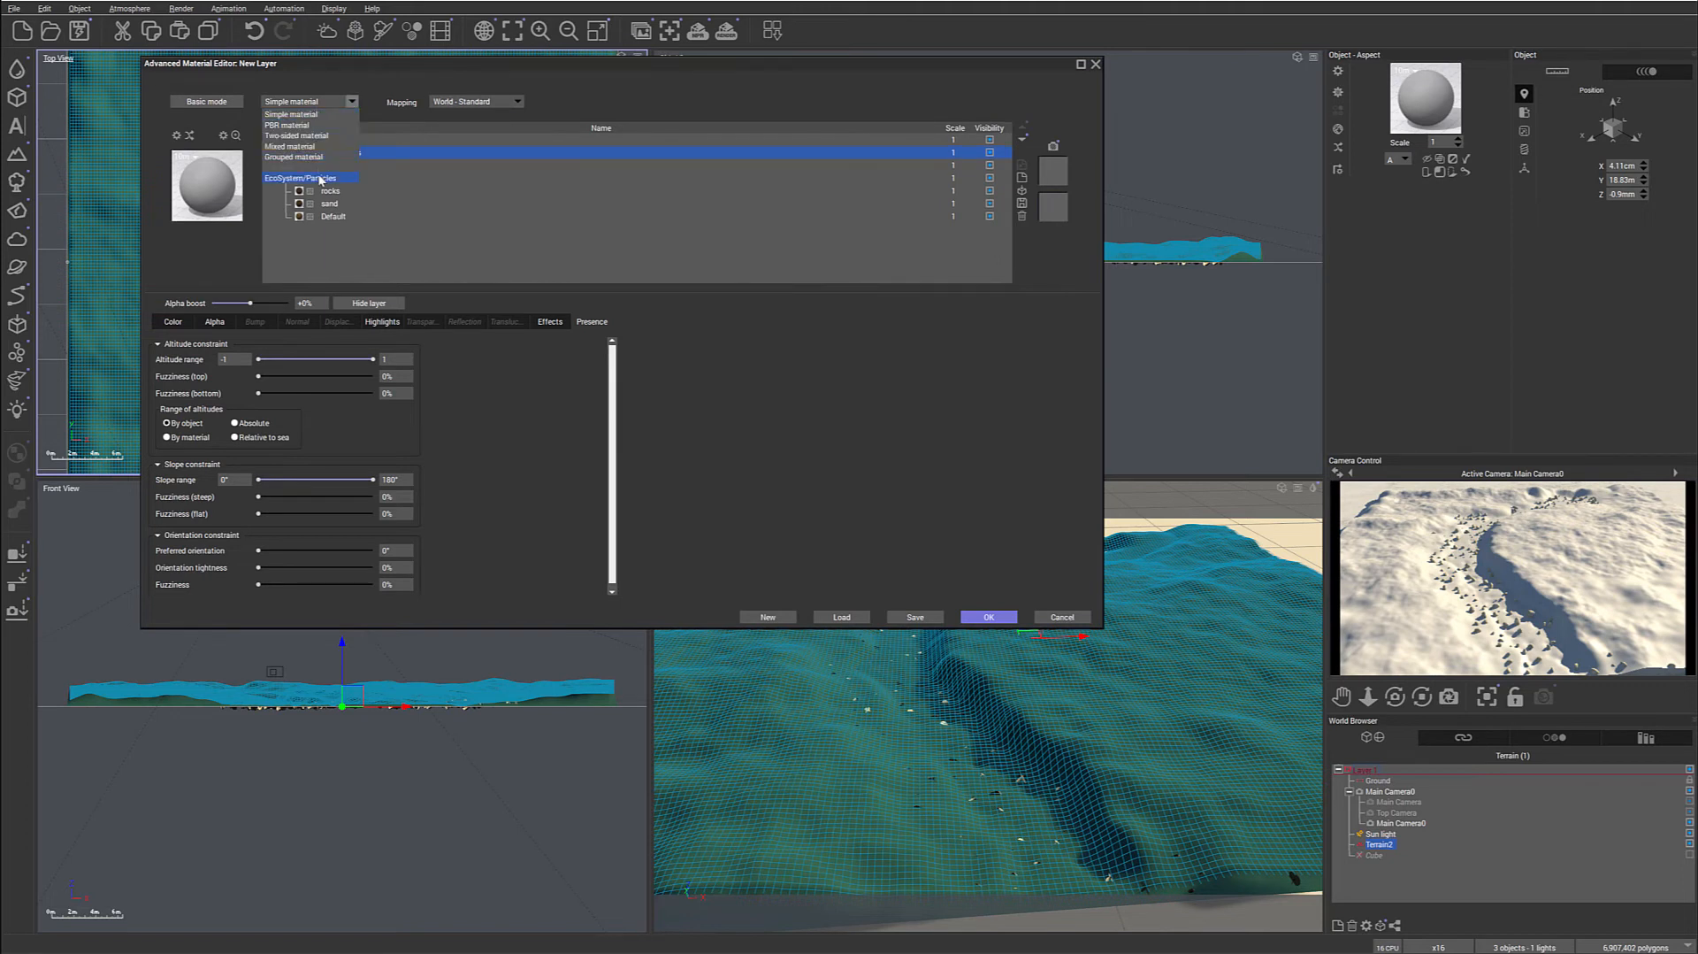
{"action": "left_click", "coordinate": [304, 177]}
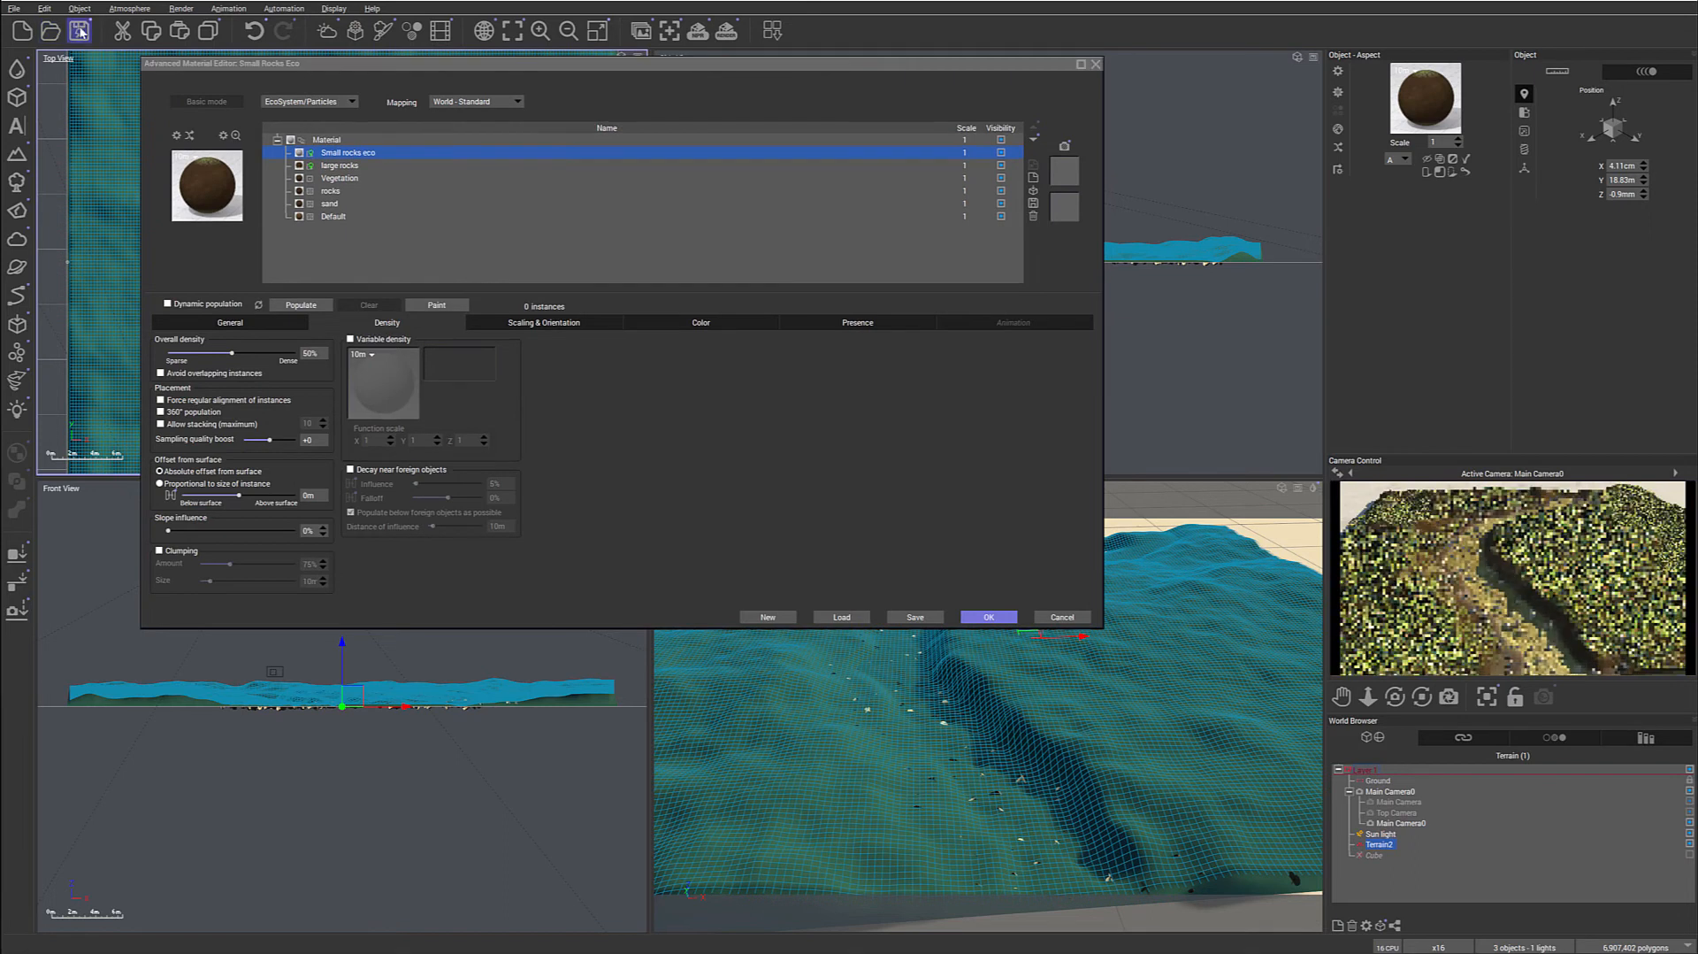
{"action": "left_click", "coordinate": [228, 323]}
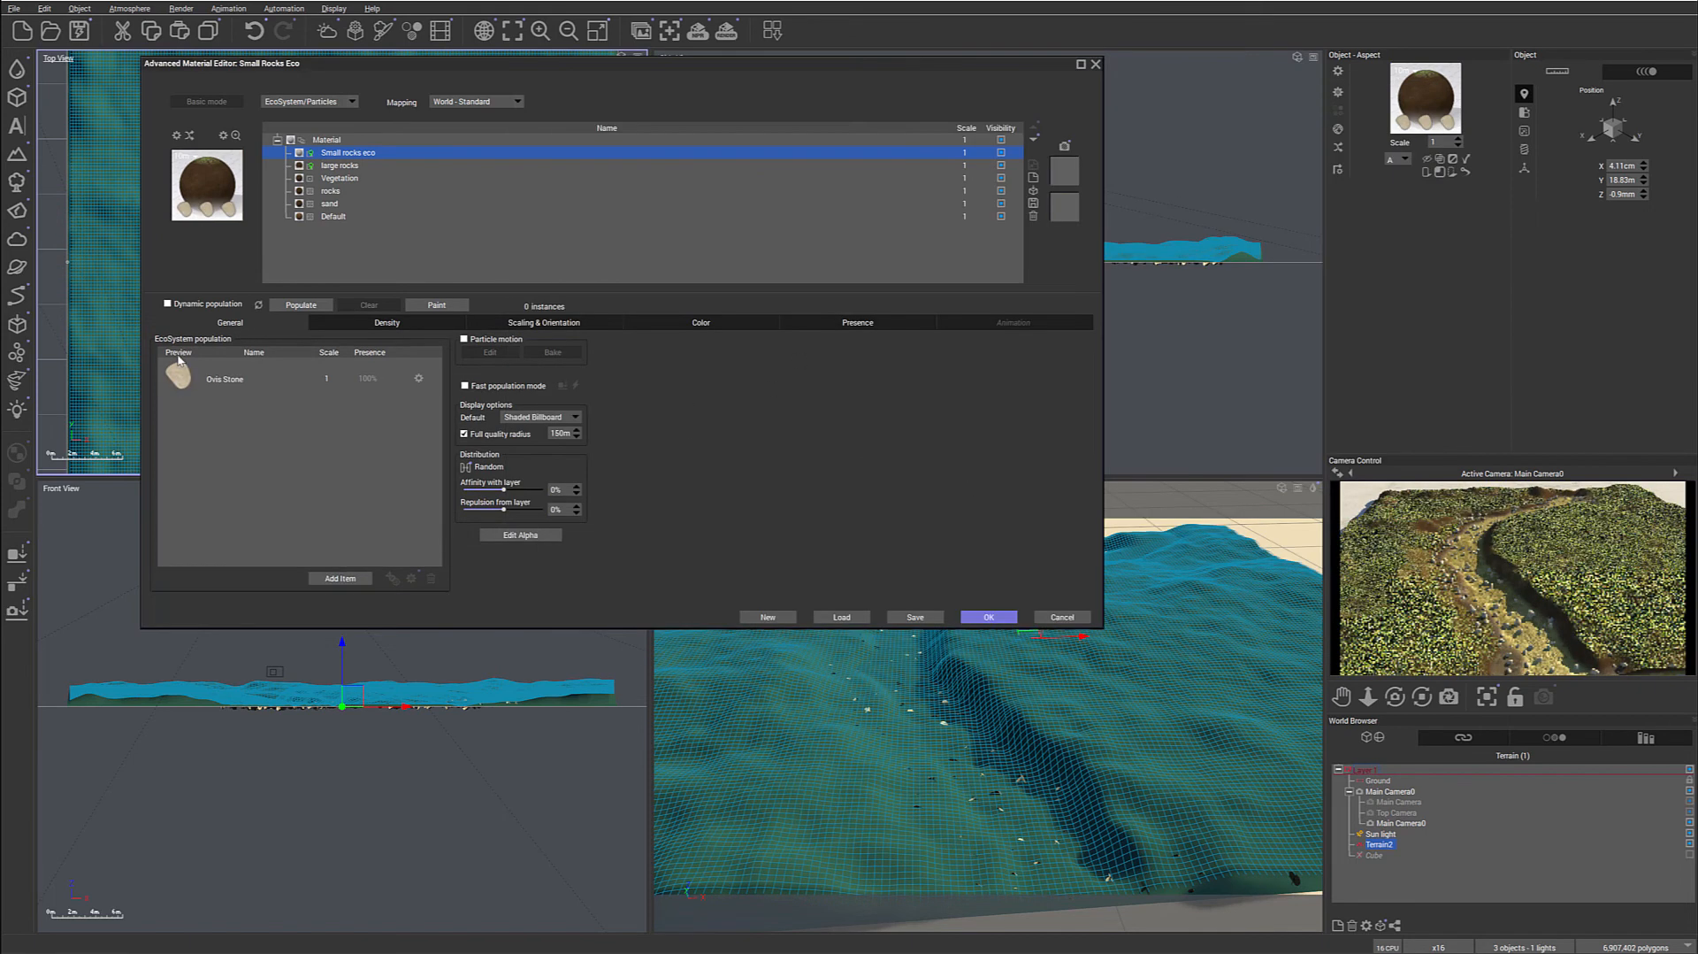
Scale the small rocks down to 0.163 and populate 4481 stones.
{"action": "left_click", "coordinate": [387, 322]}
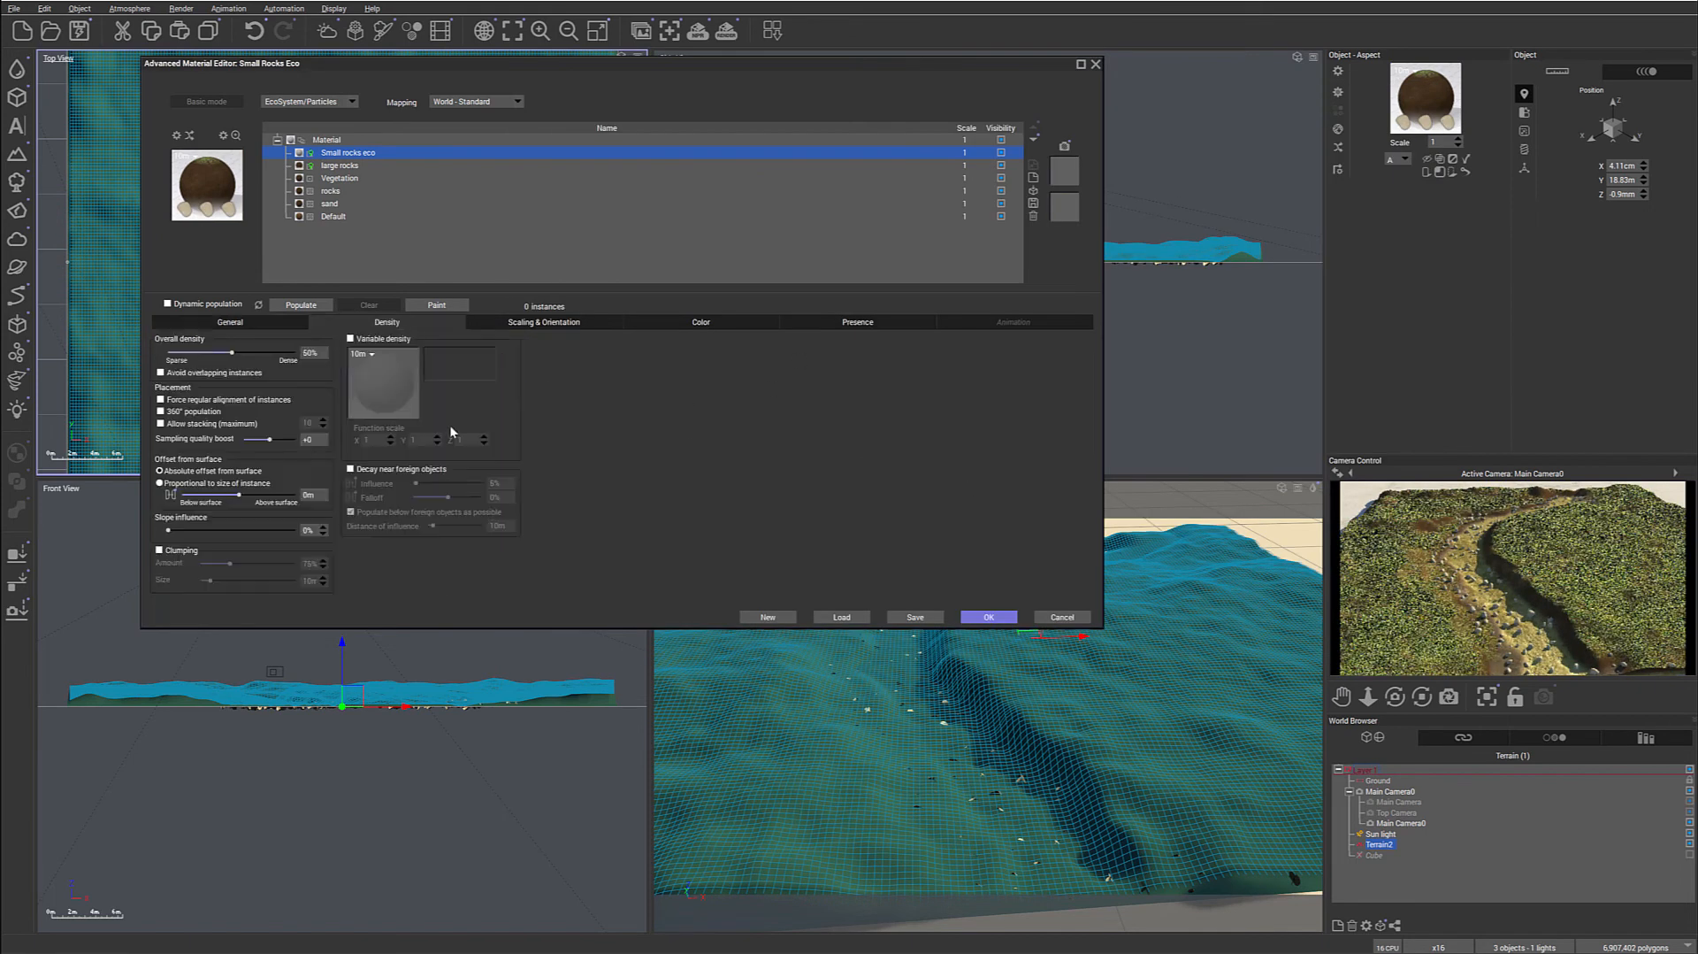
{"action": "left_click", "coordinate": [228, 322]}
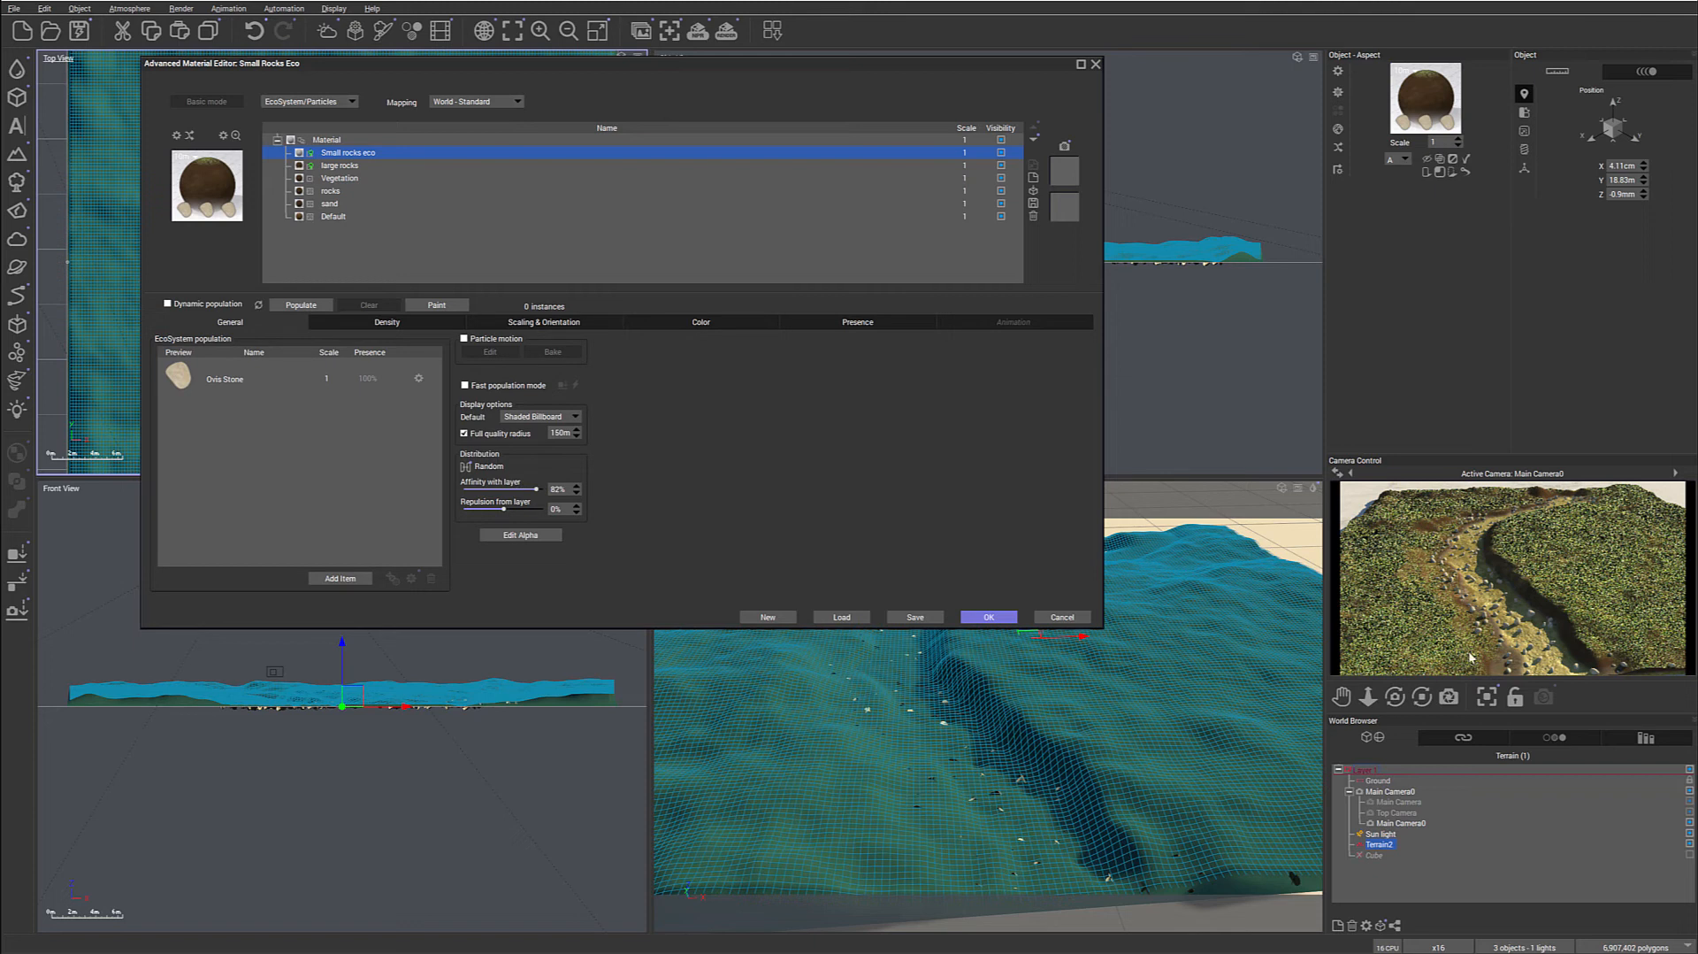
{"action": "mouse_move", "coordinate": [1549, 658]}
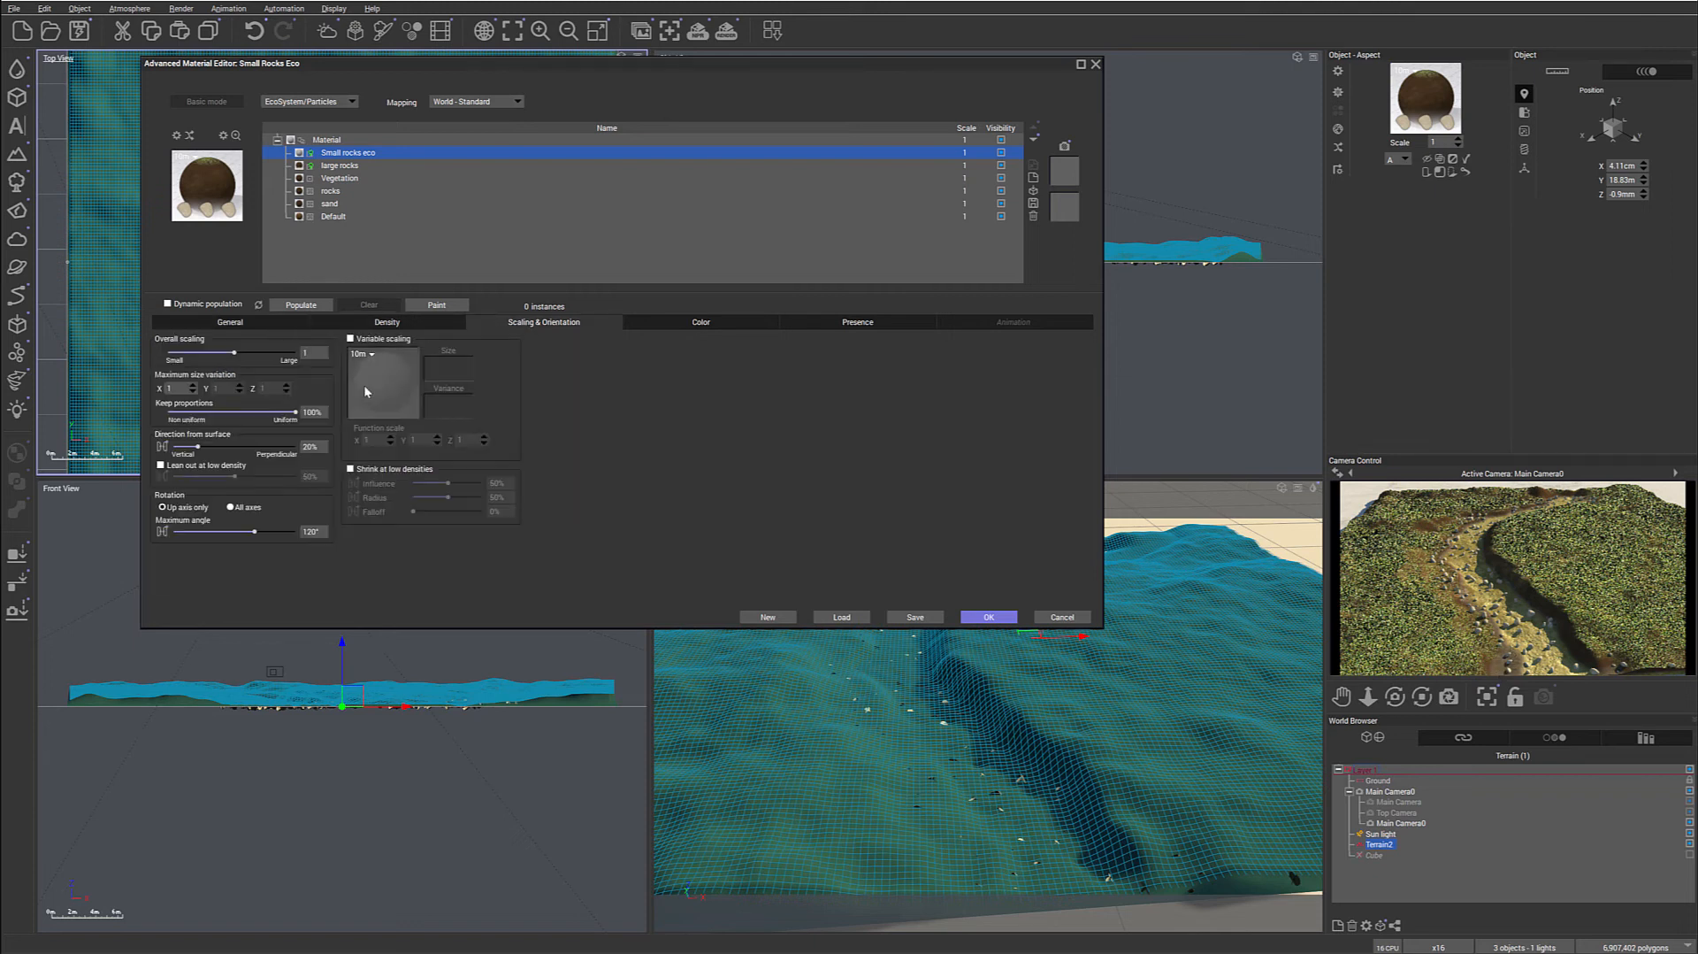
{"action": "left_click_drag", "start_coordinate": [244, 353], "coordinate": [206, 353]}
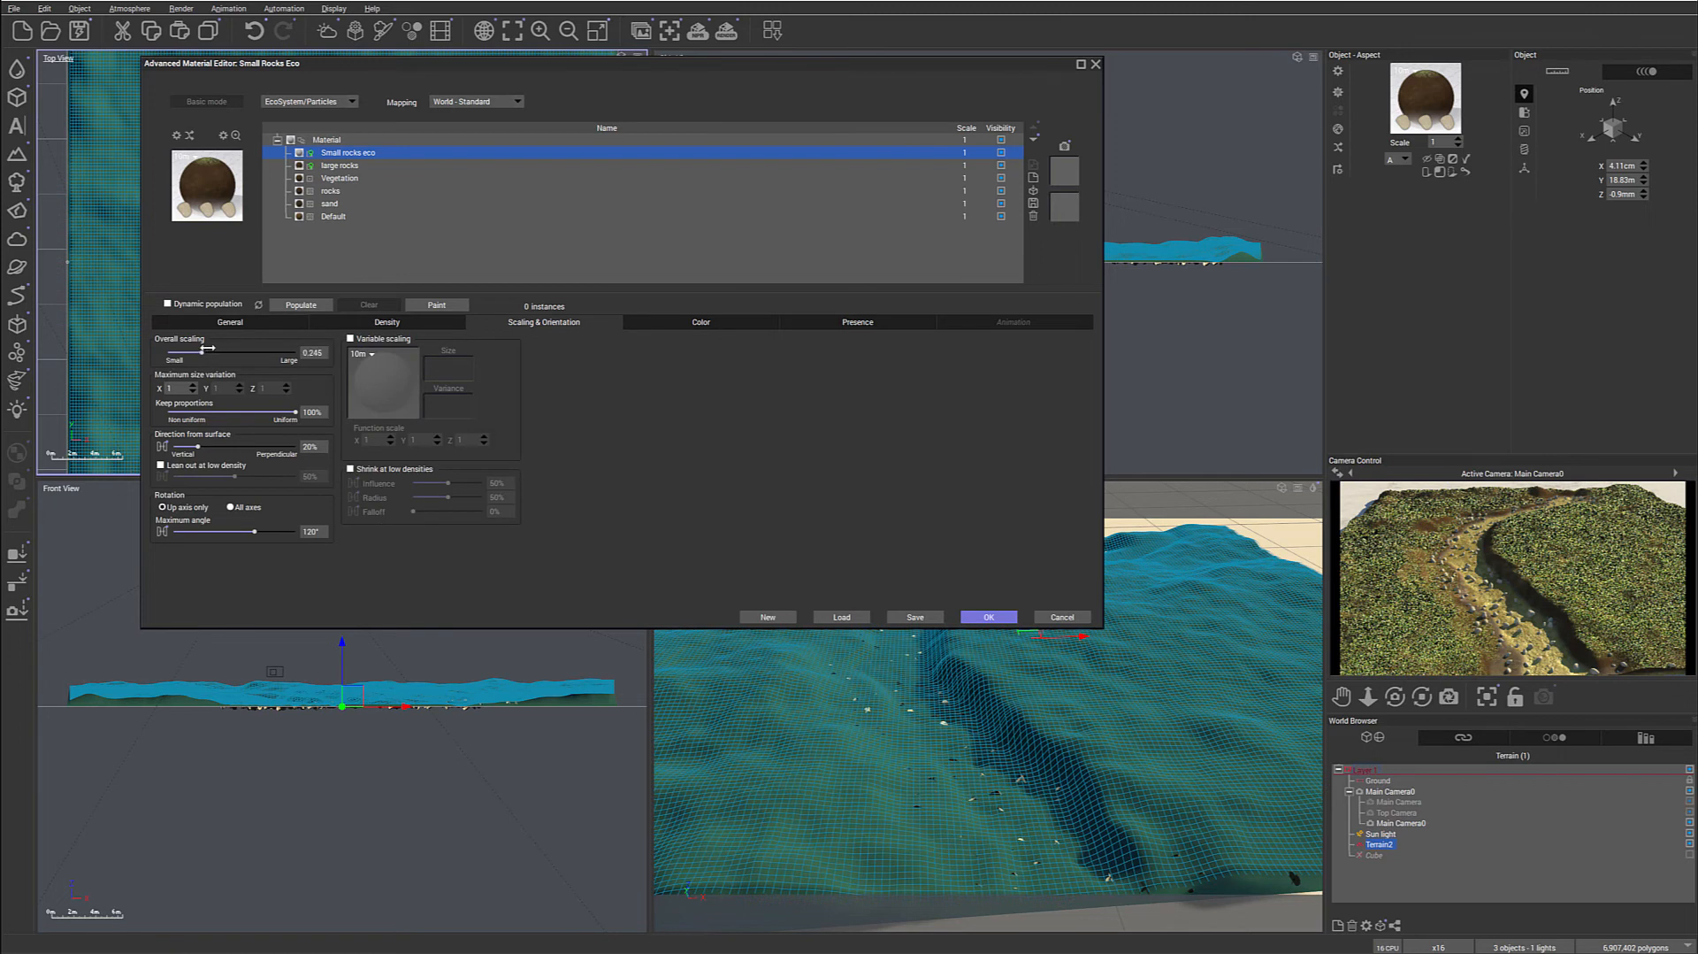
{"action": "left_click", "coordinate": [300, 305]}
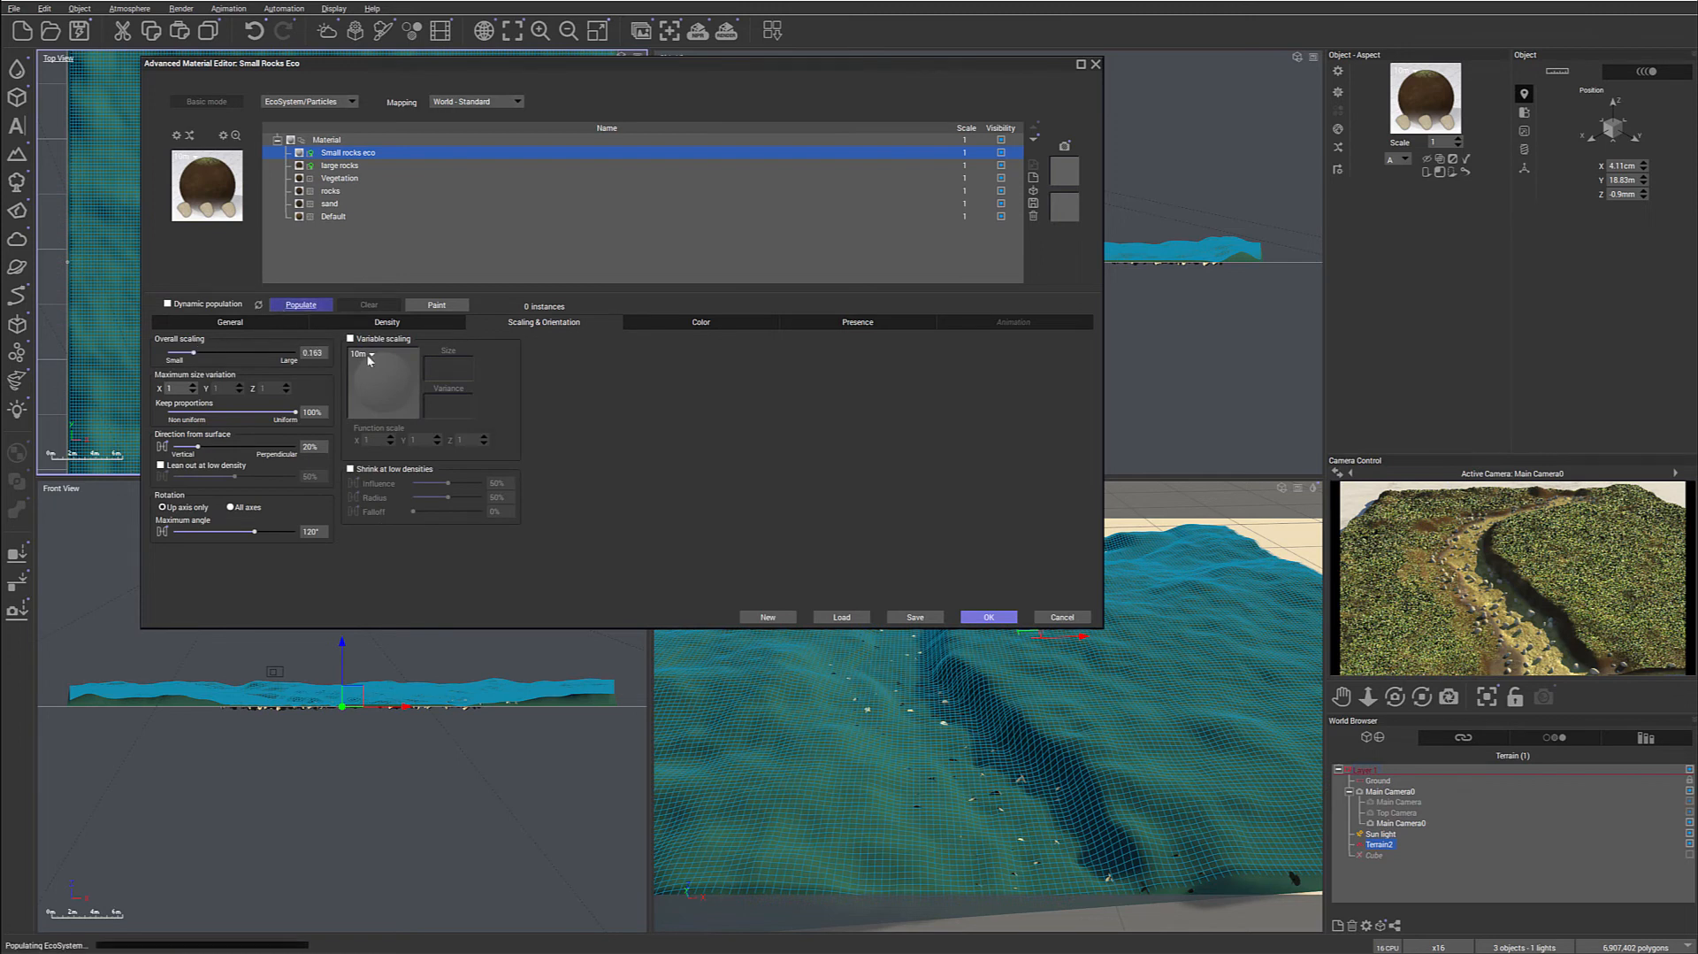
{"action": "left_click", "coordinate": [300, 304]}
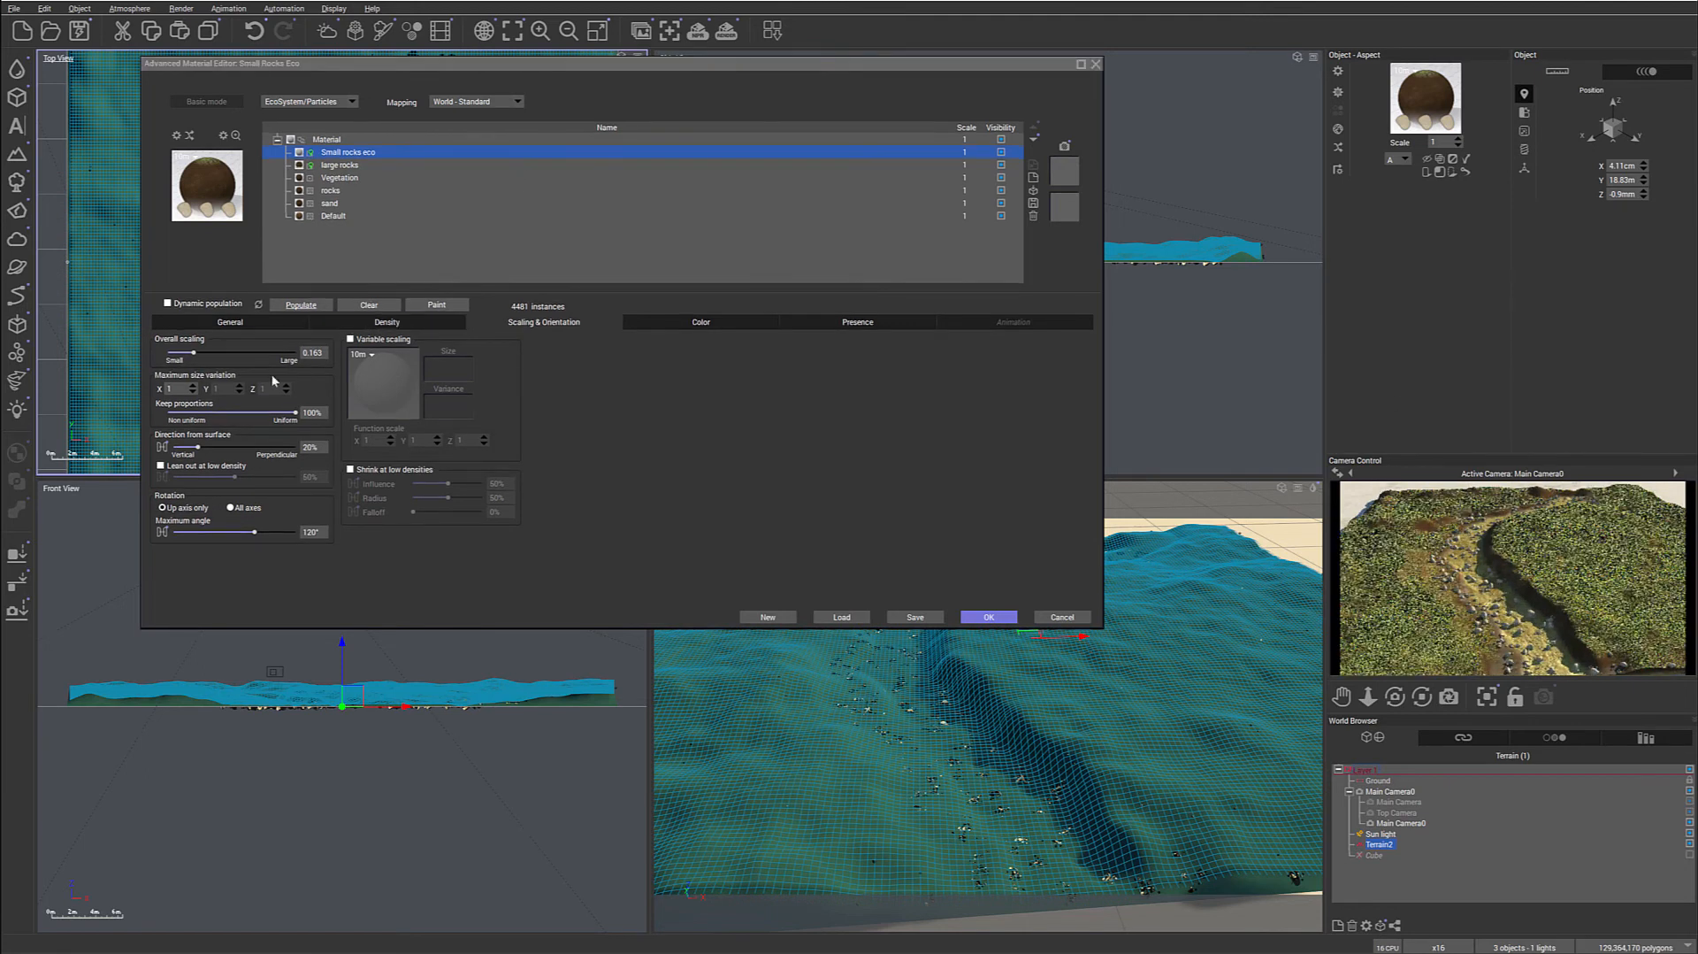
{"action": "mouse_move", "coordinate": [1568, 693]}
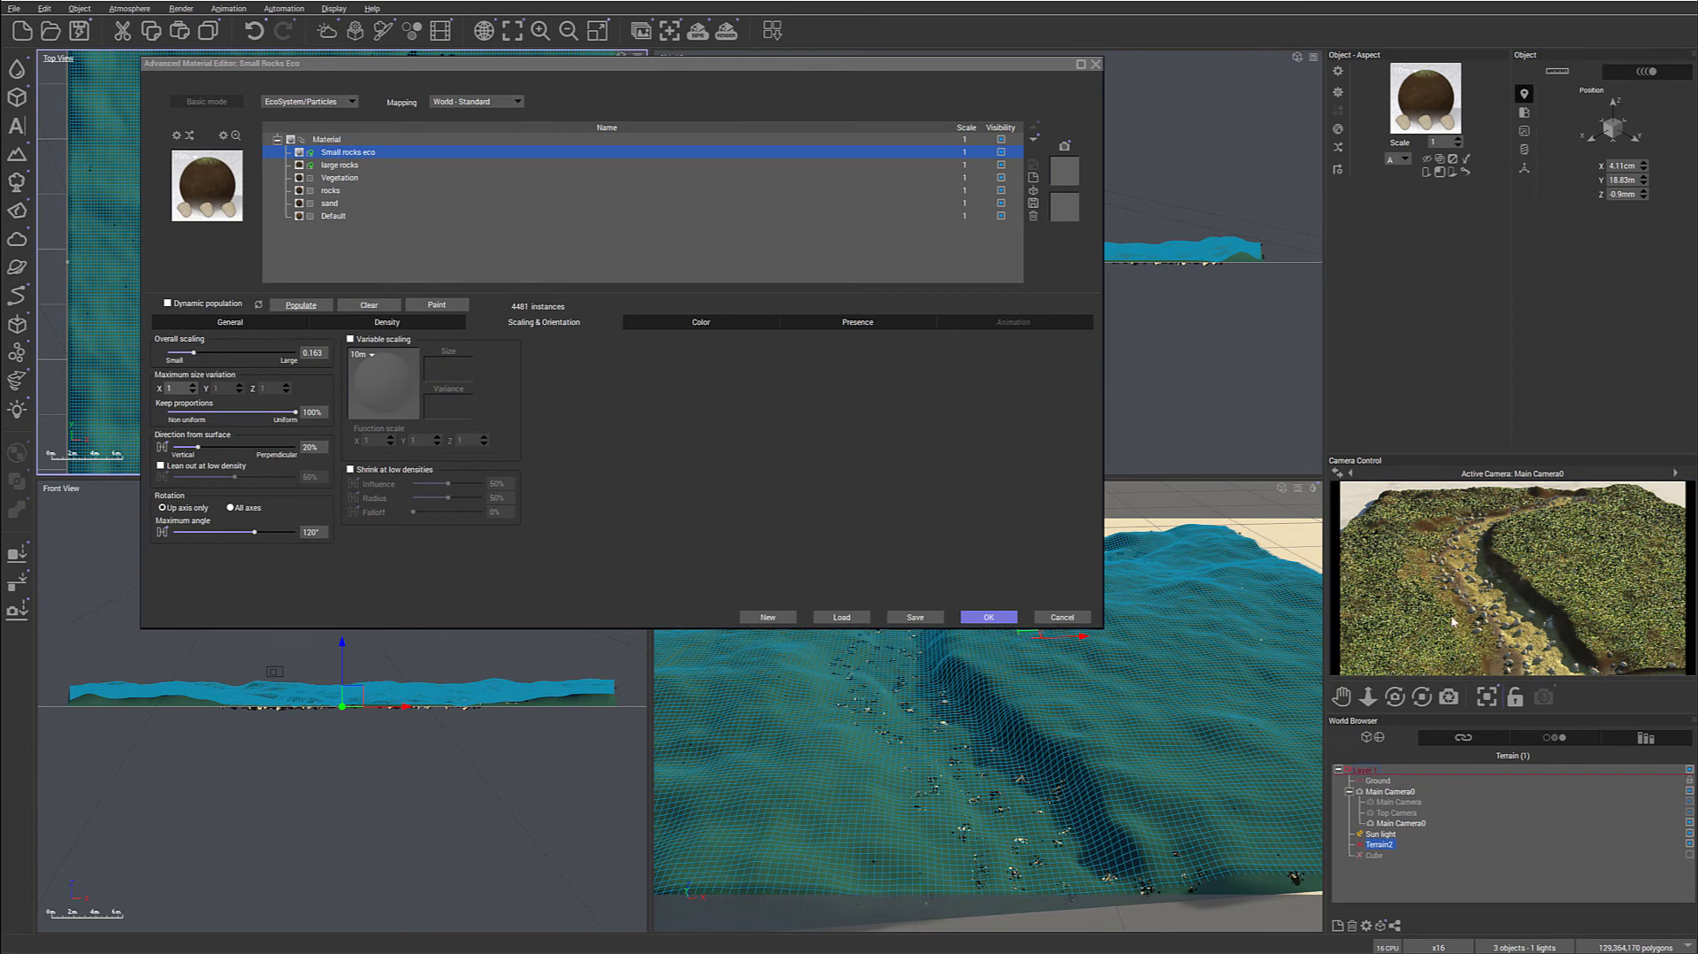
Render a test preview through the Main Camera, then close the render display.
{"action": "left_click", "coordinate": [1391, 791]}
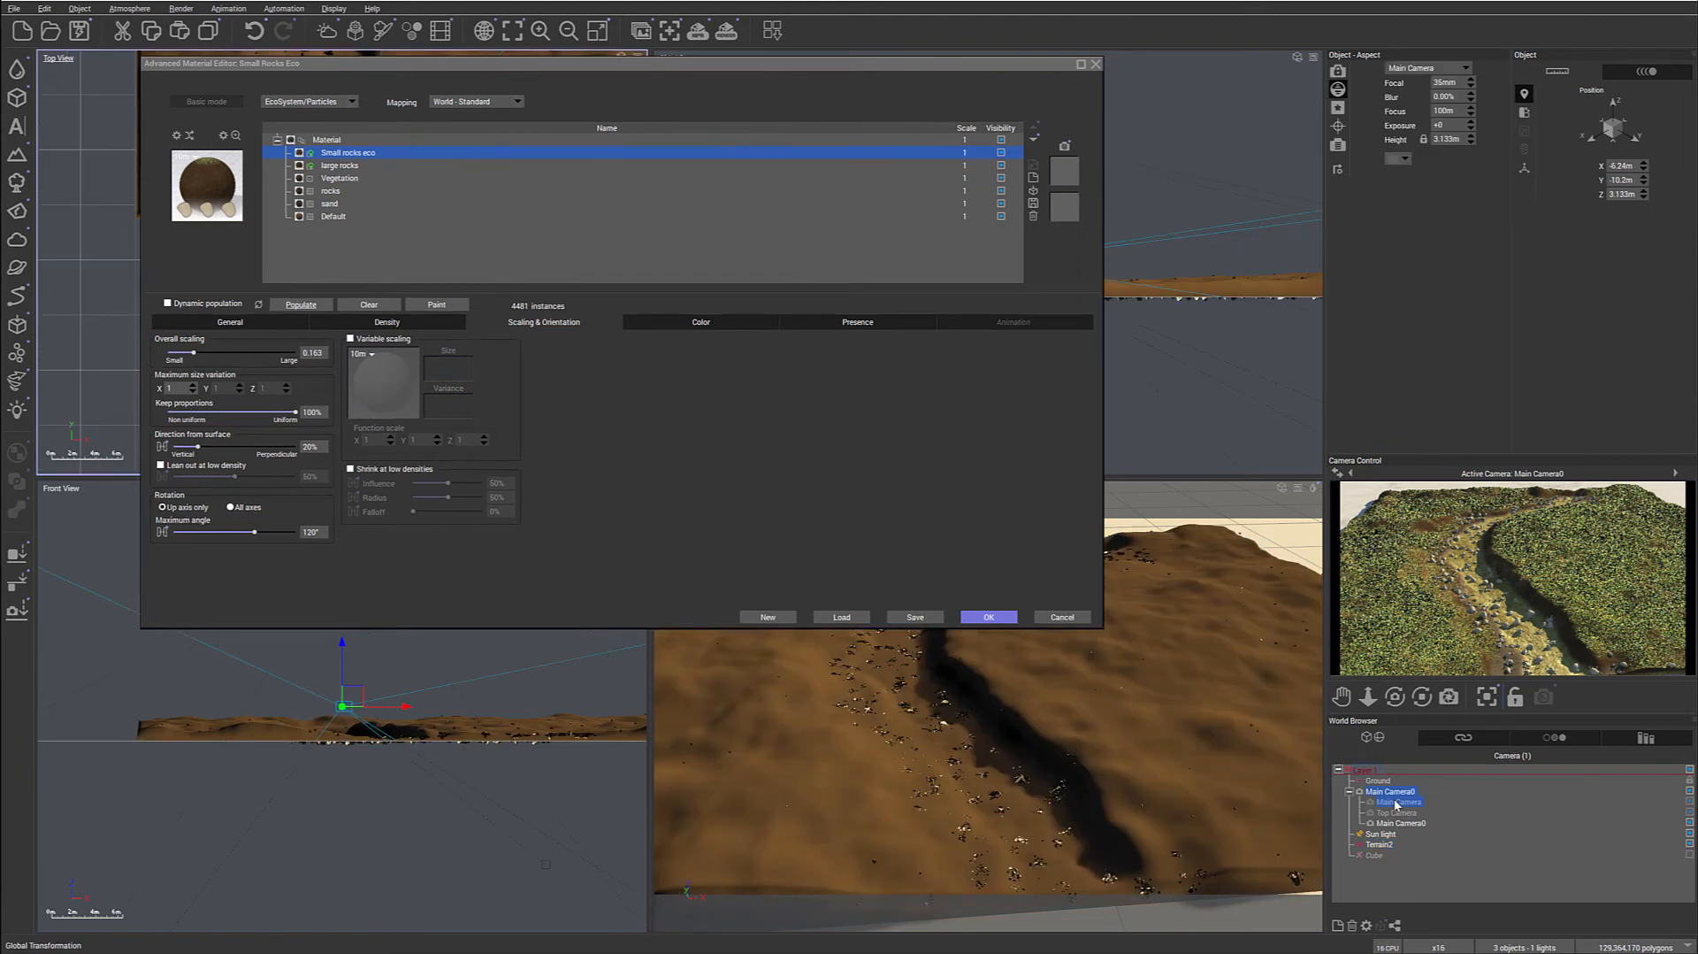
{"action": "left_click", "coordinate": [987, 616]}
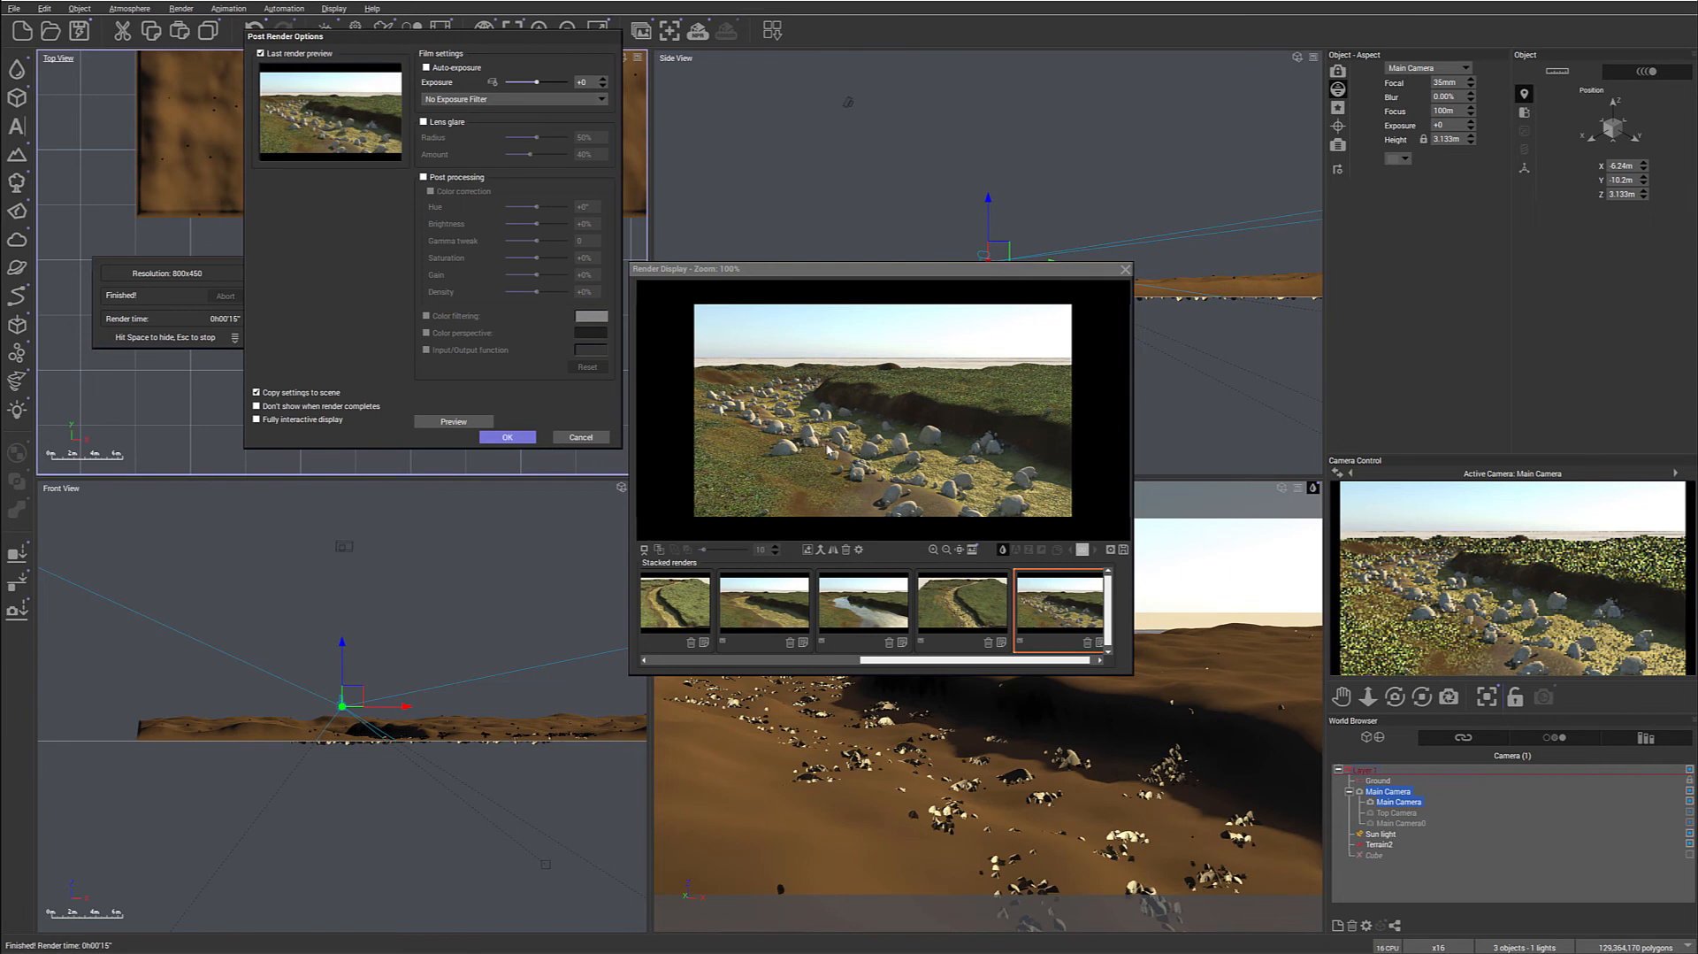
{"action": "mouse_move", "coordinate": [885, 504]}
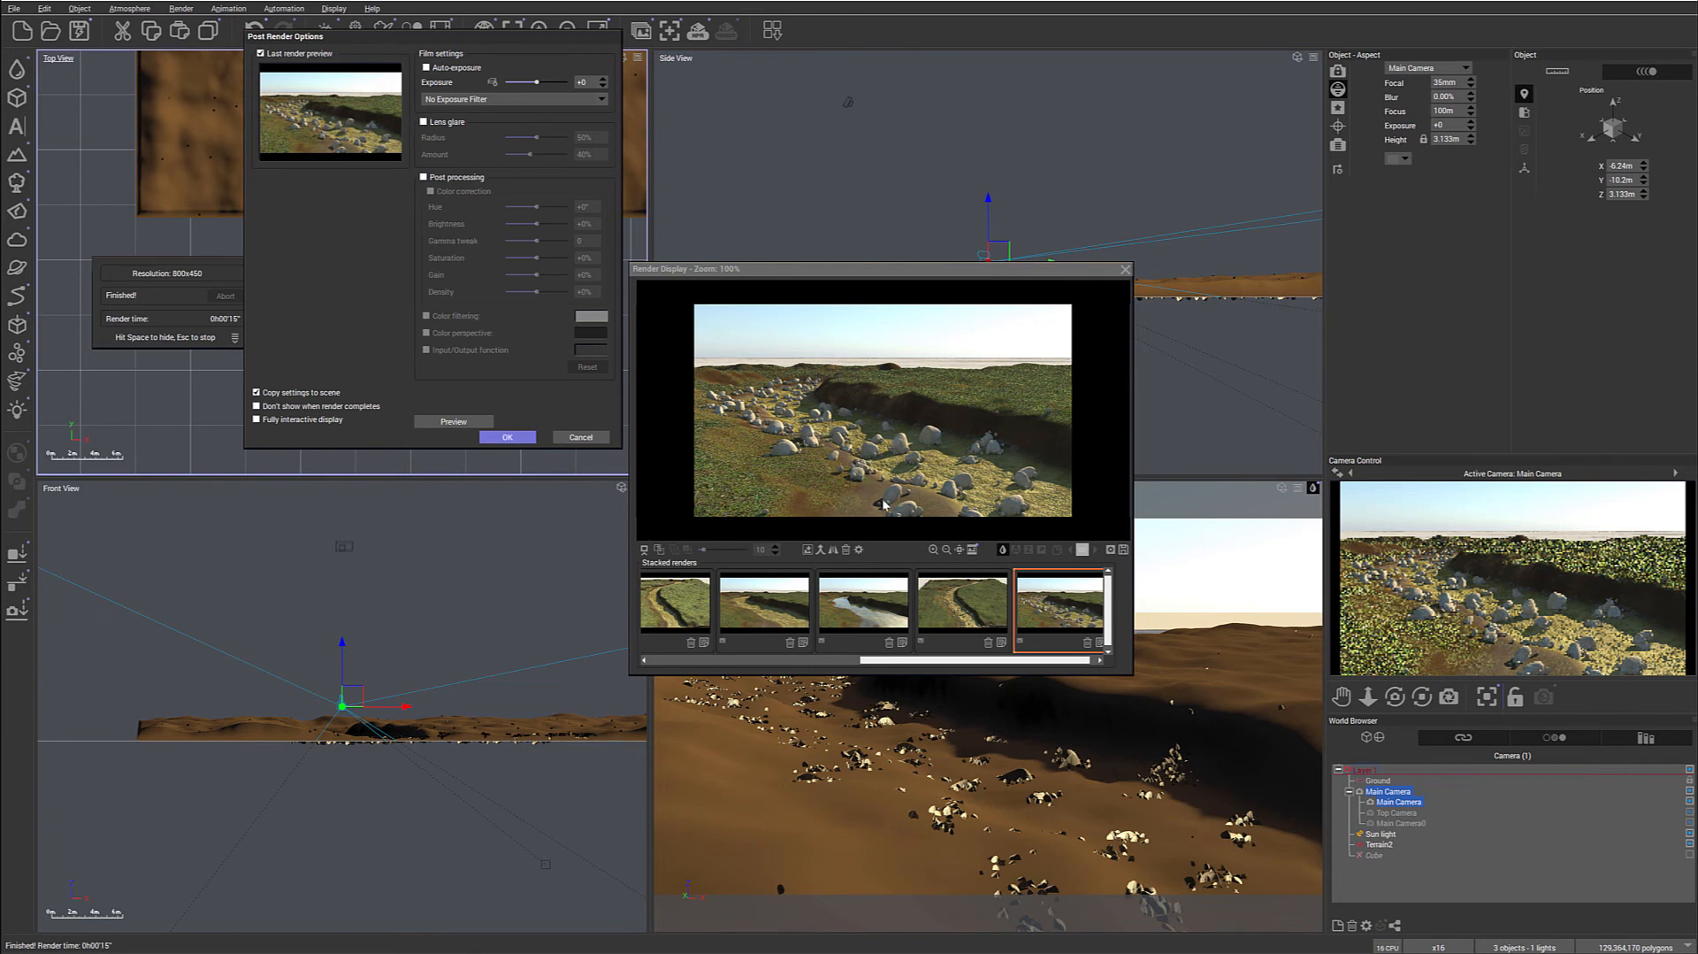
{"action": "mouse_move", "coordinate": [1106, 279]}
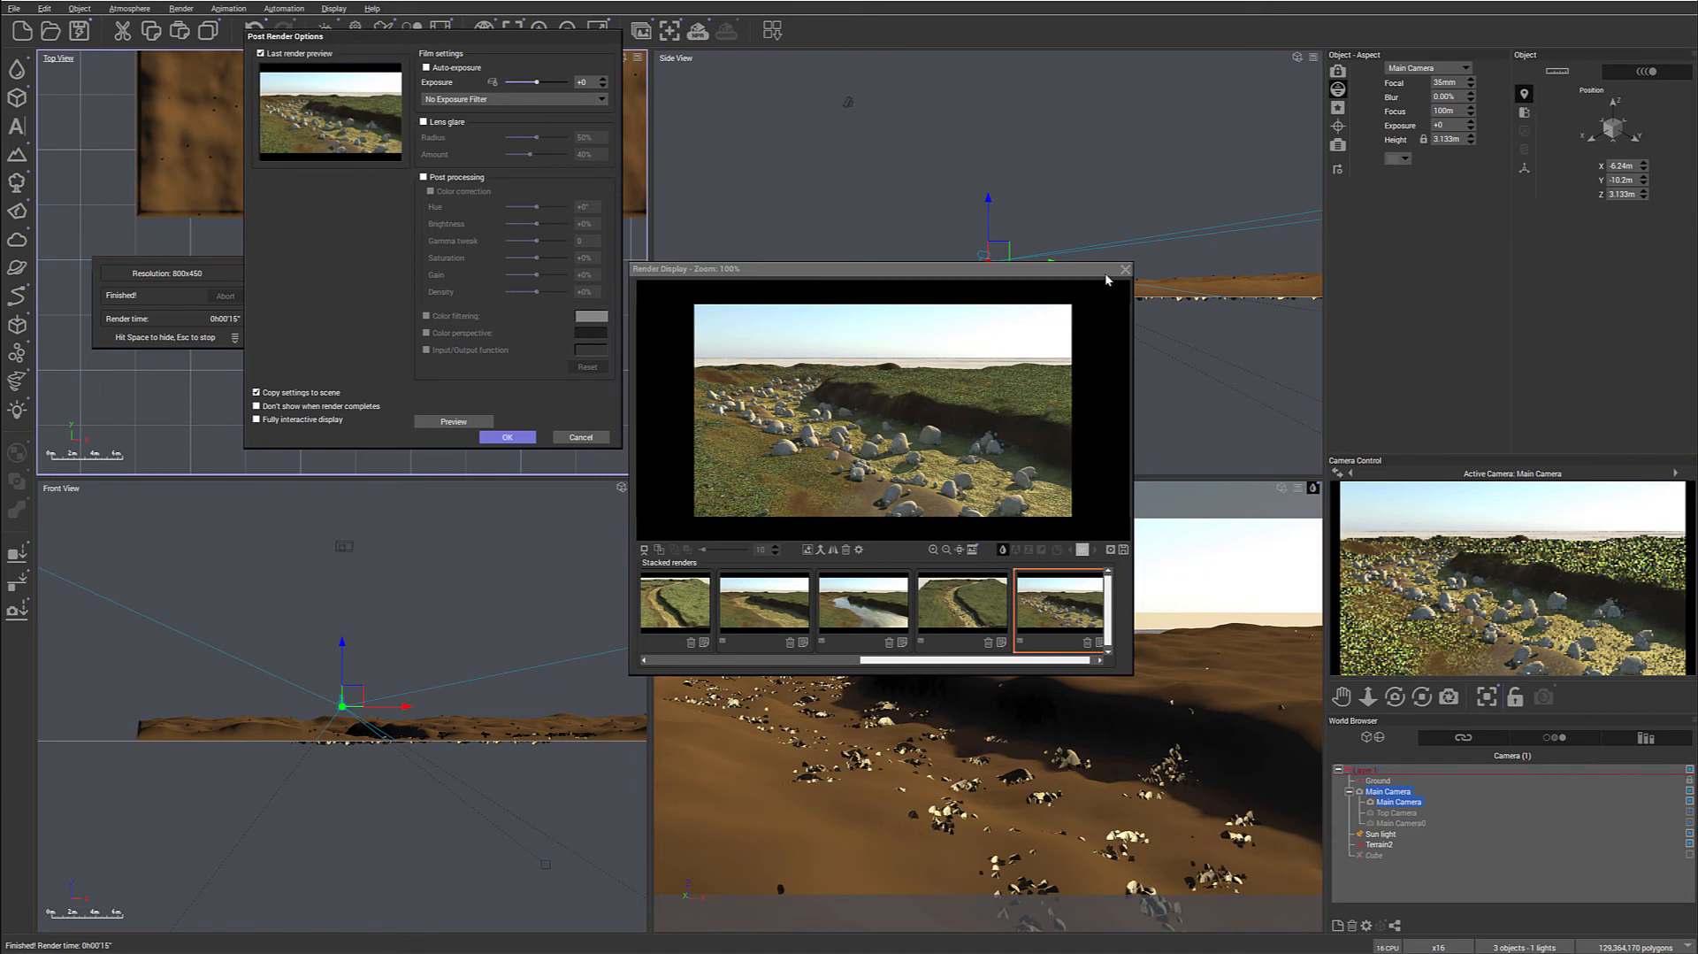
{"action": "left_click", "coordinate": [1124, 269]}
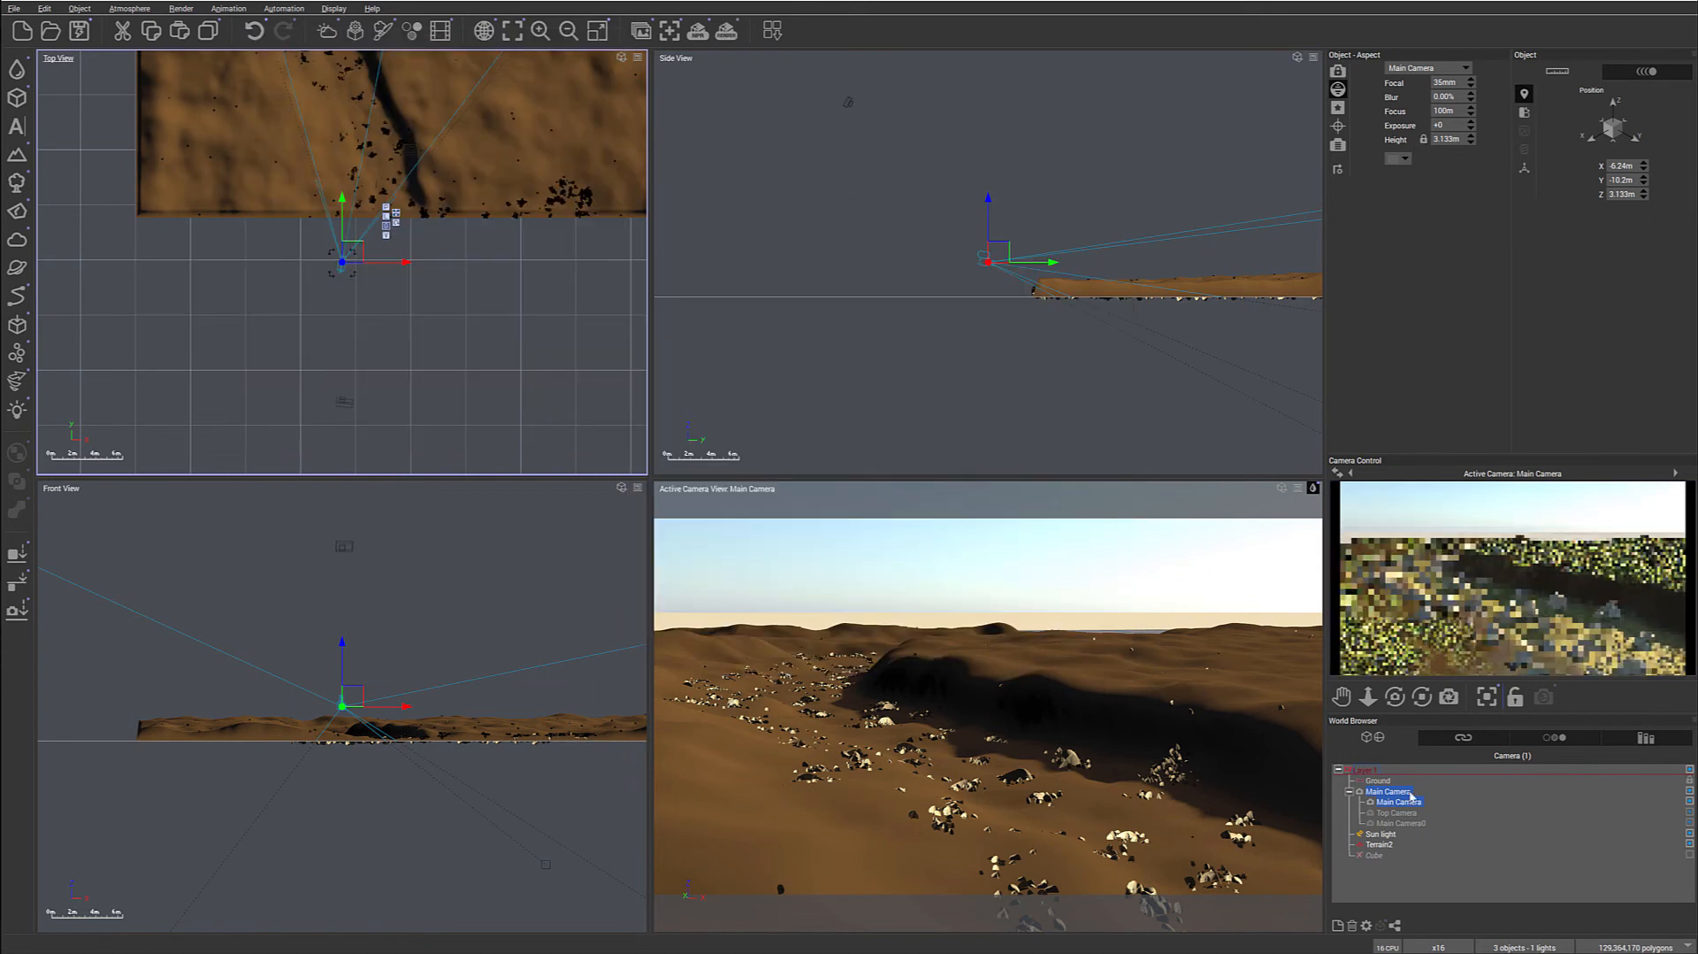
Raise small rocks density to 87% at -5cm offset, repopulate, then select large rocks.
{"action": "left_click", "coordinate": [1380, 843]}
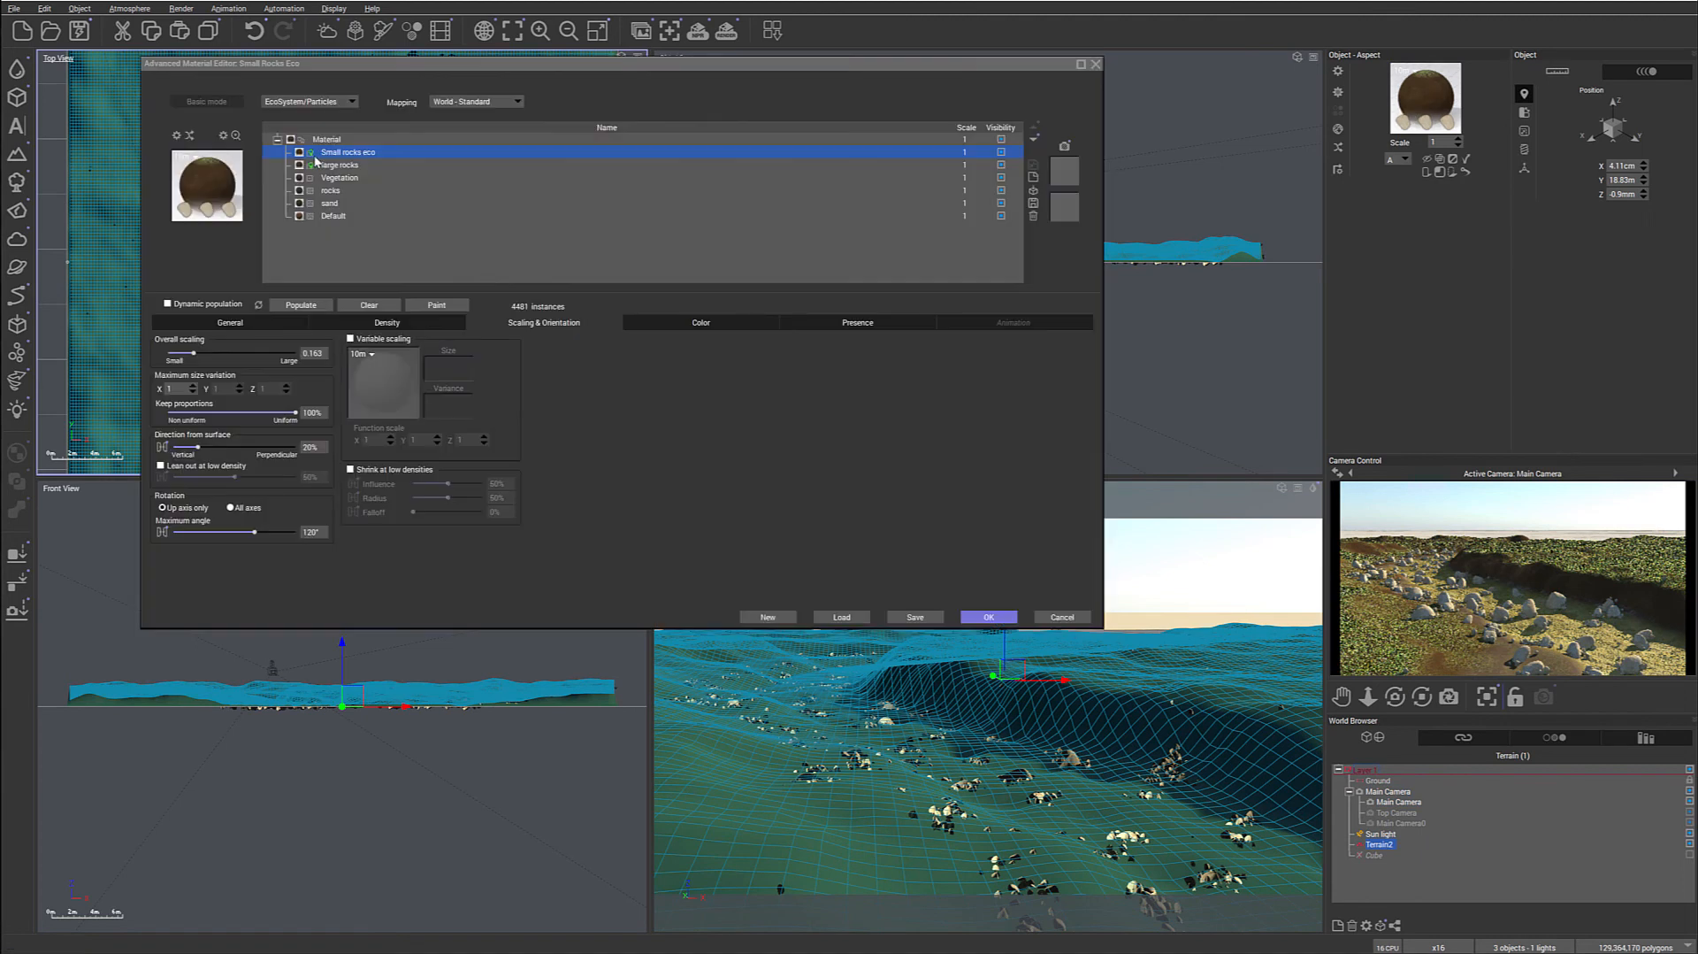
{"action": "left_click", "coordinate": [387, 322]}
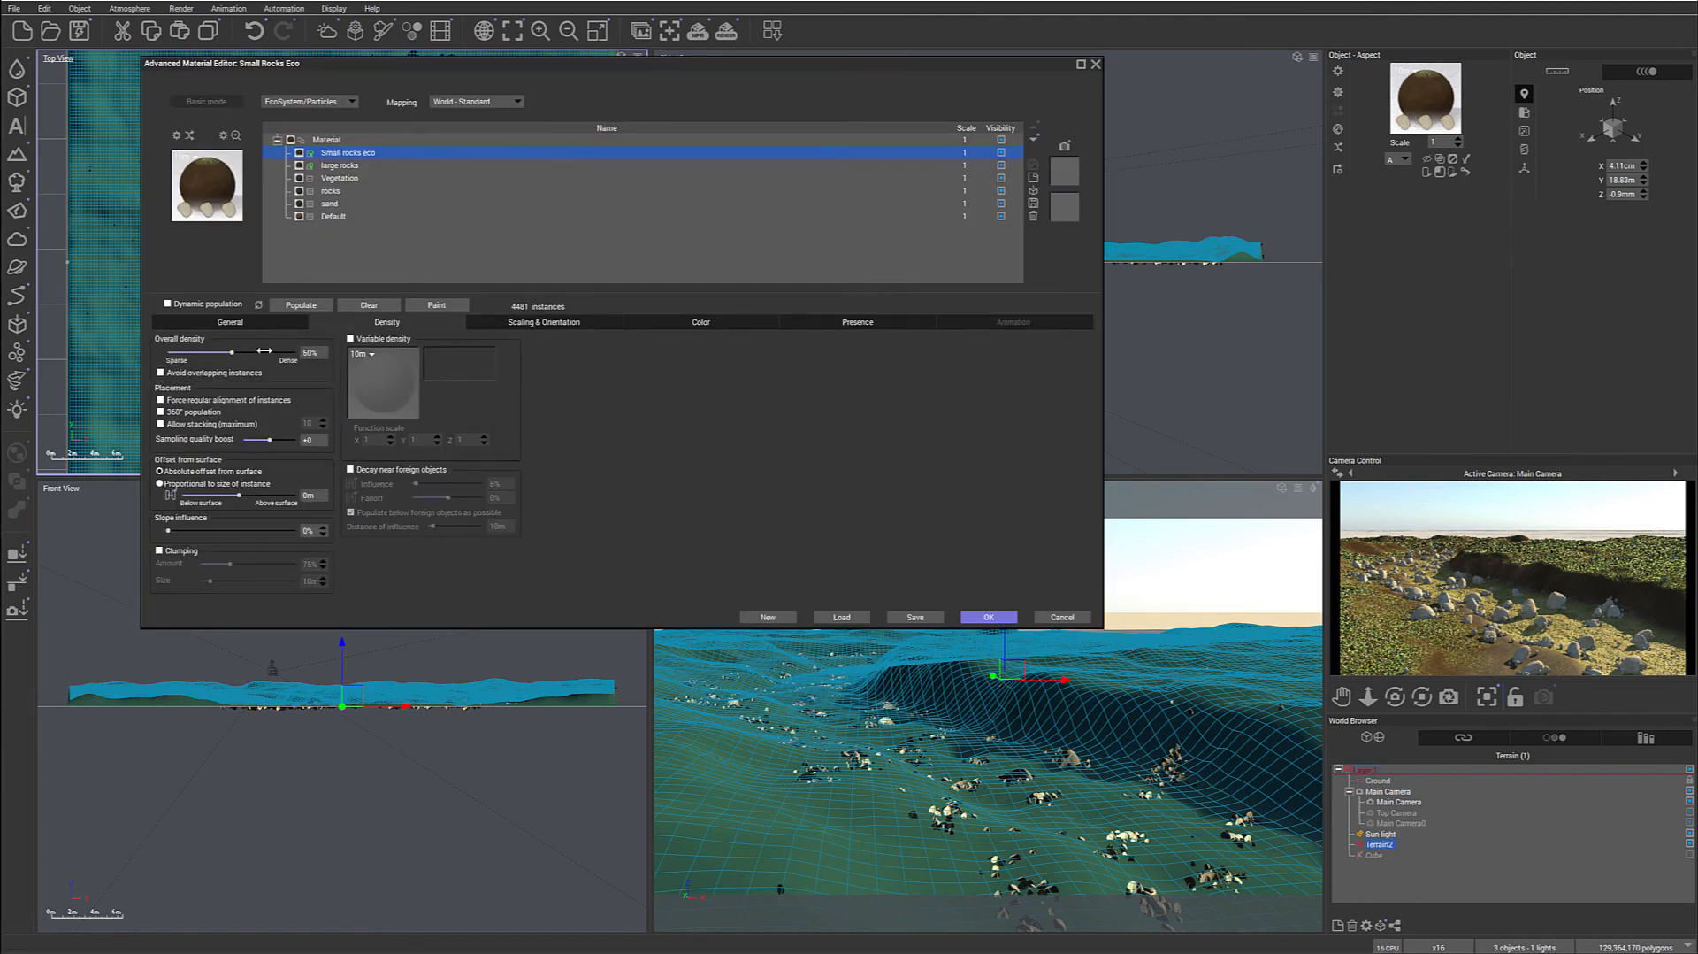
{"action": "left_click_drag", "start_coordinate": [263, 352], "coordinate": [285, 352]}
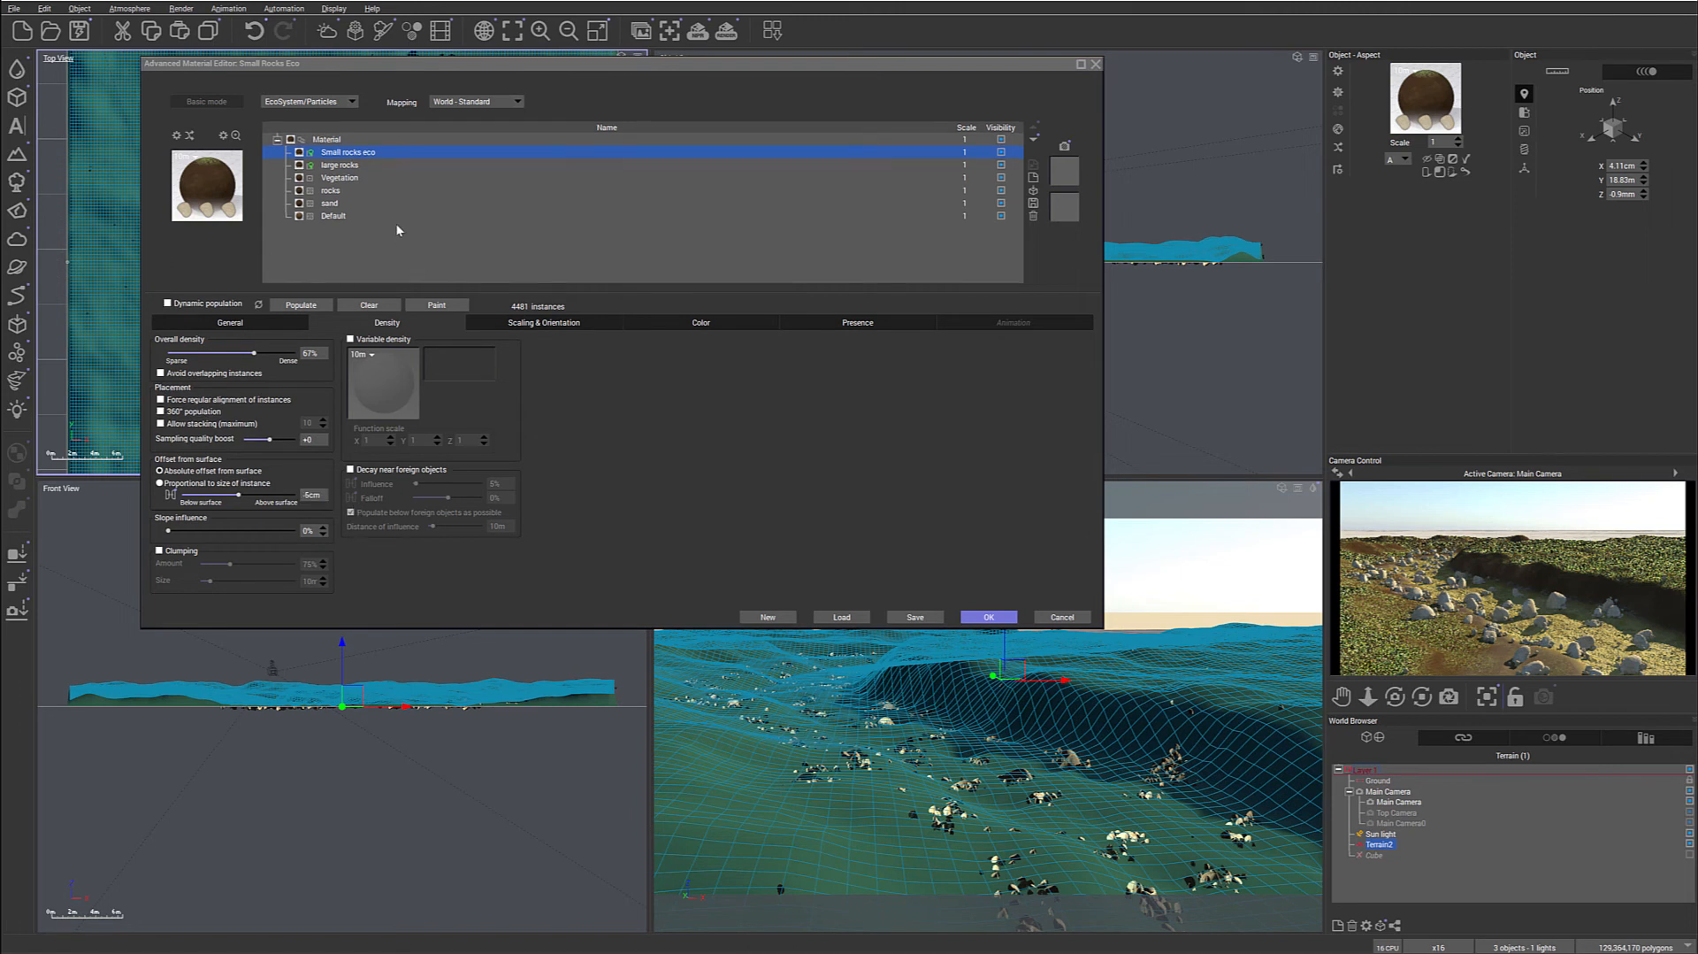
{"action": "left_click", "coordinate": [300, 304]}
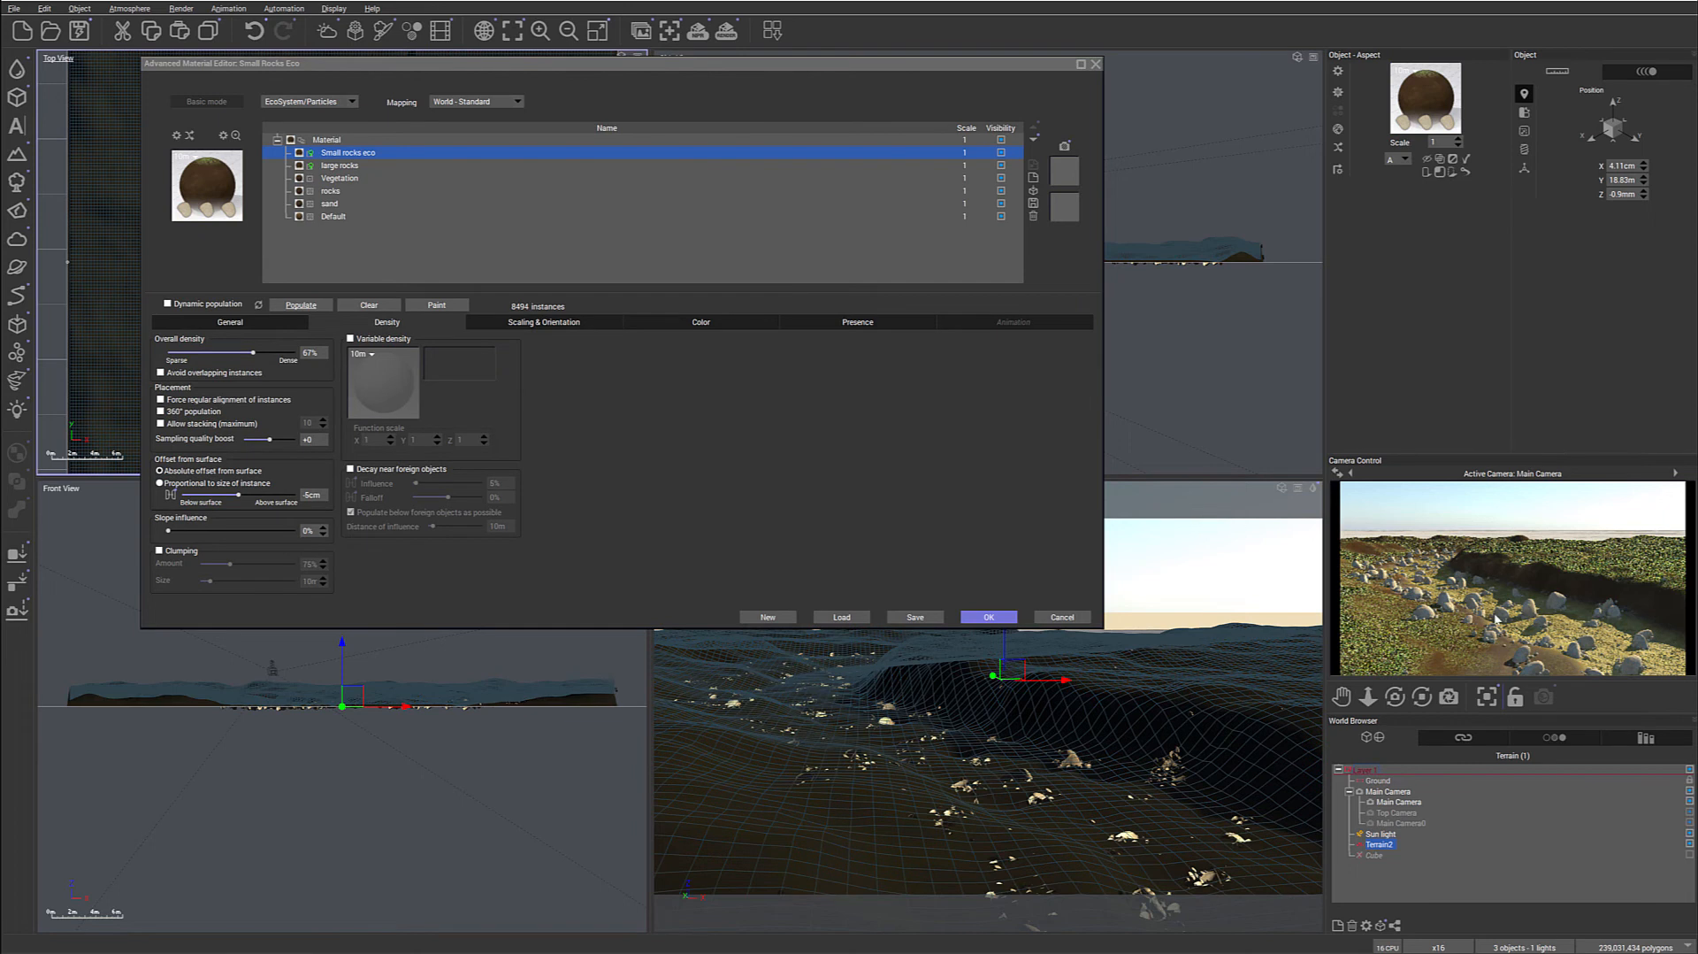
{"action": "mouse_move", "coordinate": [1557, 632]}
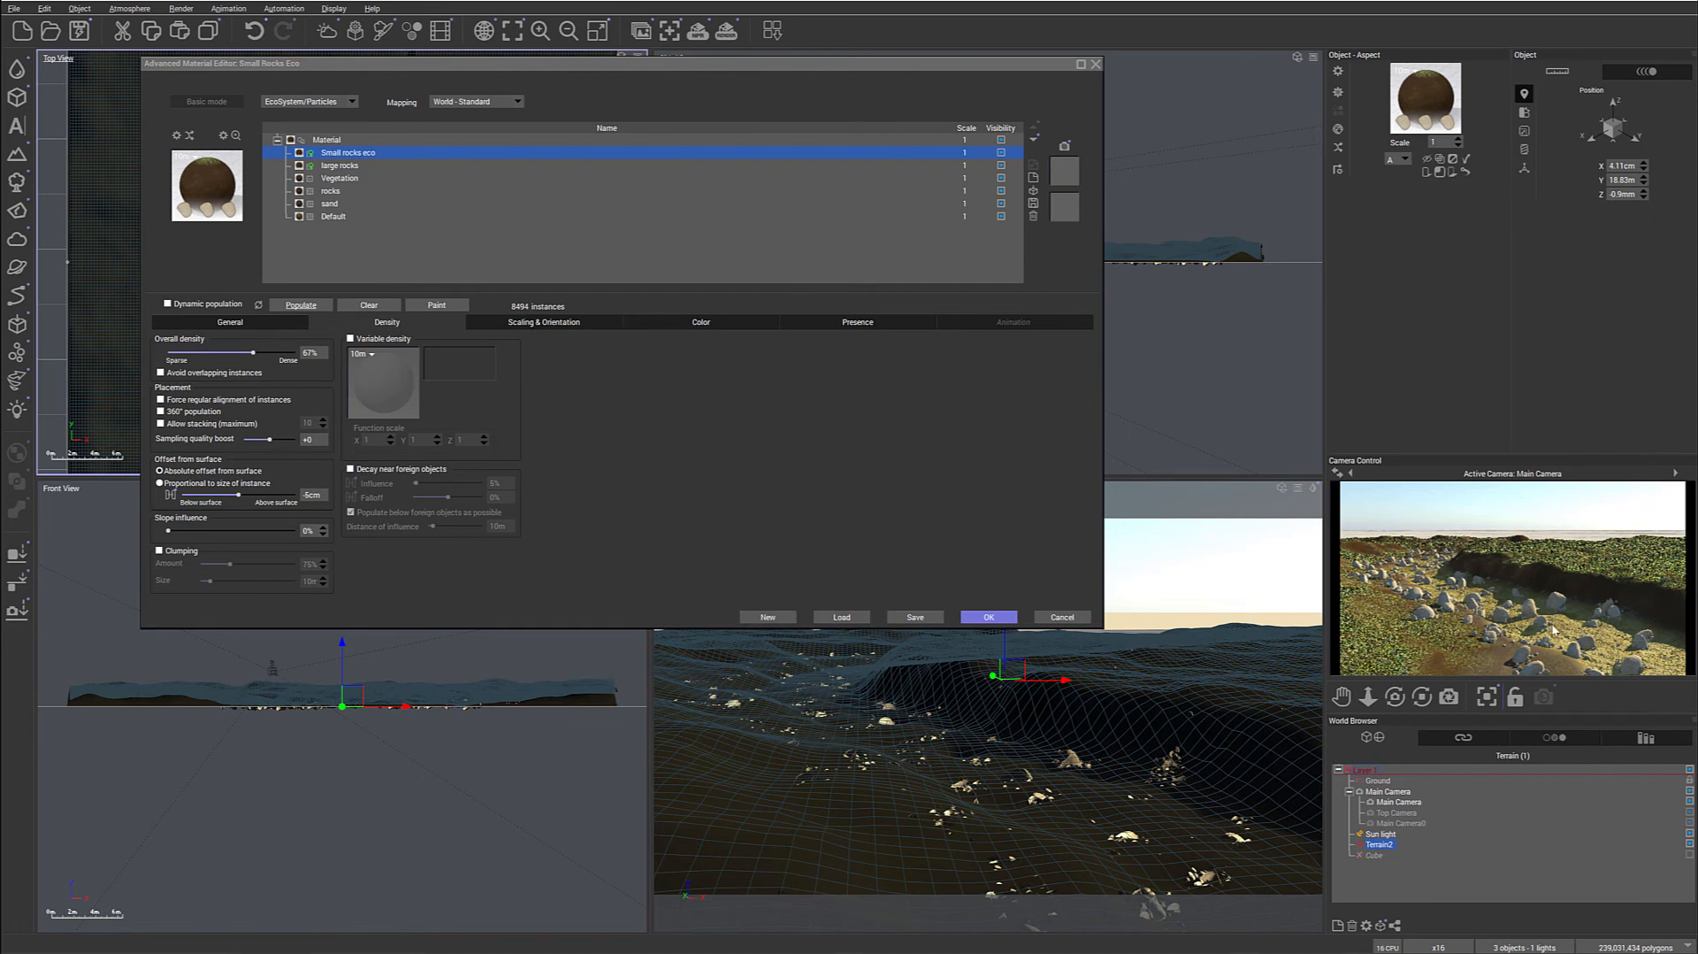
{"action": "left_click", "coordinate": [341, 164]}
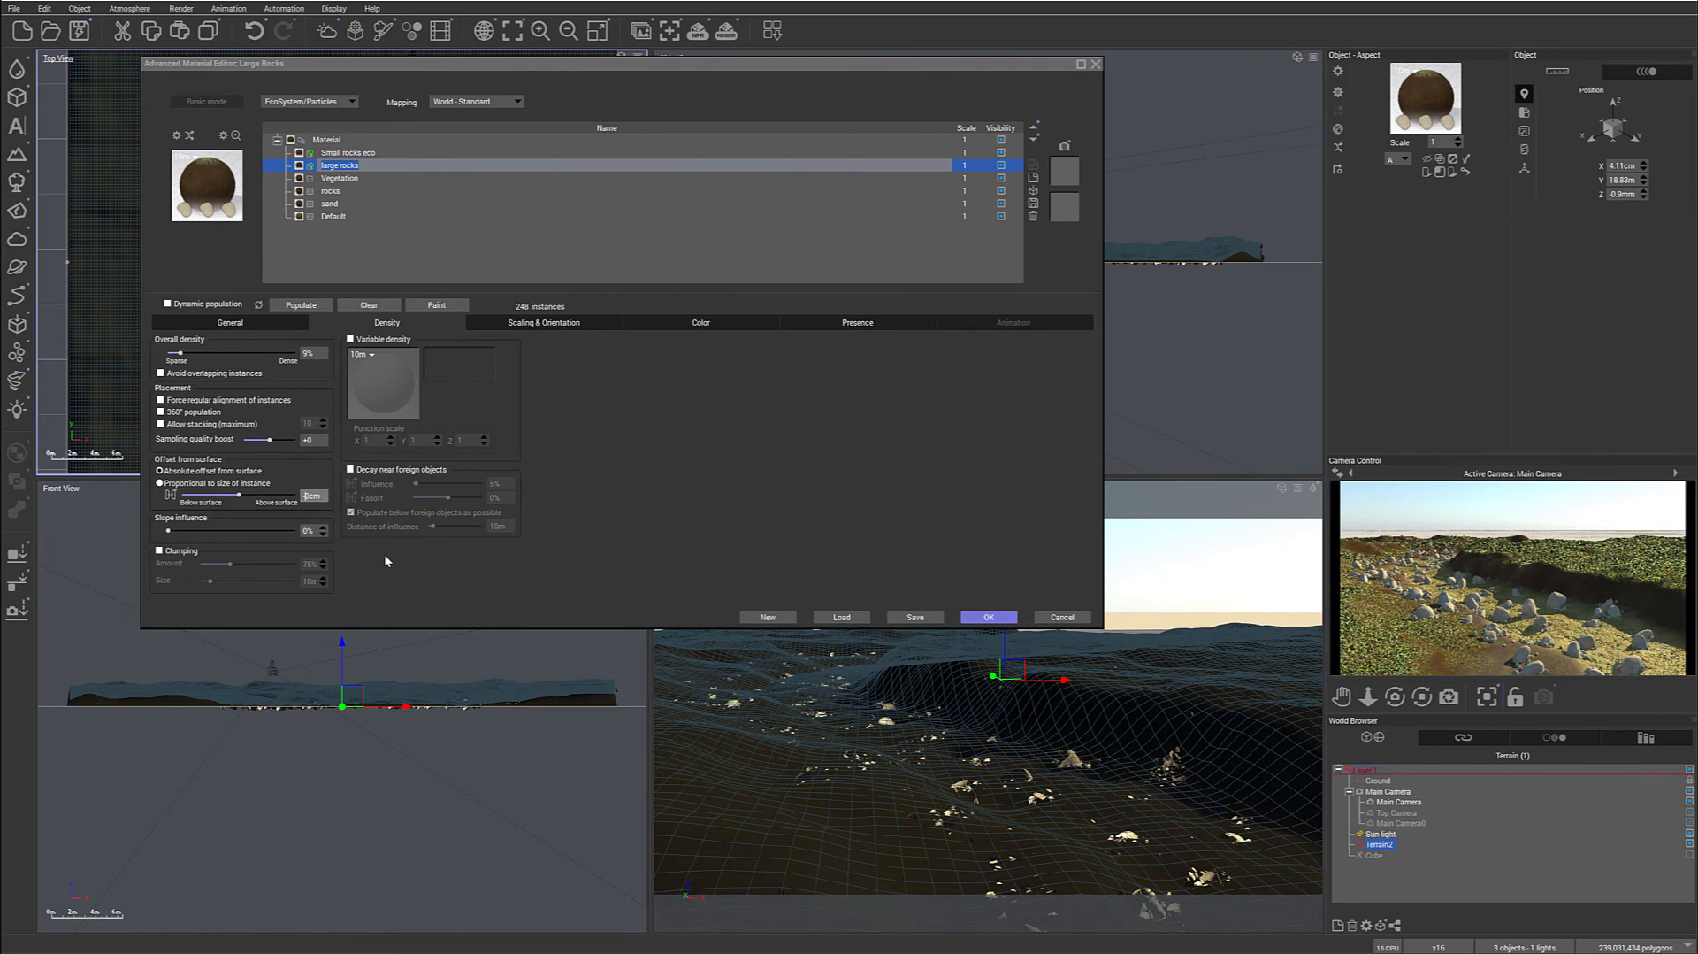
Set the large rocks offset to -40cm and repopulate, leaving 189 instances.
{"action": "left_click", "coordinate": [300, 304]}
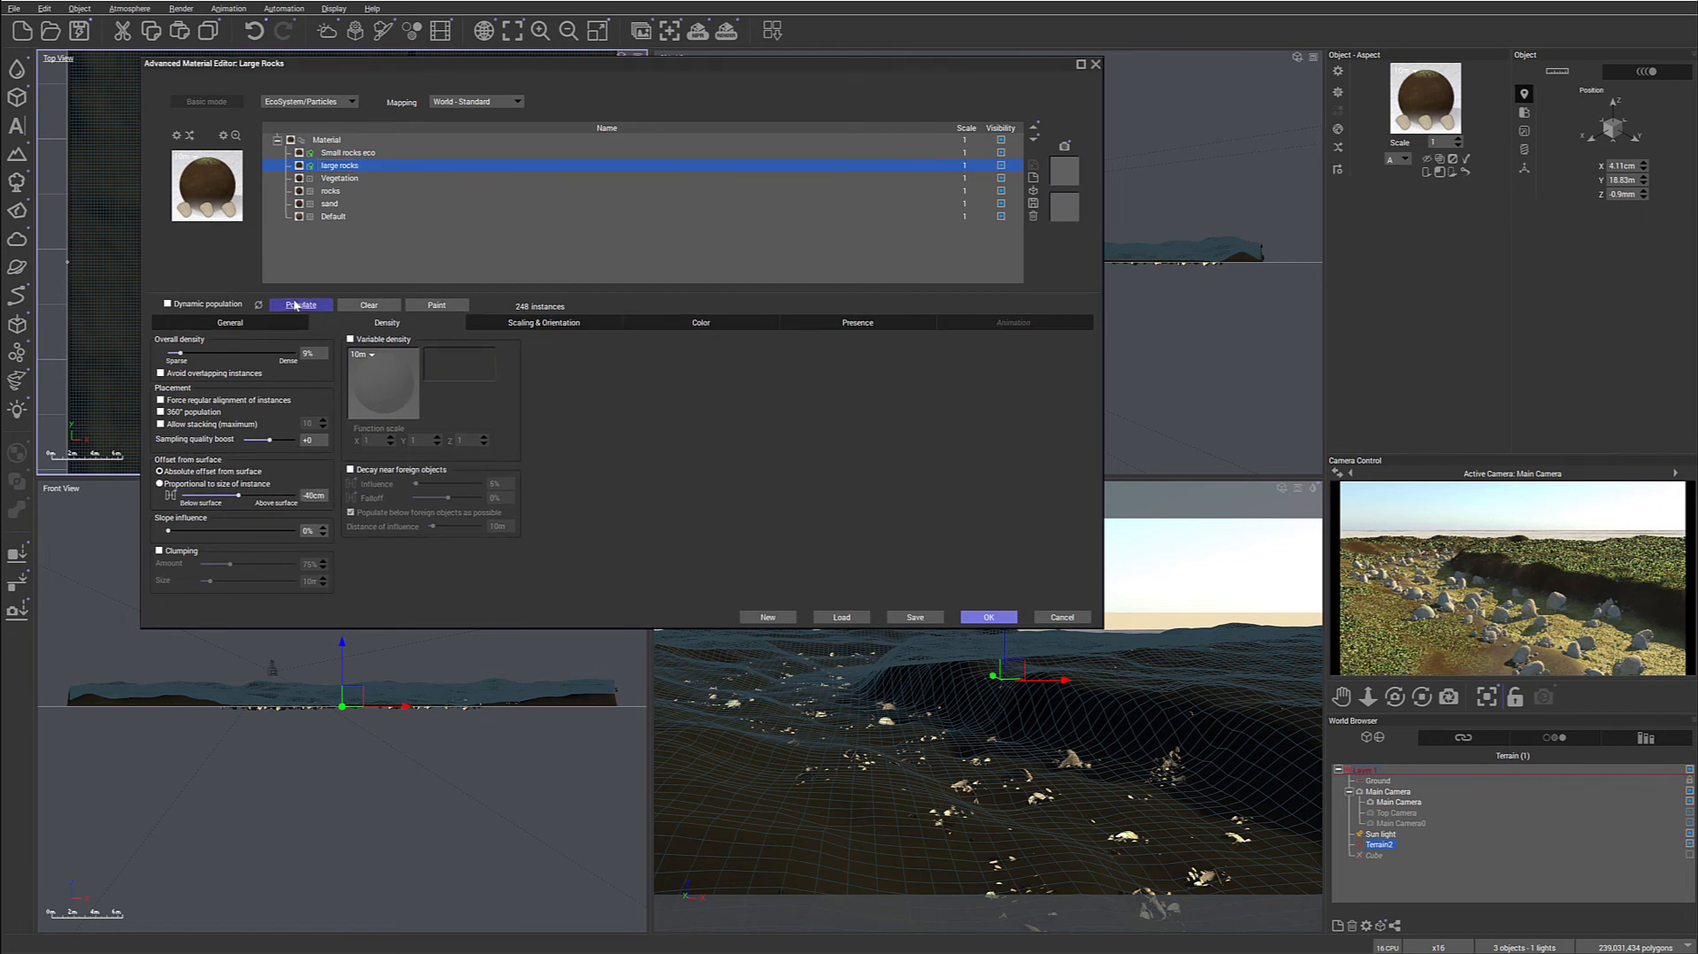
{"action": "left_click", "coordinate": [299, 304]}
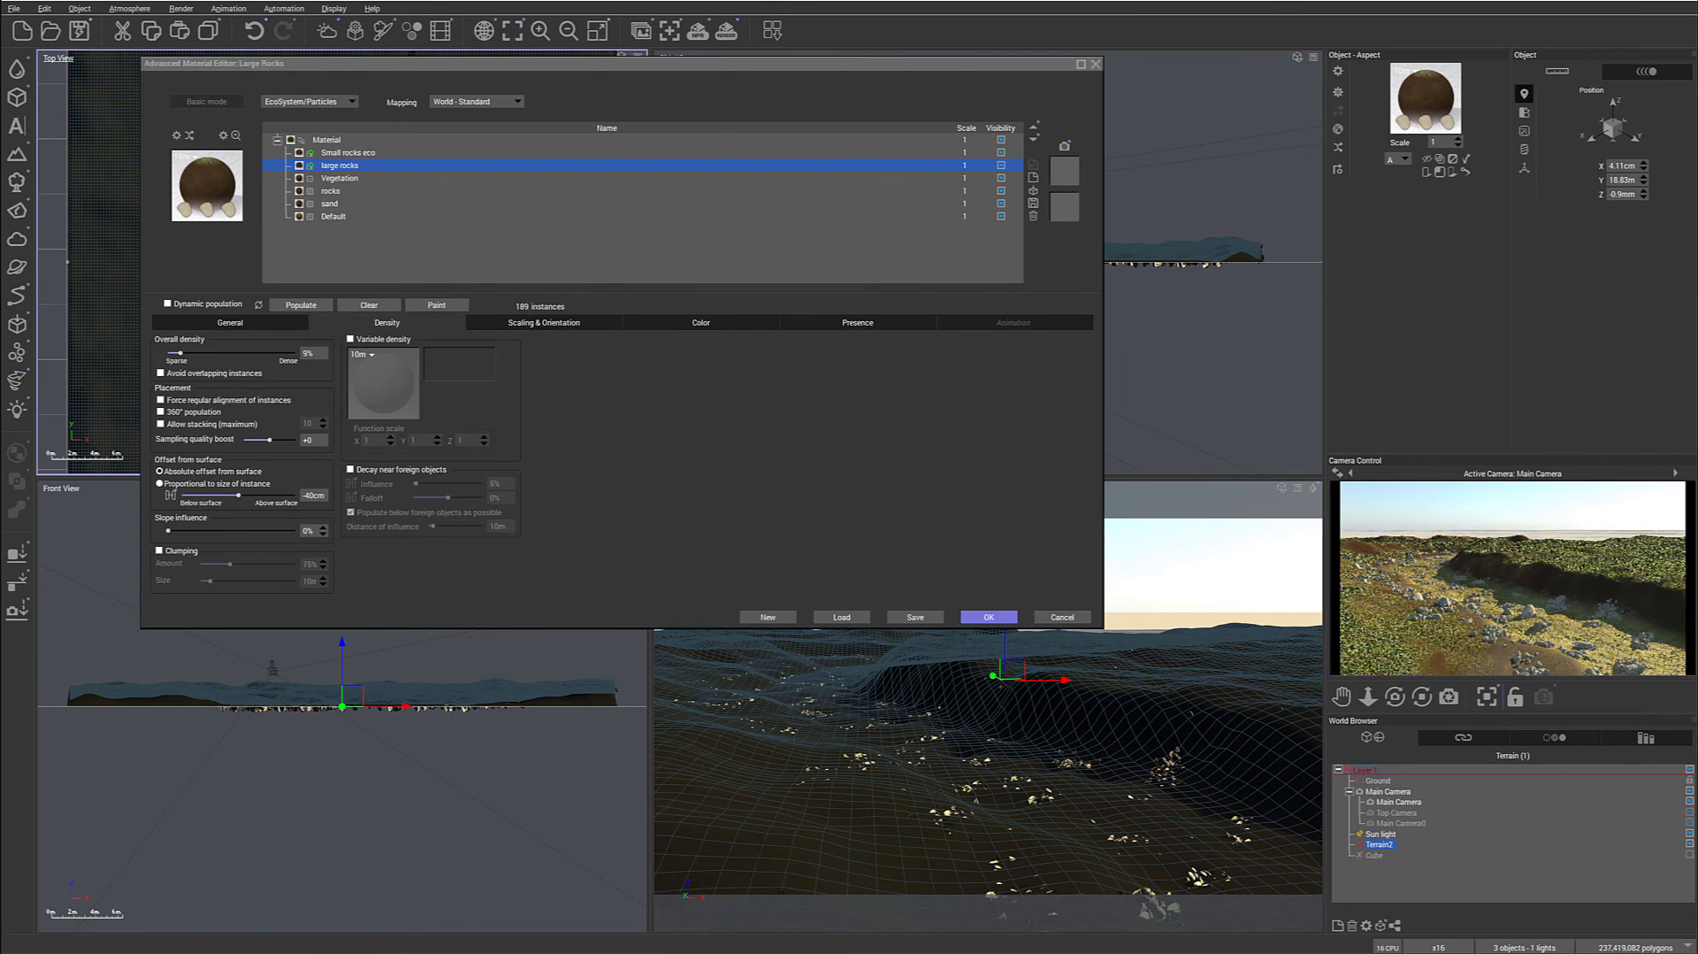
Select the Small rocks eco layer, raise density to 82% and repopulate to 11,687.
{"action": "left_click", "coordinate": [347, 152]}
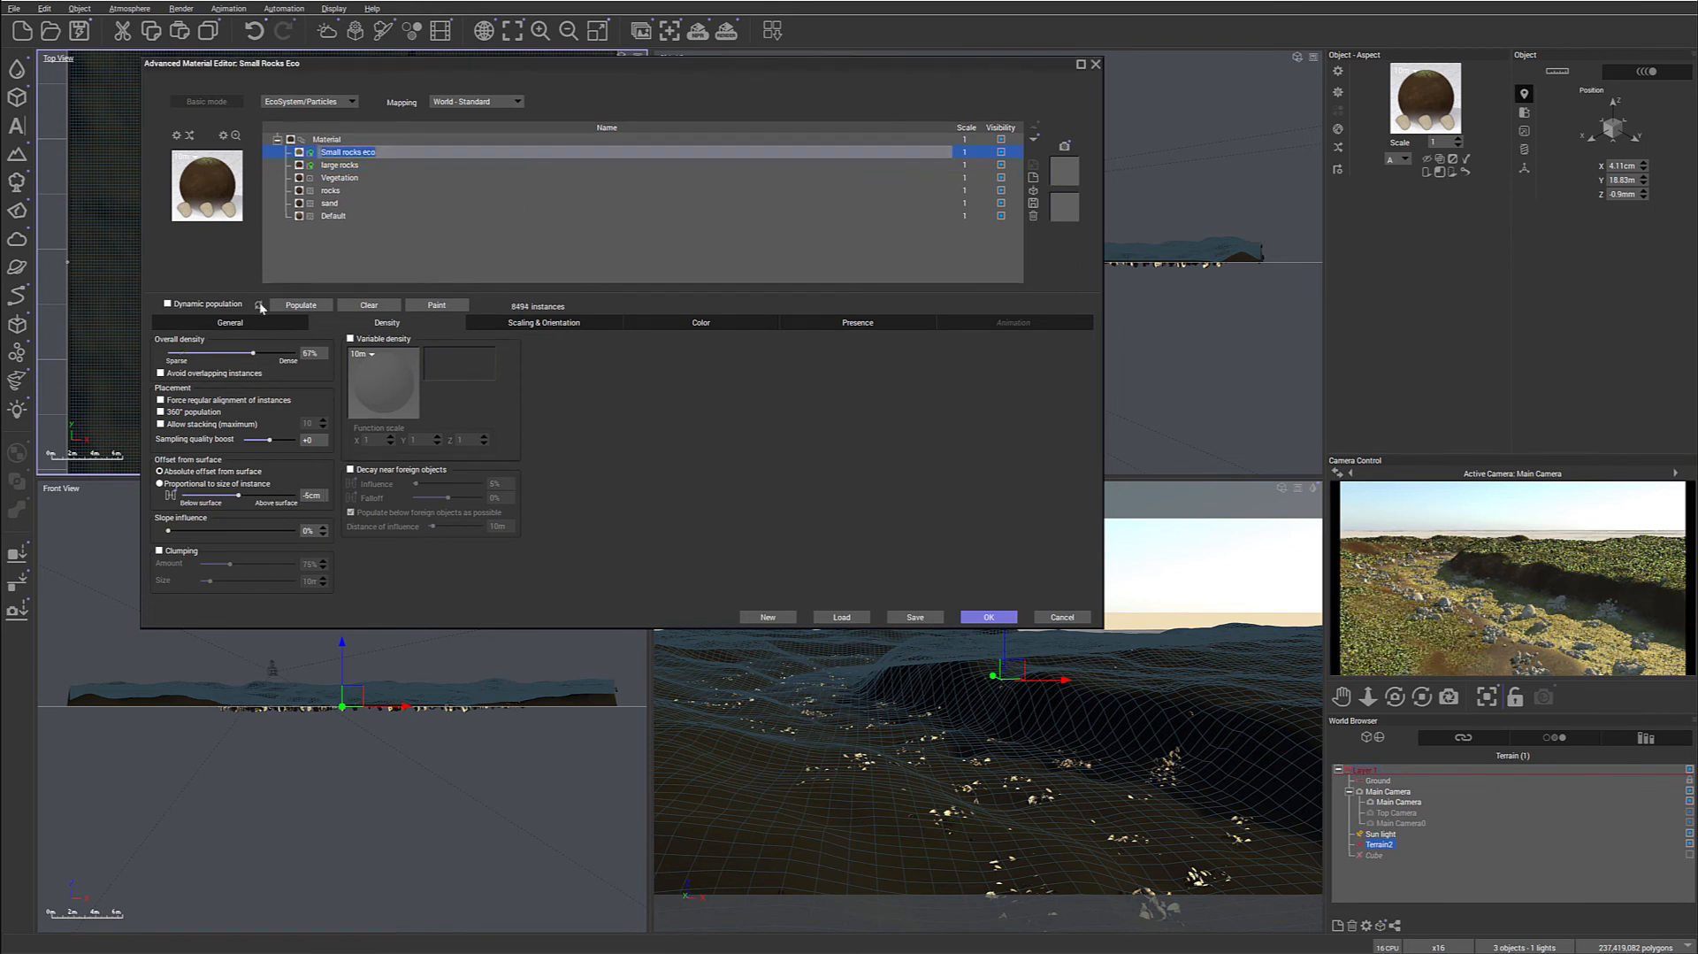
{"action": "left_click", "coordinate": [228, 322]}
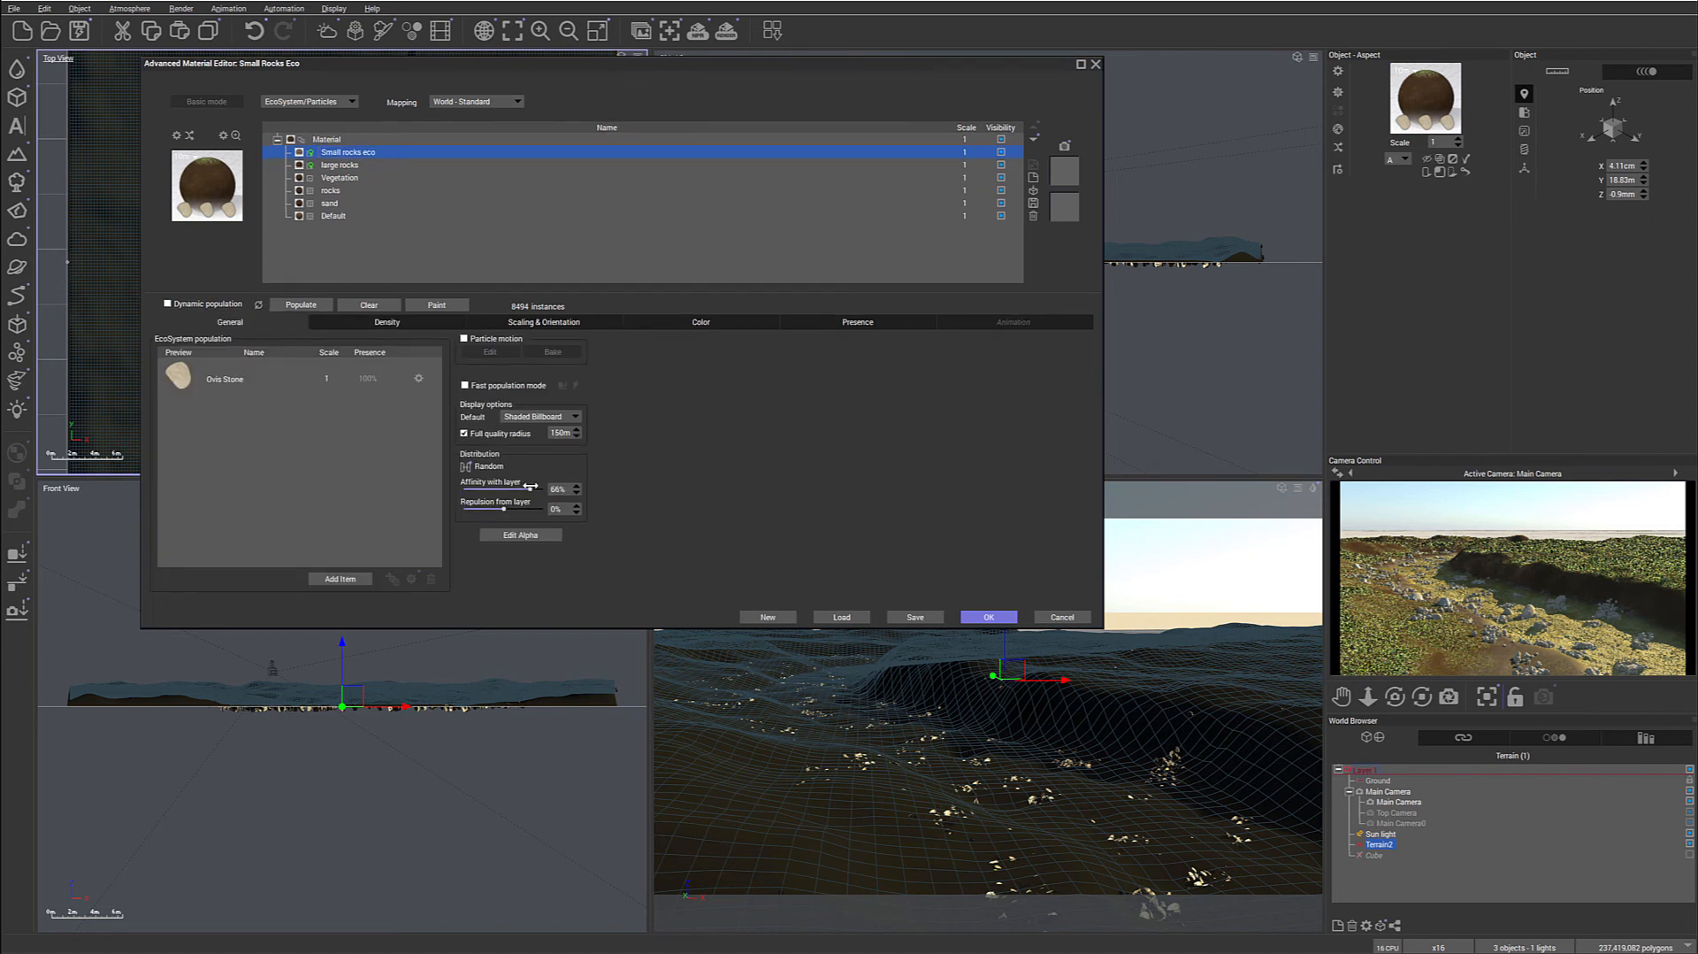
{"action": "left_click", "coordinate": [385, 322]}
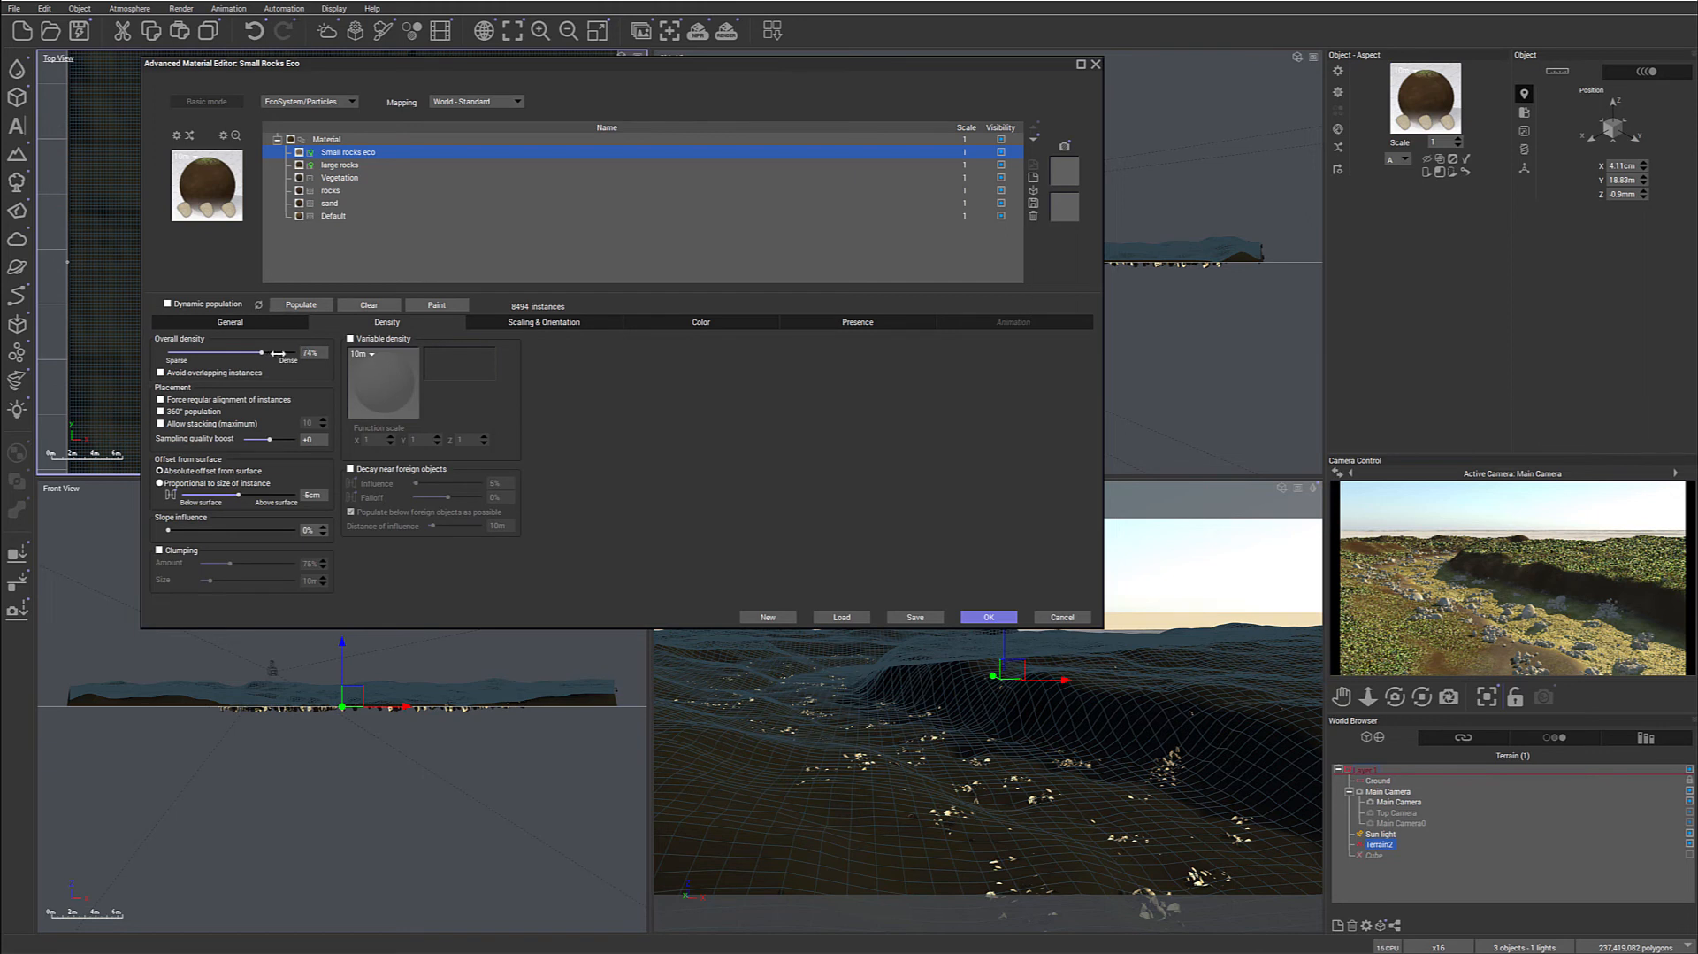
{"action": "left_click", "coordinate": [300, 304]}
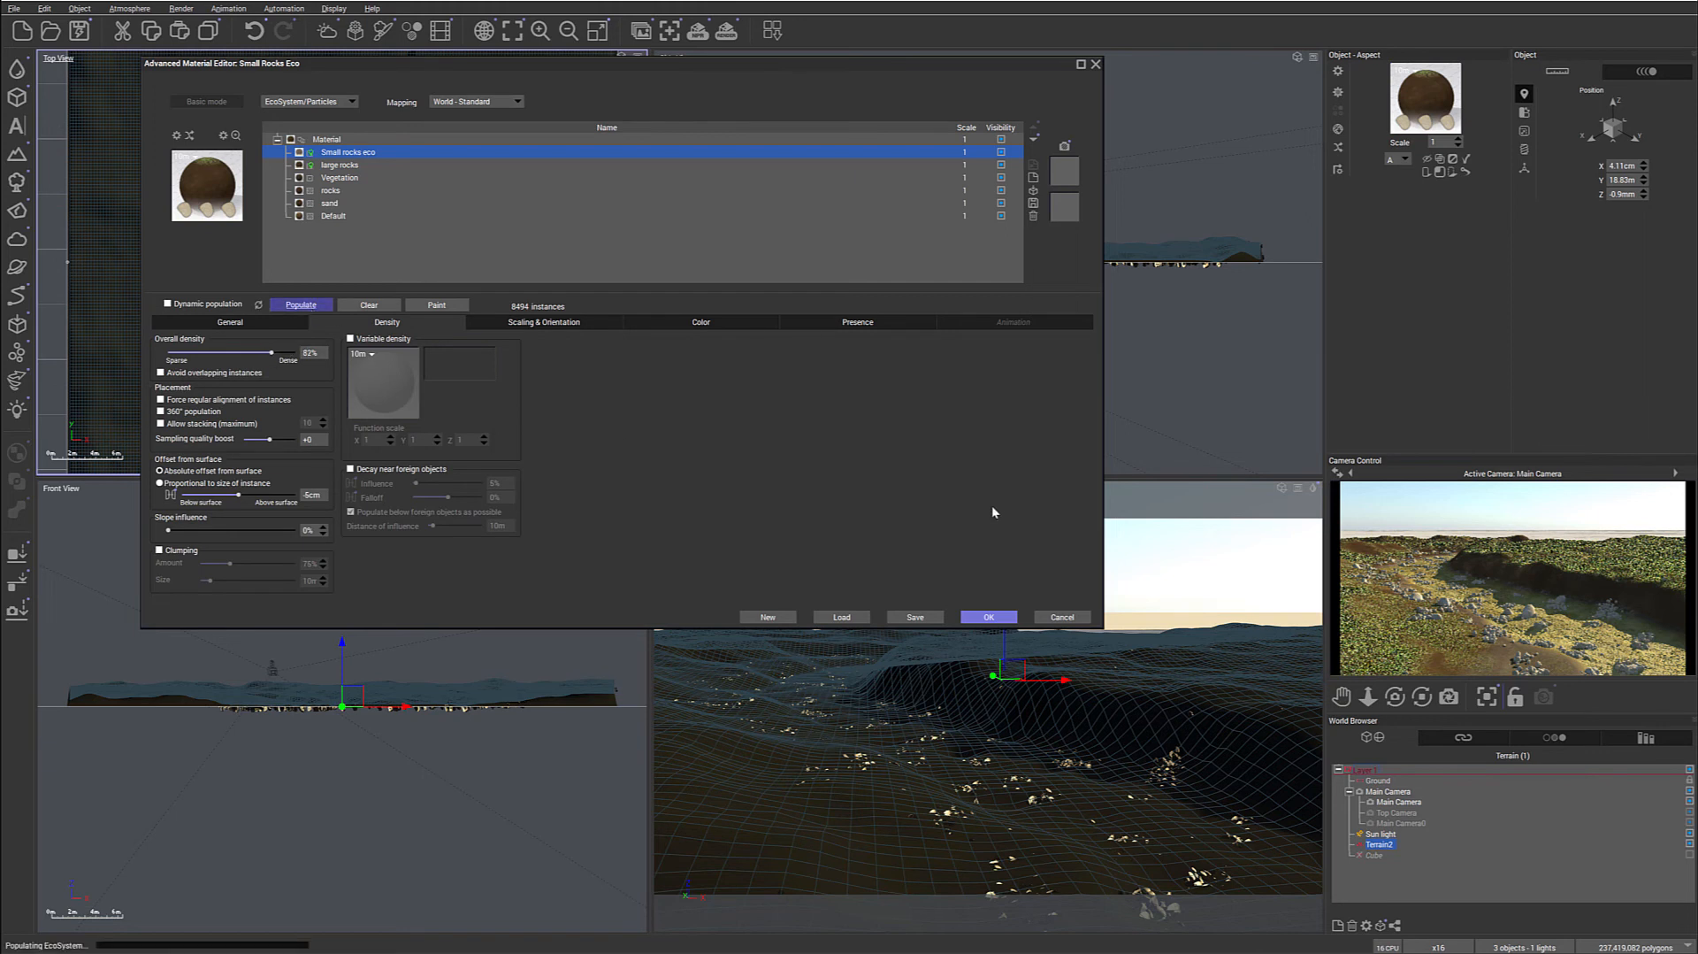
{"action": "left_click", "coordinate": [300, 304]}
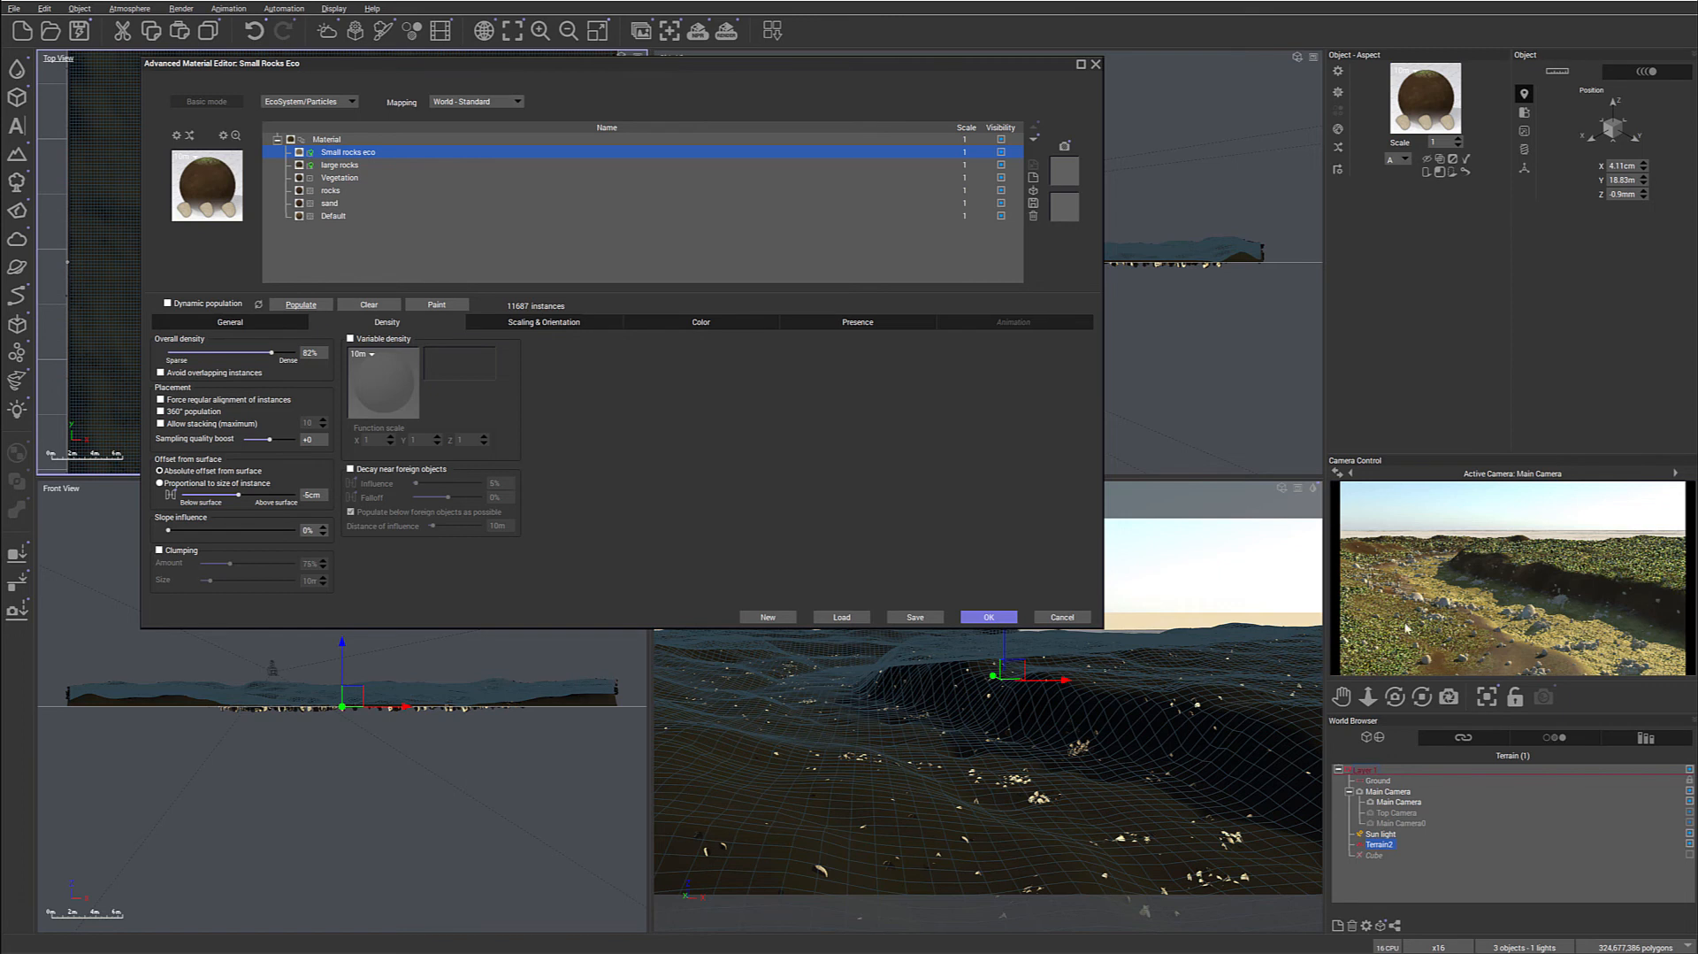
{"action": "mouse_move", "coordinate": [1432, 670]}
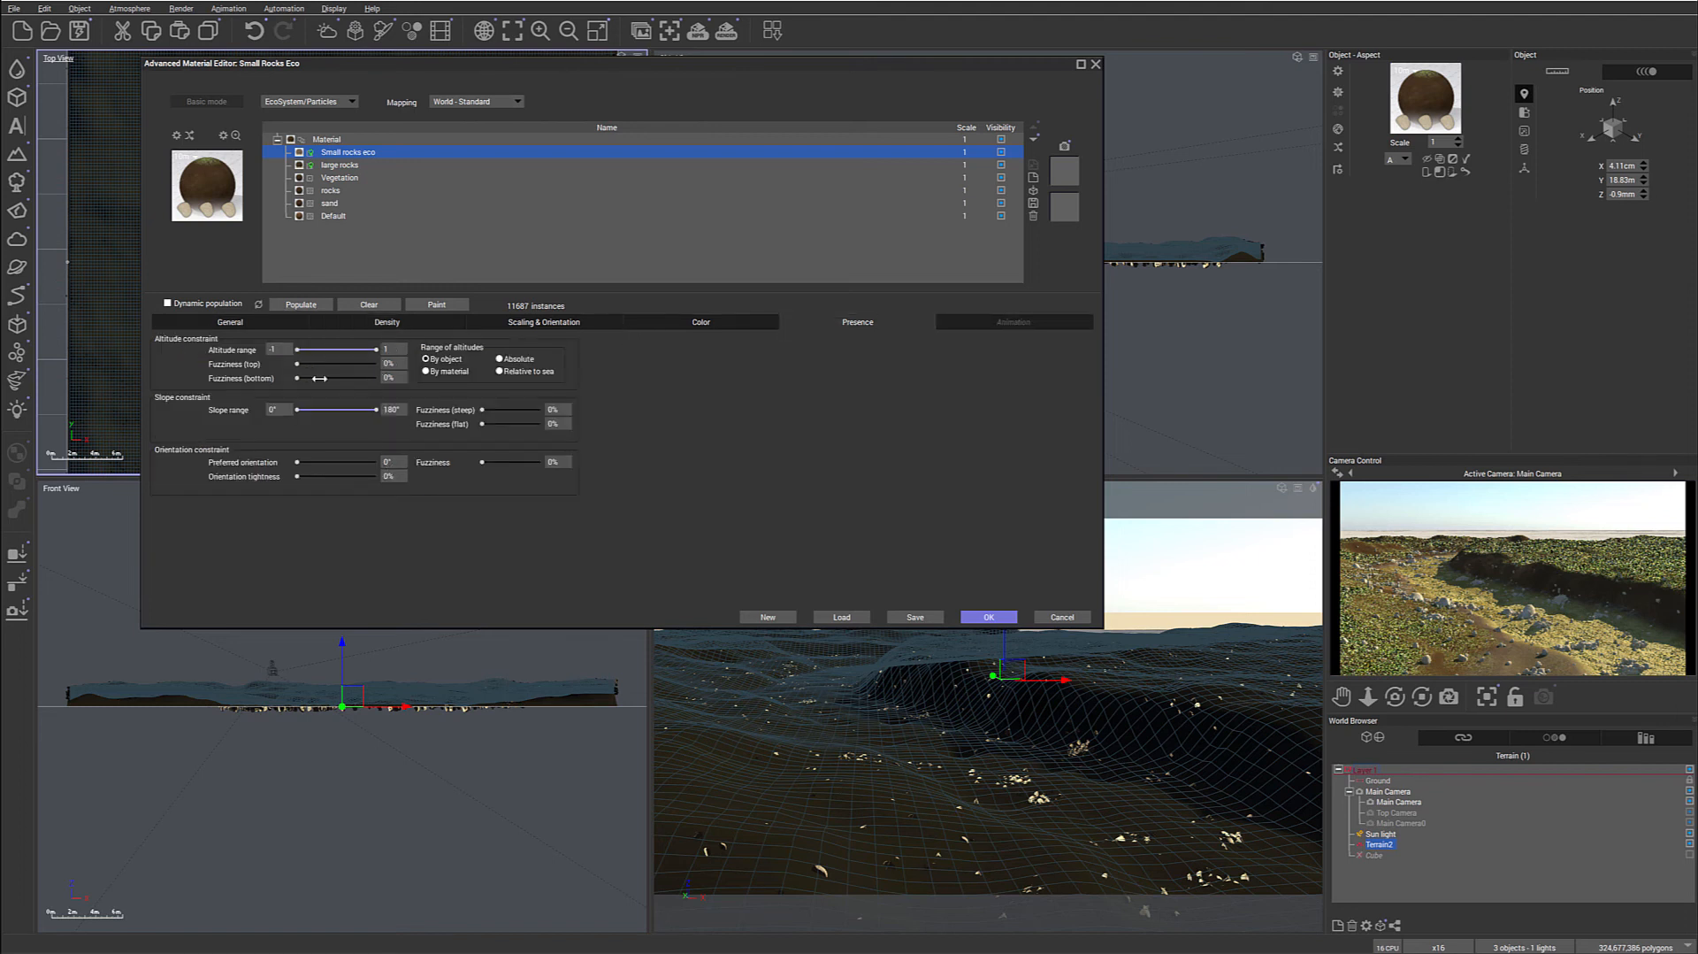
Lower the small rocks' upper altitude limit below zero and repopulate to 8,493 instances.
{"action": "left_click_drag", "start_coordinate": [376, 348], "coordinate": [347, 348]}
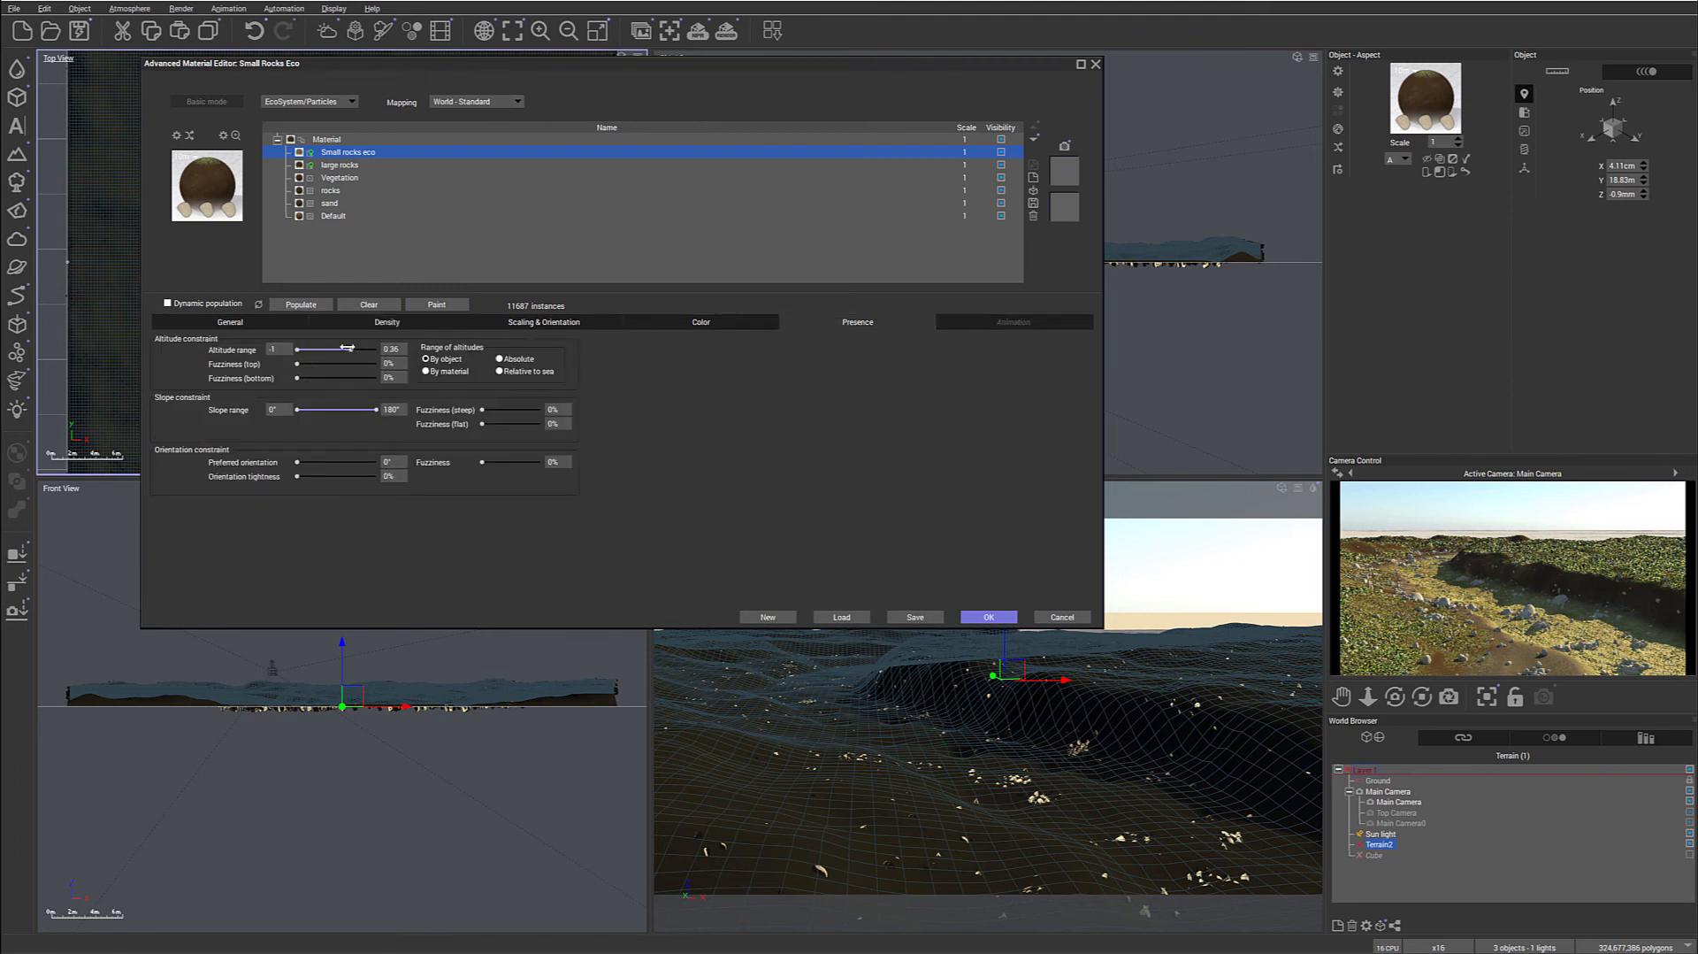
{"action": "left_click", "coordinate": [300, 304]}
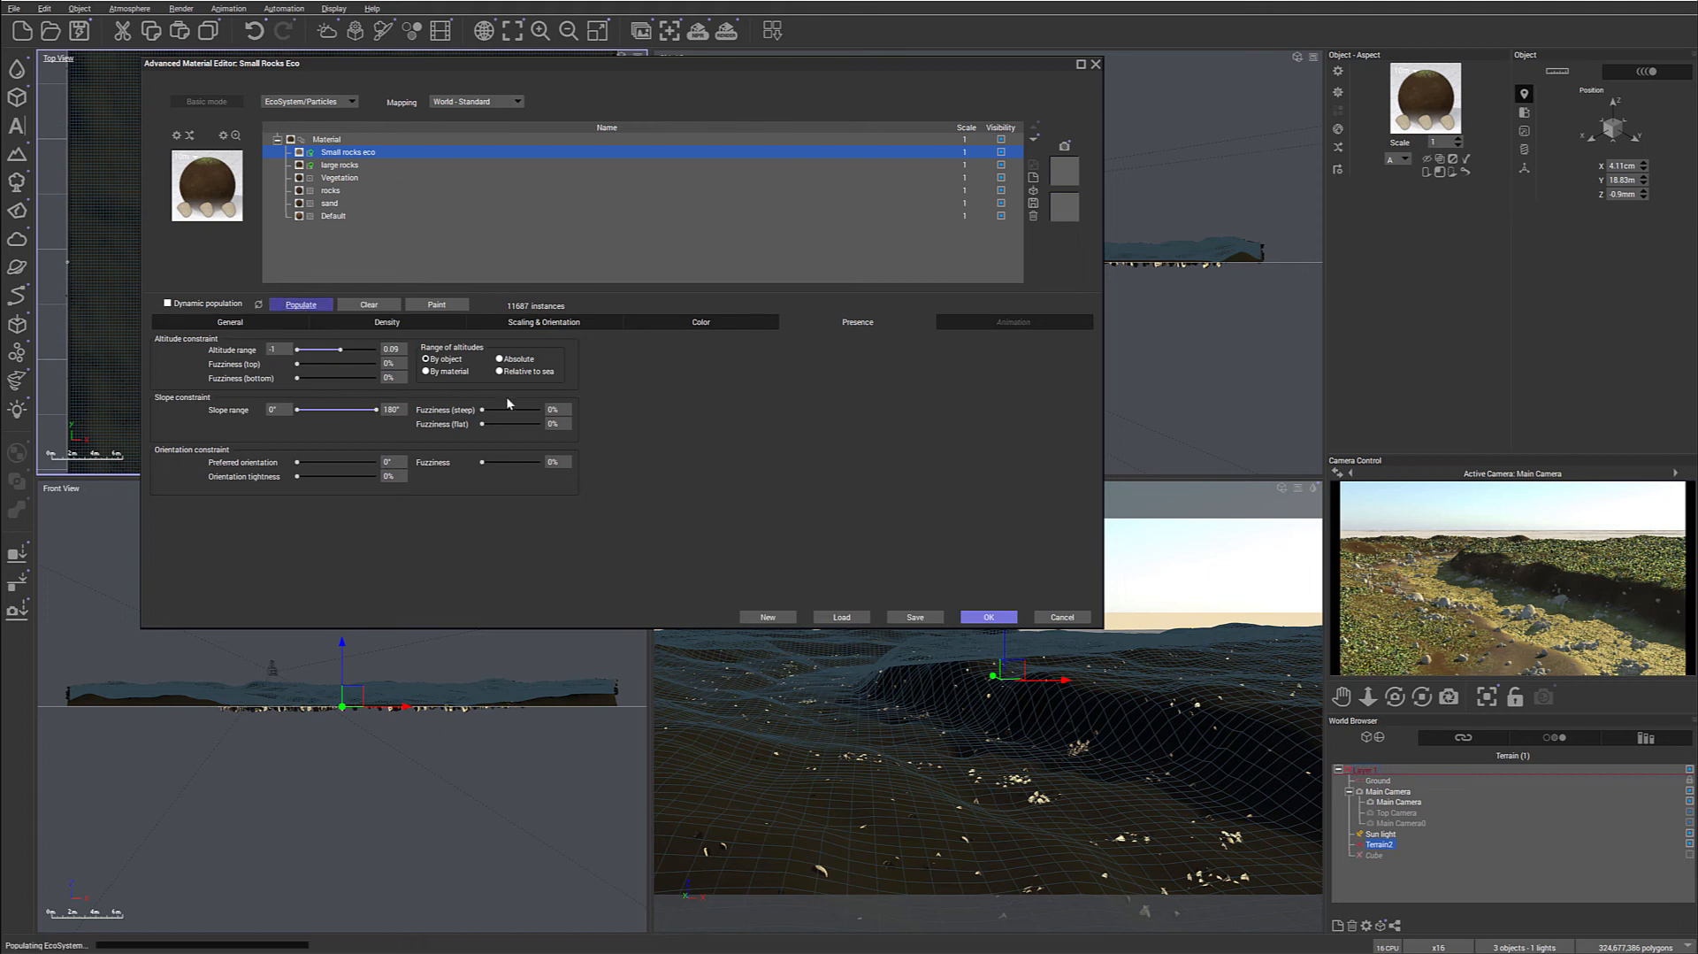
{"action": "left_click", "coordinate": [300, 305]}
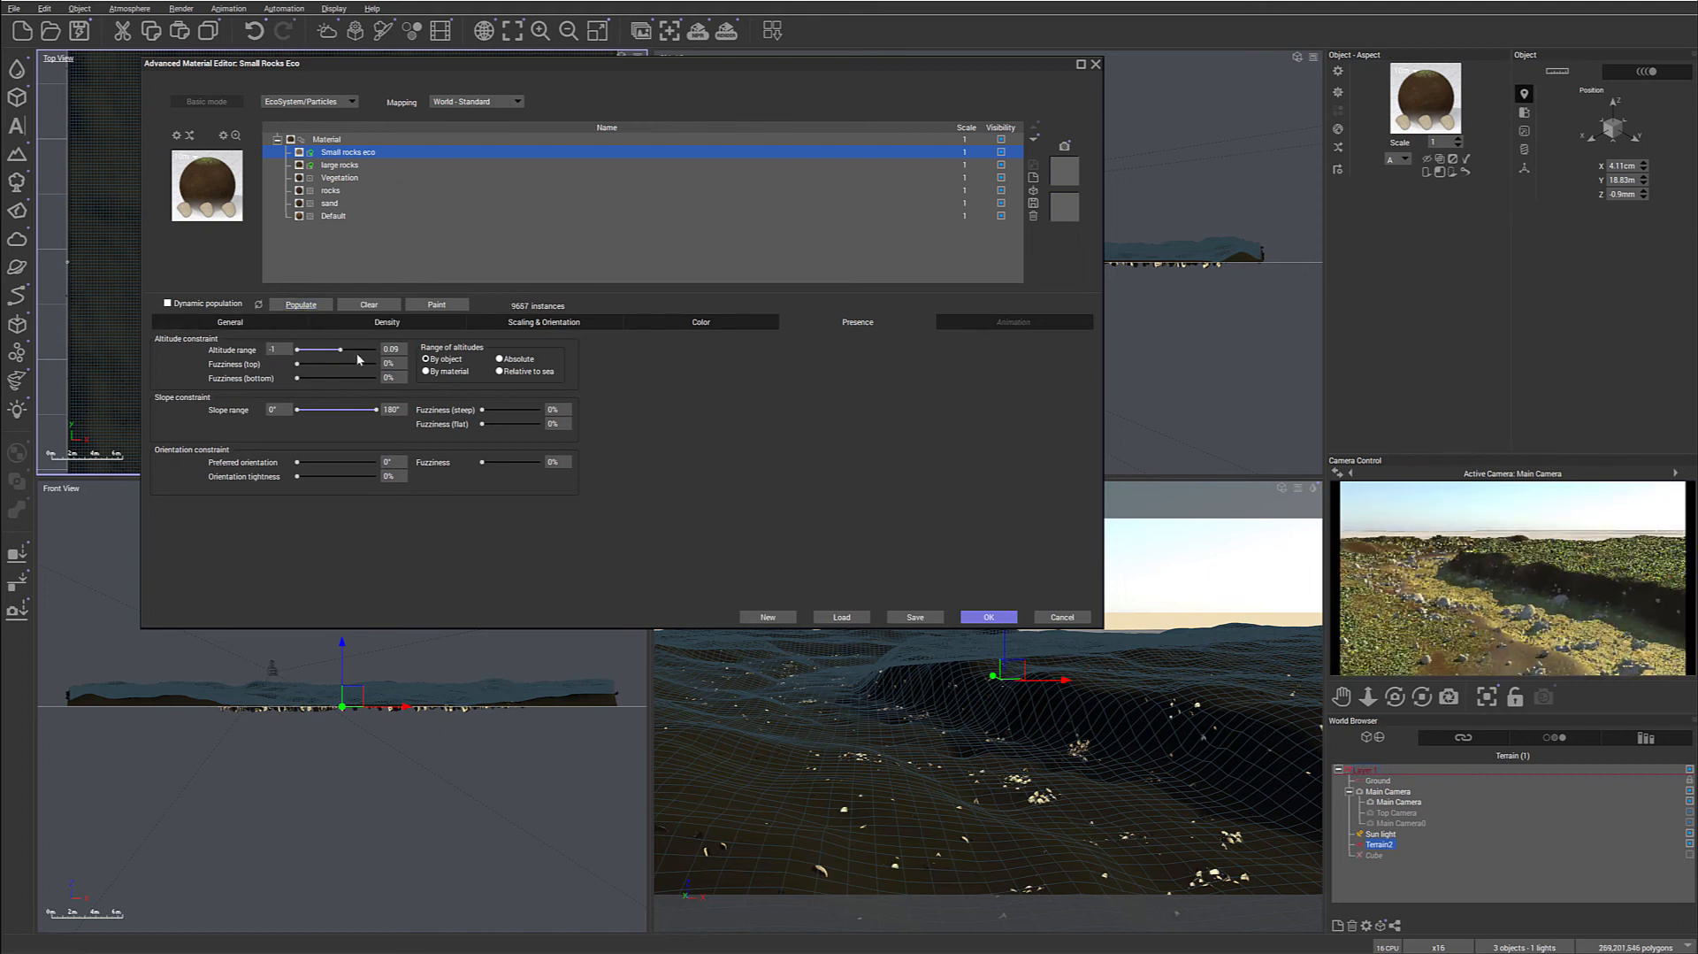
{"action": "left_click", "coordinate": [301, 304]}
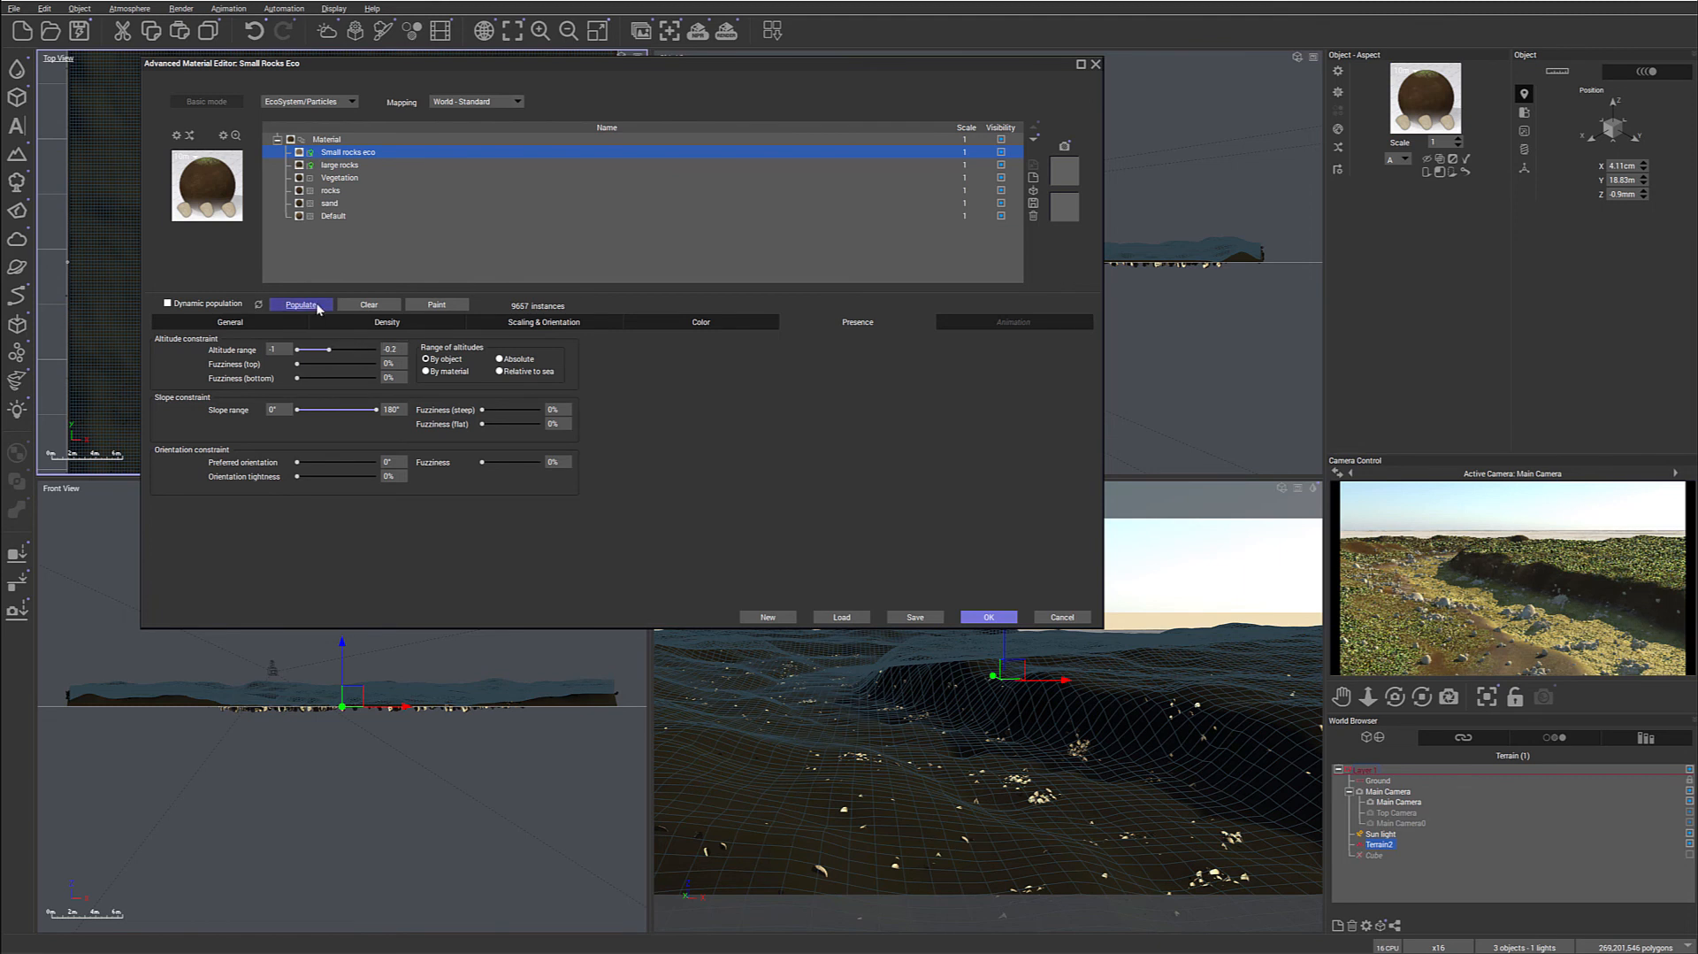
{"action": "left_click", "coordinate": [301, 304]}
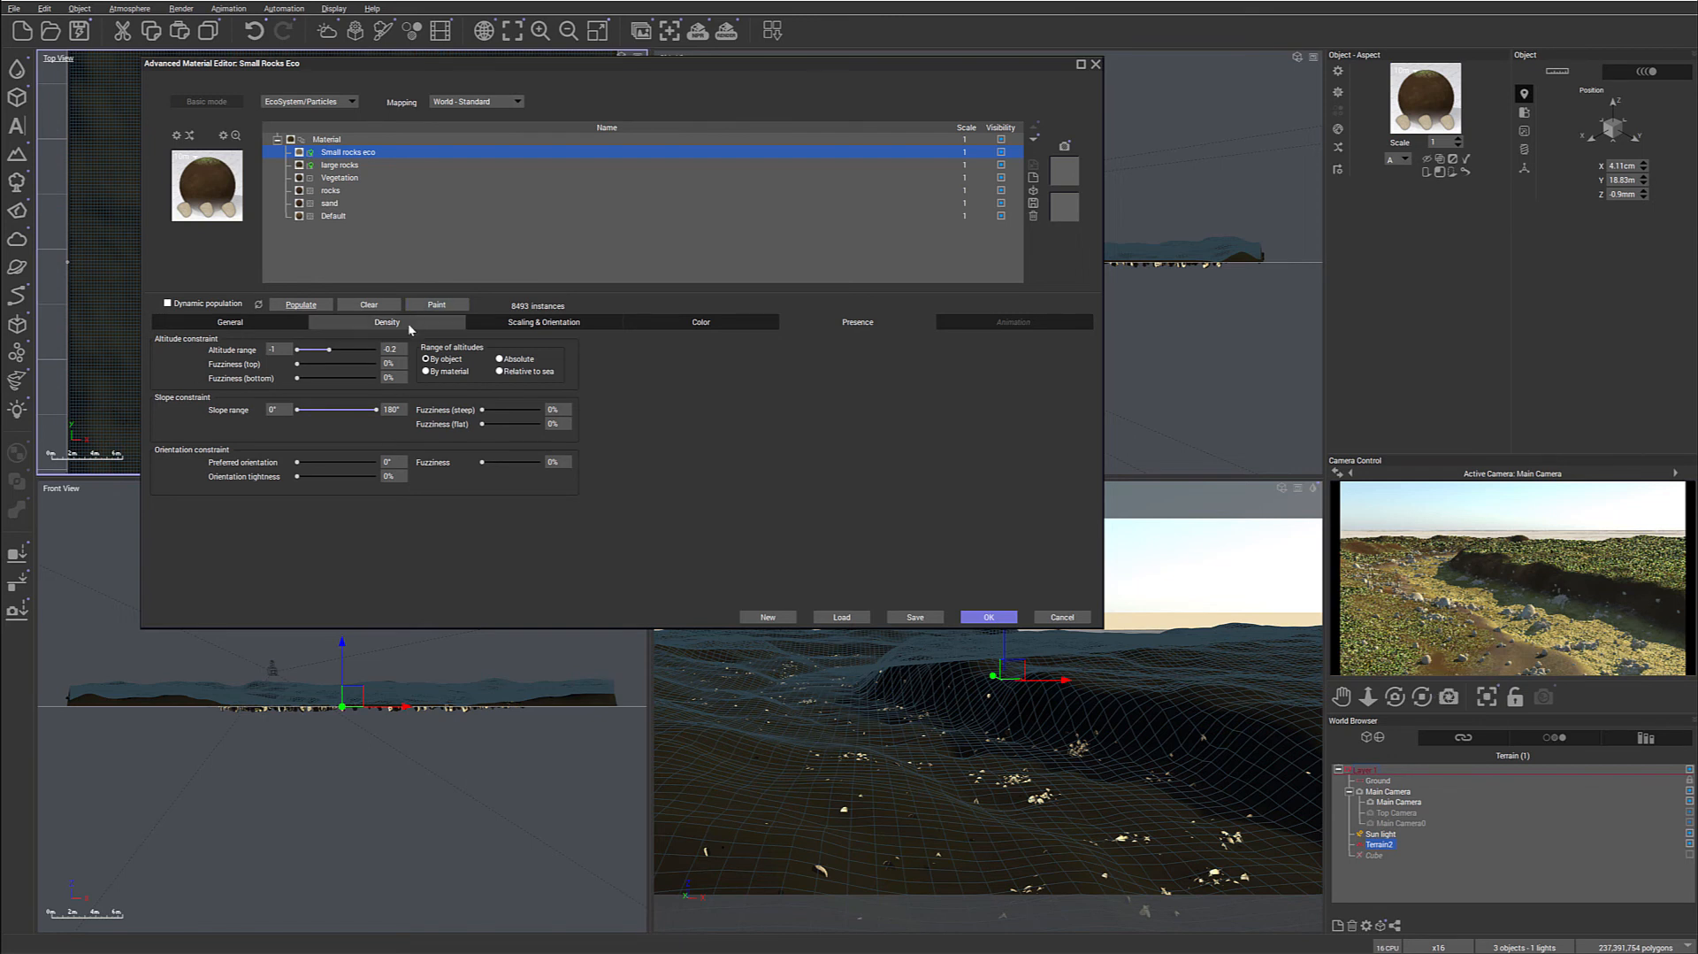
Set the small rocks' offset from surface to -7cm and repopulate.
{"action": "left_click", "coordinate": [387, 322]}
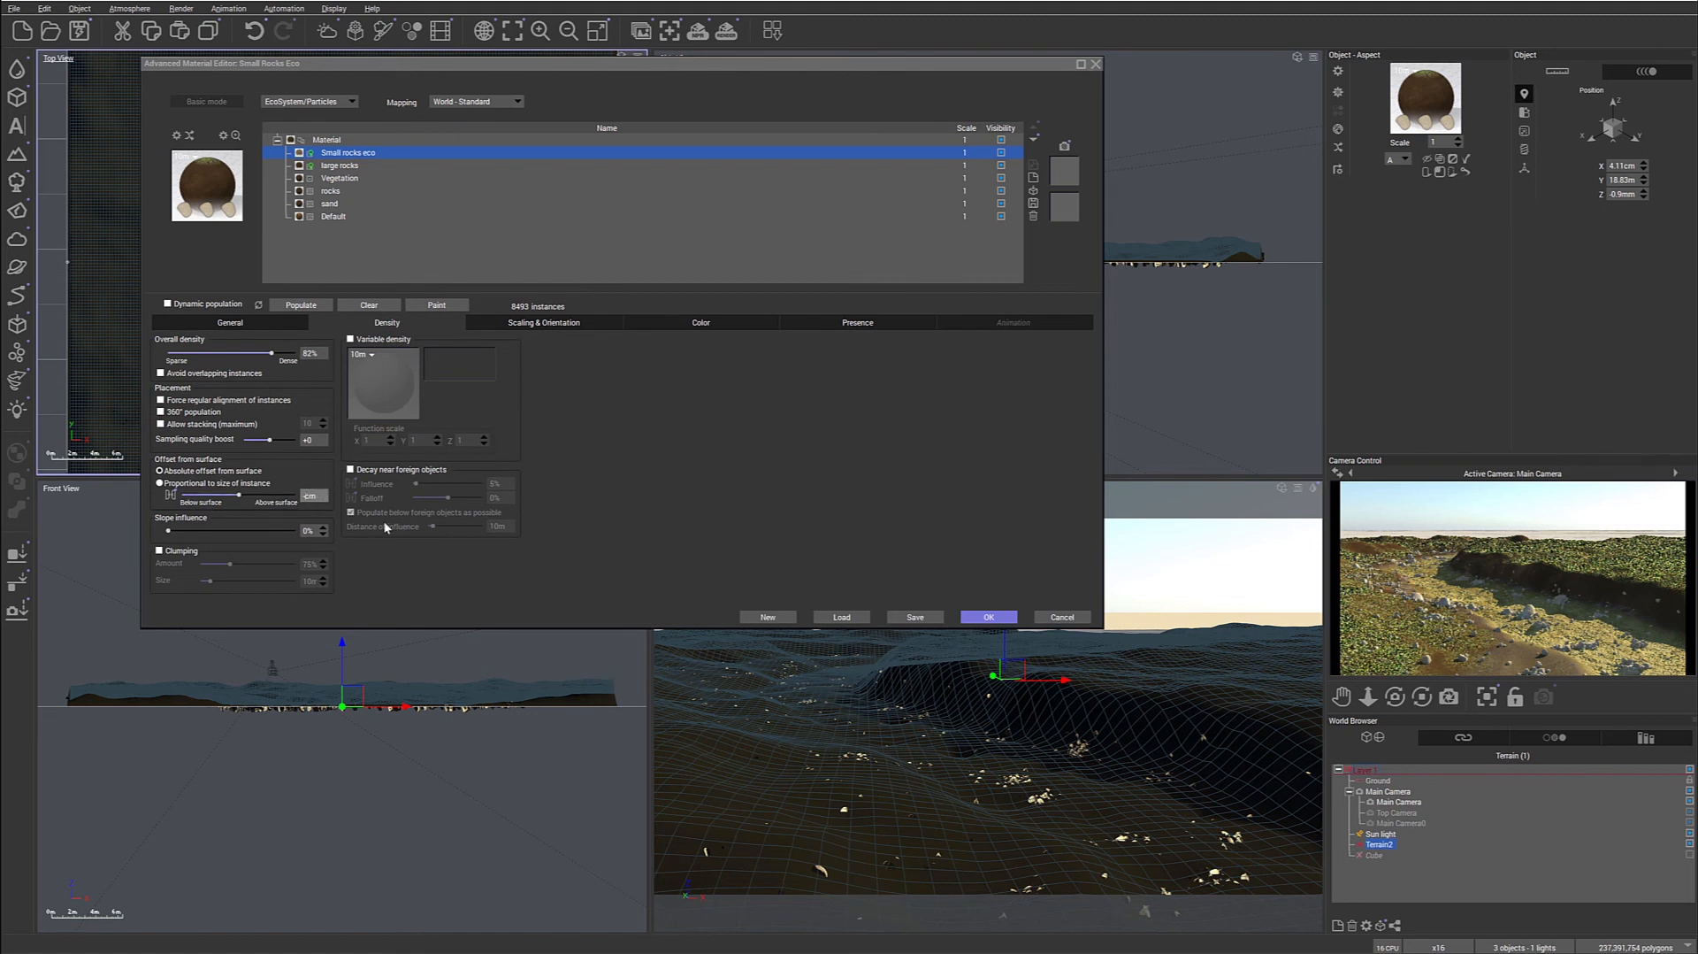
{"action": "left_click", "coordinate": [300, 304]}
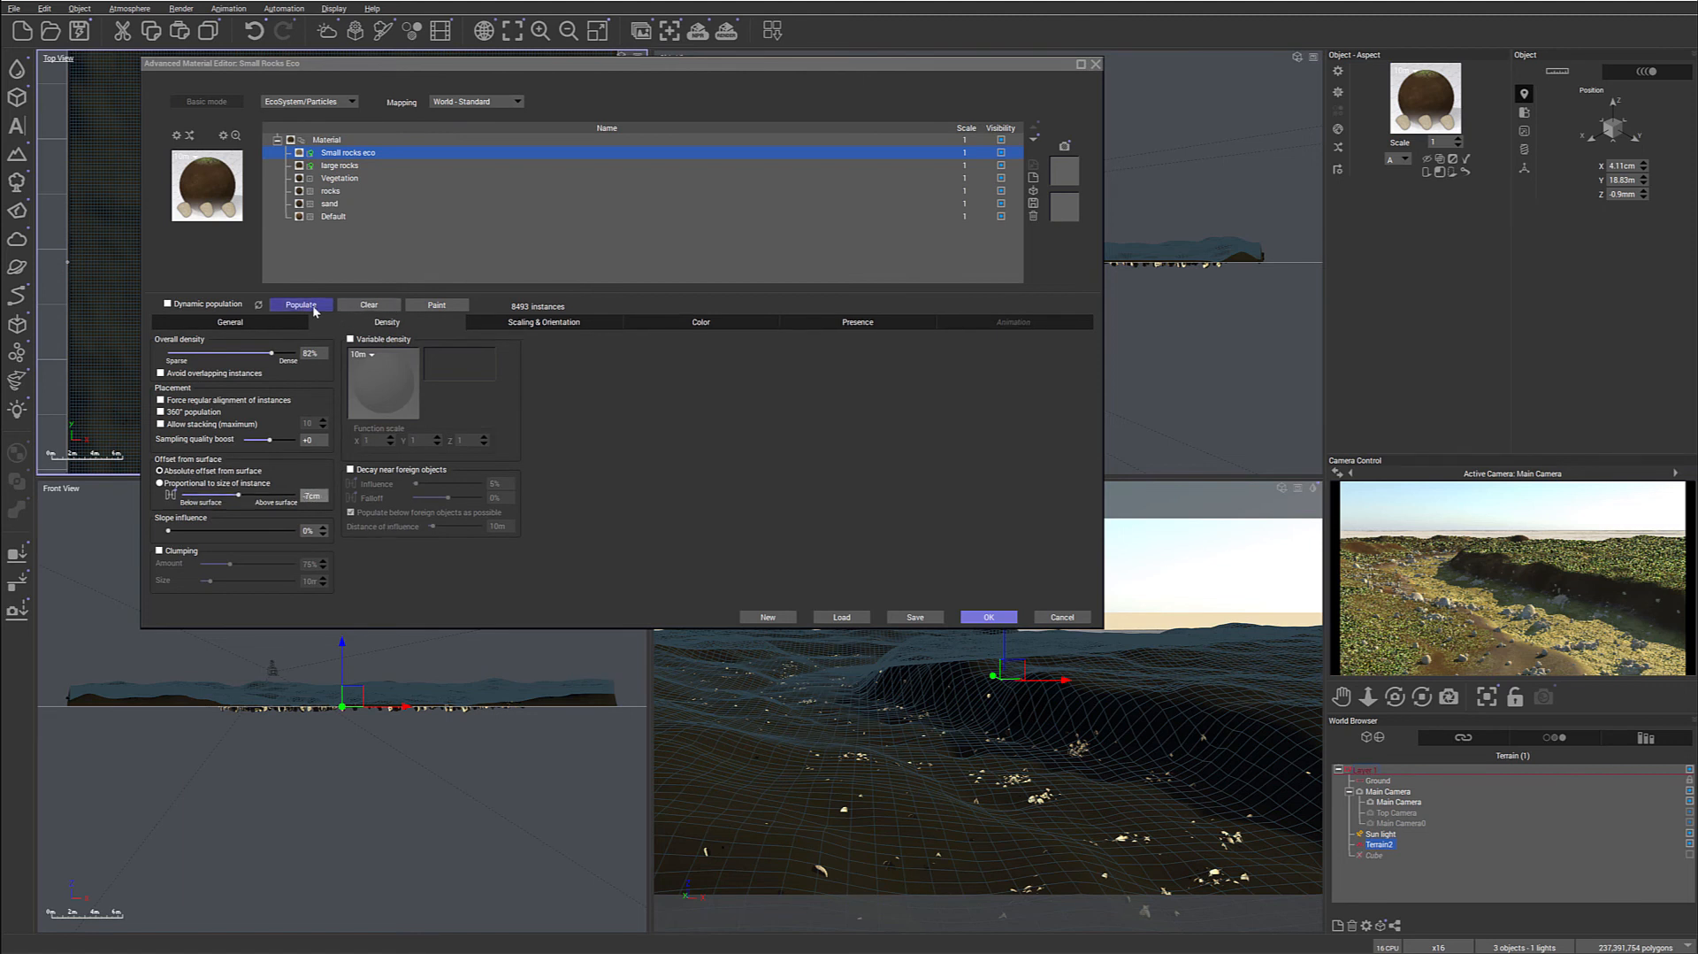
{"action": "left_click", "coordinate": [300, 305]}
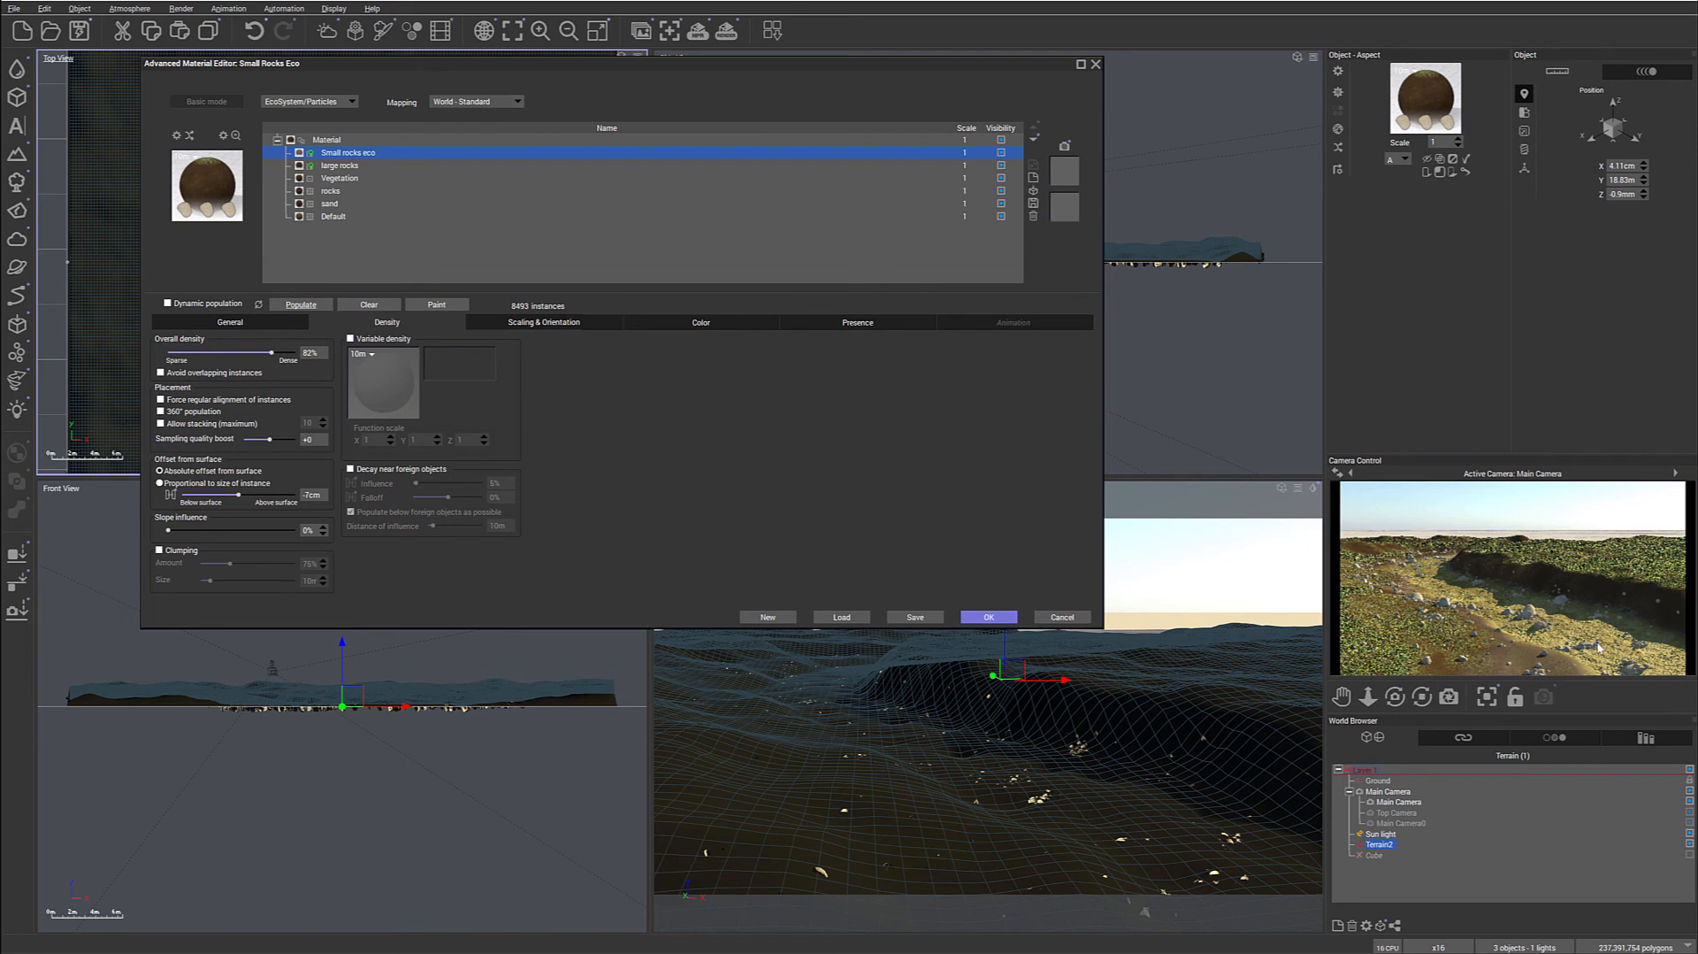
{"action": "mouse_move", "coordinate": [1452, 558]}
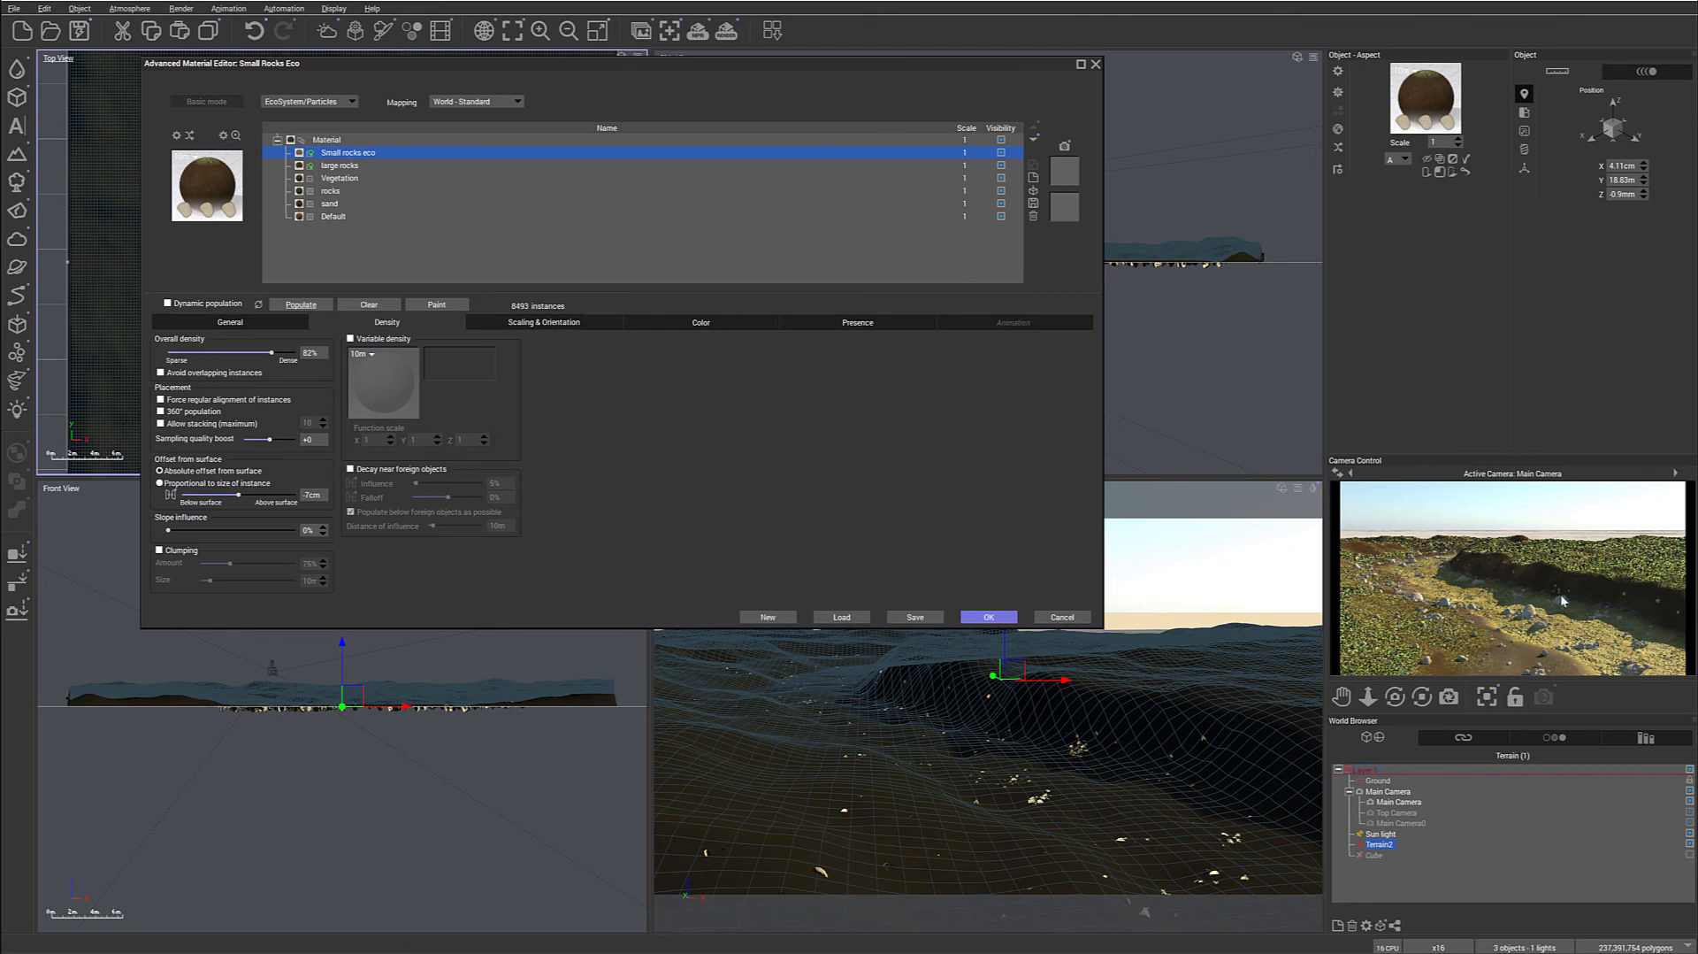
{"action": "mouse_move", "coordinate": [1687, 651]}
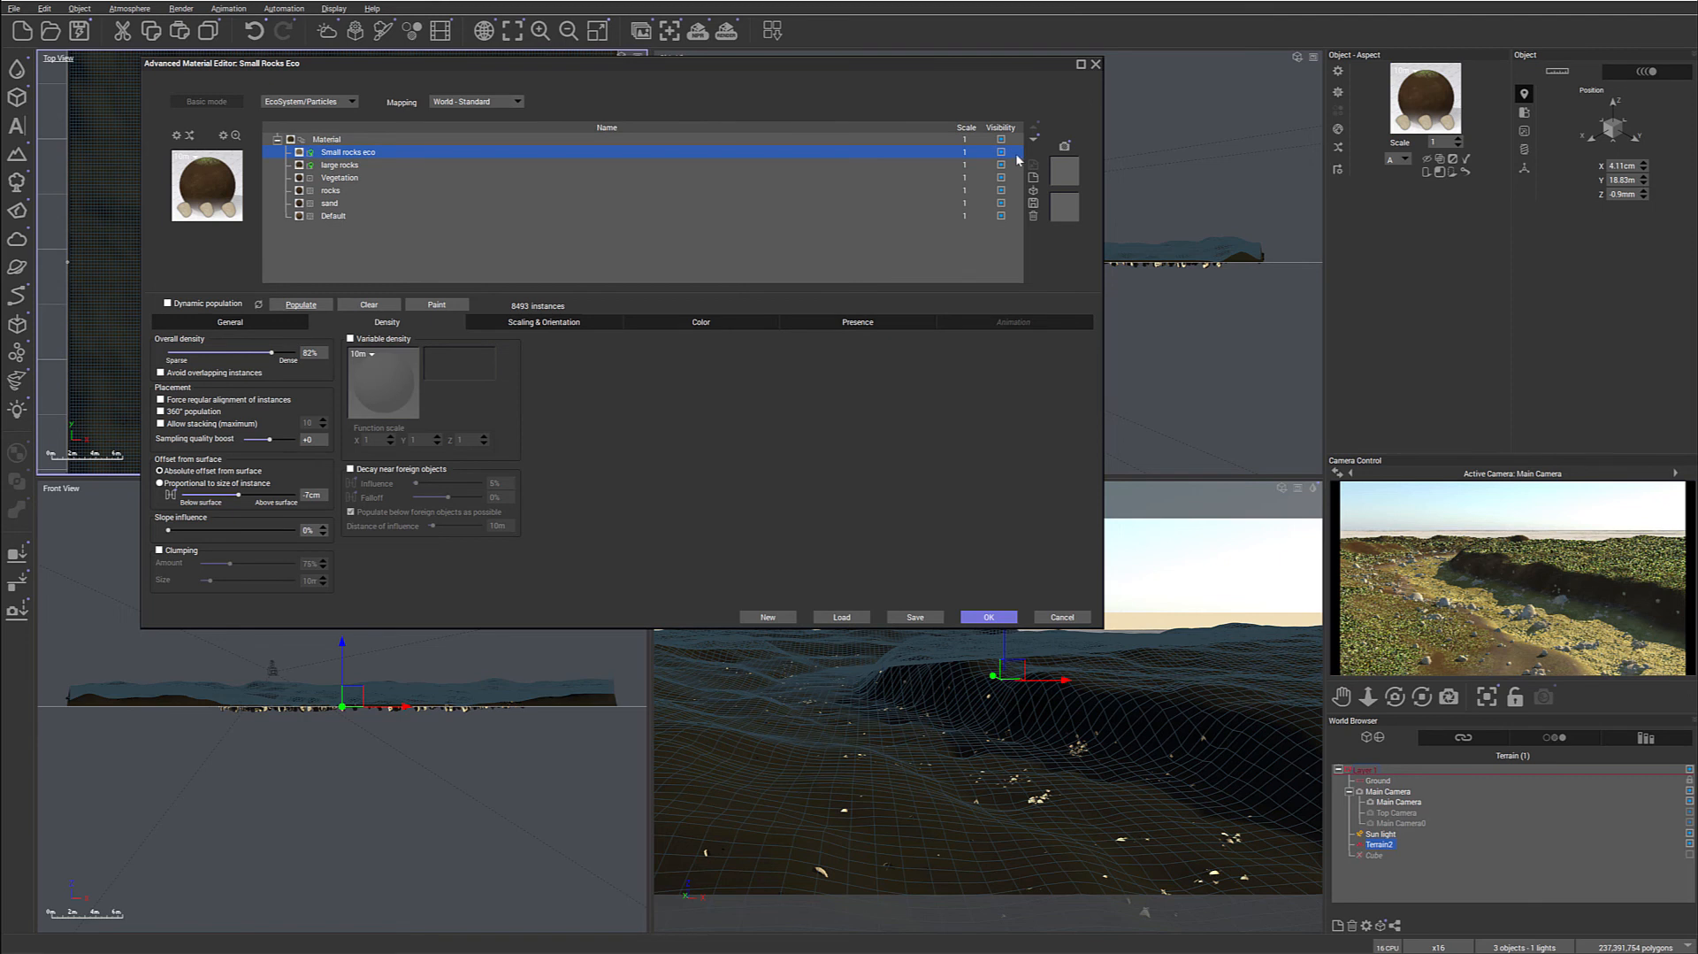
Add a river rocks layer to the terrain material as an EcoSystem/Particles material.
{"action": "left_click", "coordinate": [767, 616]}
{"action": "type", "text": "river rocks"}
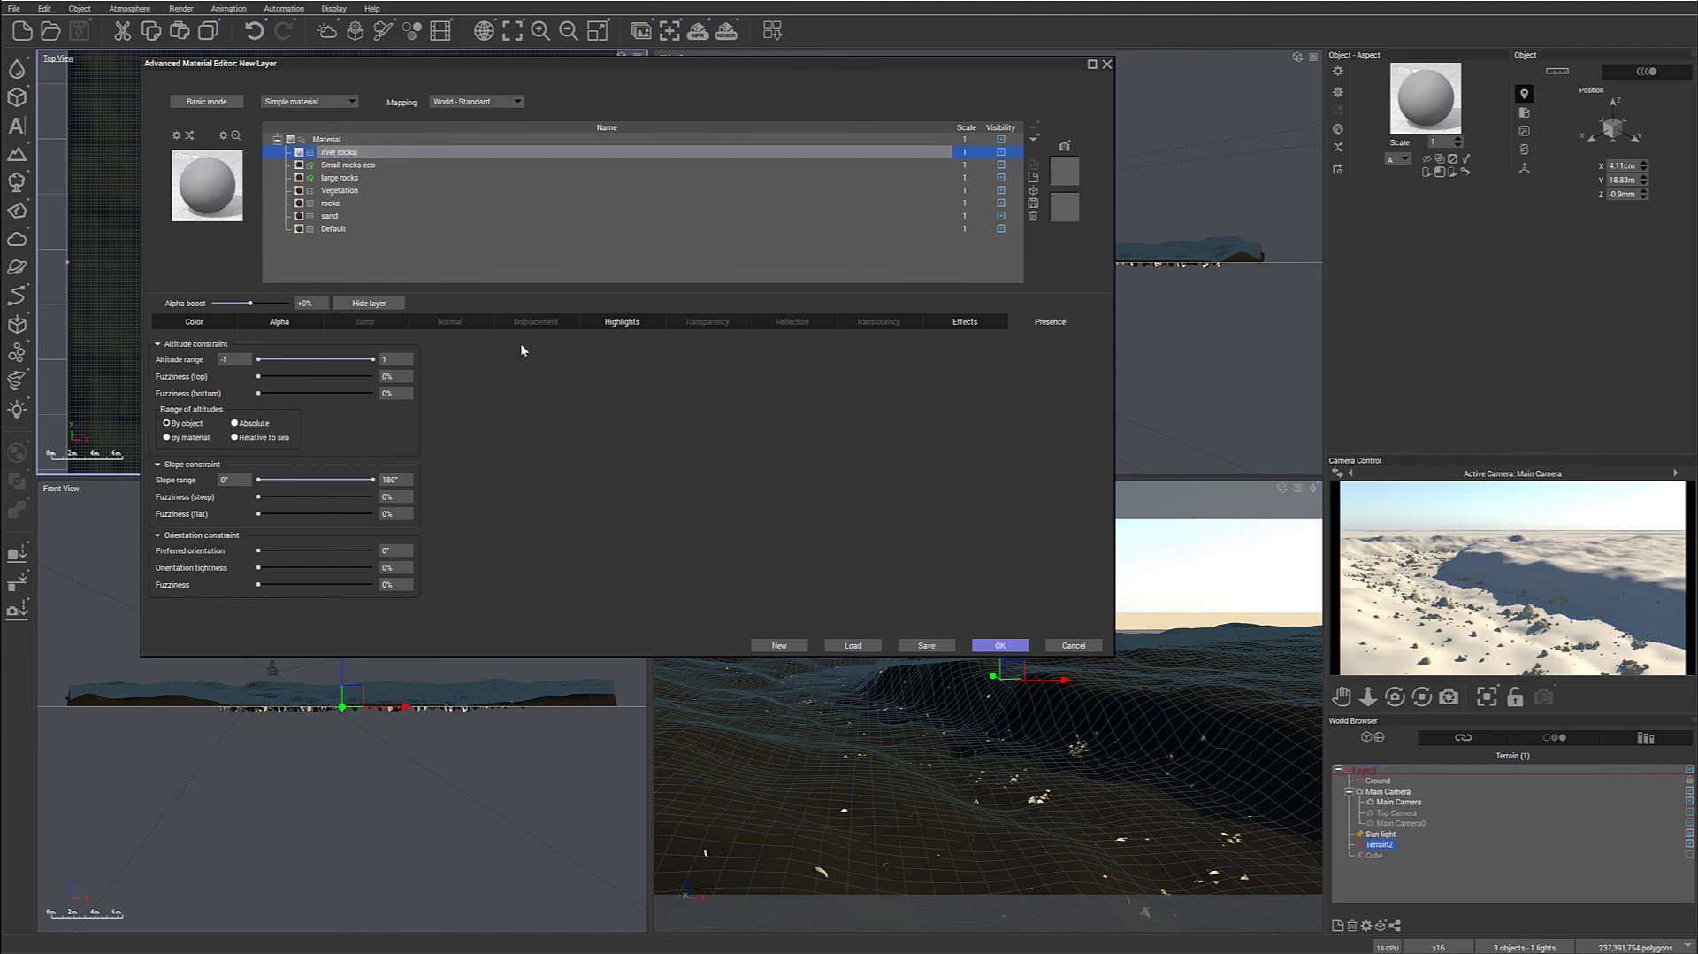
{"action": "left_click", "coordinate": [351, 100]}
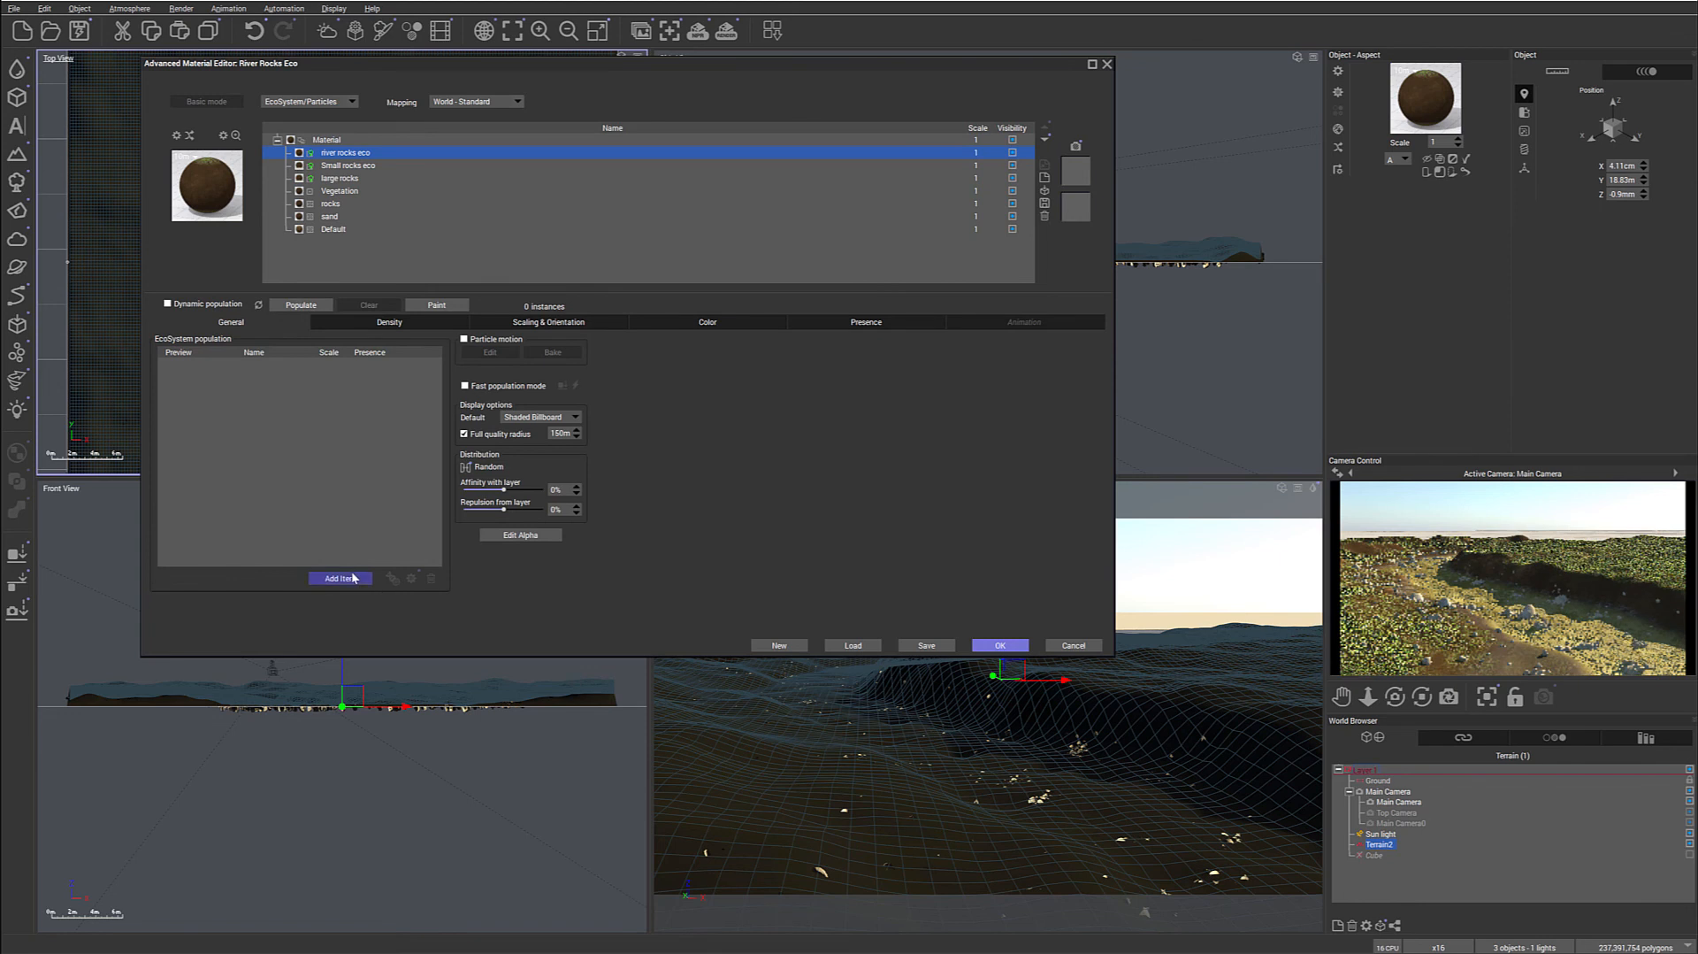
Load a smooth rock from the Rocks library into the river rocks eco layer.
{"action": "left_click", "coordinate": [340, 578]}
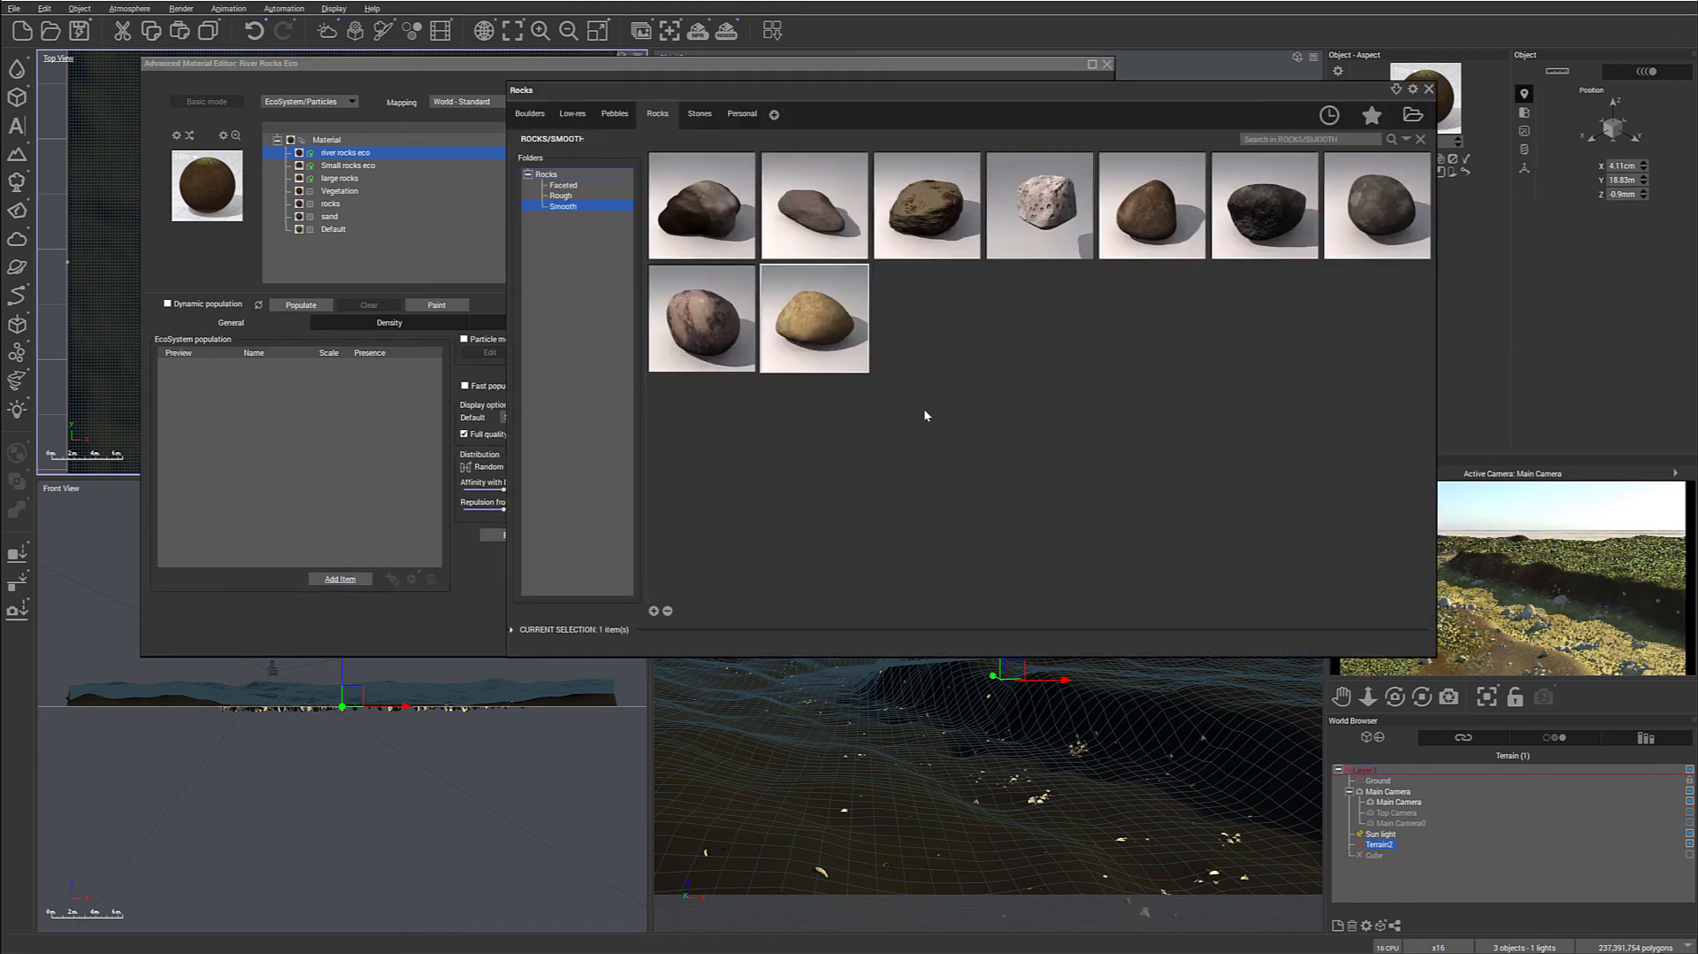
{"action": "mouse_move", "coordinate": [696, 232]}
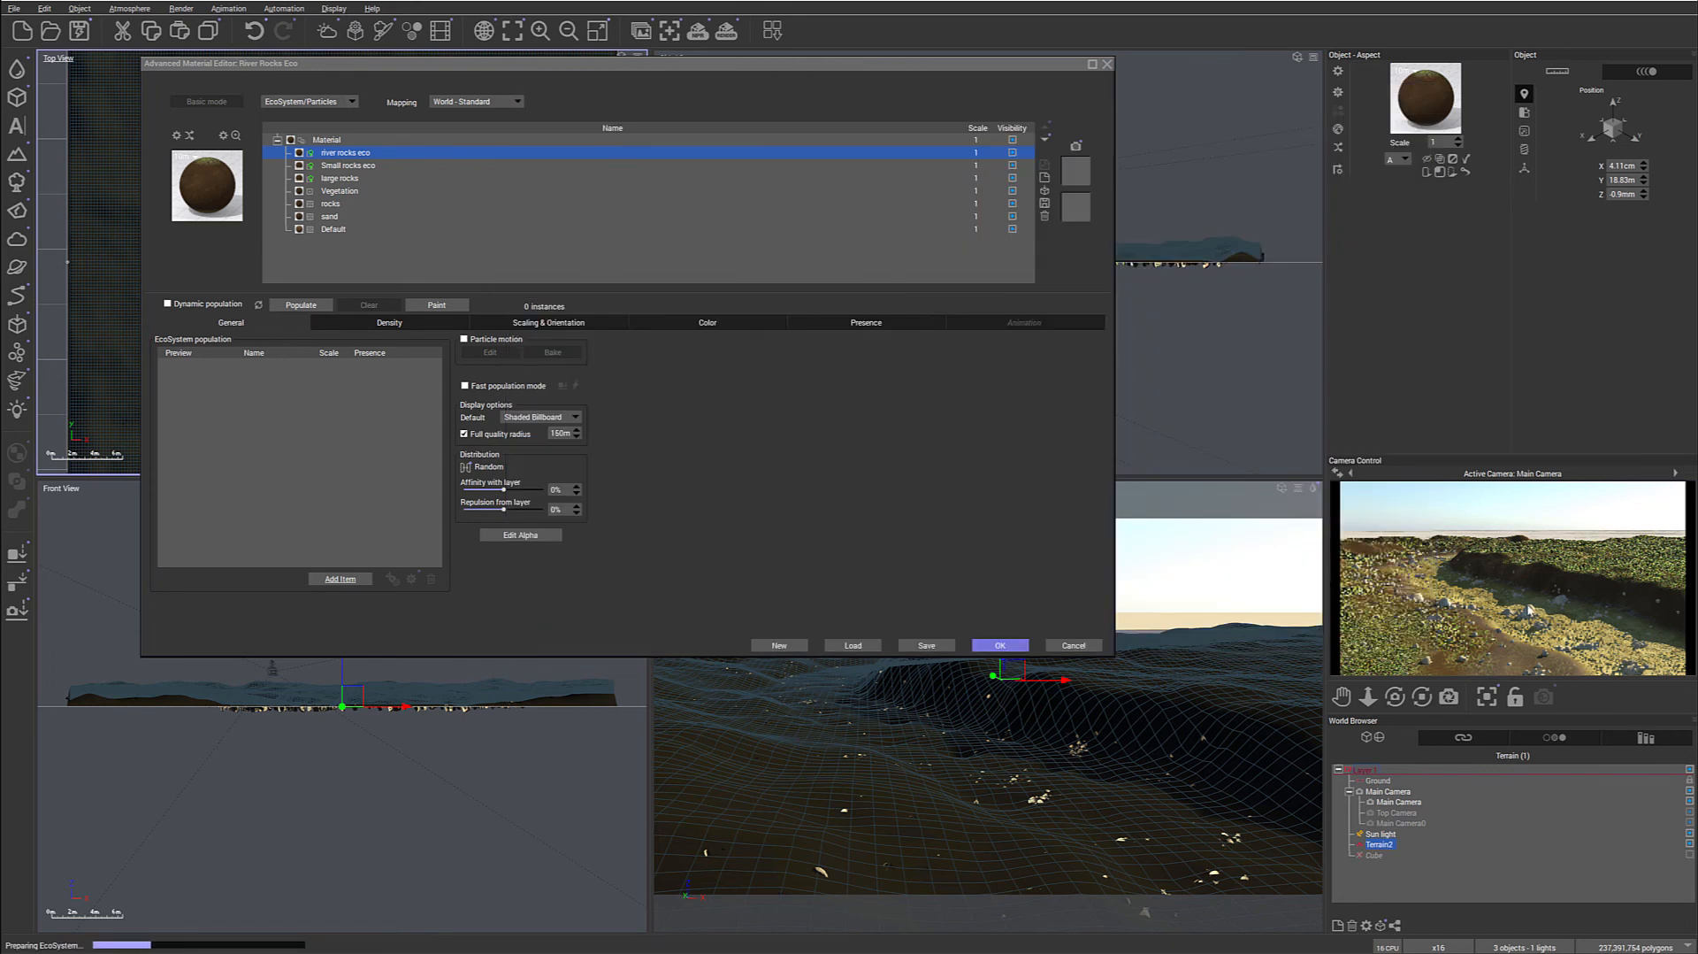
{"action": "mouse_move", "coordinate": [706, 478]}
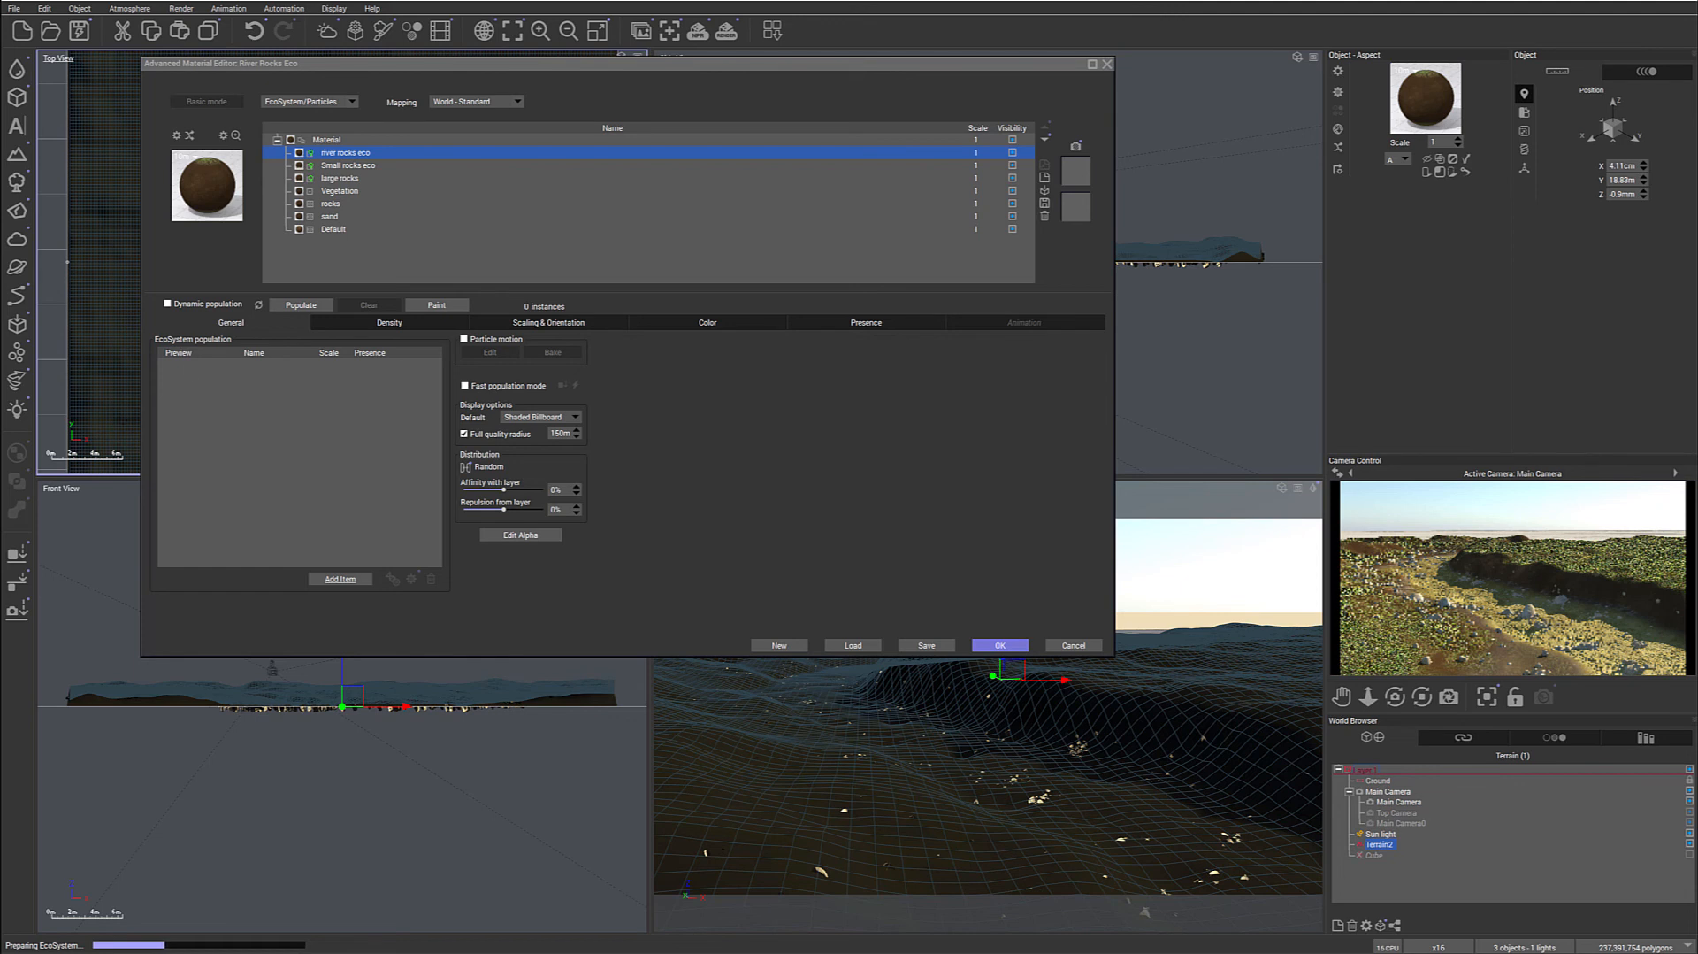
{"action": "left_click", "coordinate": [339, 578]}
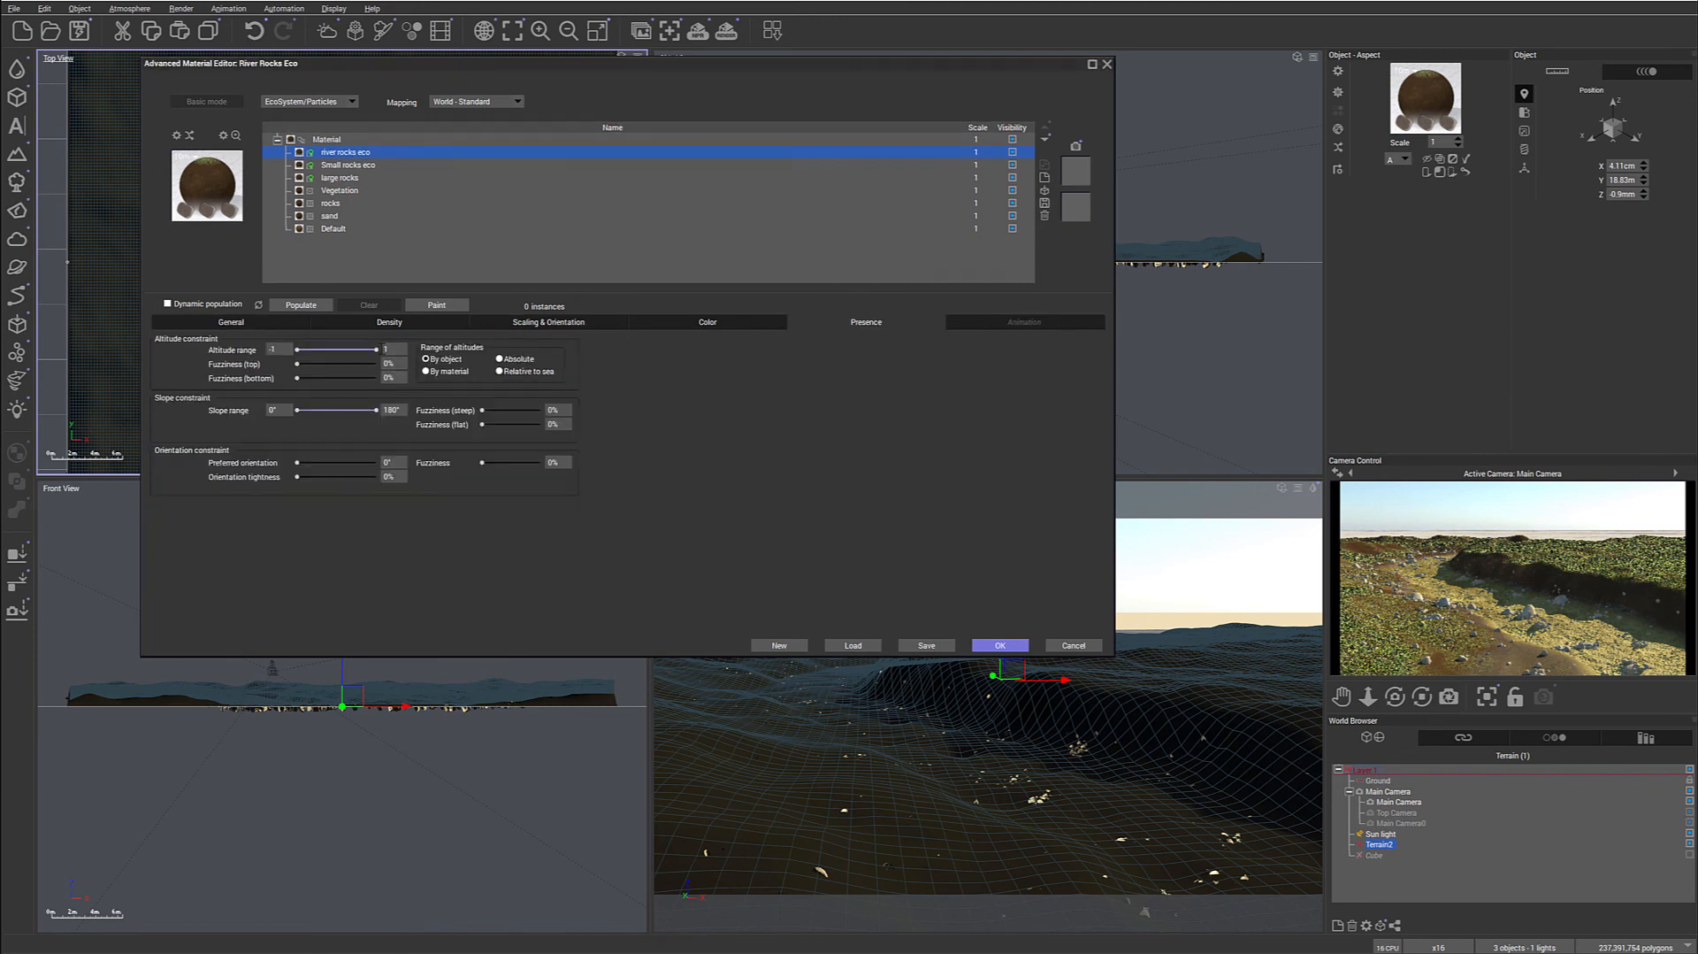
Confine river rocks to altitudes about -1 to -0.75 and populate 660 rocks.
{"action": "left_click_drag", "start_coordinate": [357, 349], "coordinate": [319, 349]}
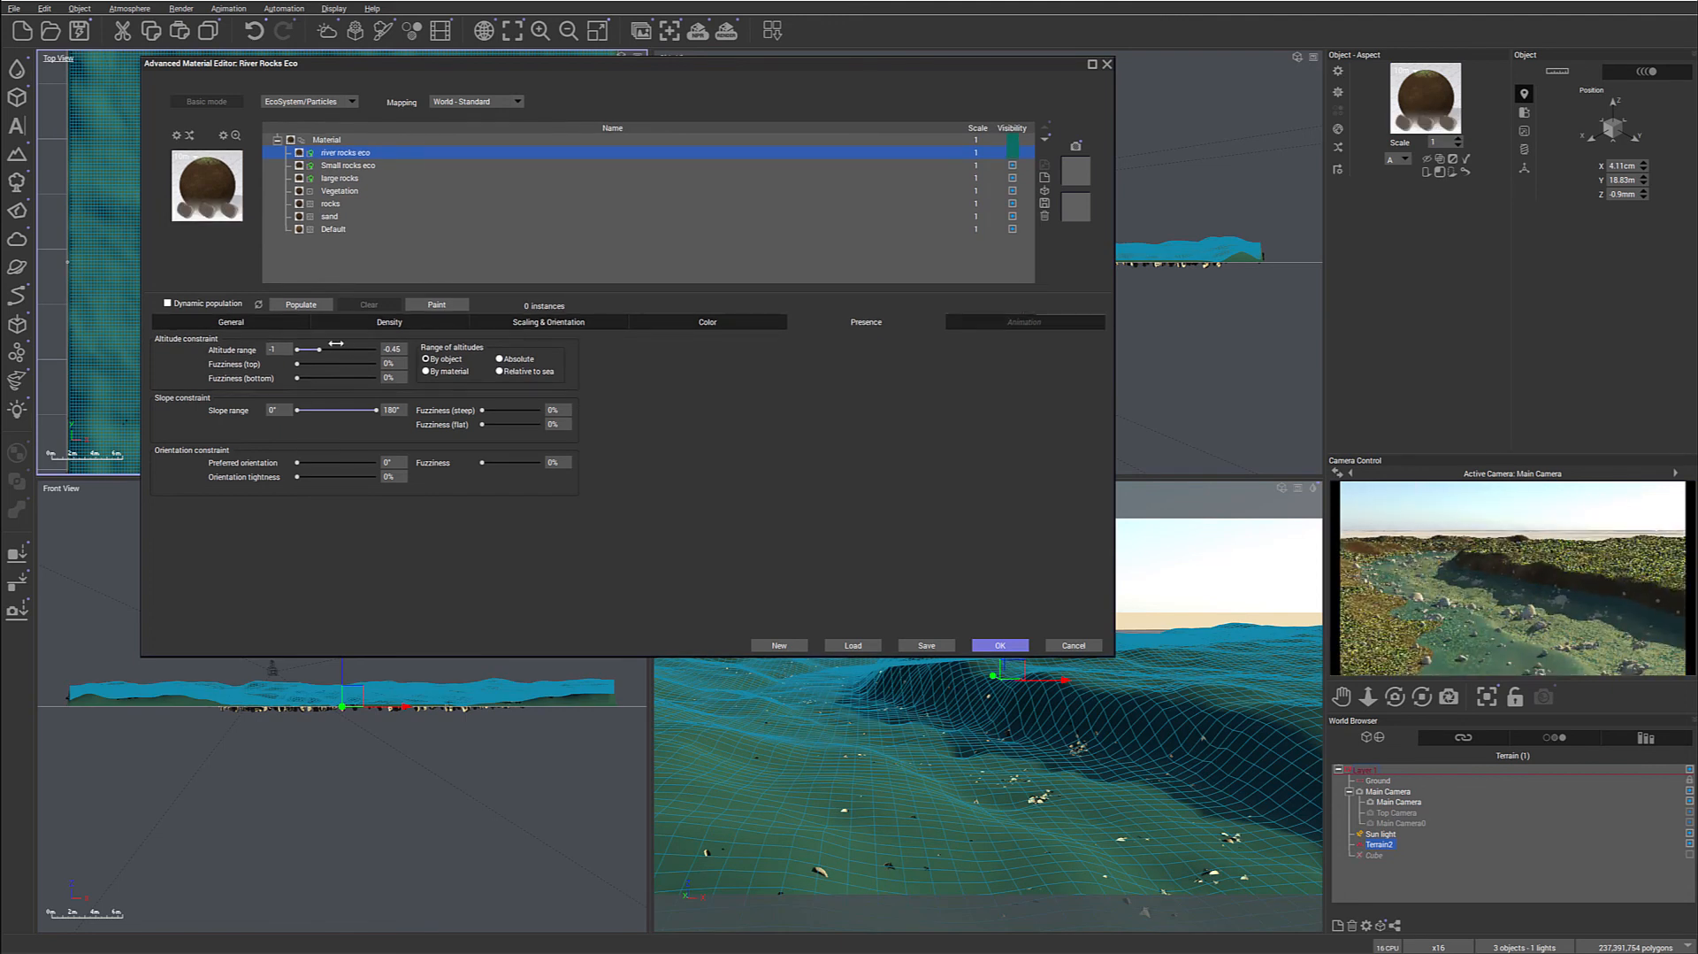
{"action": "left_click_drag", "start_coordinate": [320, 348], "coordinate": [309, 348]}
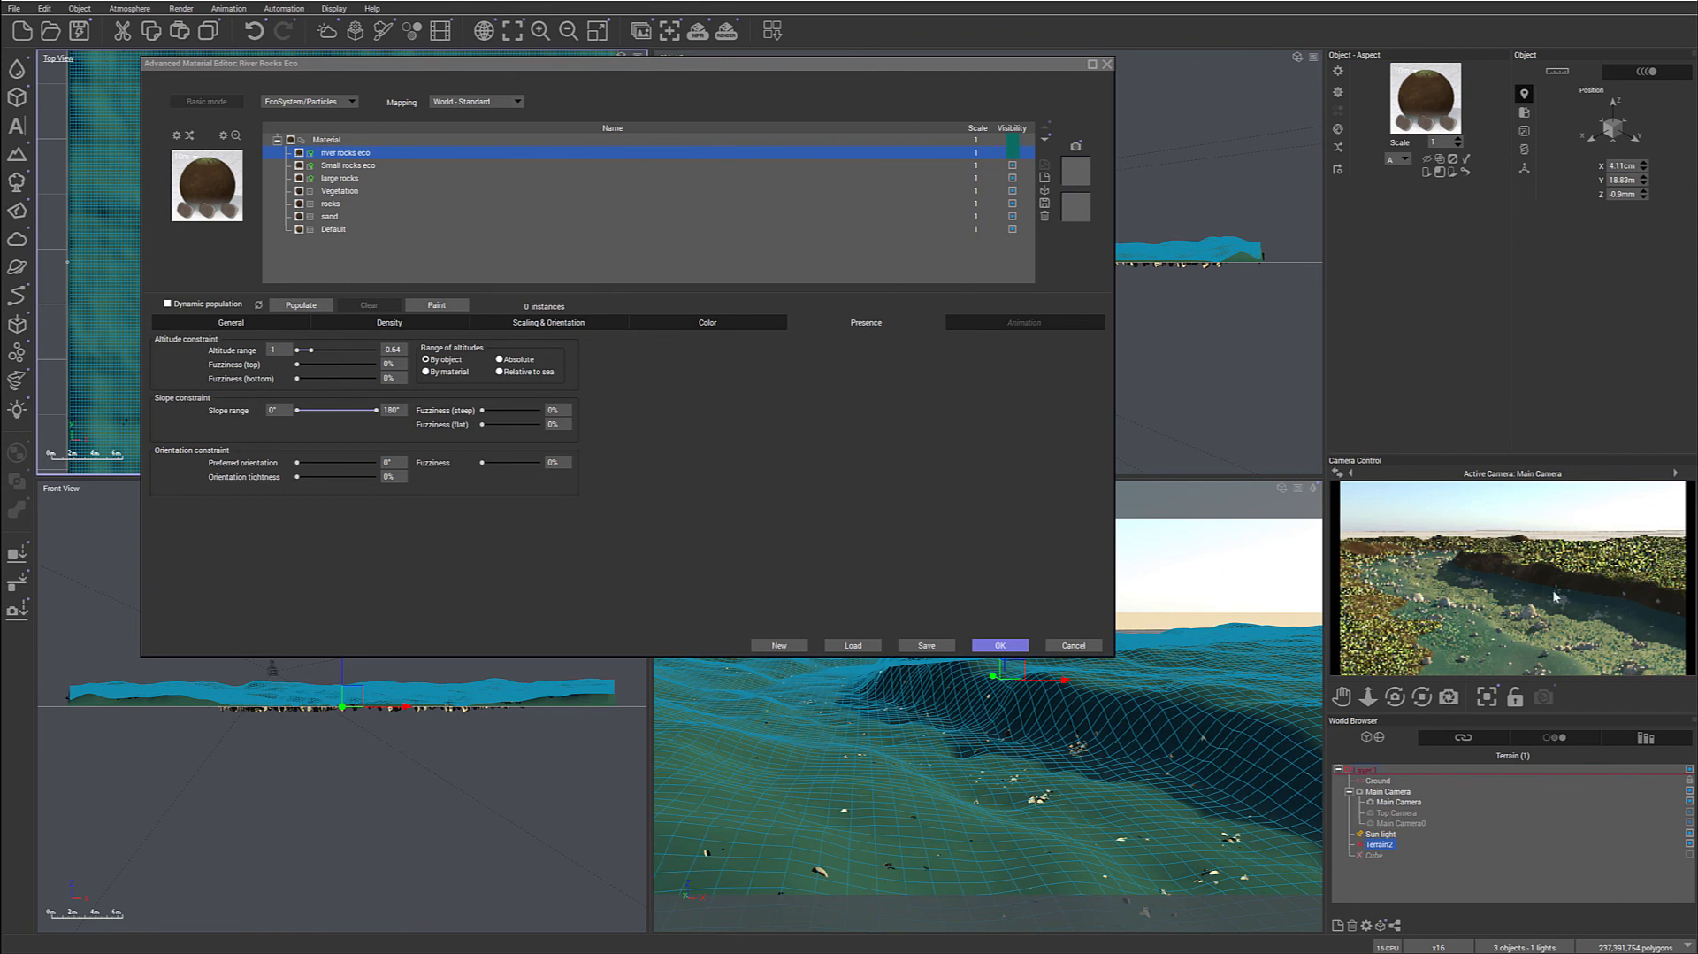
{"action": "left_click_drag", "start_coordinate": [312, 350], "coordinate": [352, 350]}
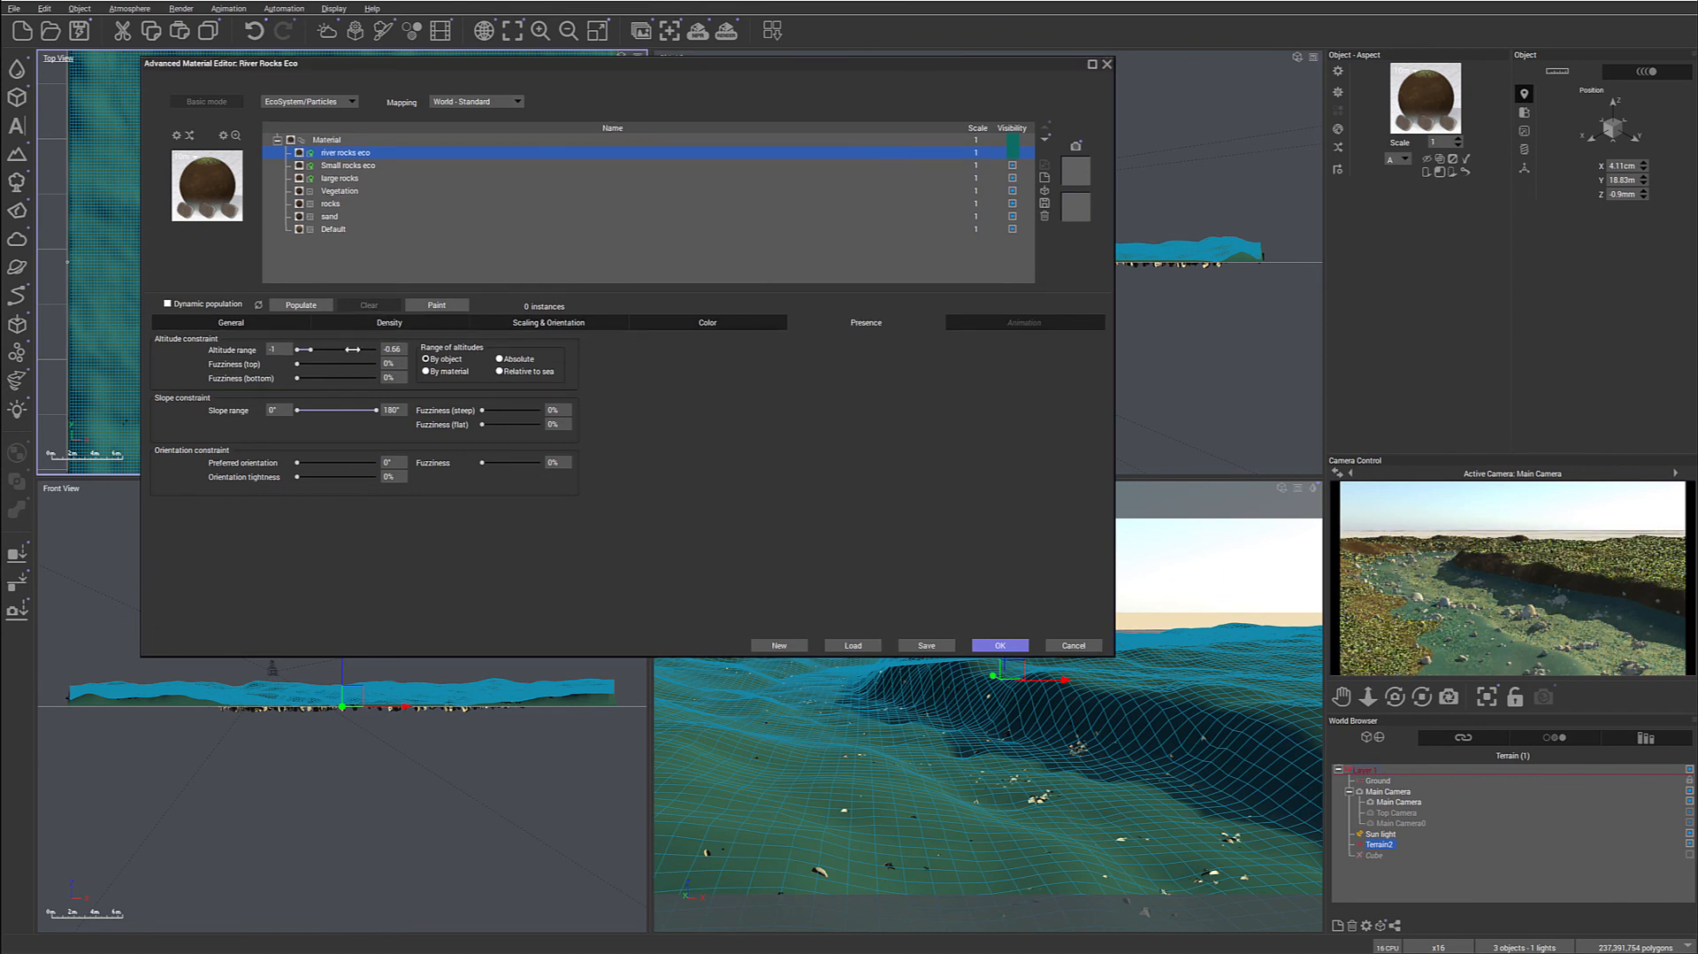
{"action": "left_click_drag", "start_coordinate": [314, 349], "coordinate": [303, 349]}
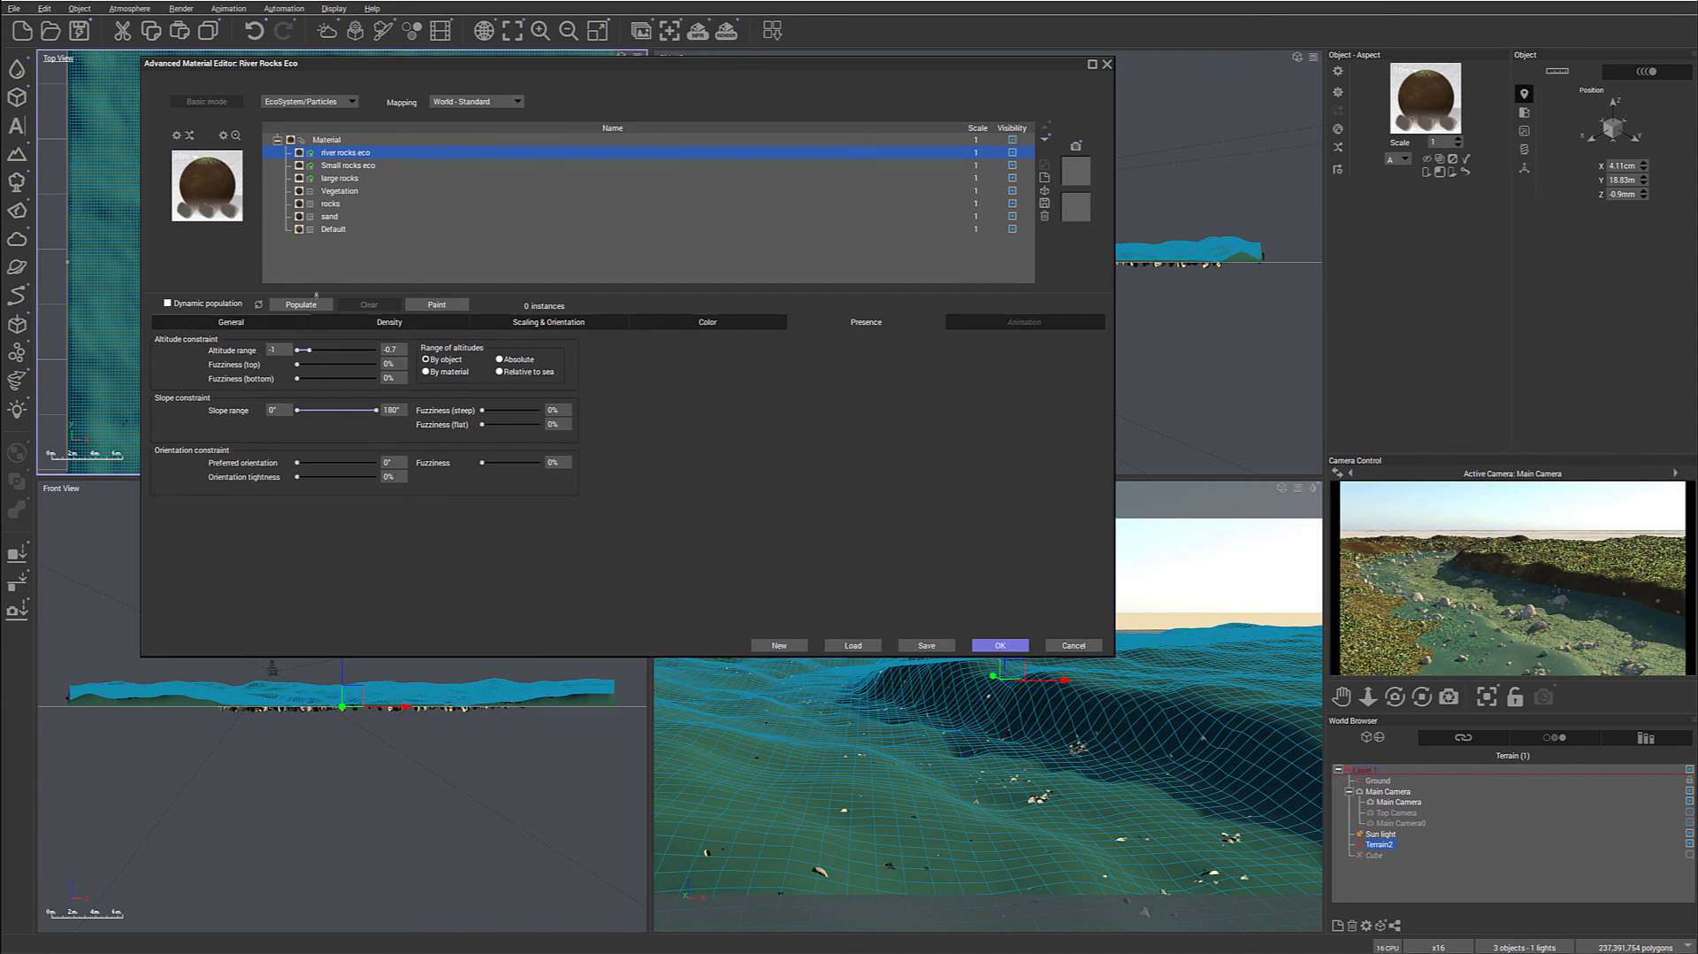
{"action": "left_click", "coordinate": [300, 304]}
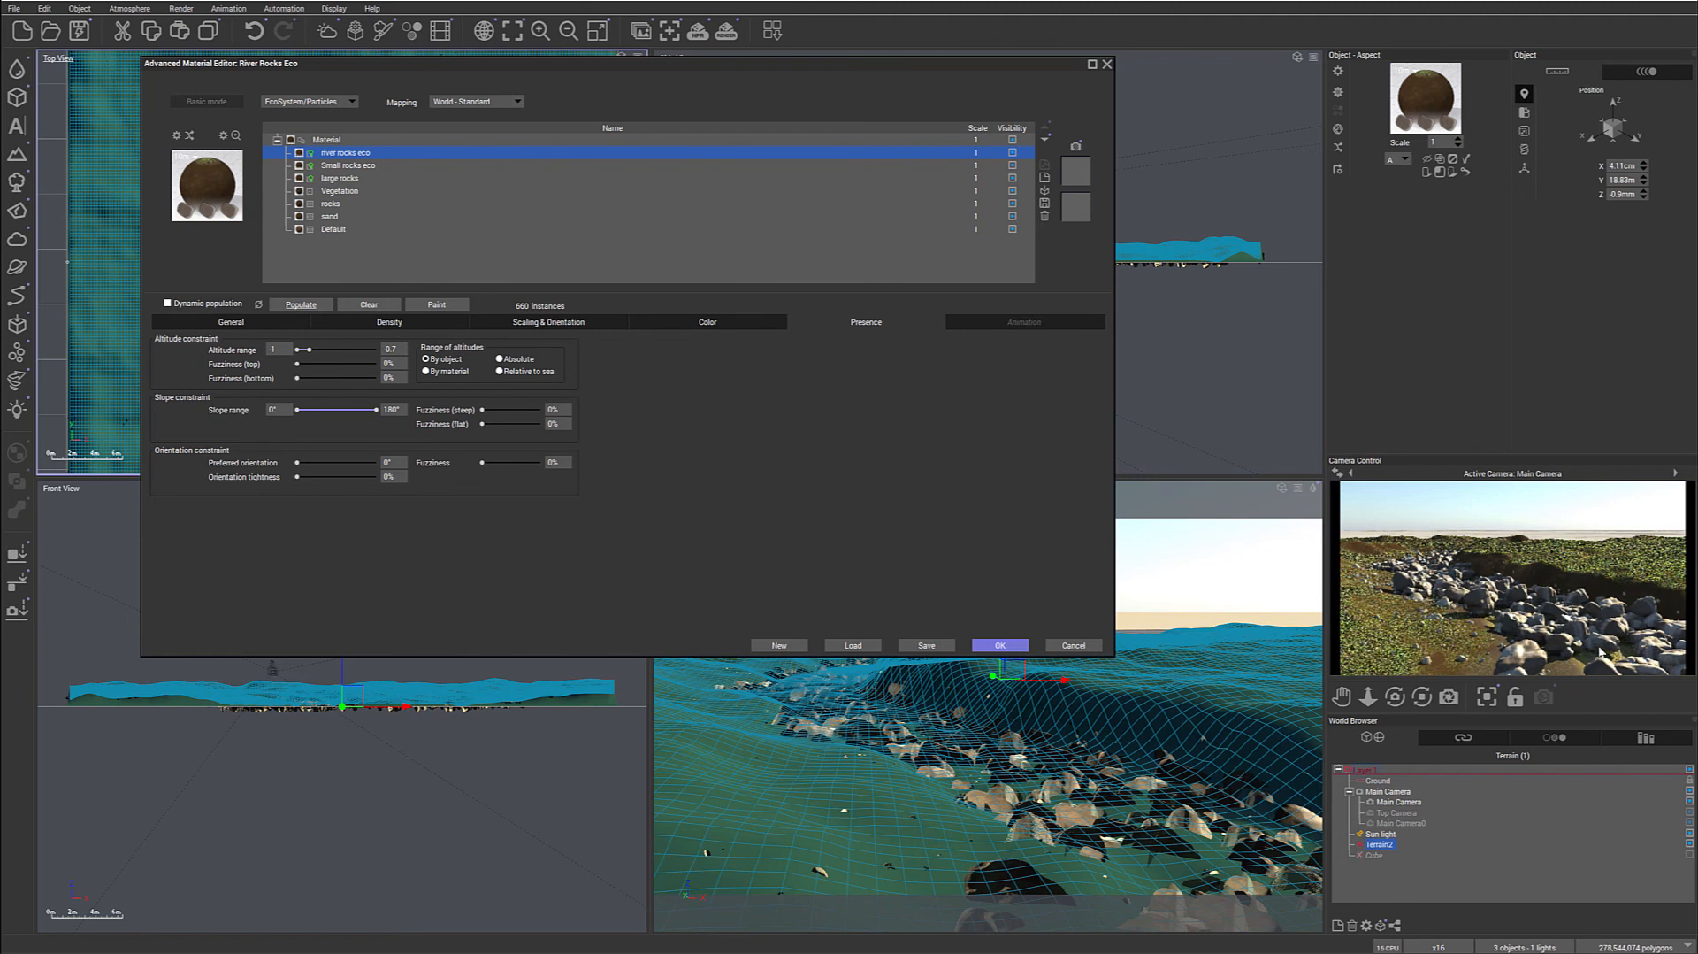
{"action": "left_click_drag", "start_coordinate": [314, 349], "coordinate": [319, 348]}
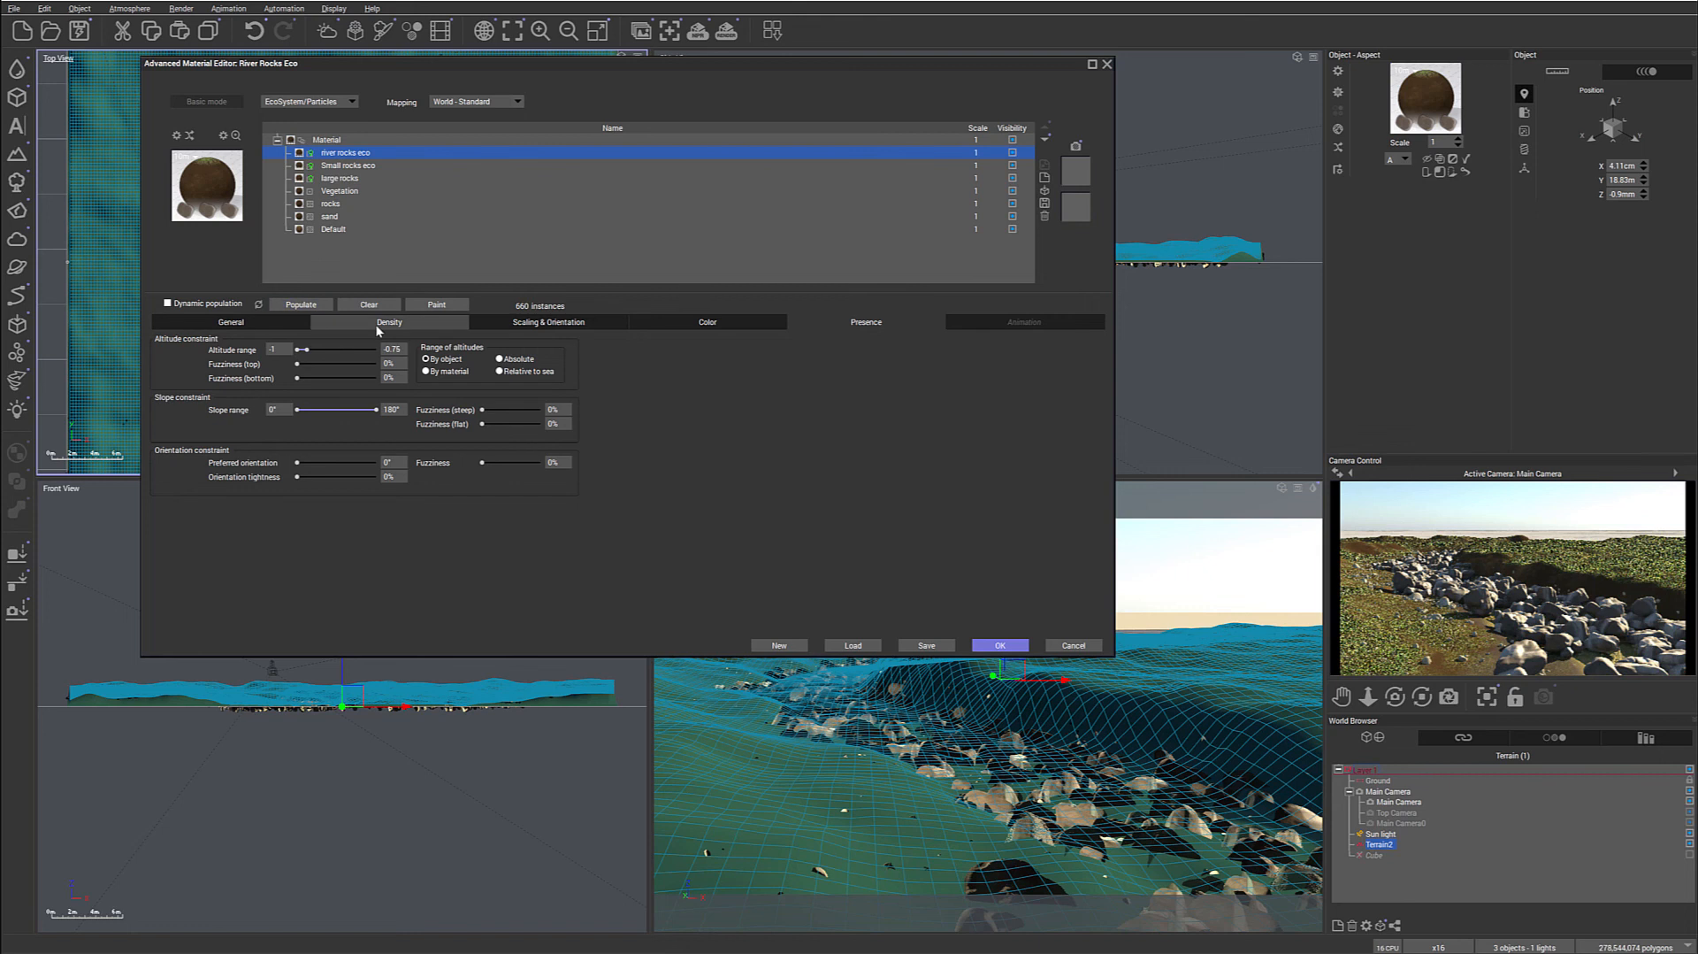
Reduce the river rocks' overall scaling from 0.144 to about 0.12.
{"action": "left_click", "coordinate": [549, 322]}
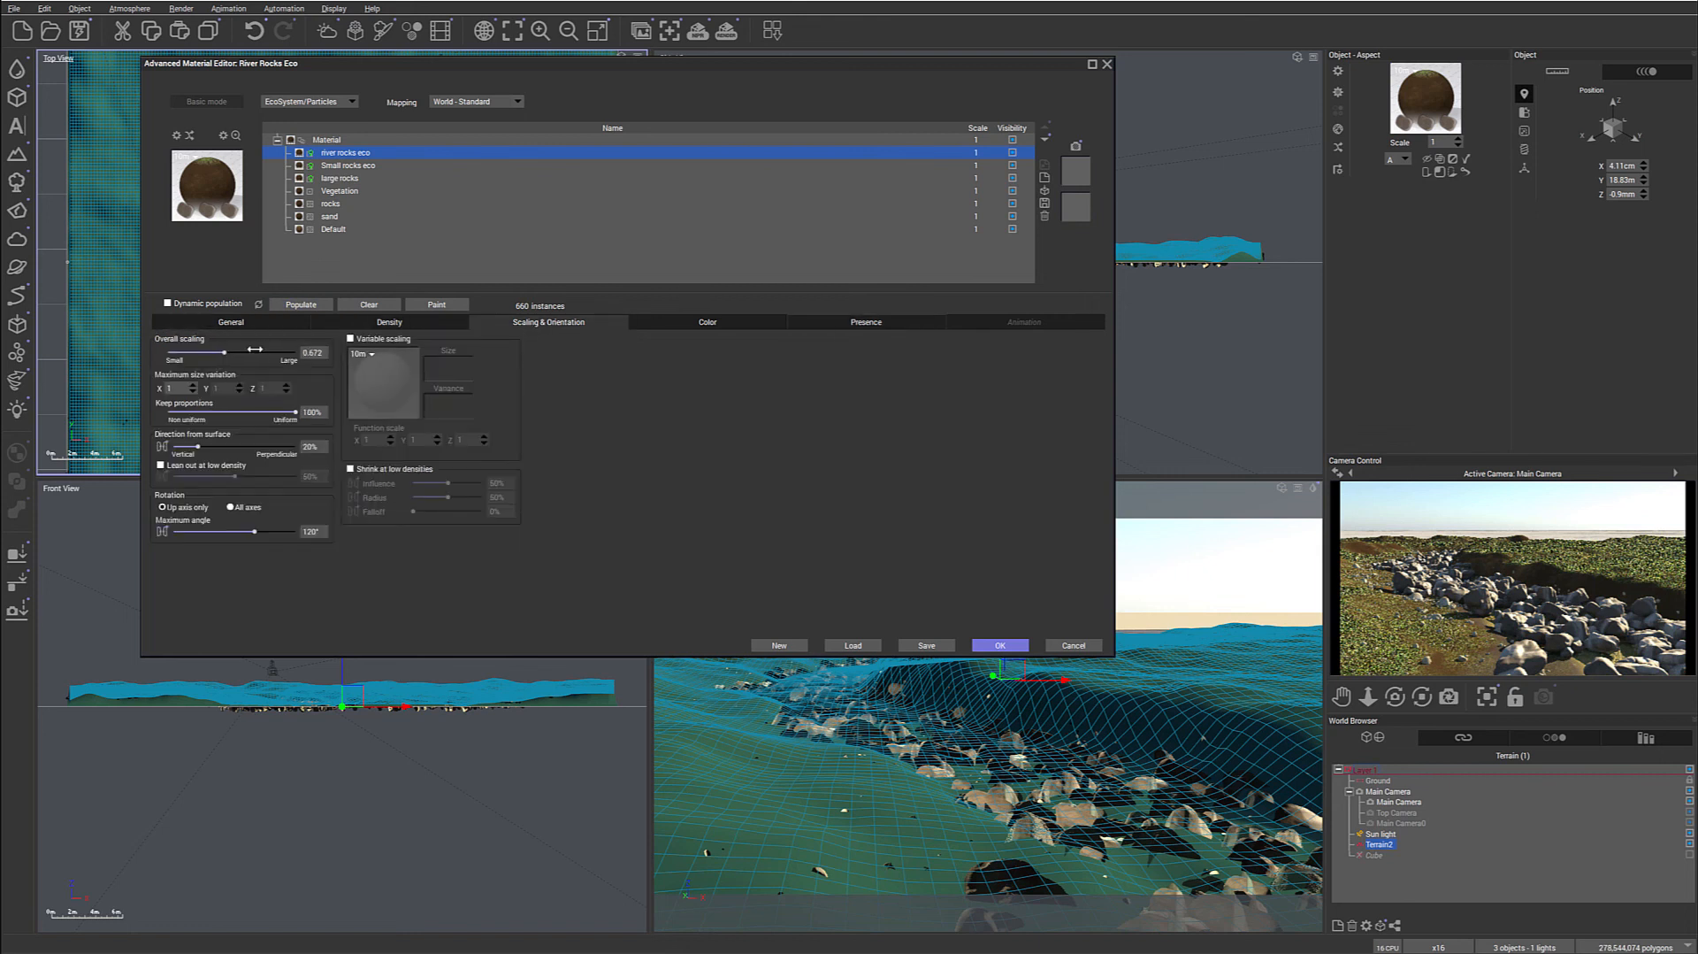
{"action": "left_click", "coordinate": [300, 304]}
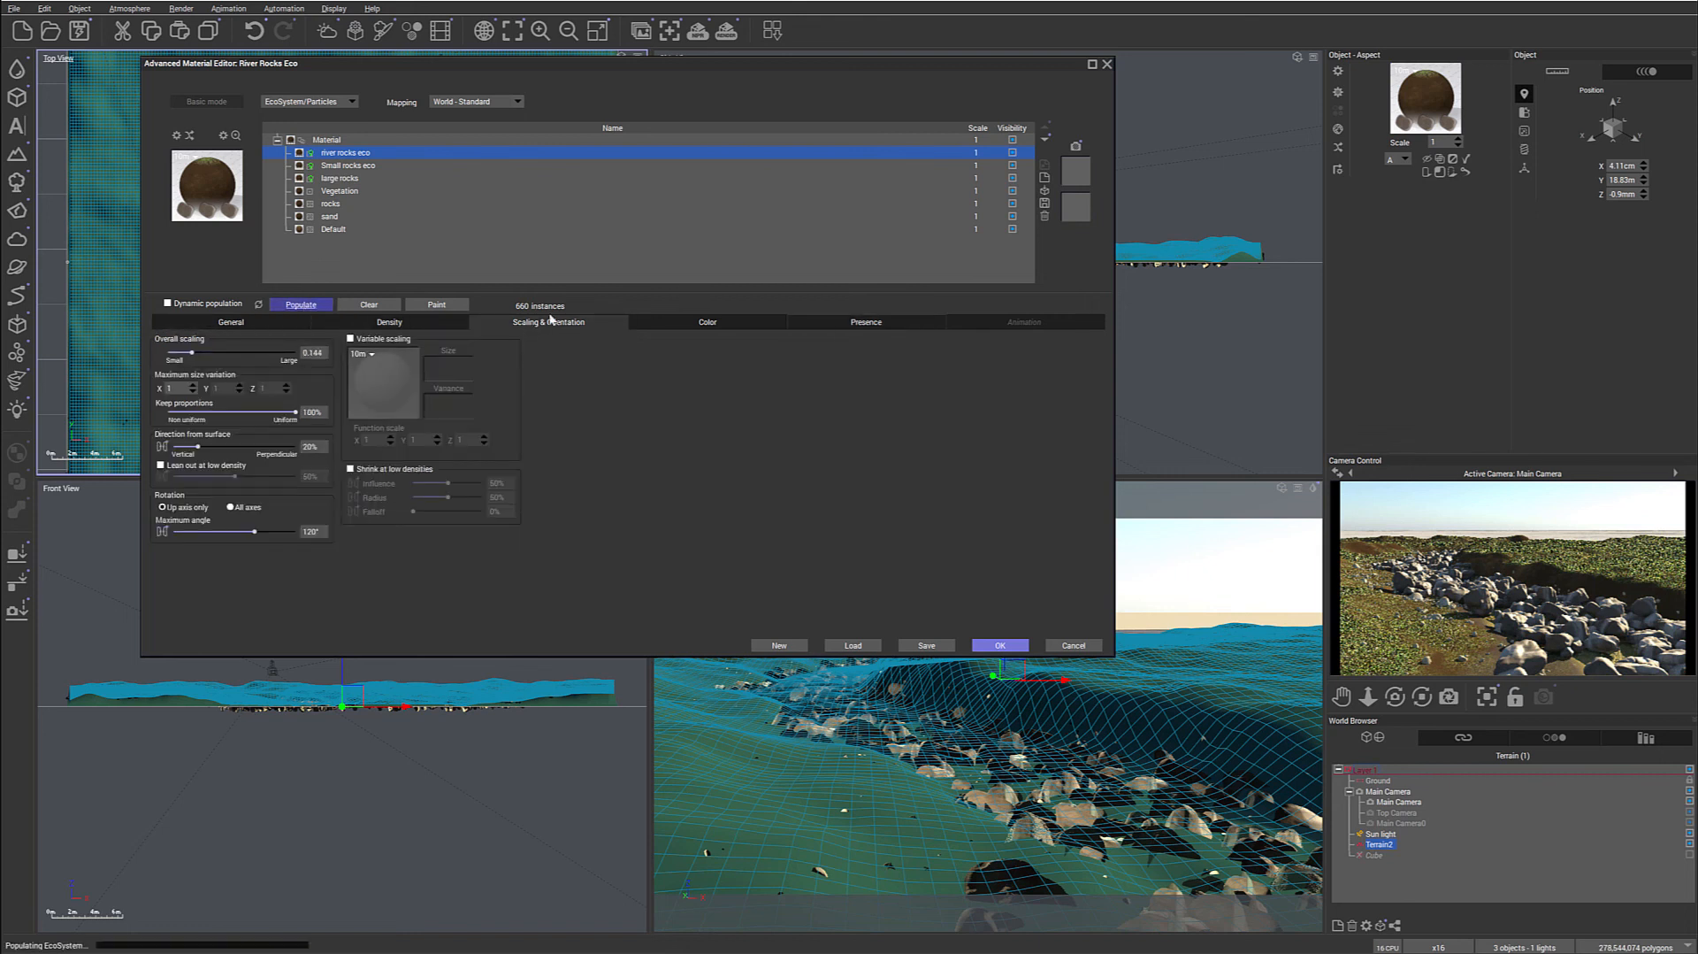
{"action": "left_click", "coordinate": [299, 304]}
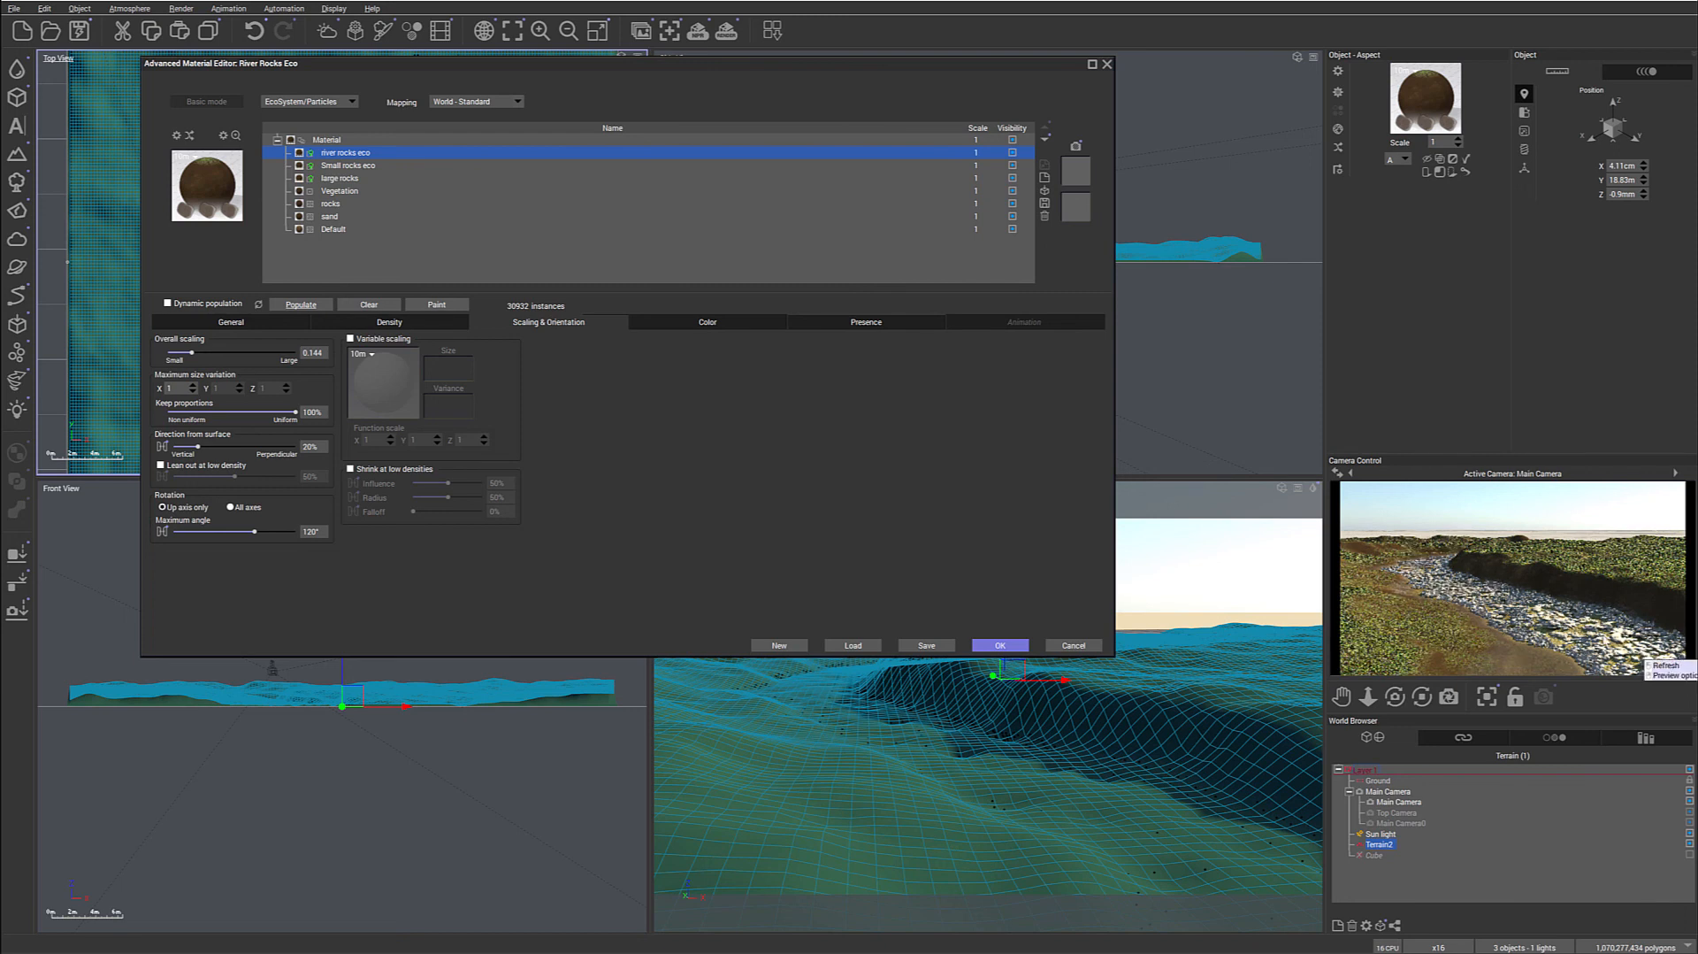
{"action": "mouse_move", "coordinate": [1183, 535]}
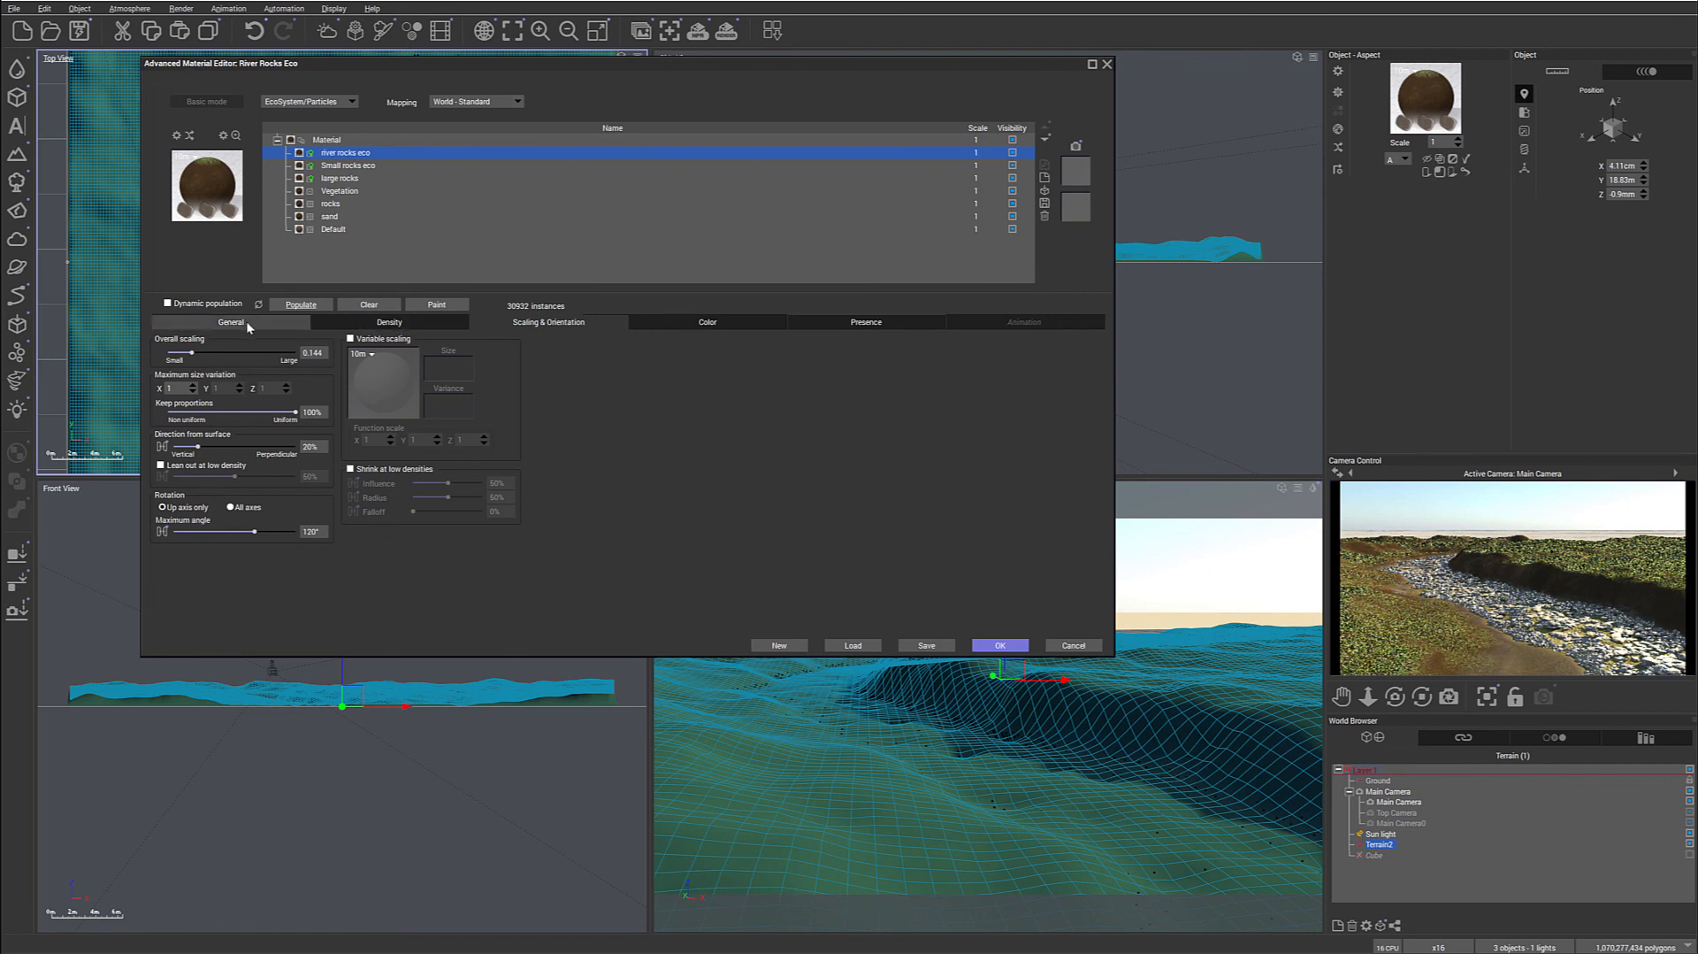
{"action": "left_click", "coordinate": [231, 322]}
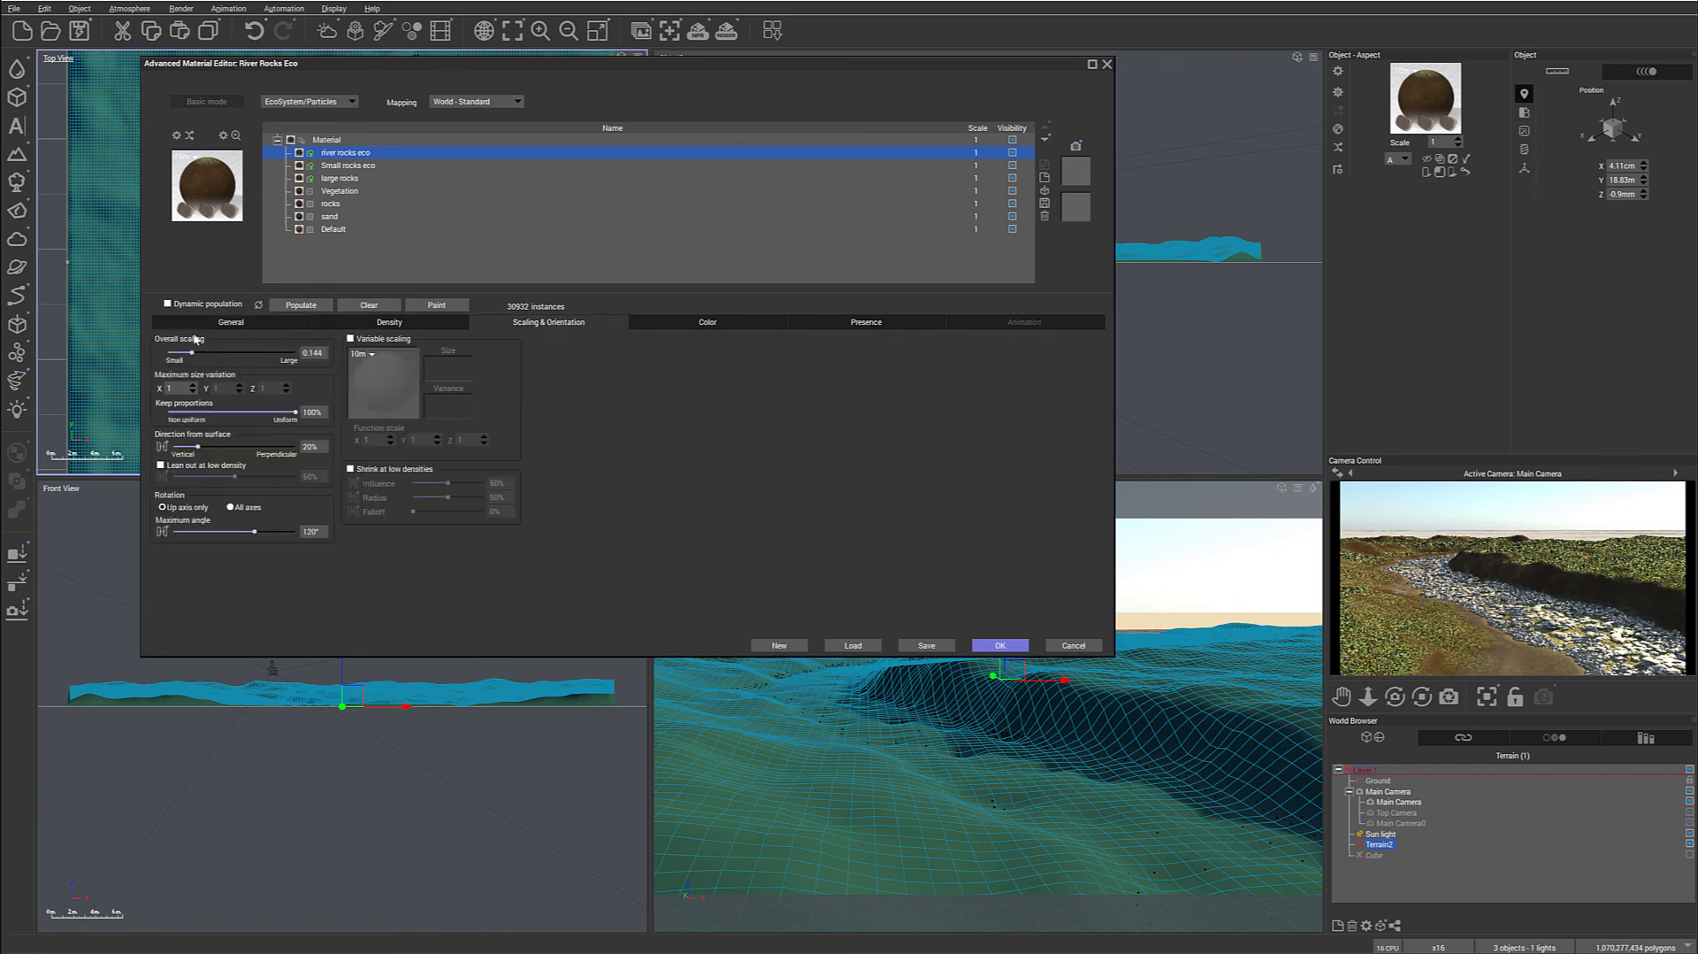
{"action": "left_click_drag", "start_coordinate": [192, 353], "coordinate": [214, 353]}
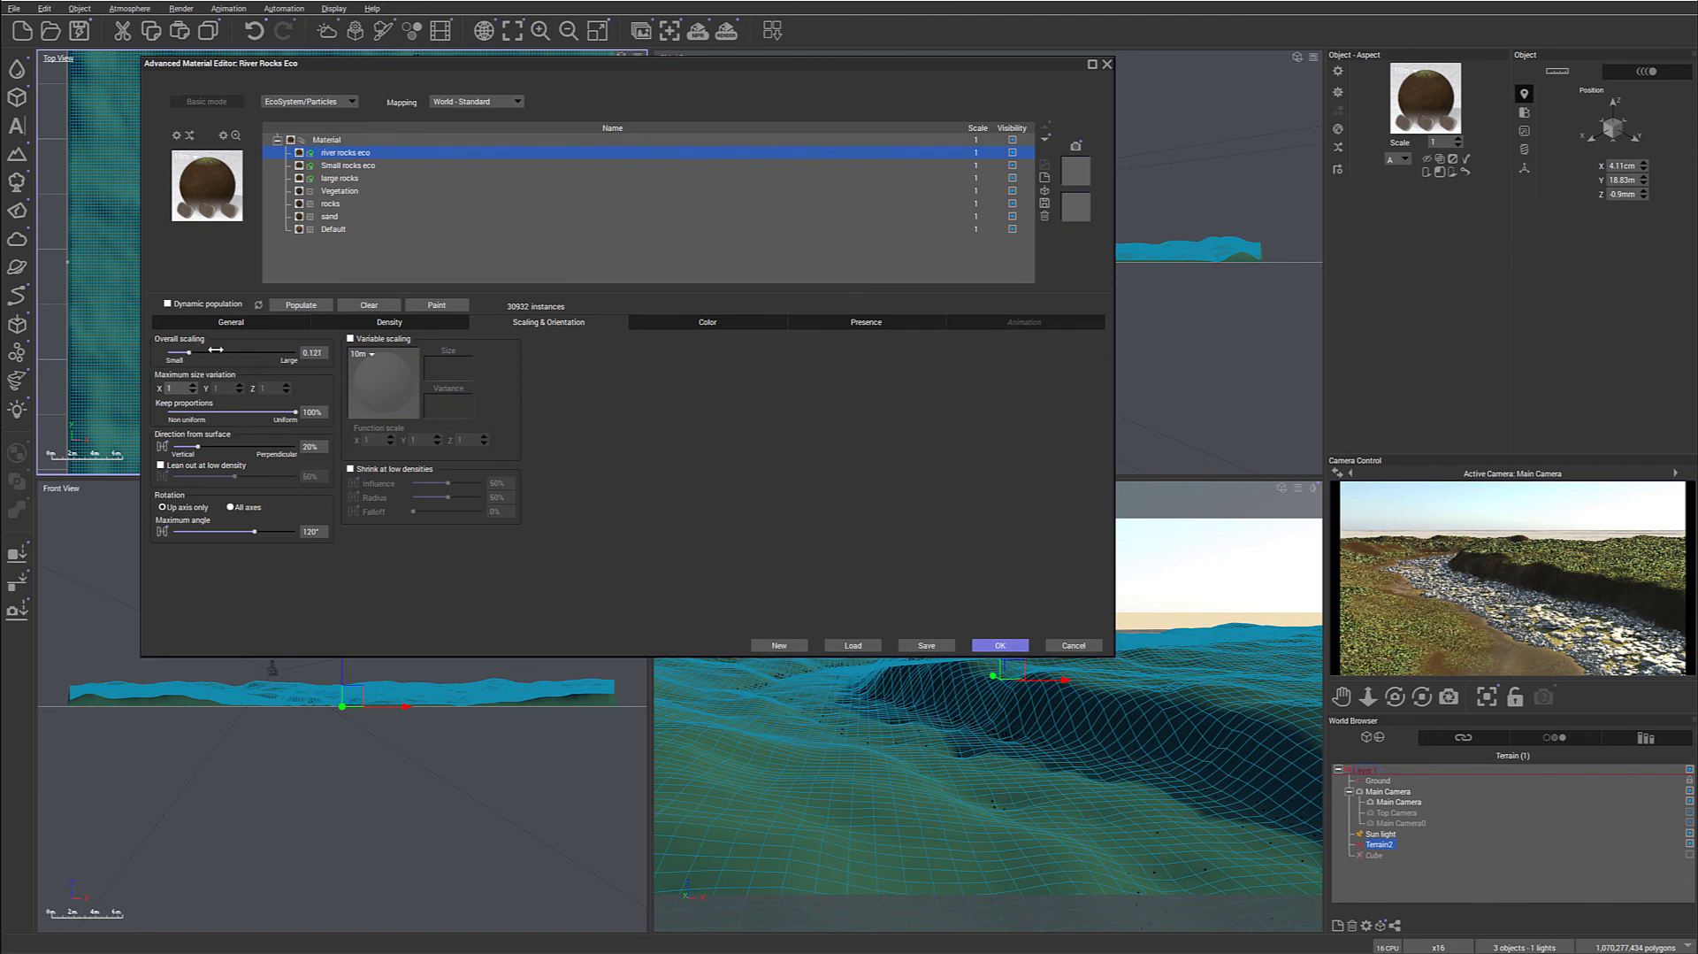
{"action": "left_click", "coordinate": [387, 322]}
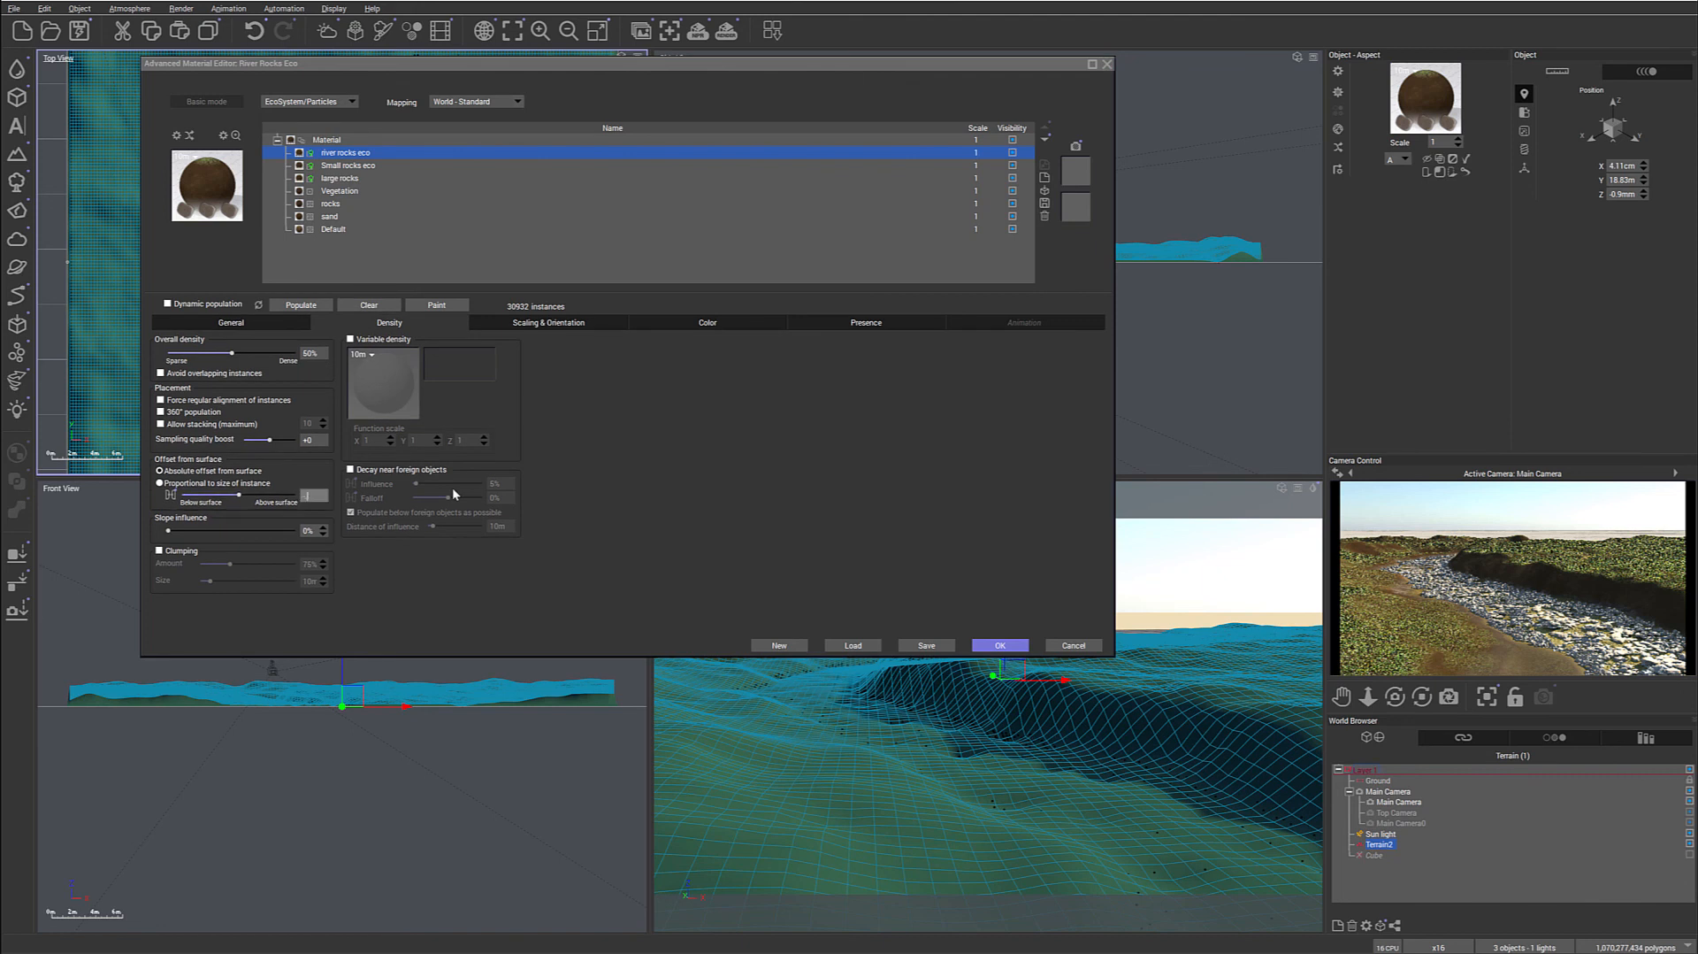
{"action": "mouse_move", "coordinate": [586, 471]}
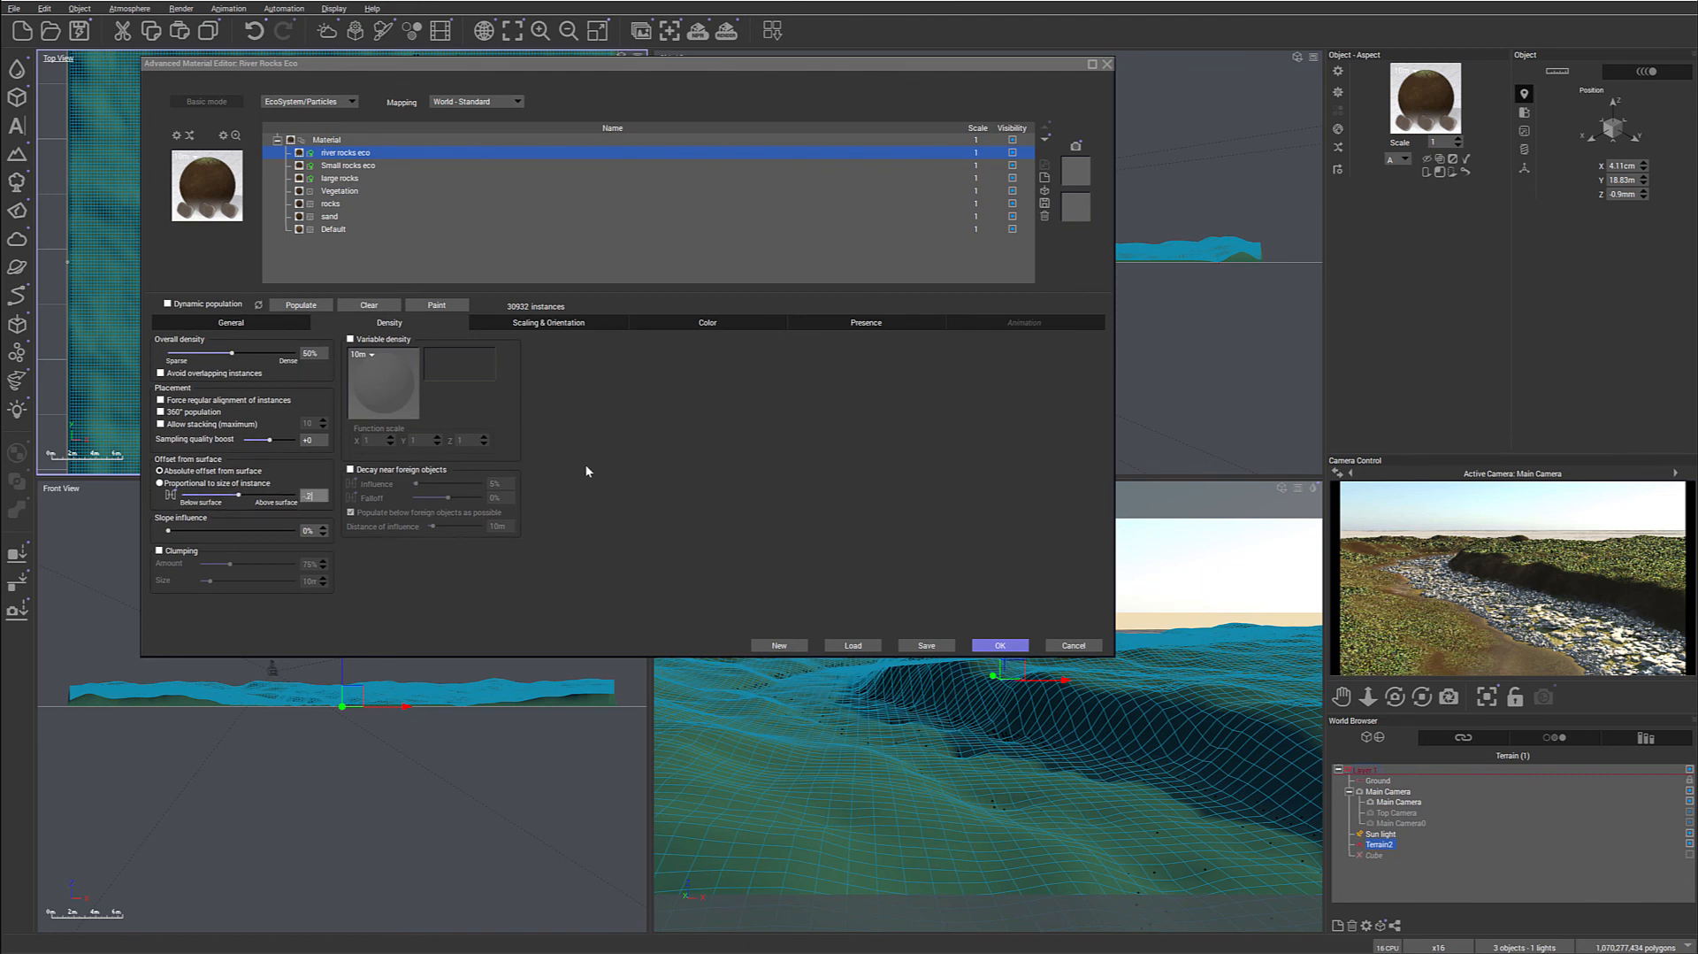
Offset river rocks -20cm from the surface and repopulate to 44,011 instances.
{"action": "left_click", "coordinate": [300, 305]}
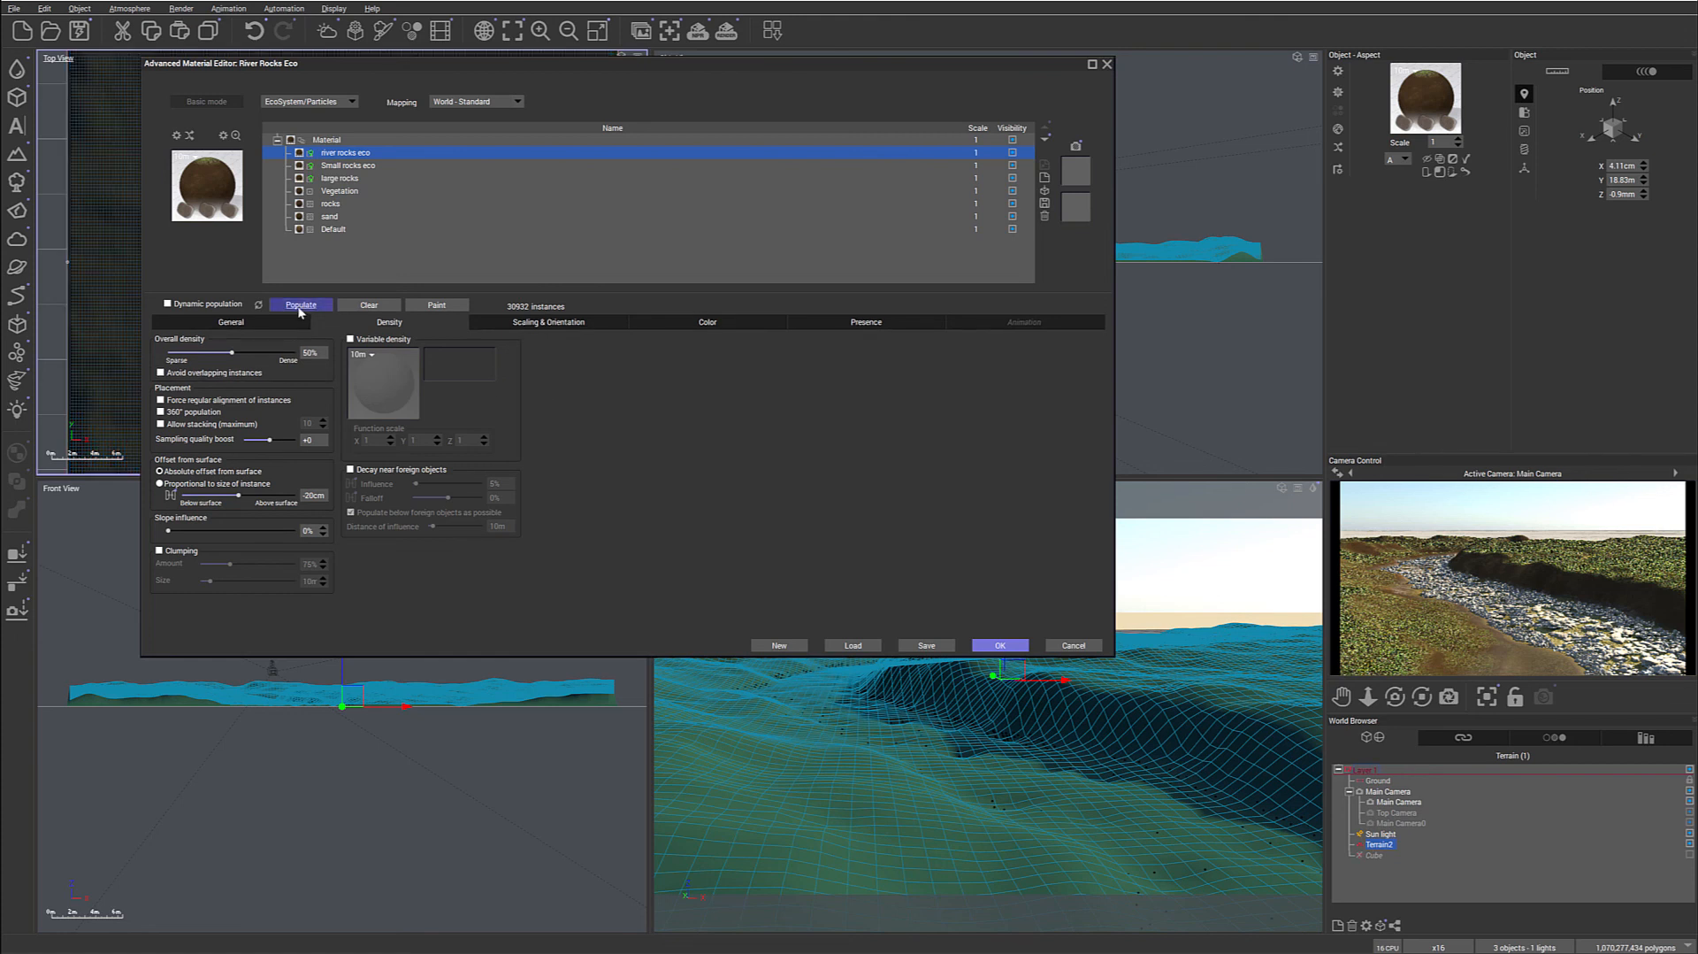
{"action": "left_click", "coordinate": [299, 304]}
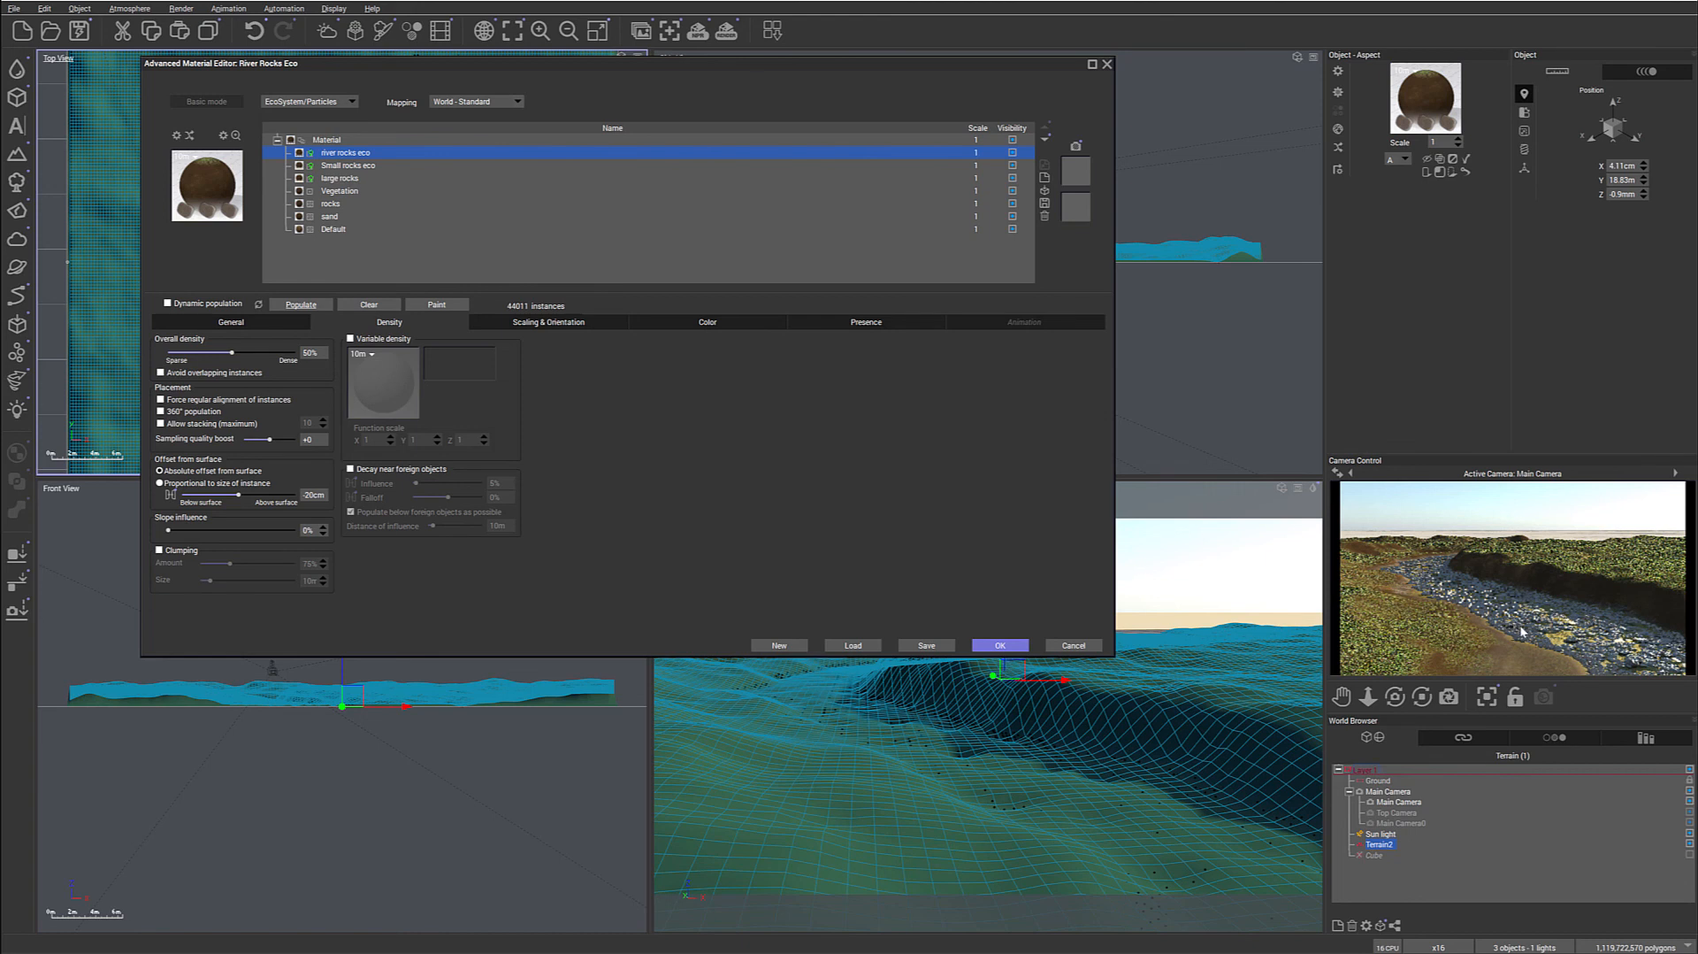
{"action": "mouse_move", "coordinate": [1514, 588]}
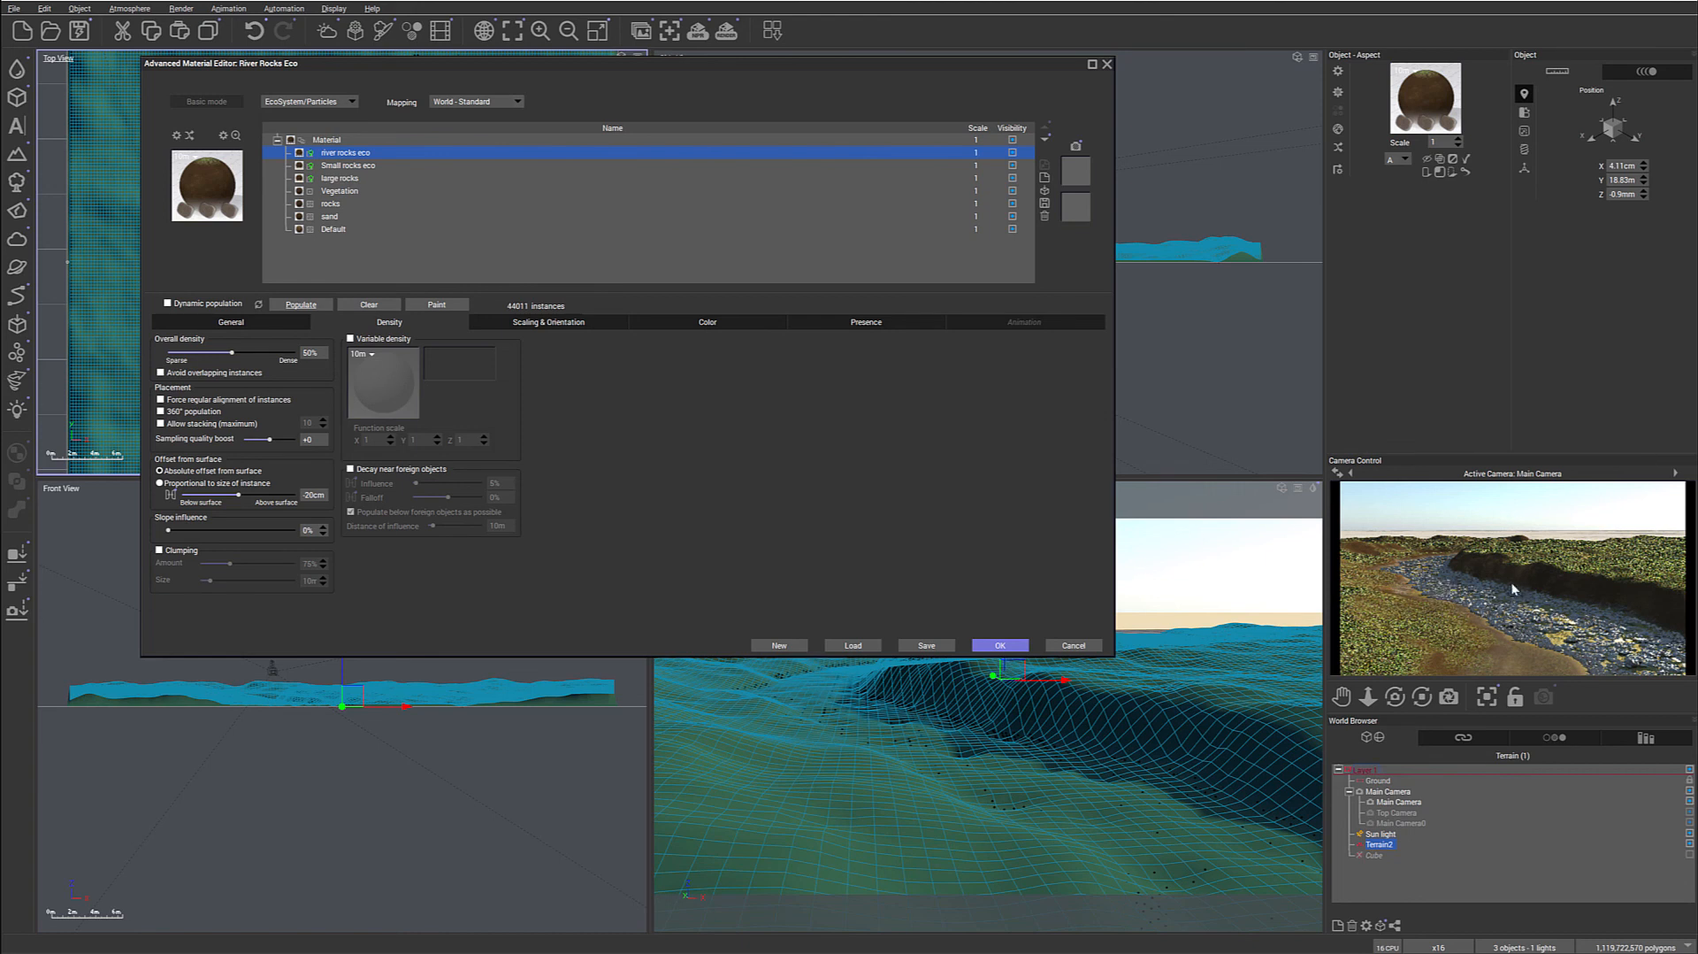
{"action": "mouse_move", "coordinate": [975, 339]}
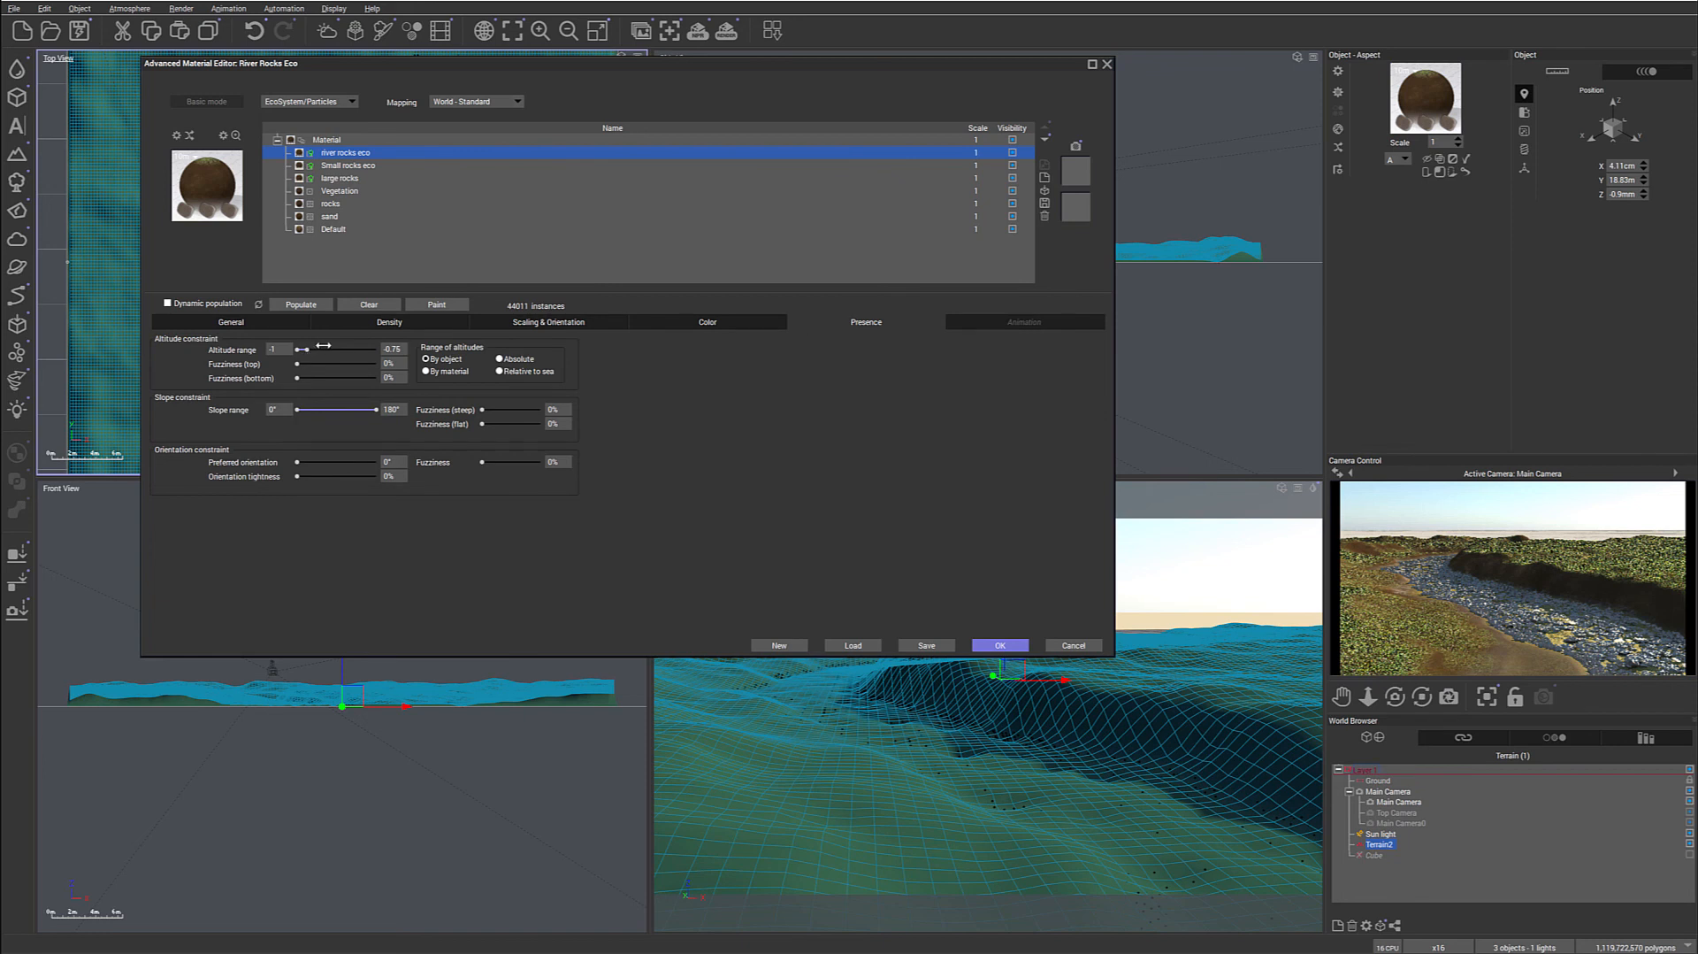
Adjust the river rocks' altitude maximum with 10% top fuzziness, repopulating to 47,202 instances.
{"action": "left_click_drag", "start_coordinate": [333, 349], "coordinate": [314, 348]}
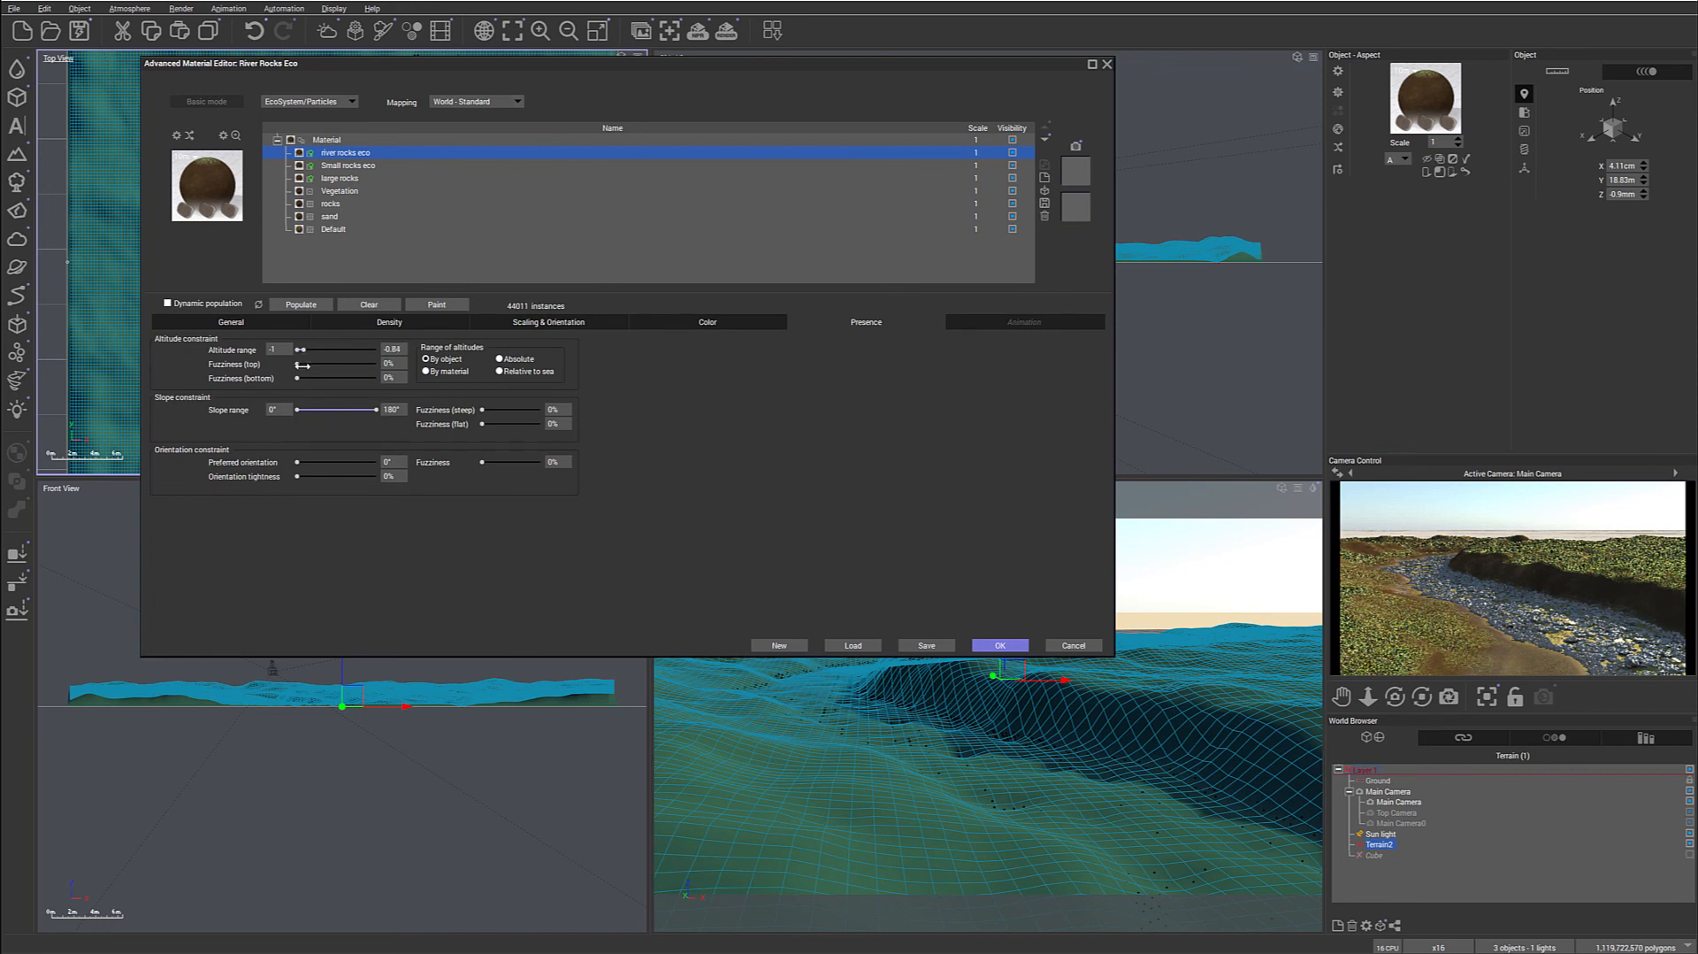
{"action": "left_click", "coordinate": [300, 304]}
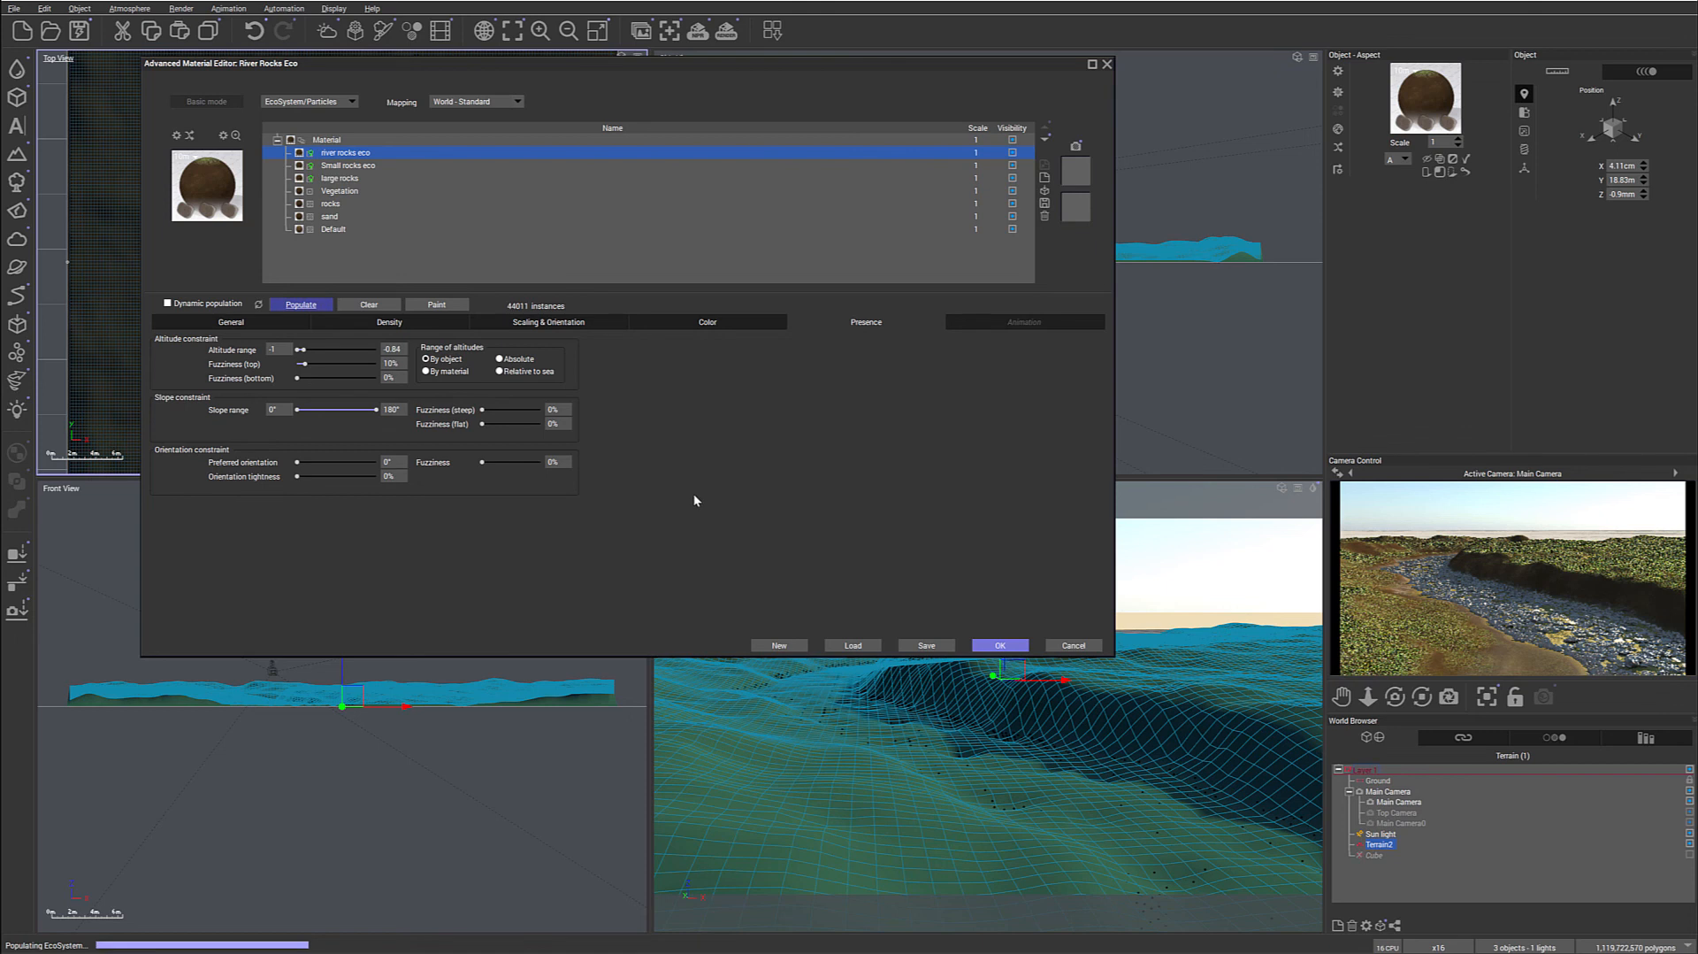
{"action": "left_click", "coordinate": [300, 304]}
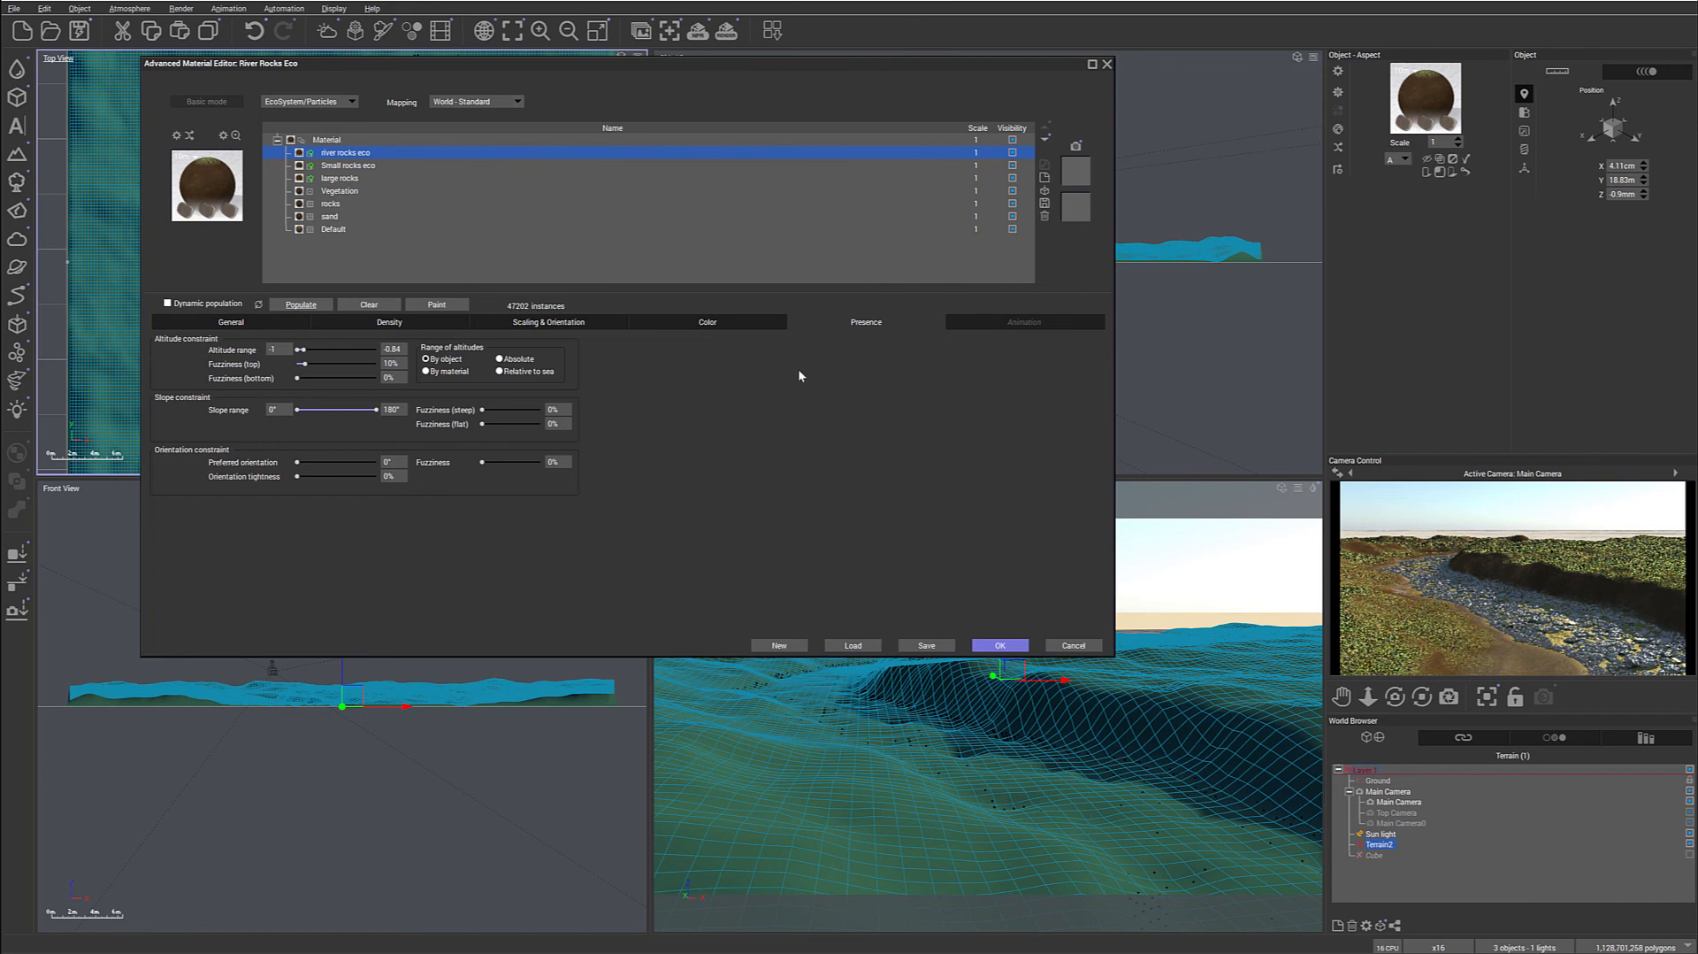
{"action": "left_click", "coordinate": [340, 178]}
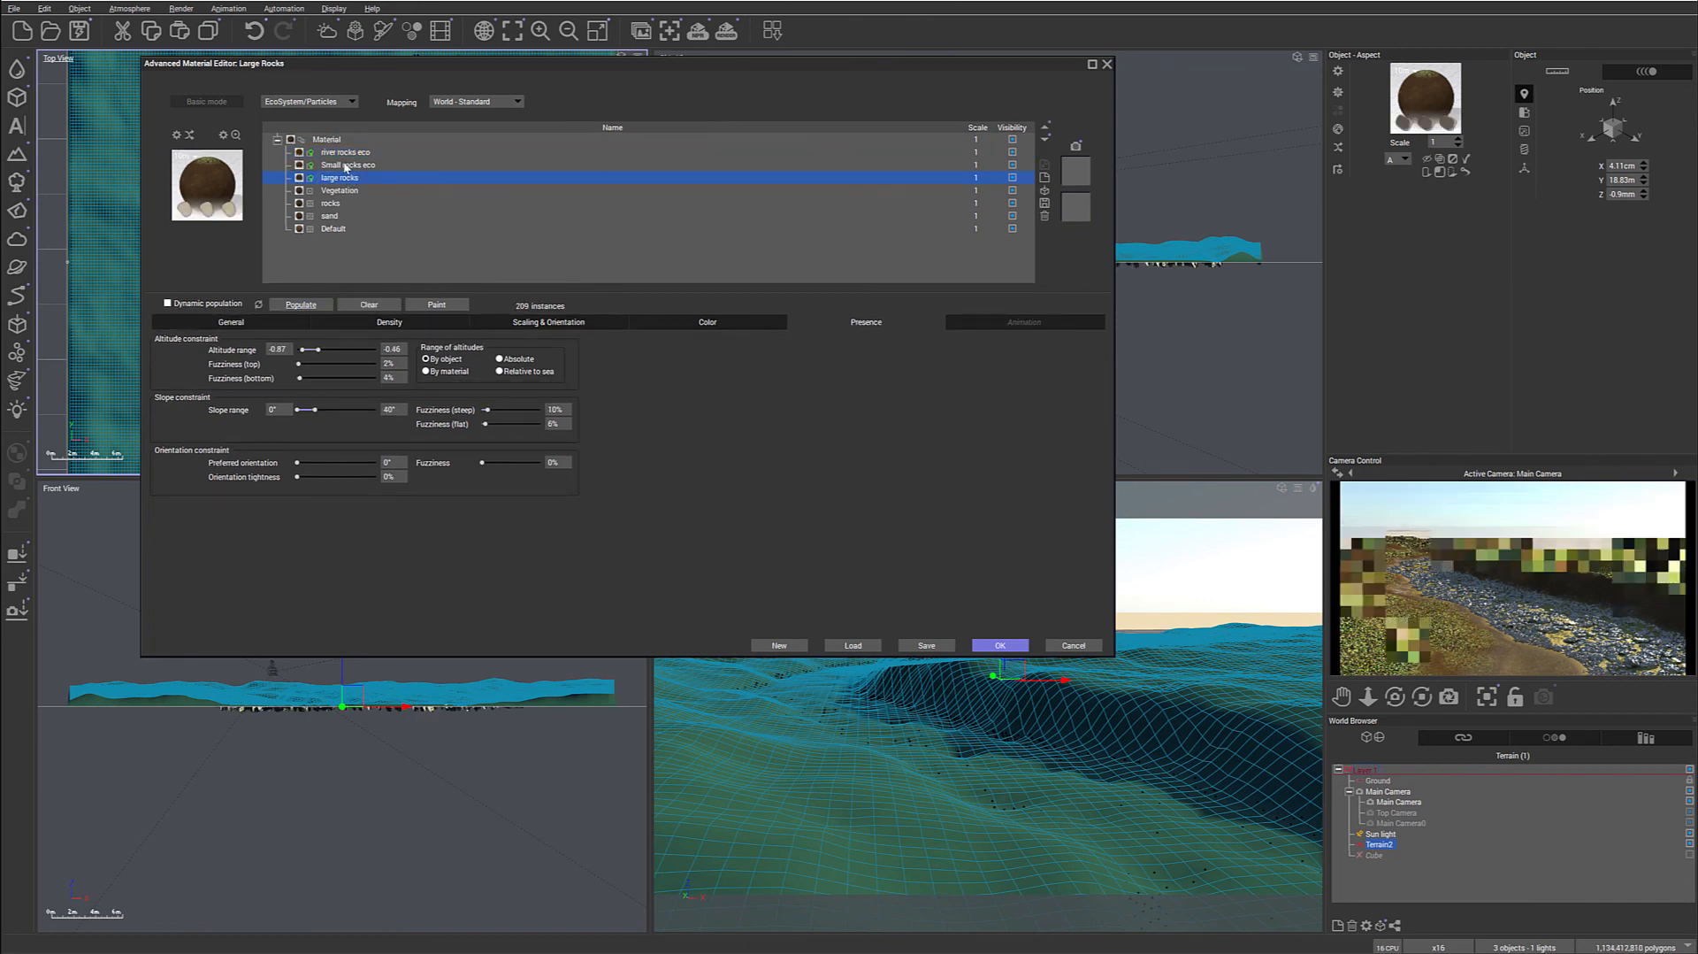
Repopulate Small rocks eco to about 7,536 instances and show the water plane again.
{"action": "left_click", "coordinate": [349, 163]}
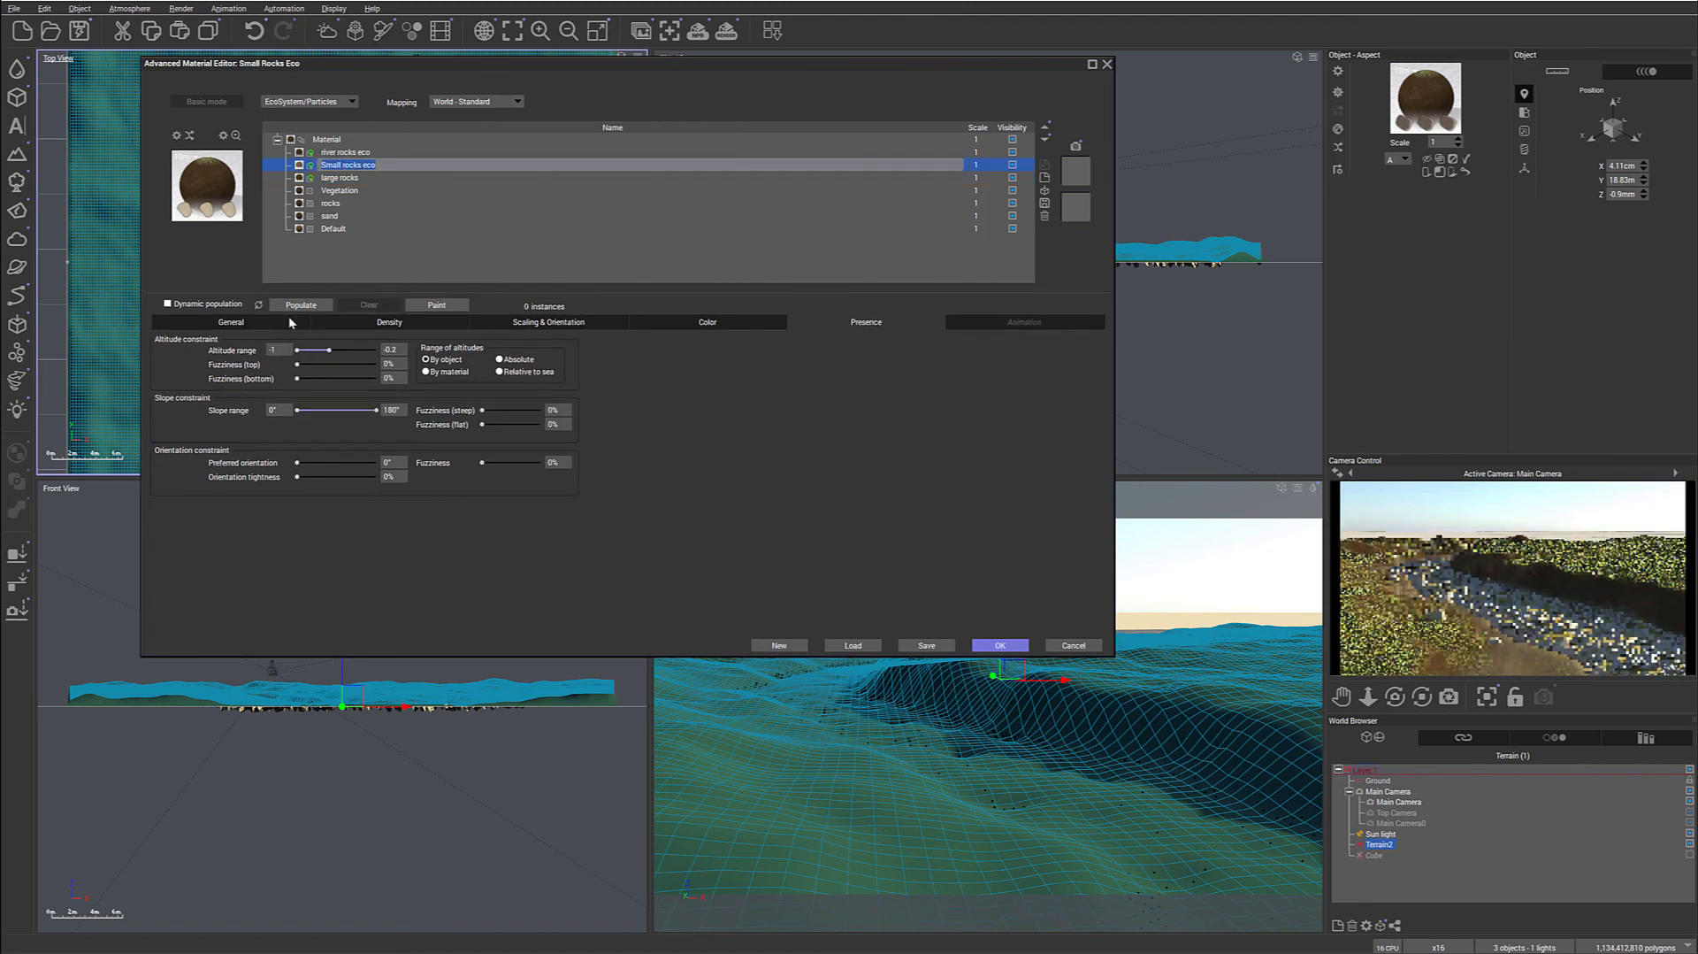
{"action": "left_click", "coordinate": [300, 304]}
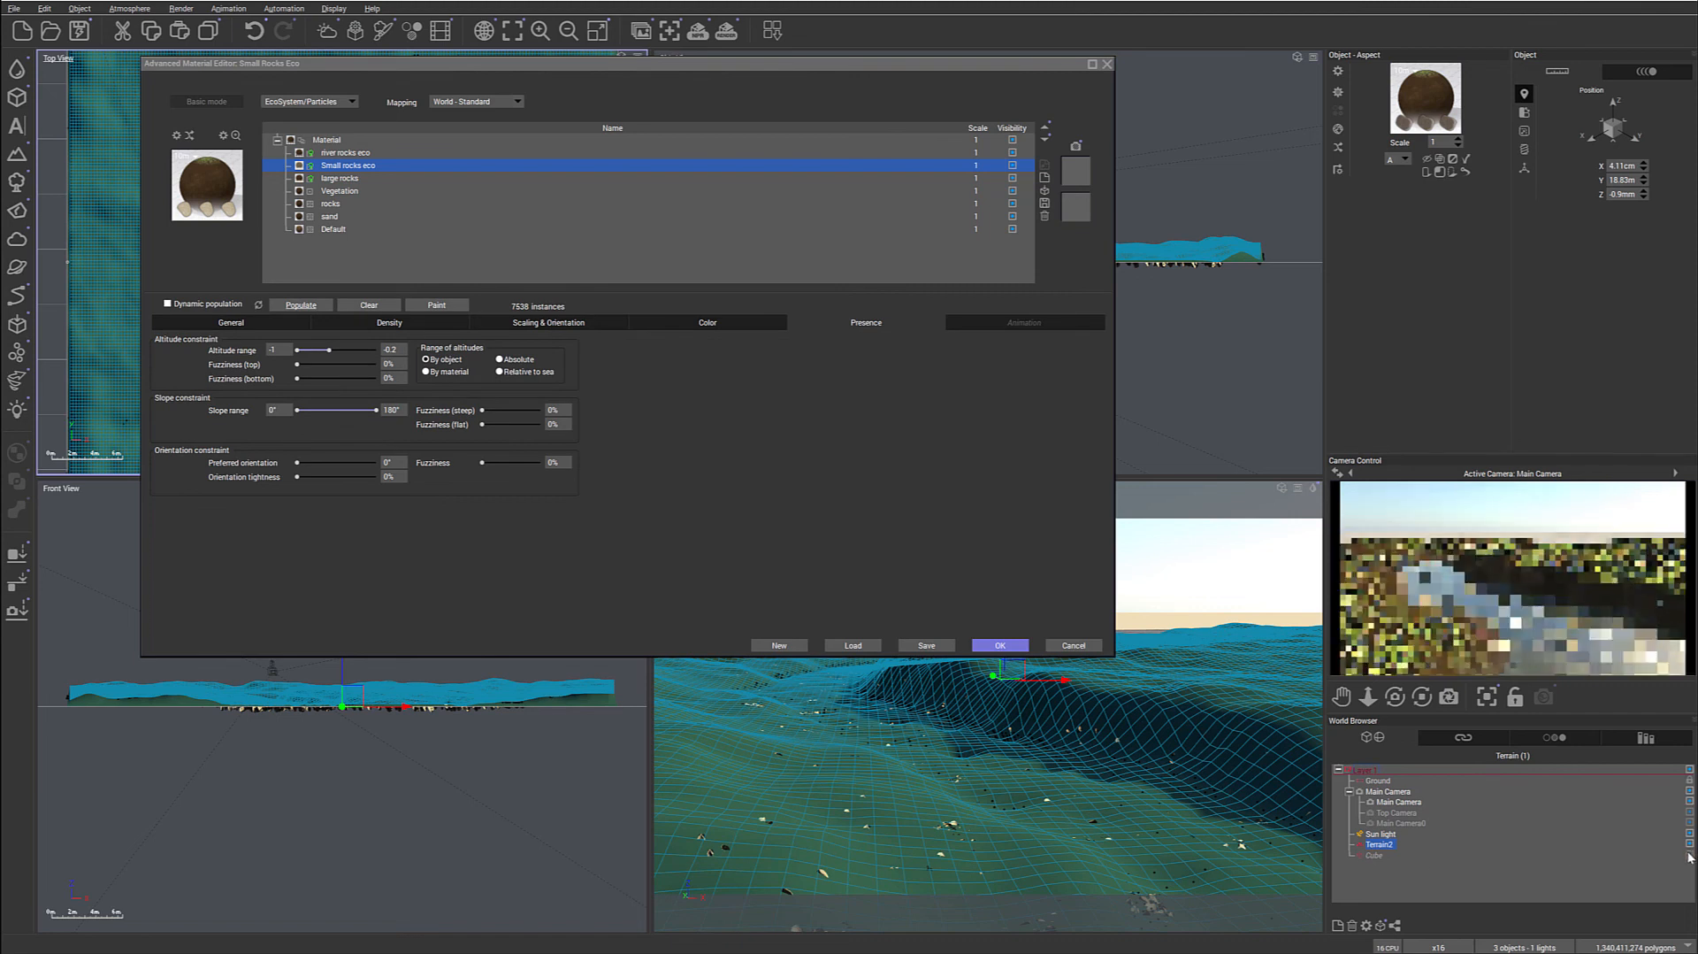
{"action": "left_click", "coordinate": [725, 30]}
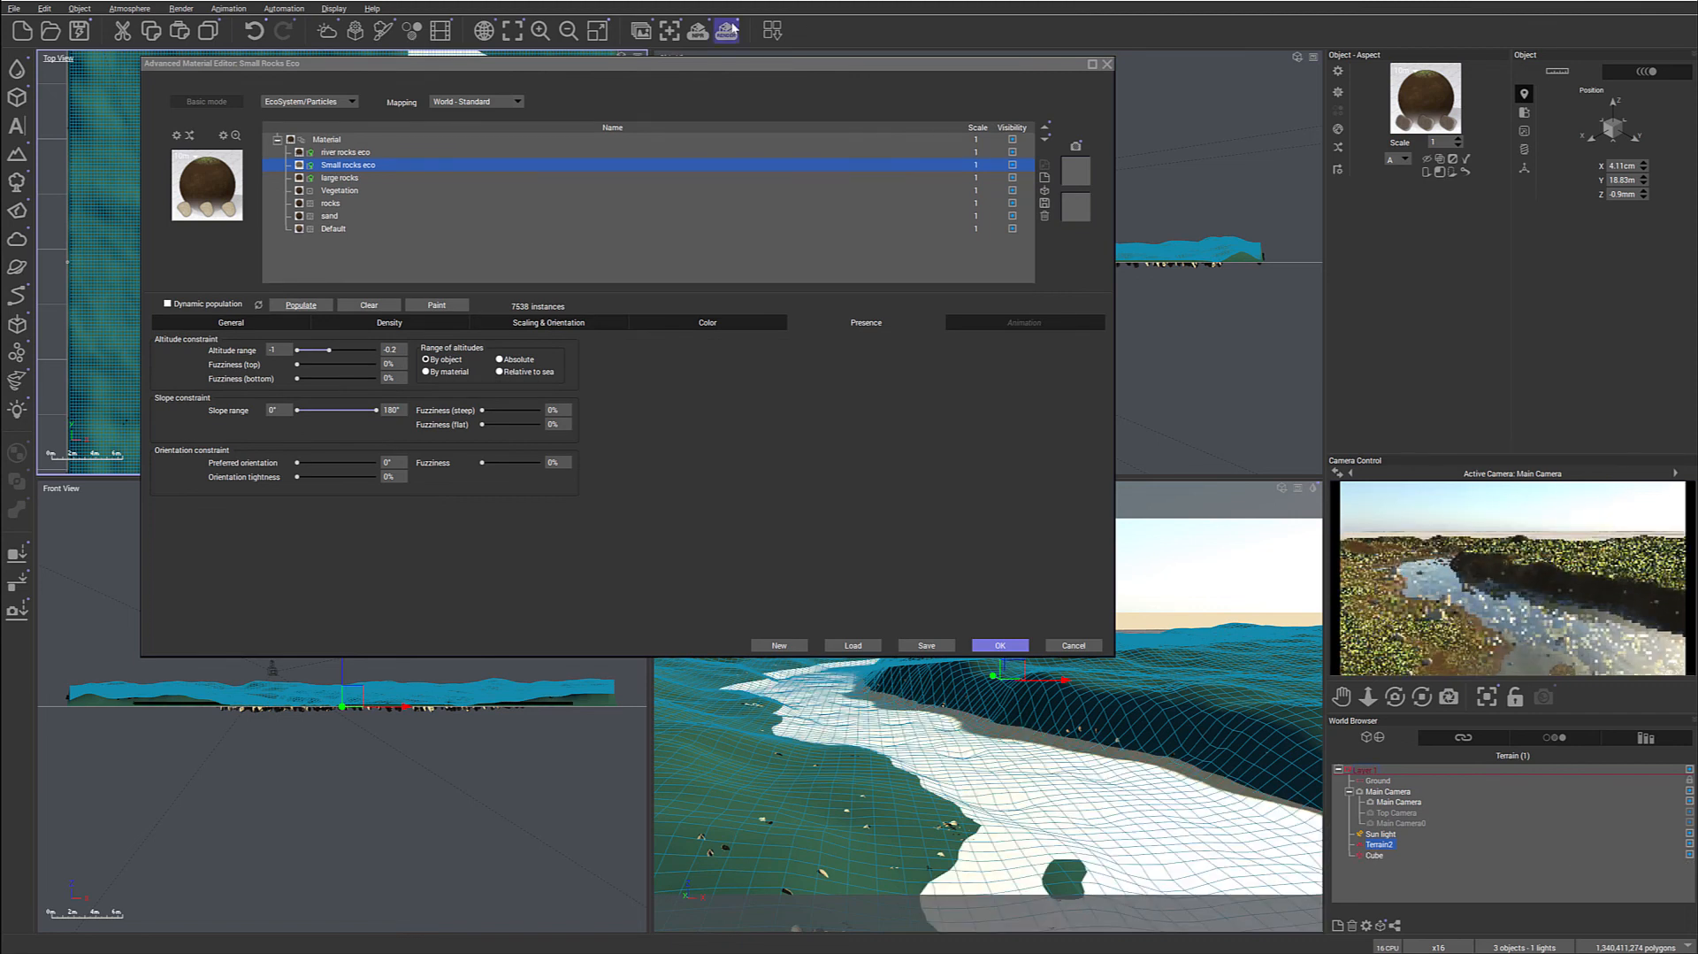
Render a test image of the river channel and accept the post-render options.
{"action": "left_click", "coordinate": [726, 29]}
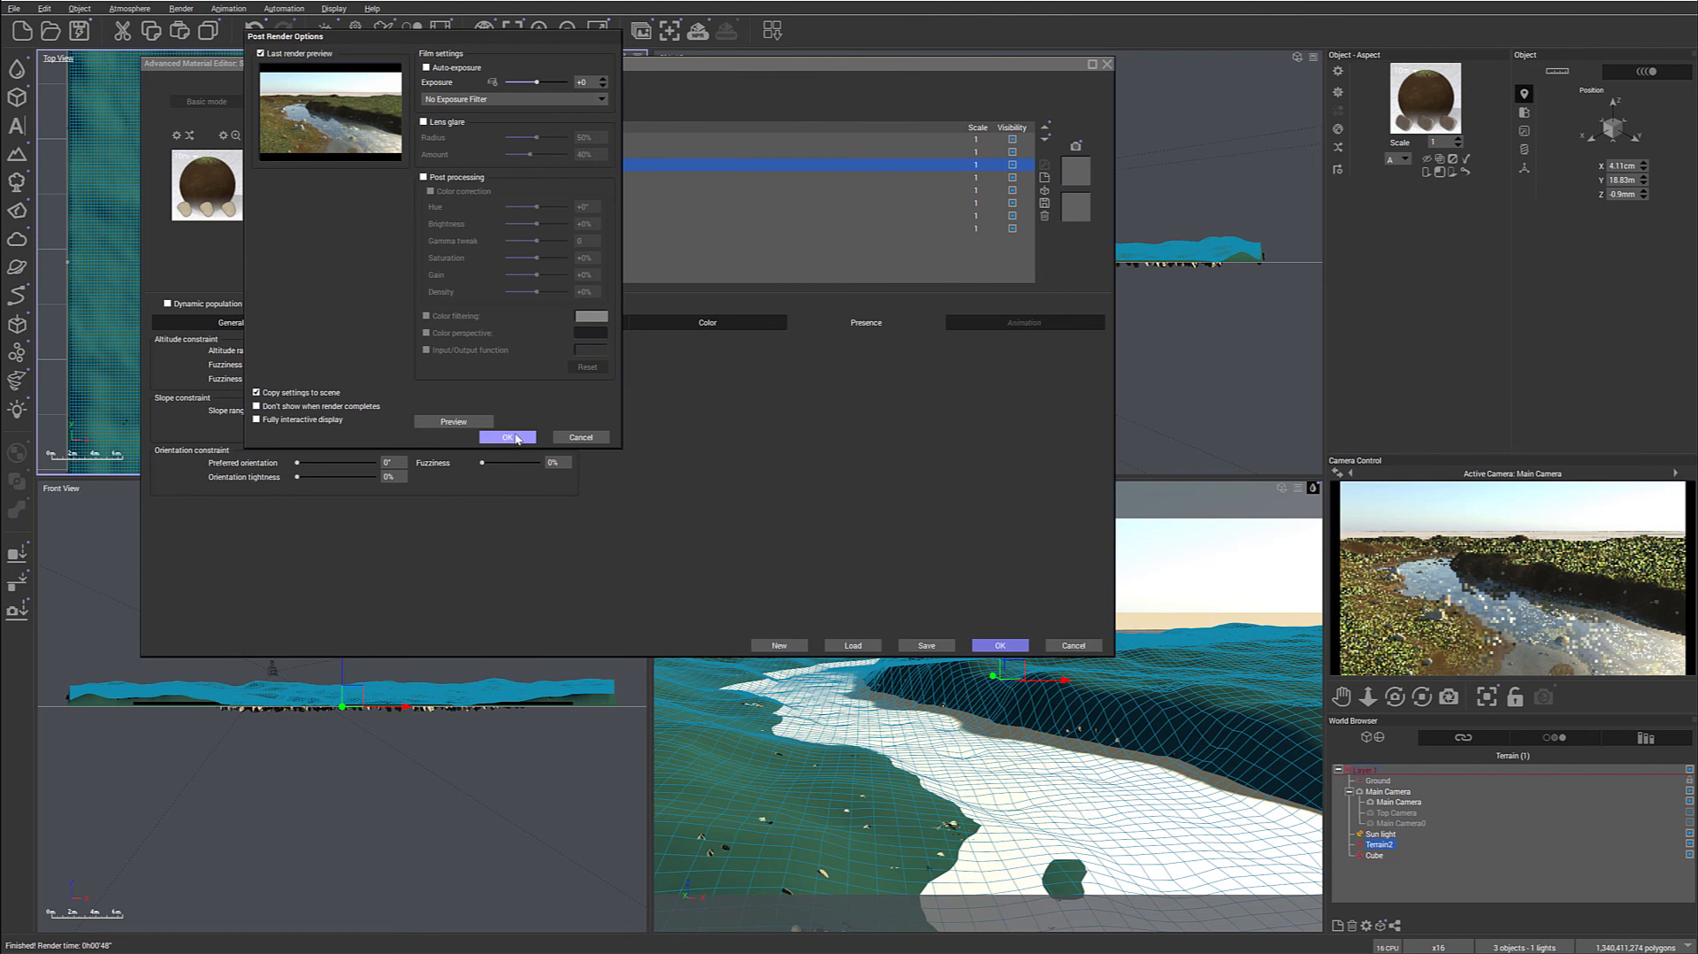
{"action": "left_click", "coordinate": [506, 437]}
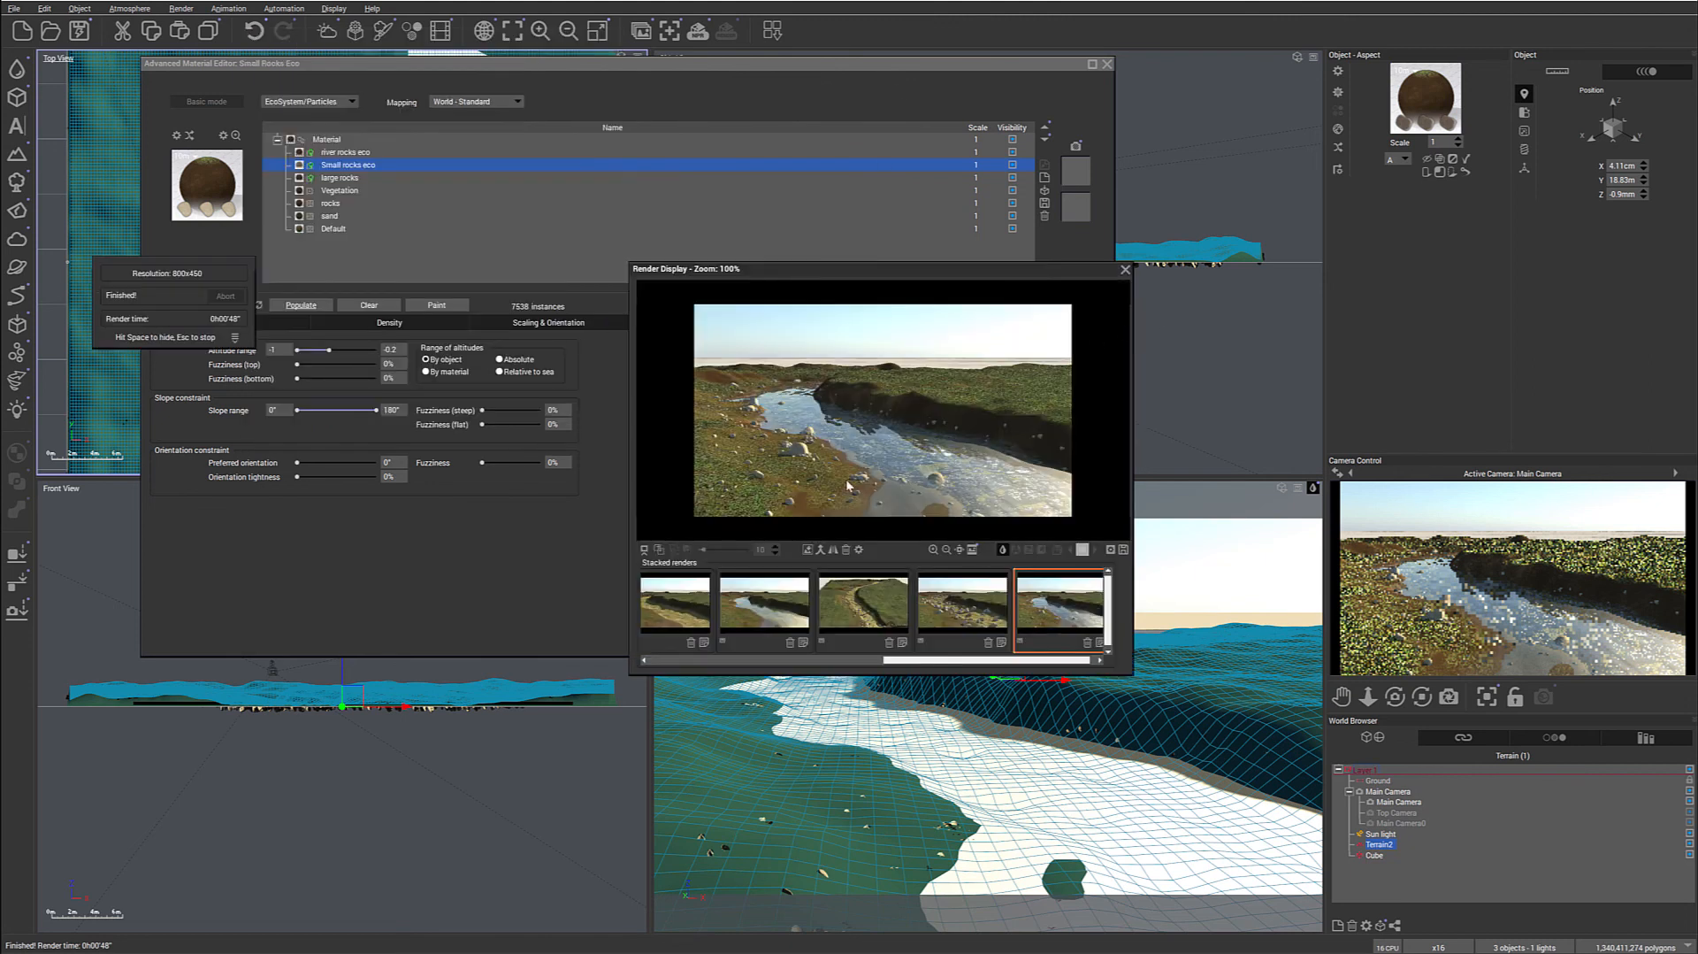
{"action": "mouse_move", "coordinate": [988, 508]}
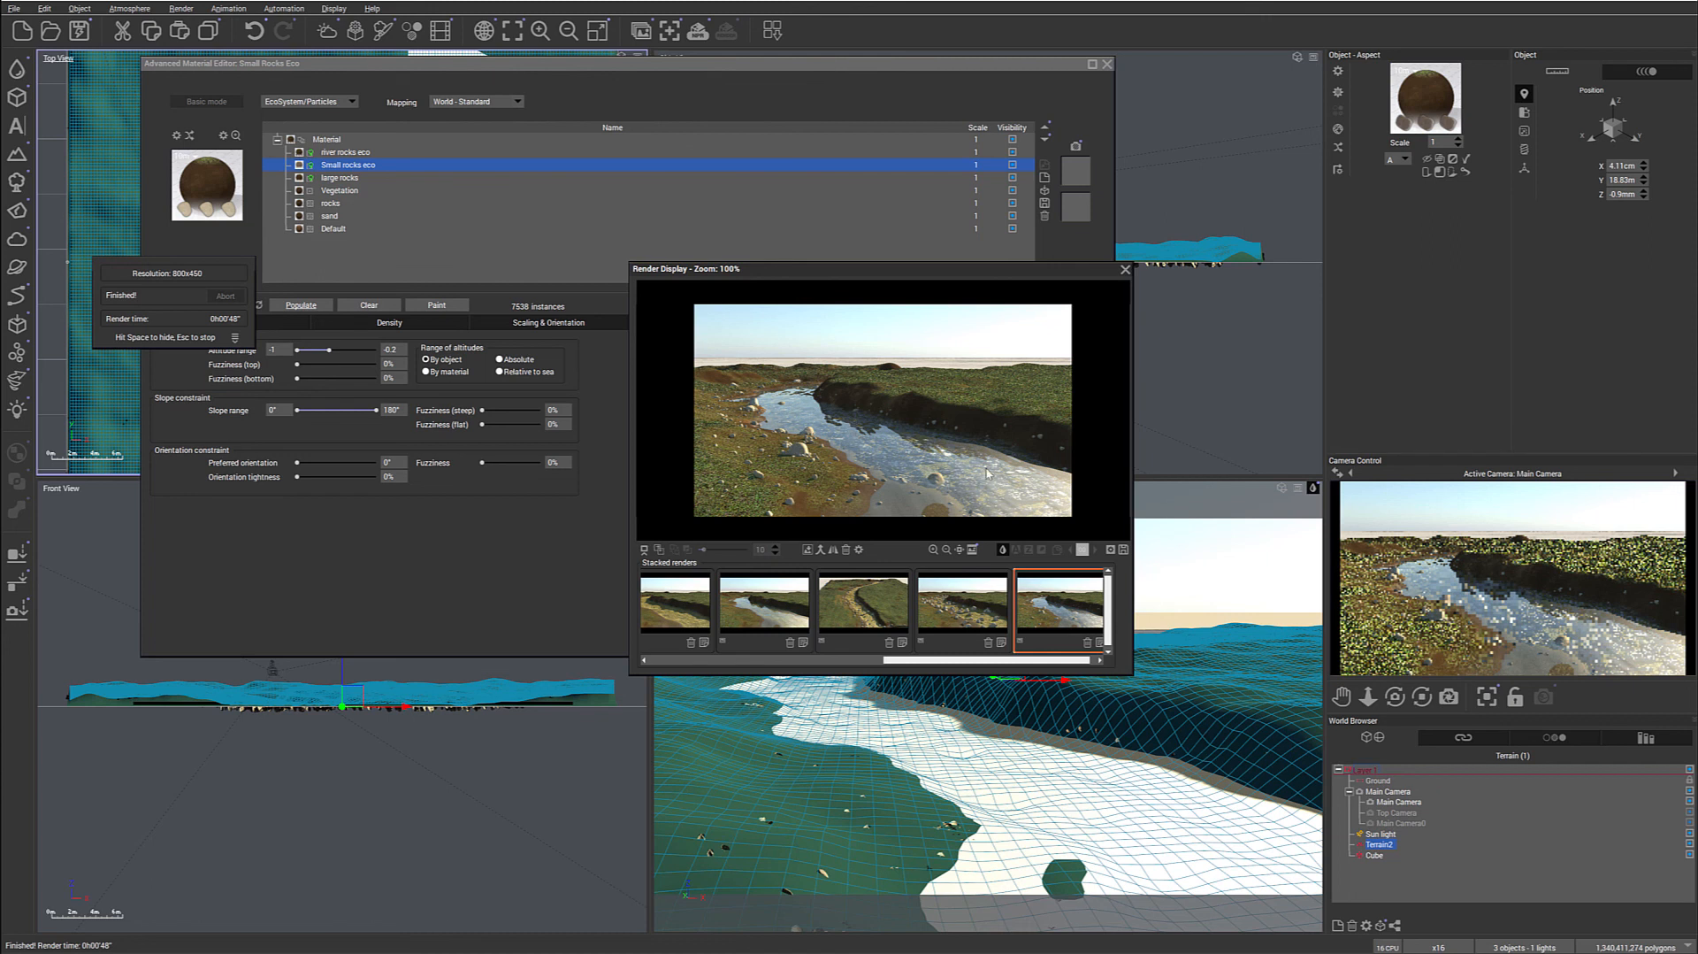
{"action": "mouse_move", "coordinate": [884, 451]}
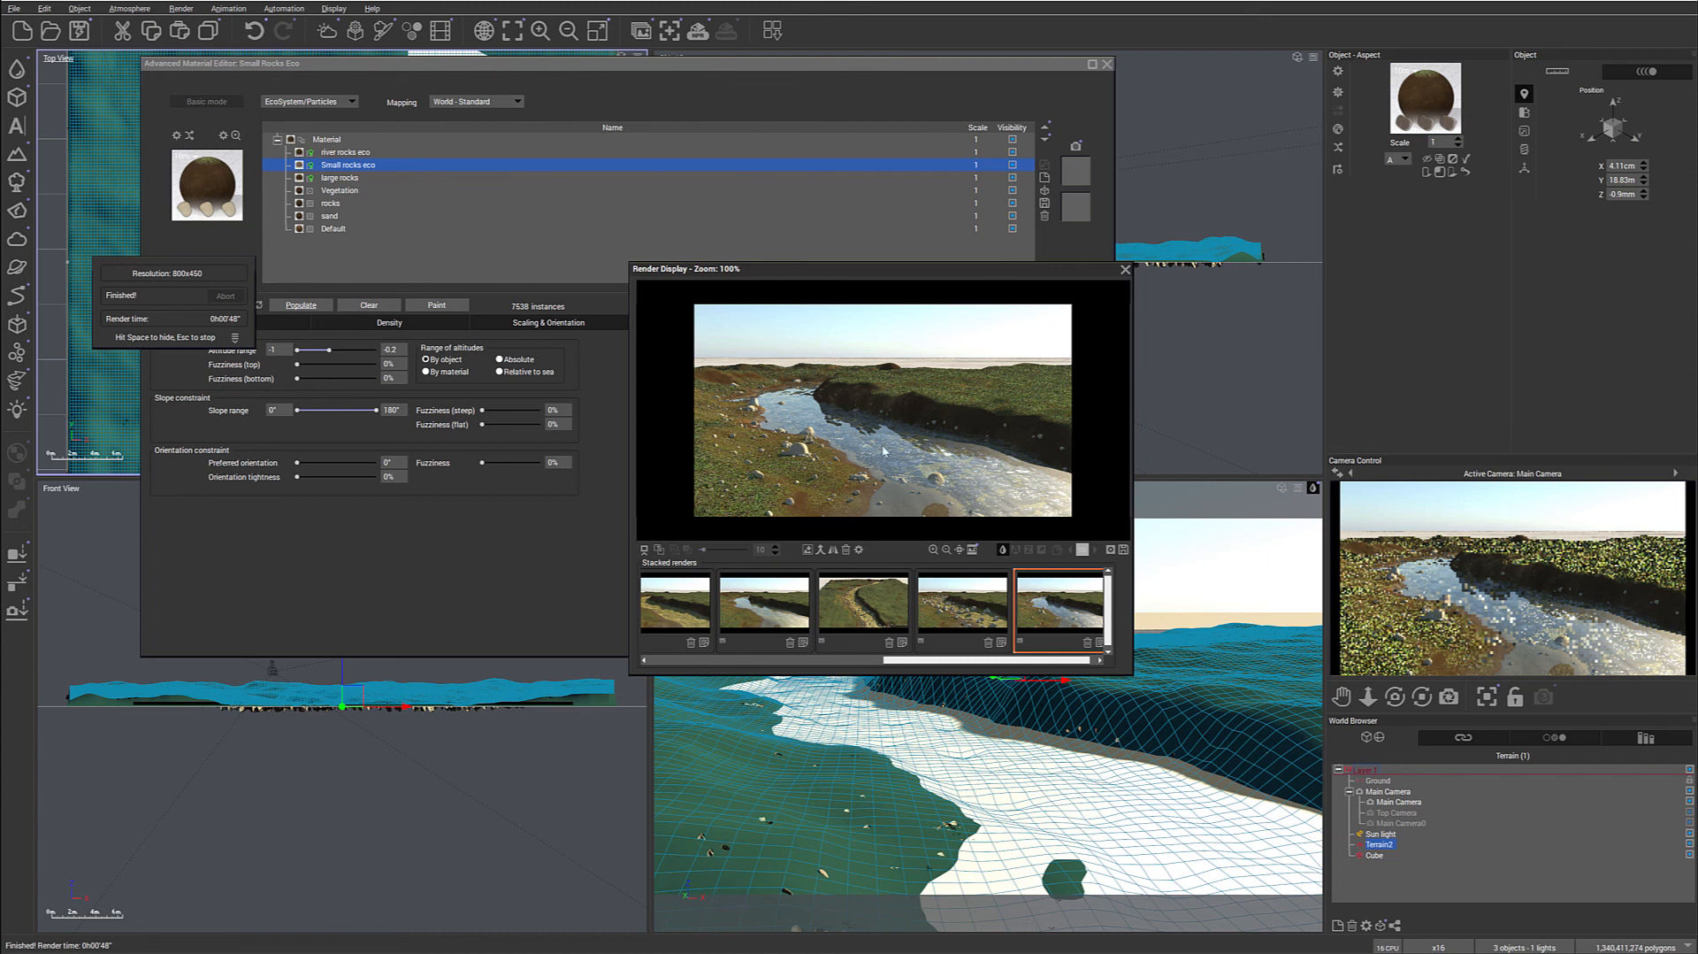
{"action": "mouse_move", "coordinate": [764, 443]}
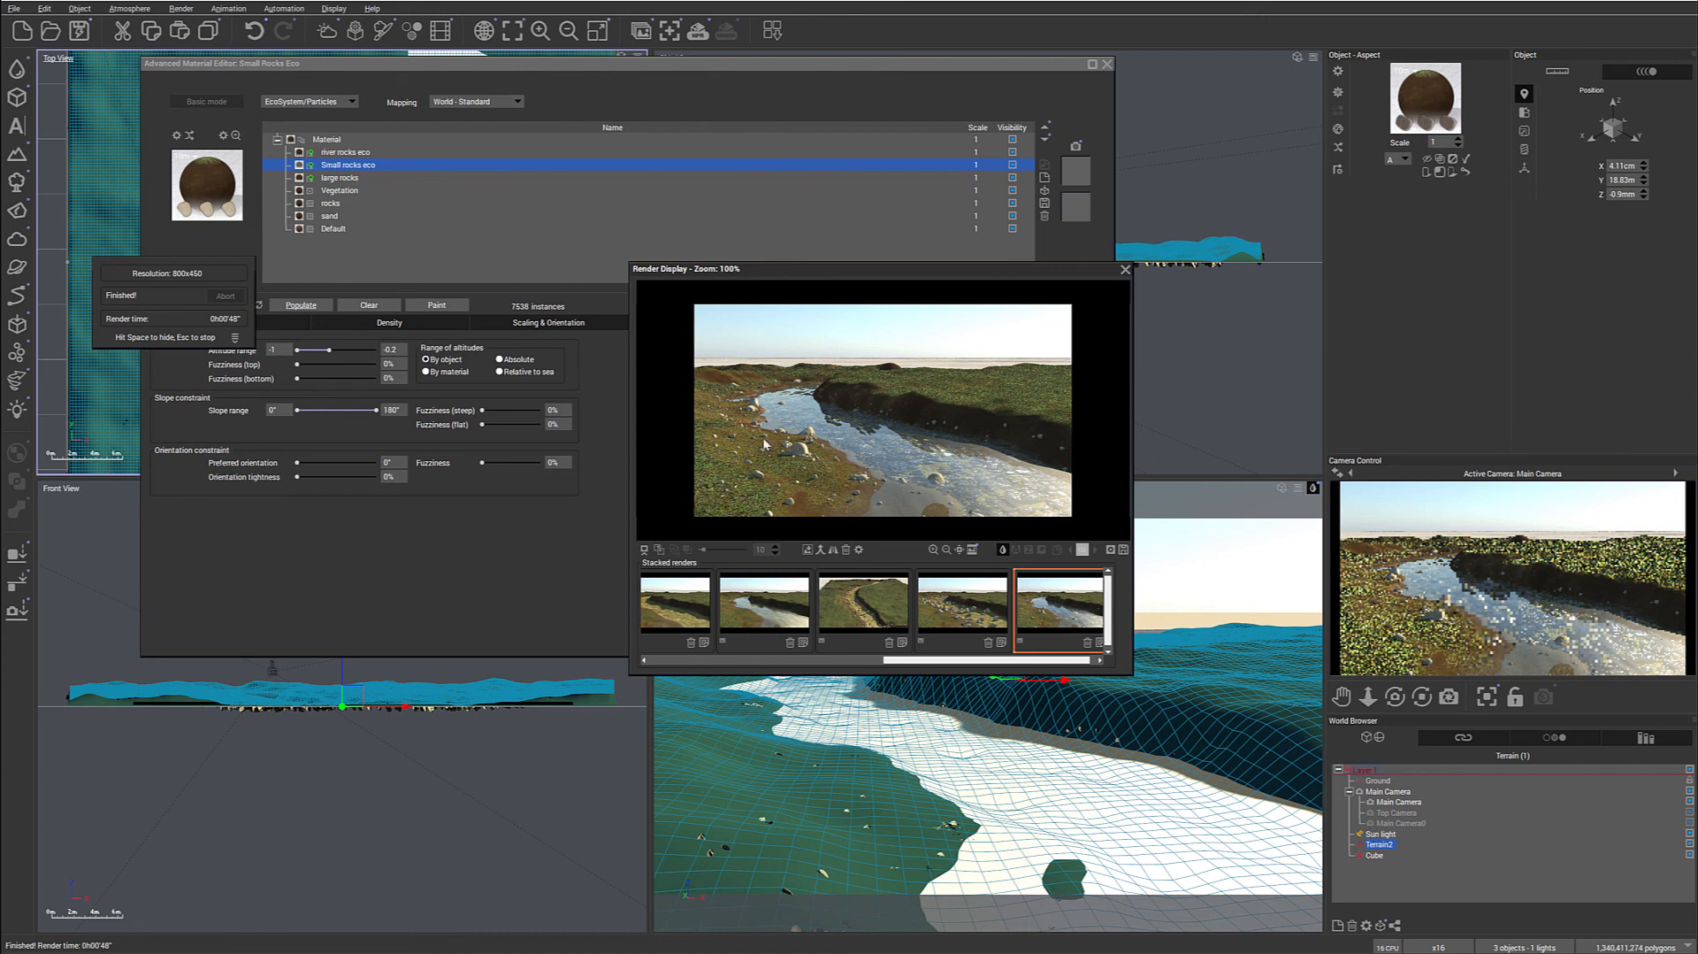
{"action": "mouse_move", "coordinate": [801, 460]}
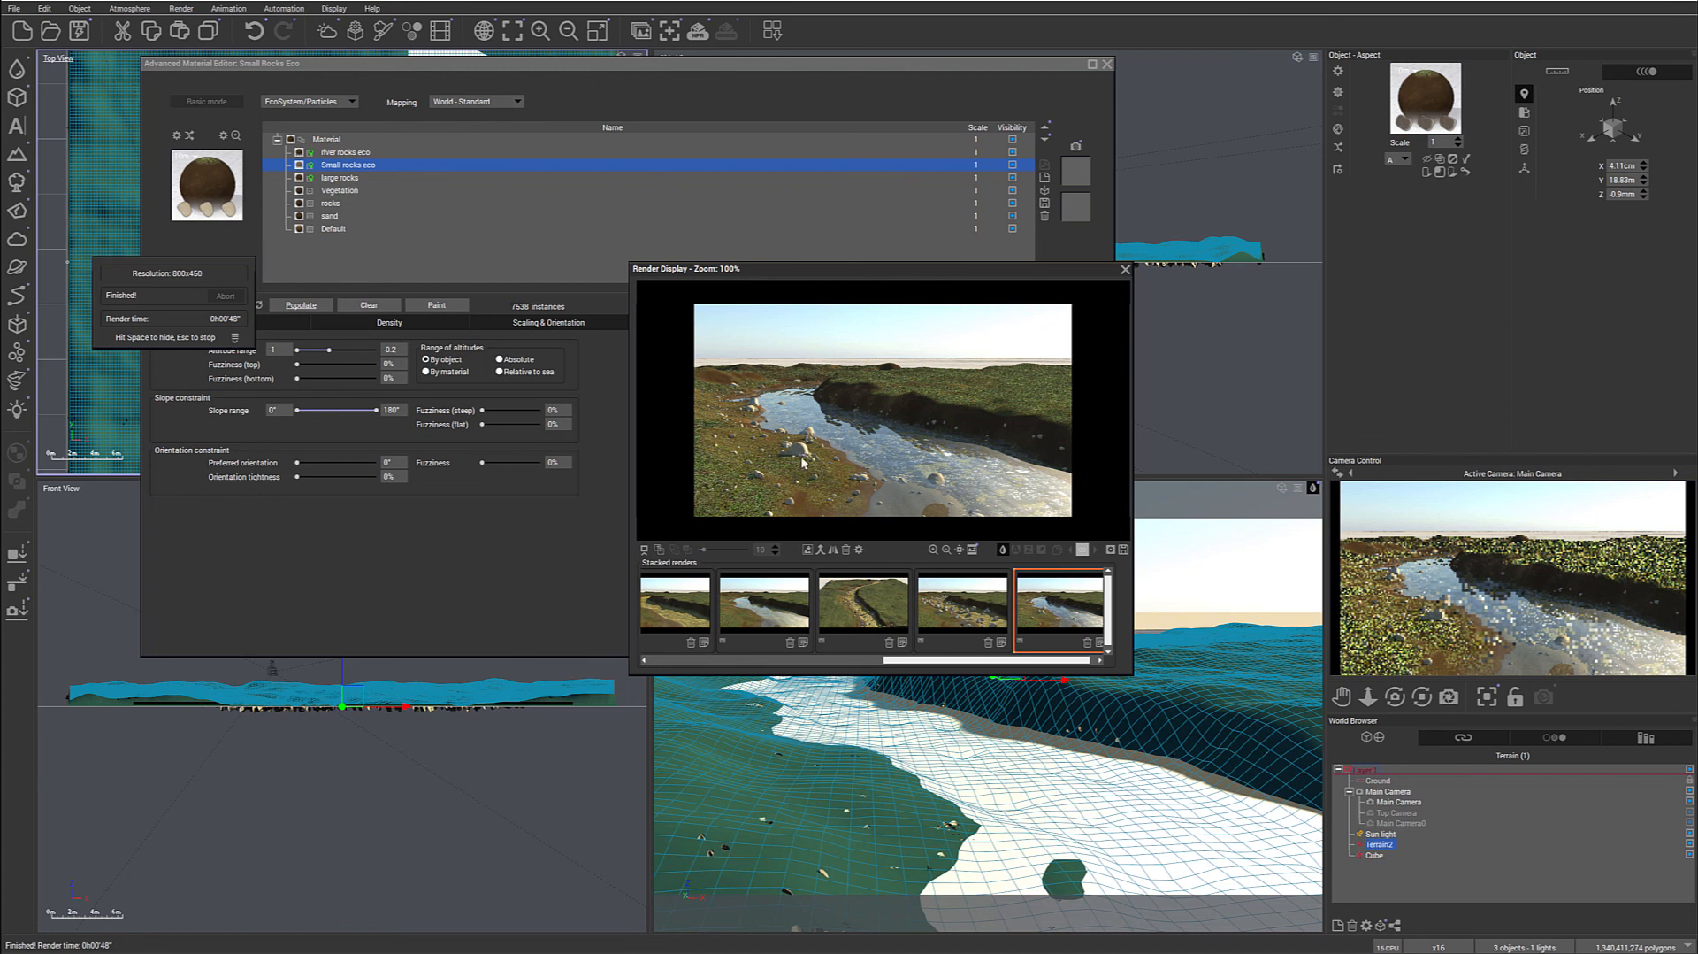
{"action": "mouse_move", "coordinate": [874, 459]}
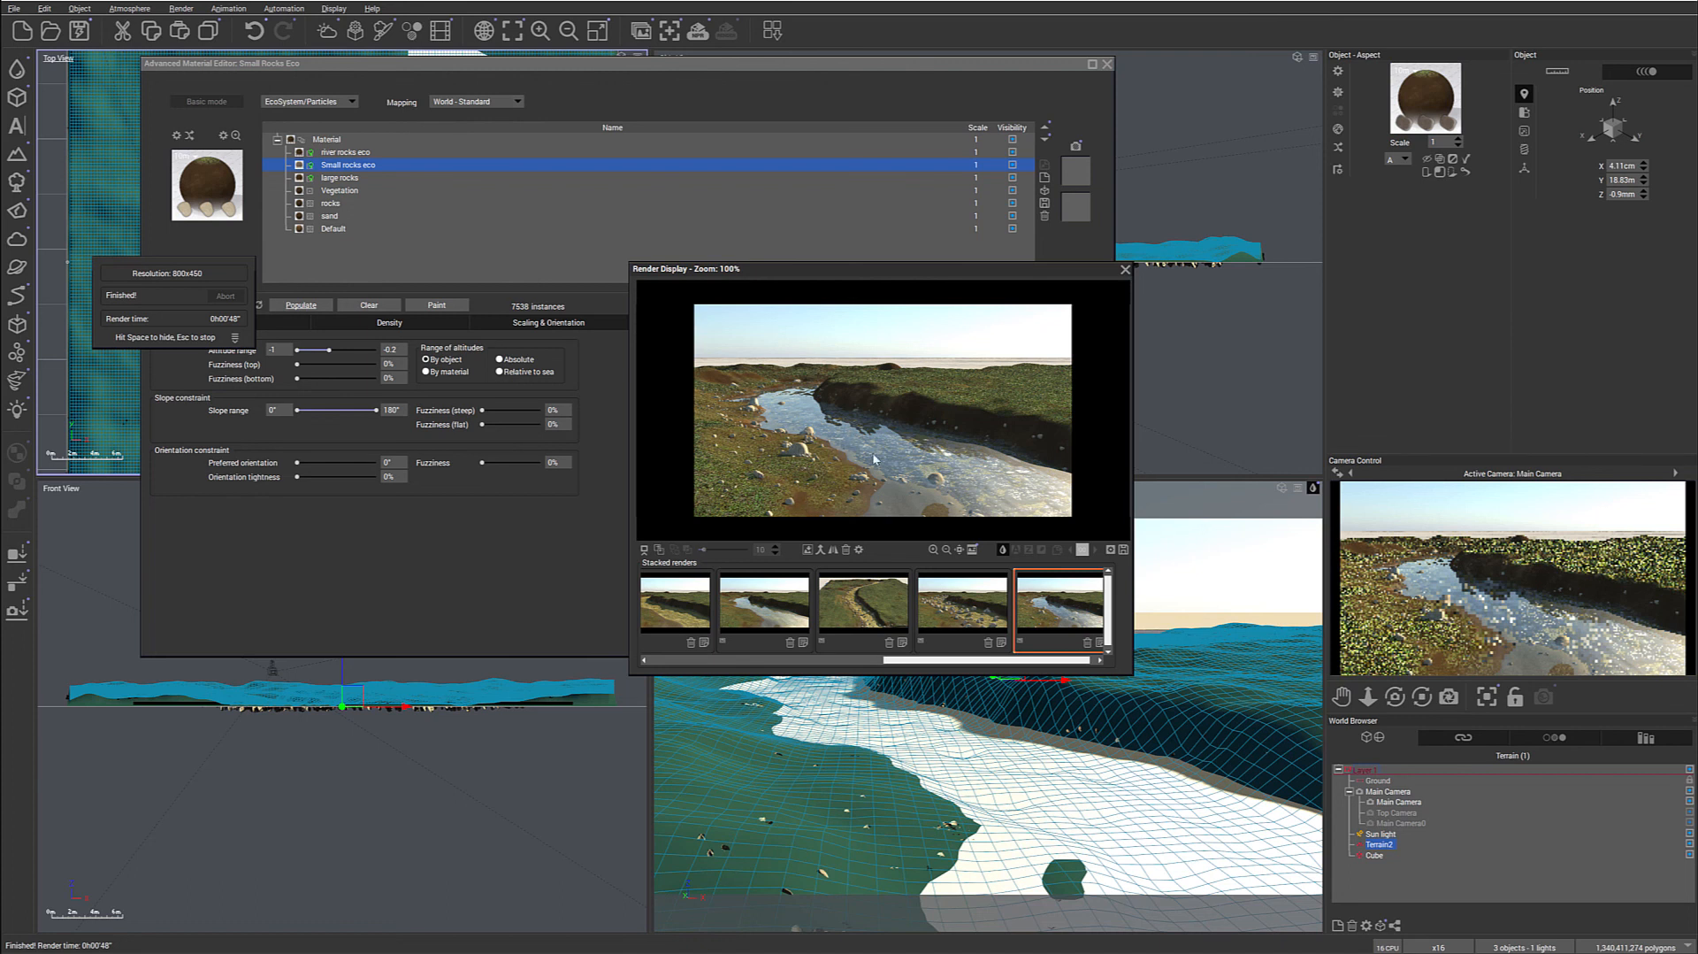
{"action": "mouse_move", "coordinate": [826, 397]}
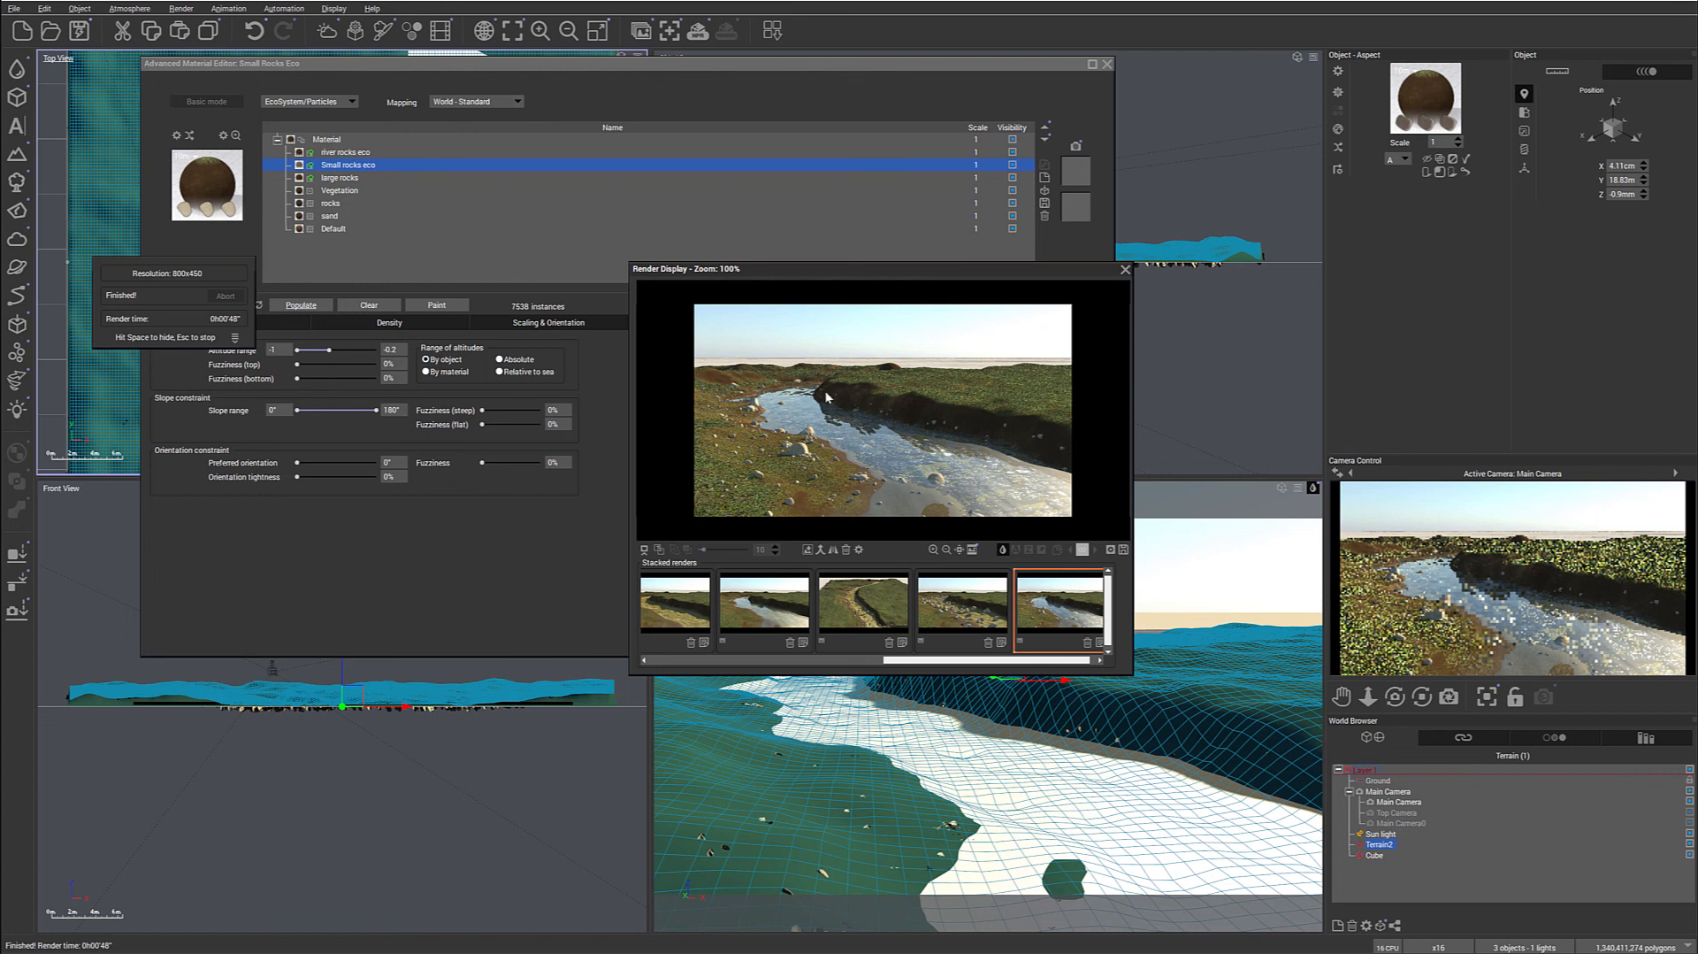
{"action": "mouse_move", "coordinate": [800, 497]}
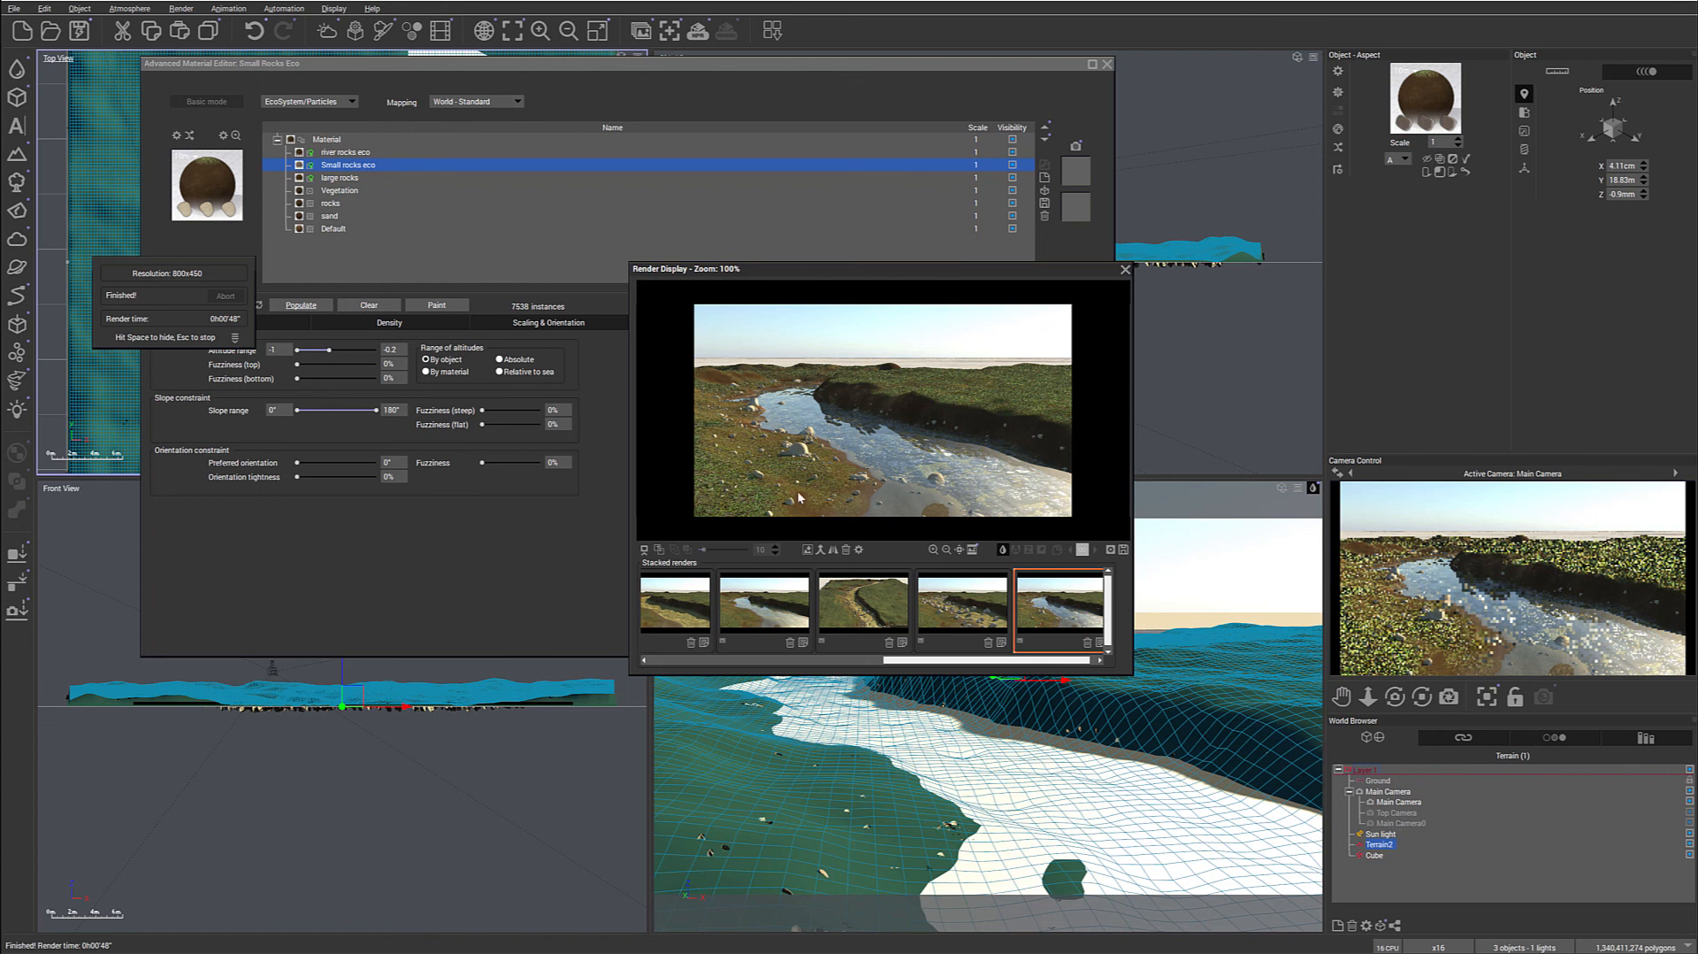
{"action": "mouse_move", "coordinate": [751, 480]}
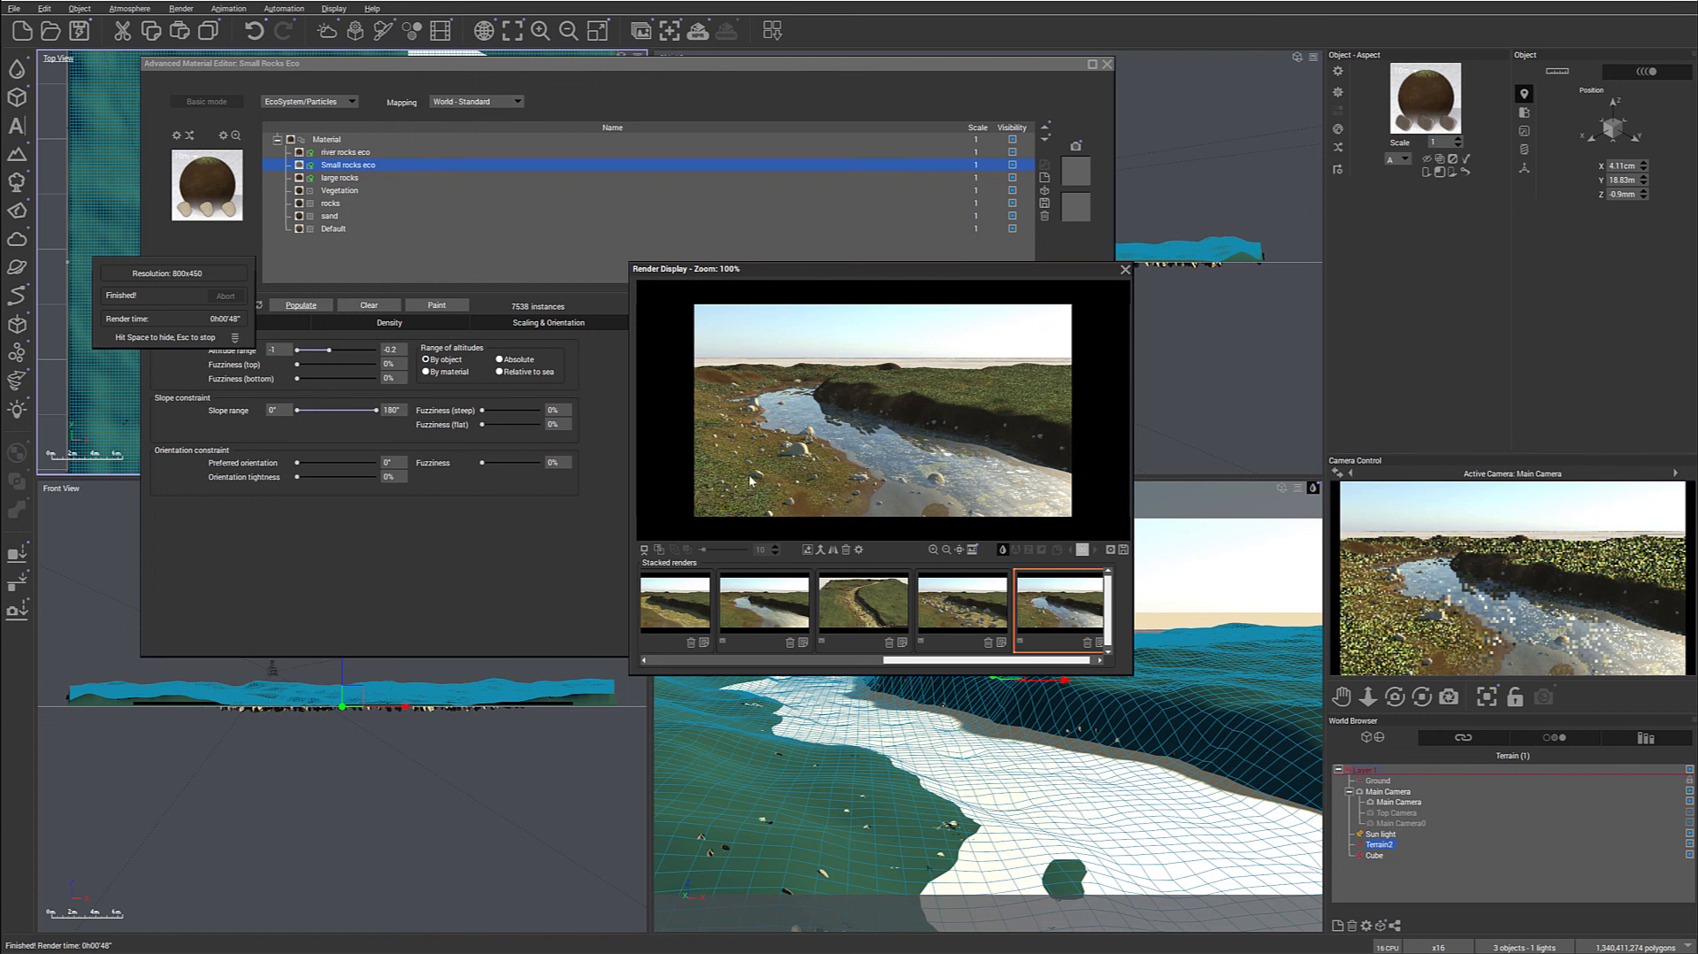
{"action": "mouse_move", "coordinate": [858, 475]}
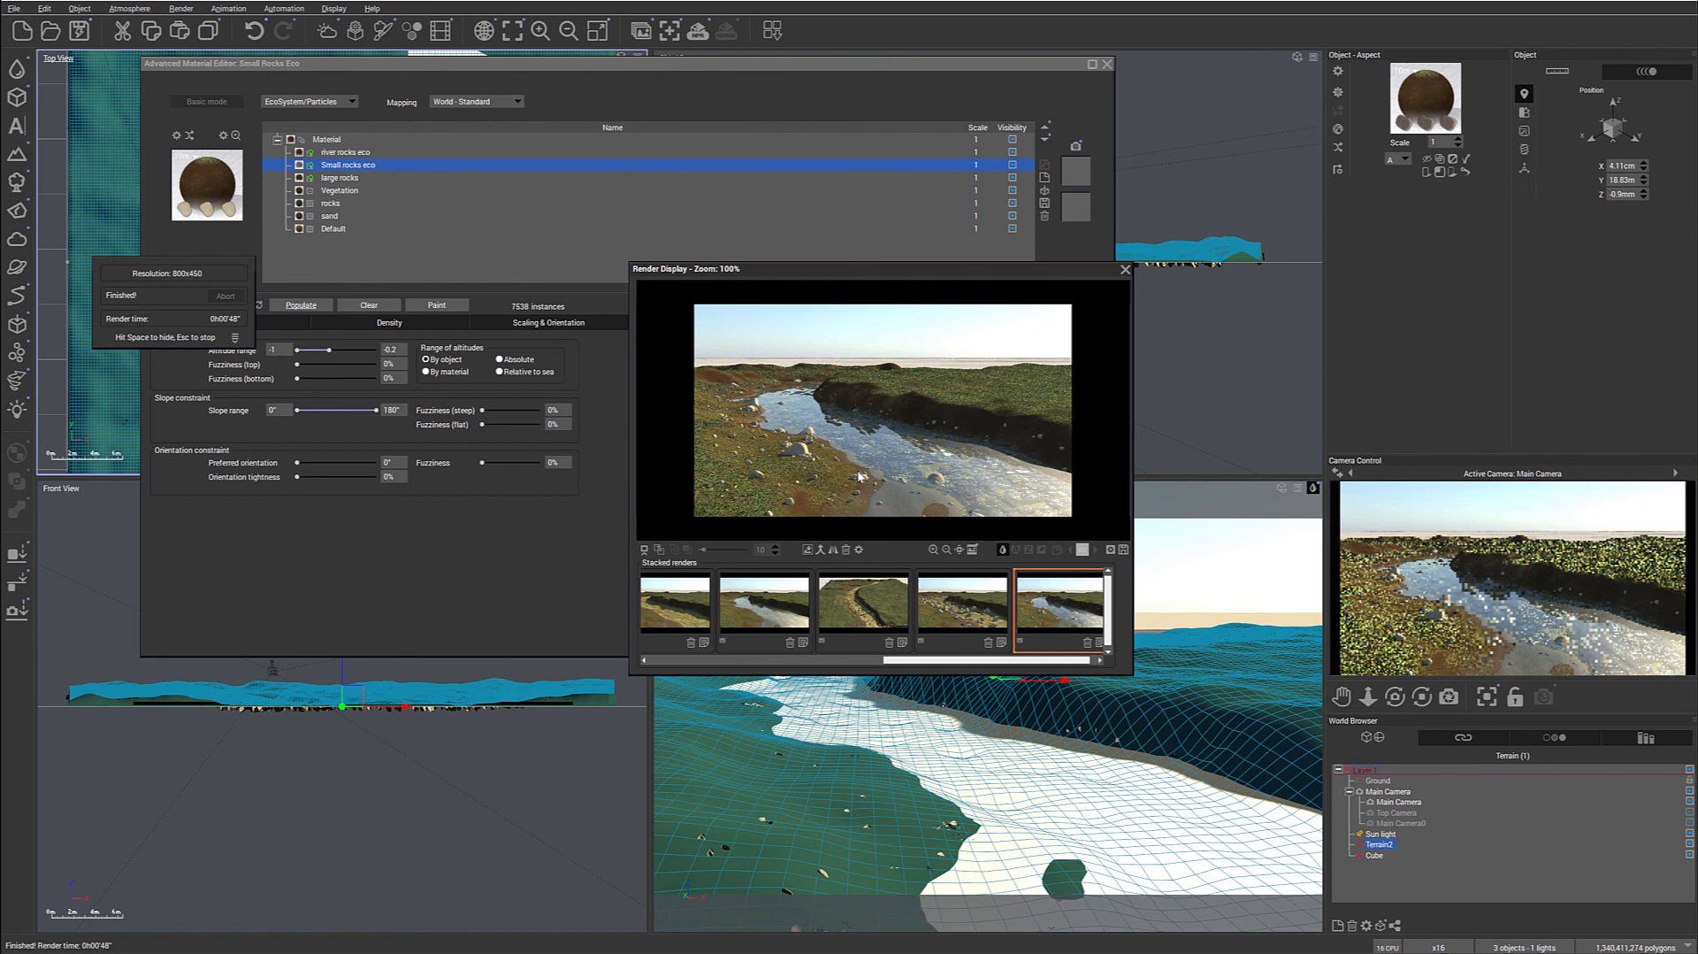
{"action": "mouse_move", "coordinate": [922, 355]}
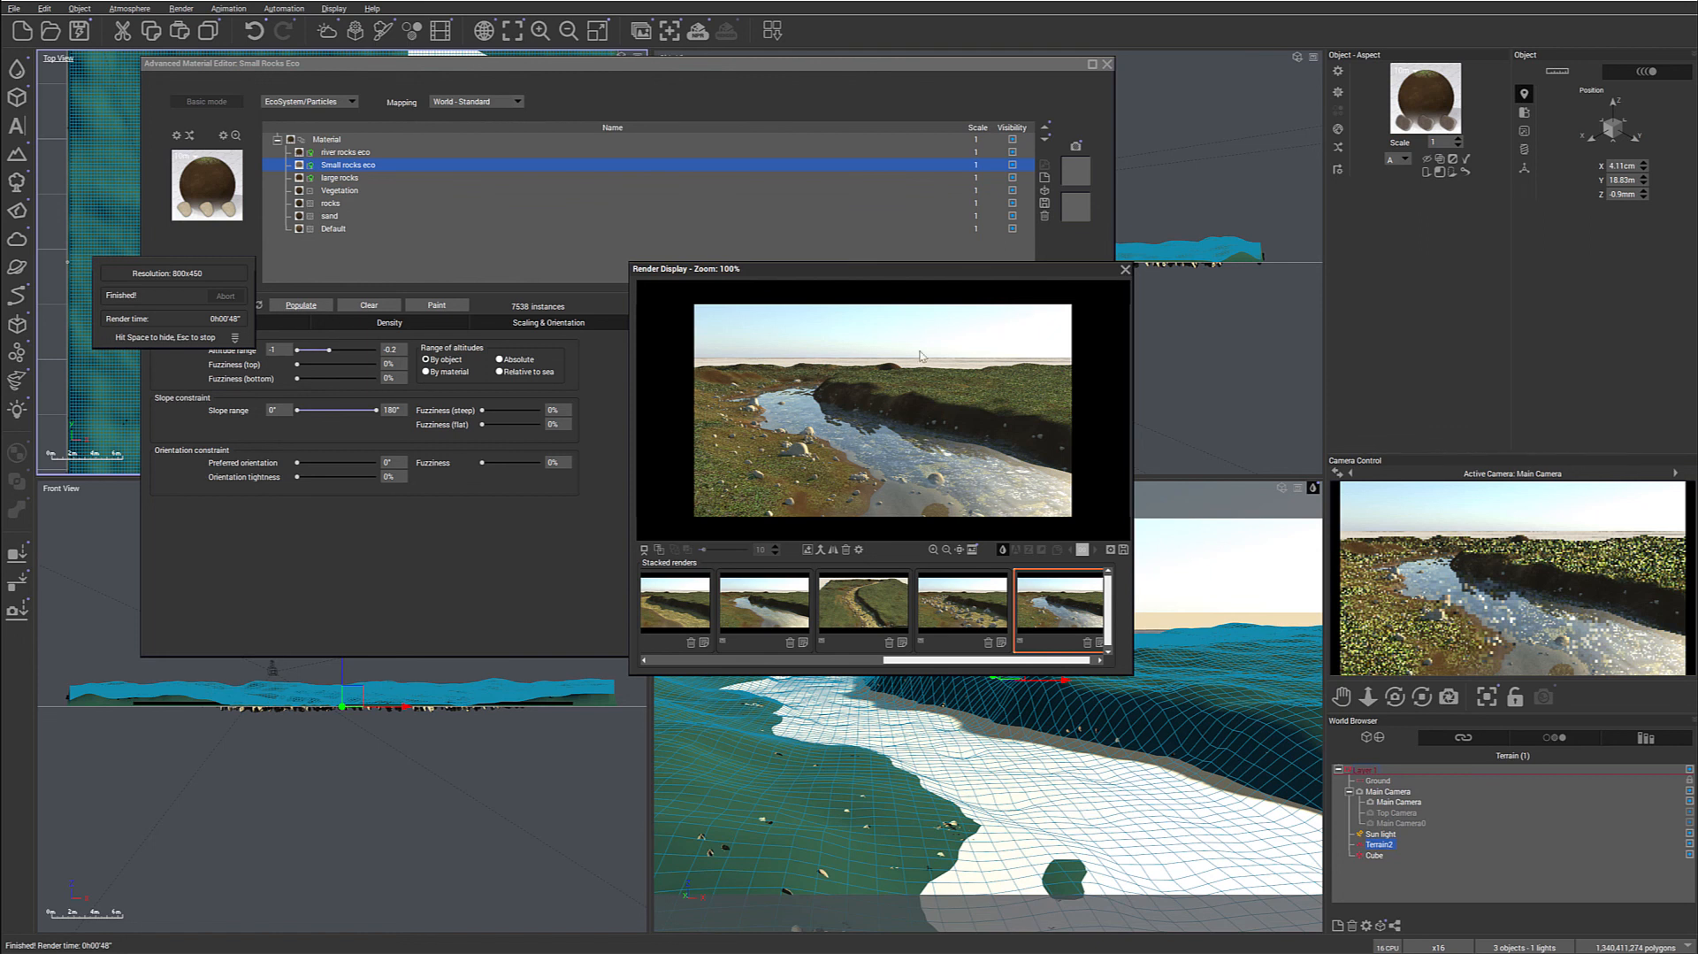